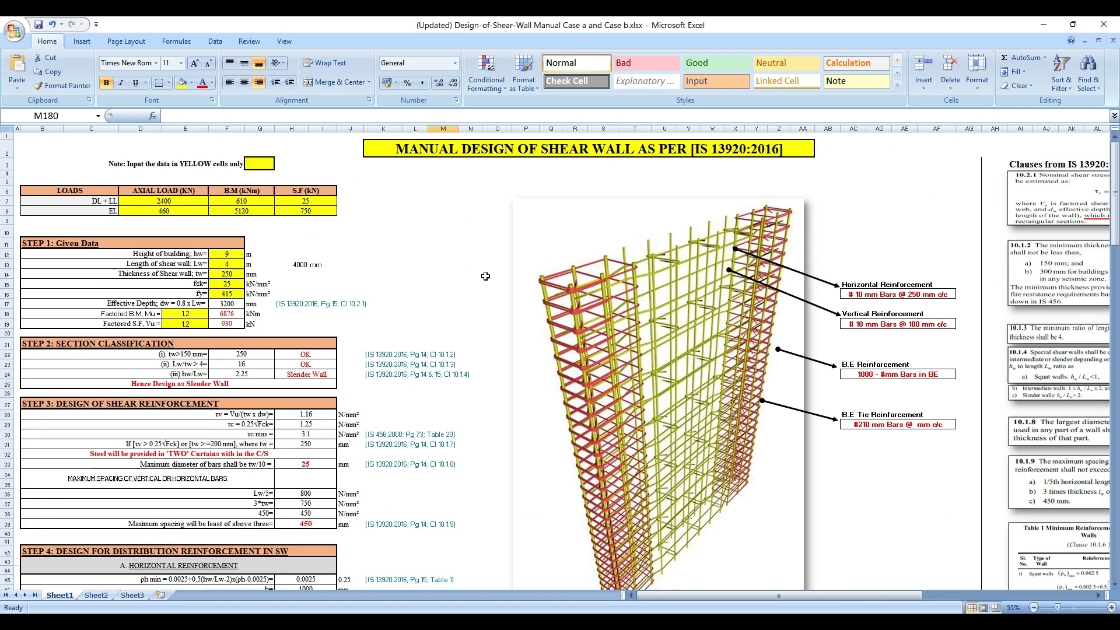
pyautogui.moveTo(721, 165)
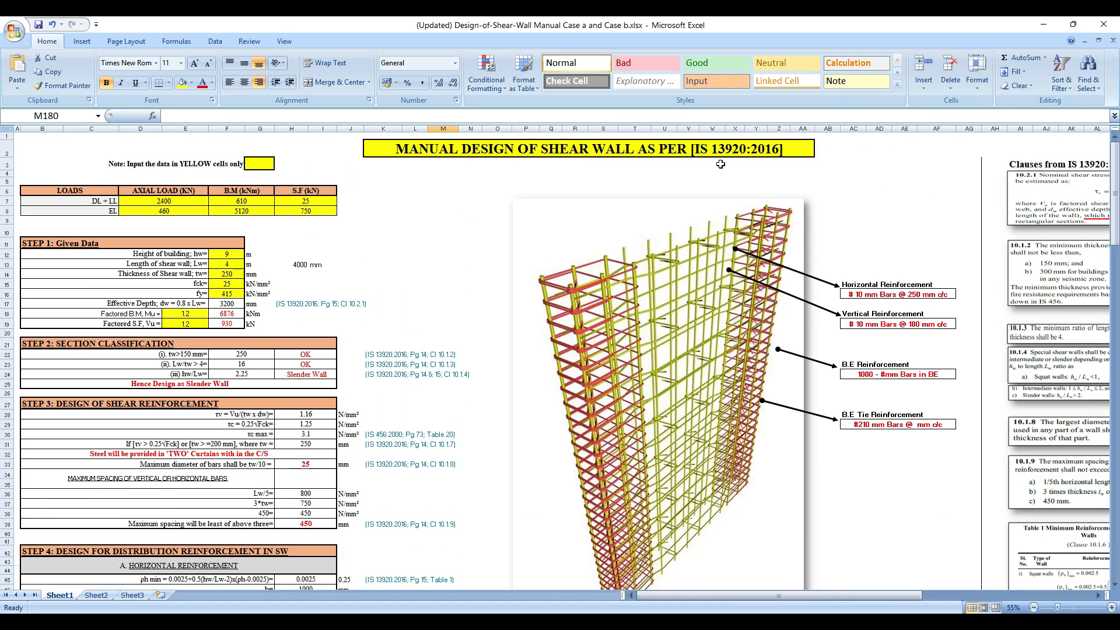
pyautogui.moveTo(705, 171)
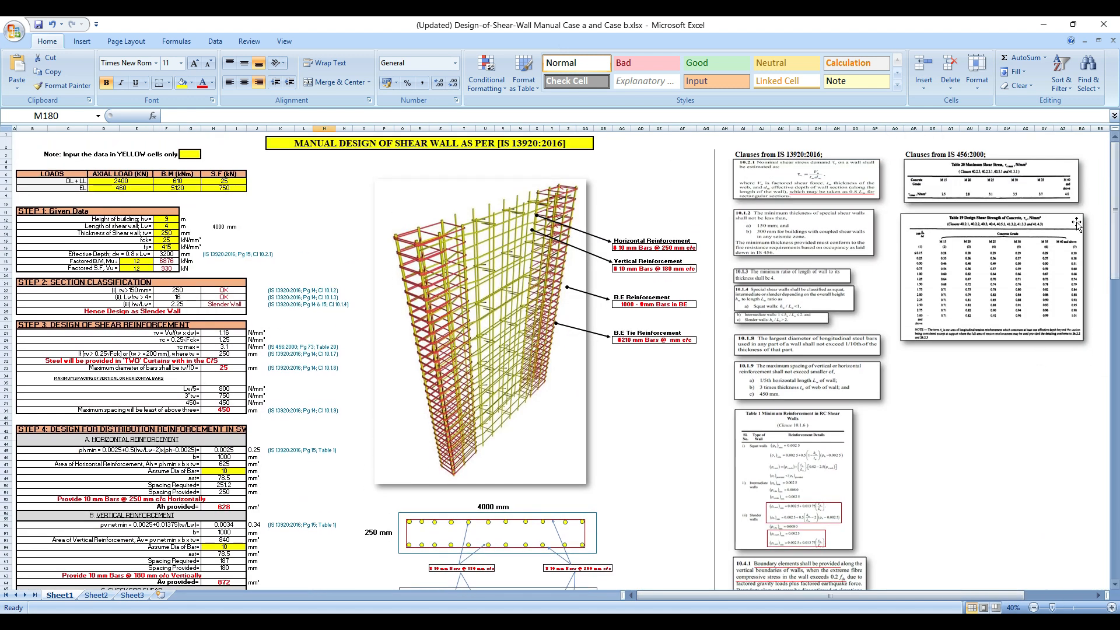
# Page back through the Shear Wall IIT PDF to page 97, Example 10's solid shear wall problem statement.
pyautogui.scroll(-3)
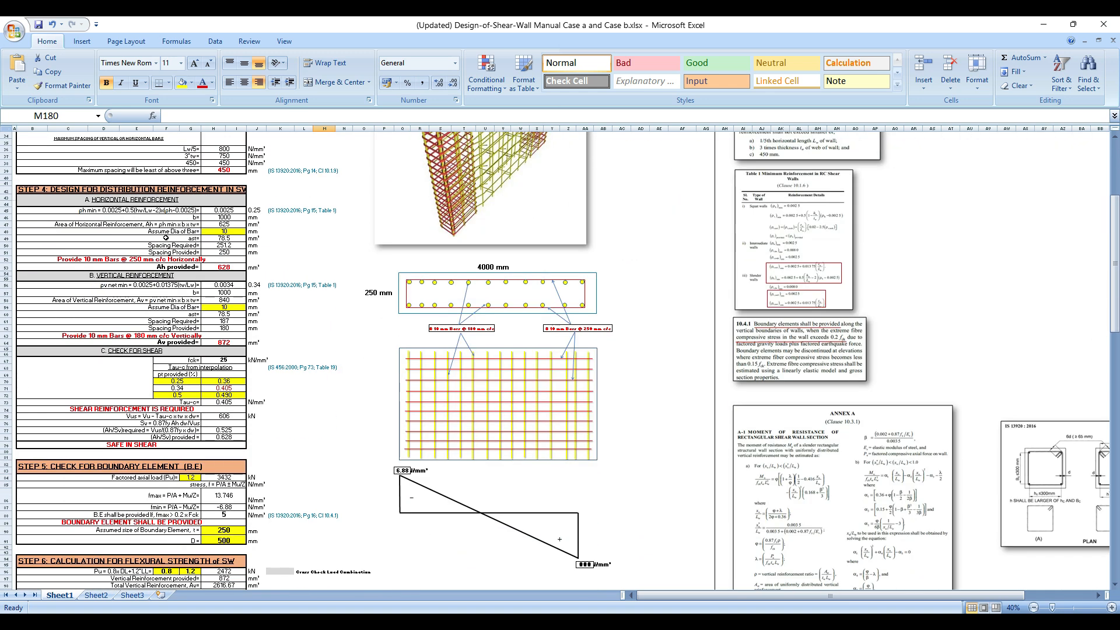
pyautogui.scroll(-3)
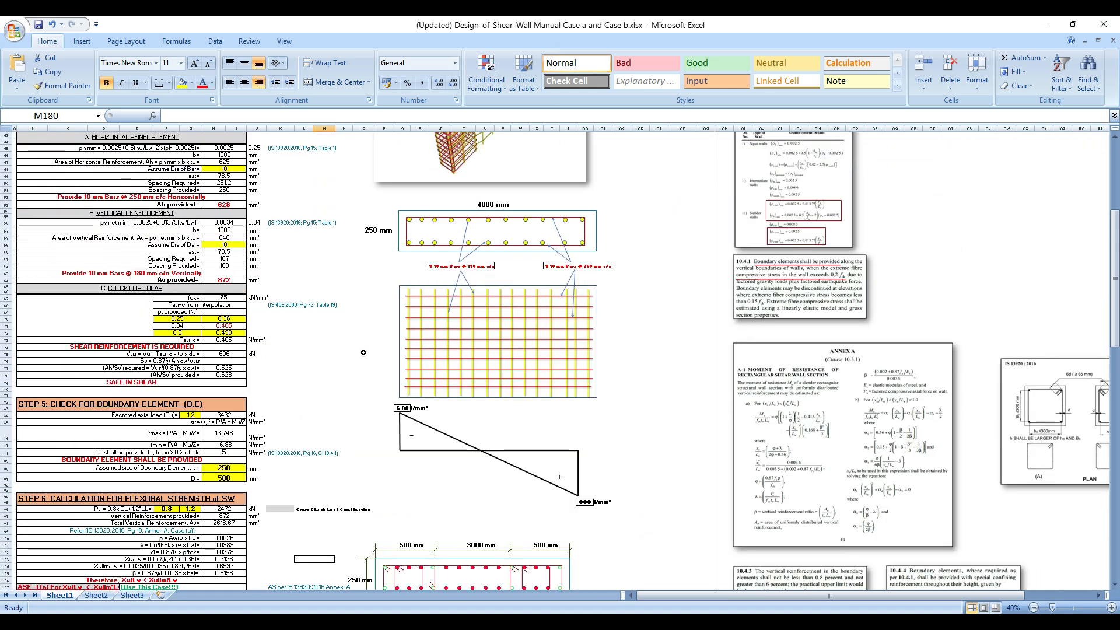
pyautogui.scroll(3)
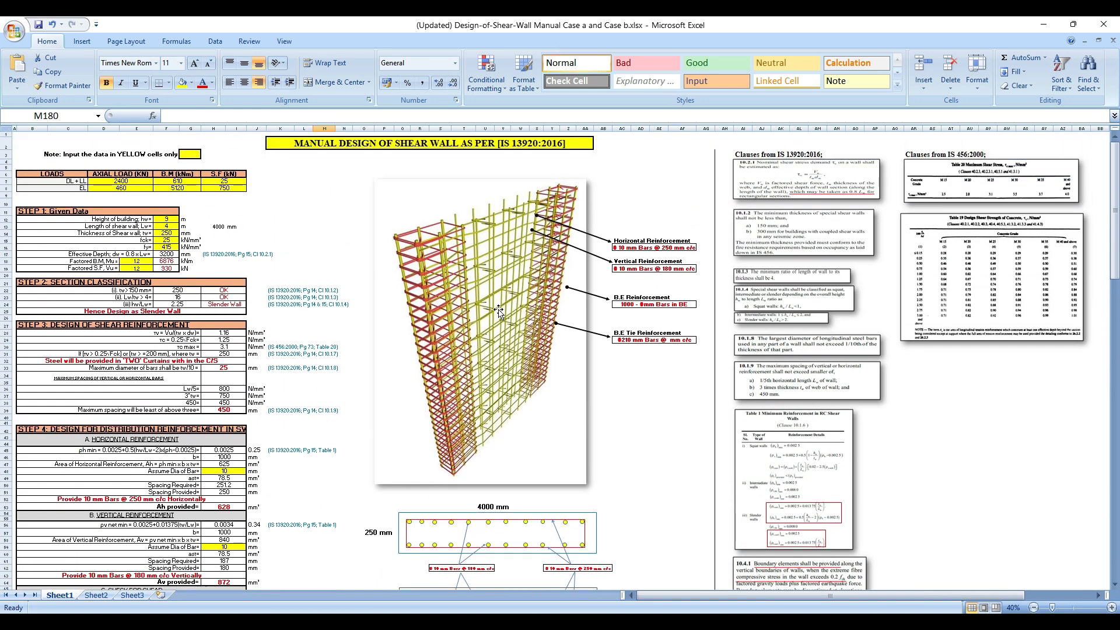
pyautogui.scroll(-3)
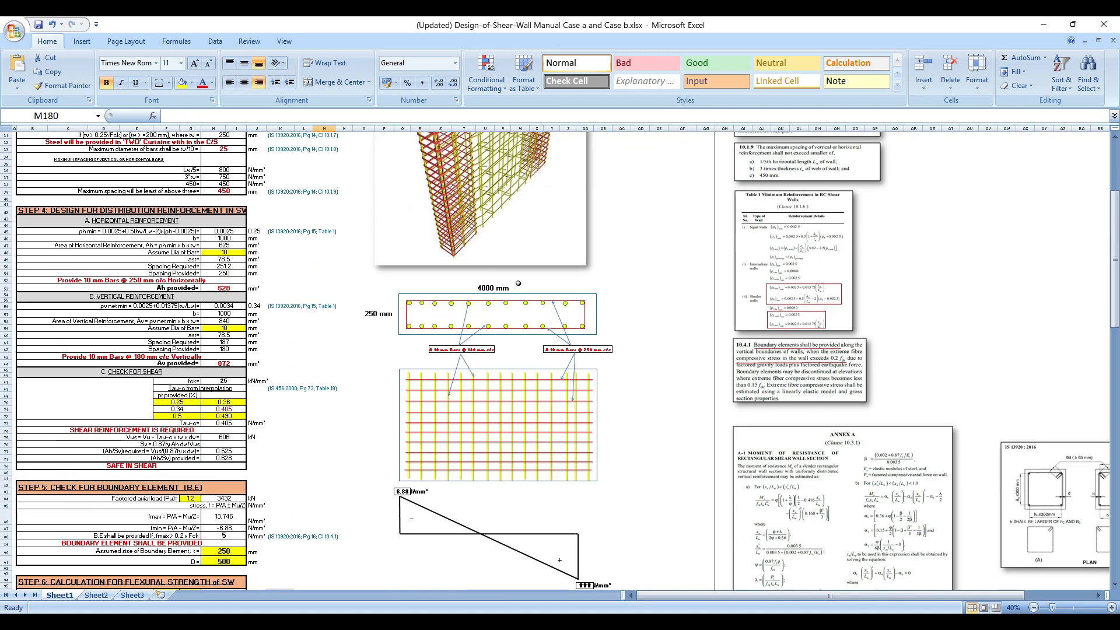
pyautogui.scroll(3)
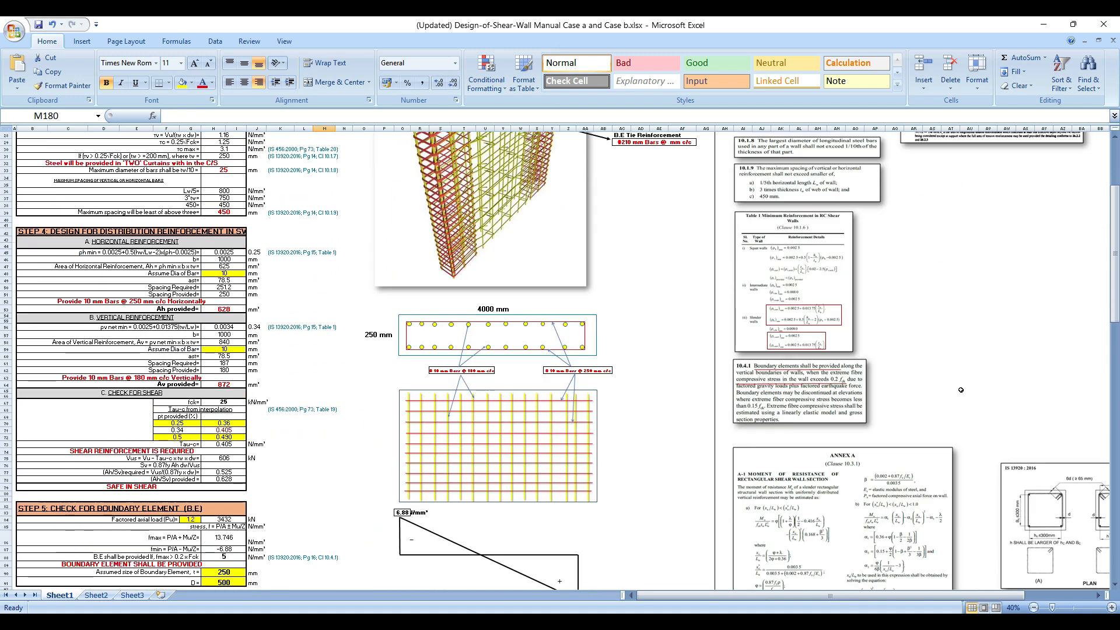
pyautogui.scroll(3)
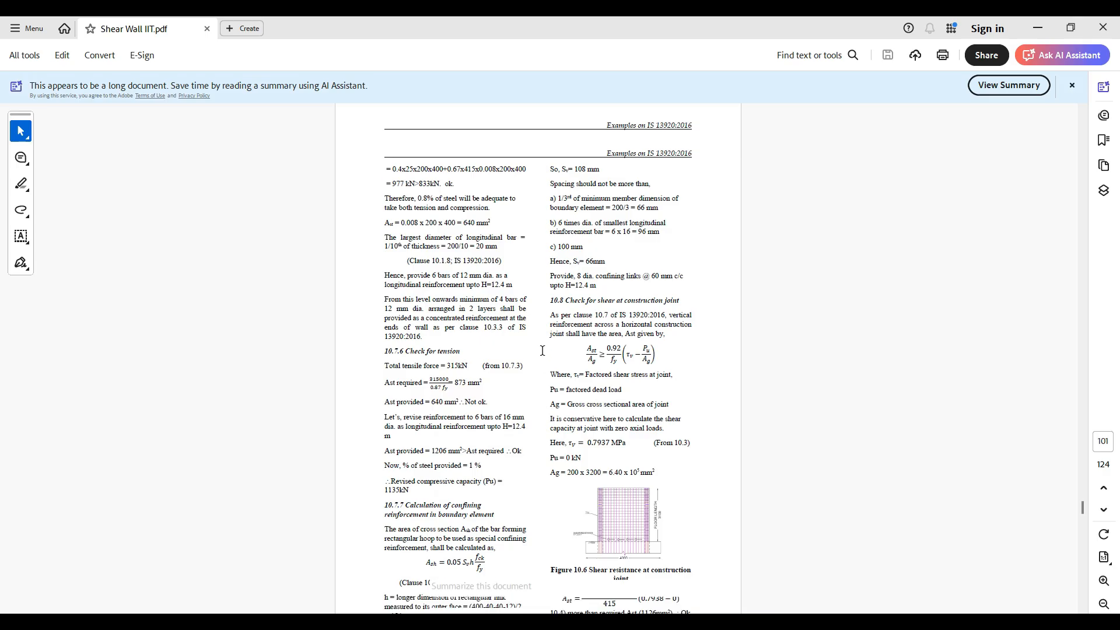
pyautogui.scroll(3)
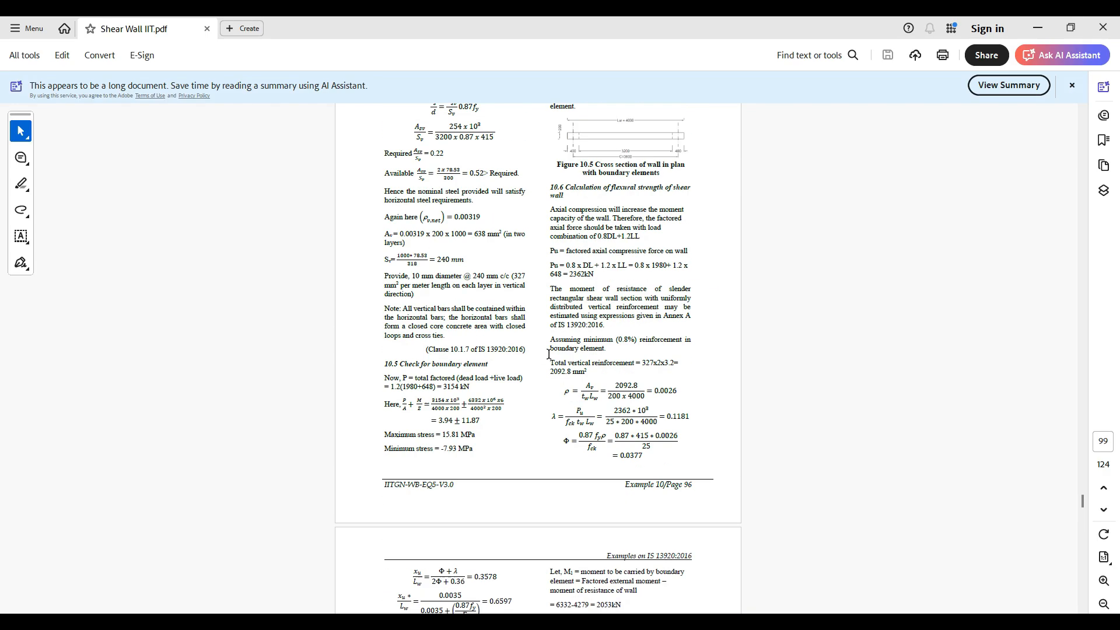
pyautogui.scroll(3)
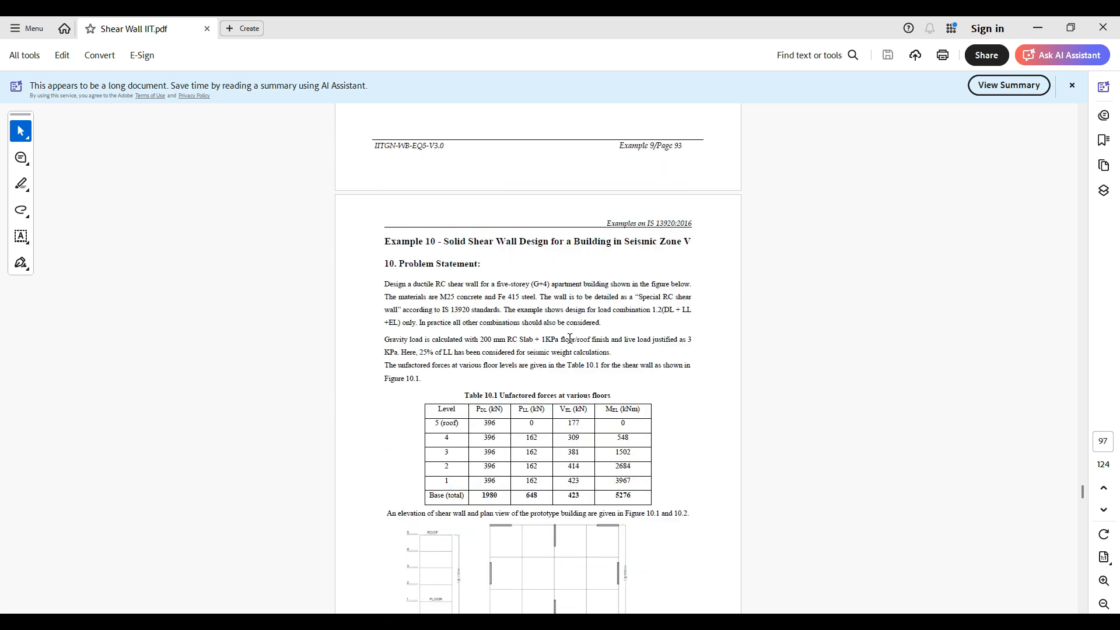
pyautogui.scroll(3)
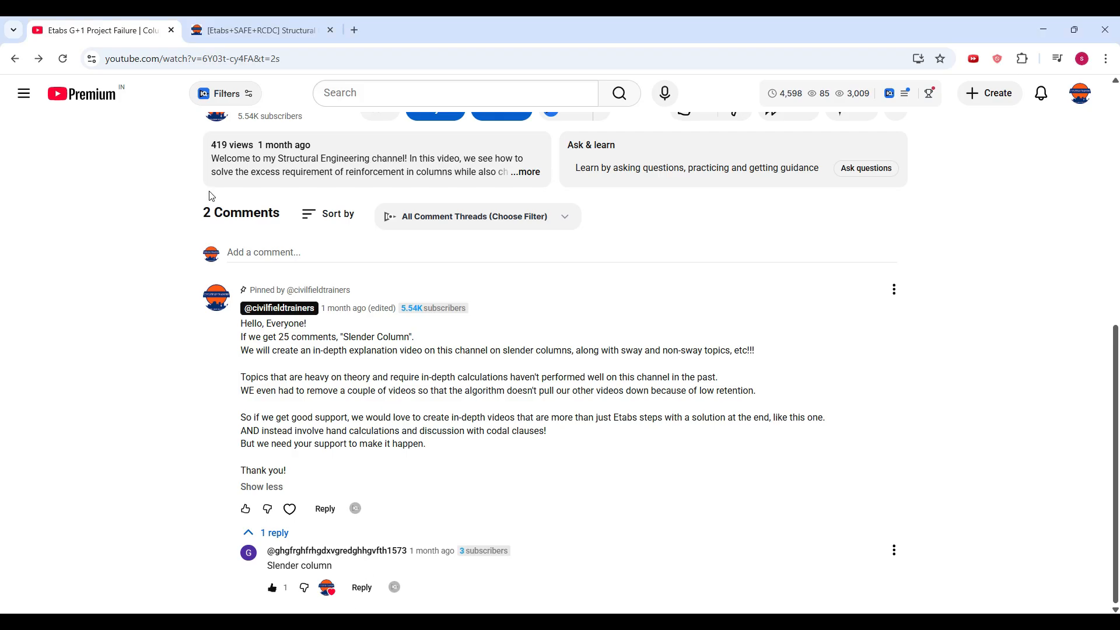
pyautogui.scroll(3)
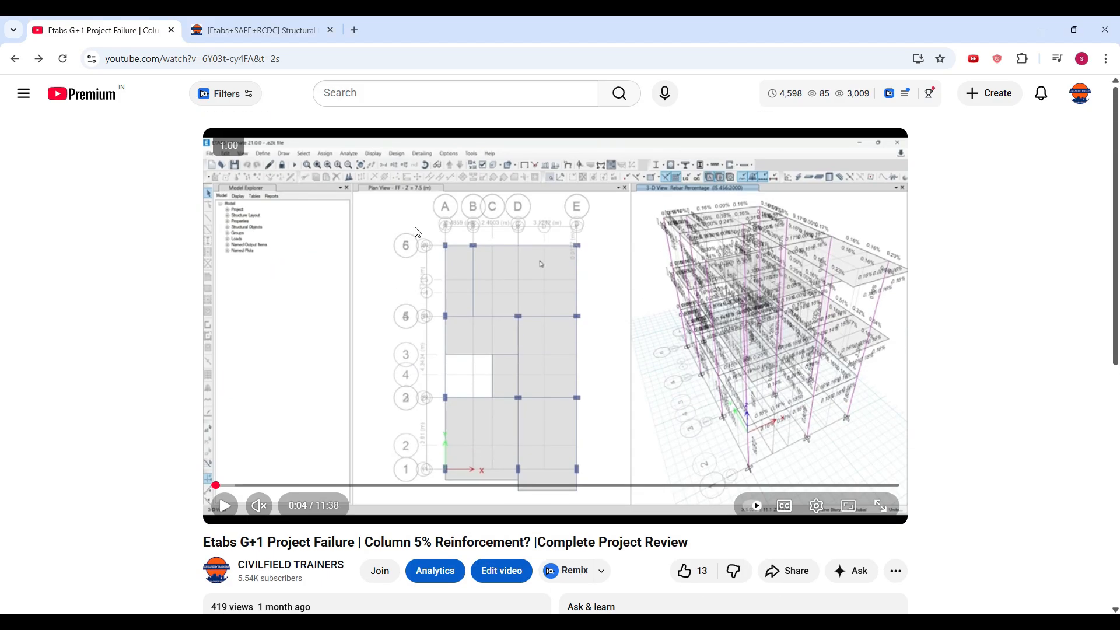
pyautogui.scroll(-3)
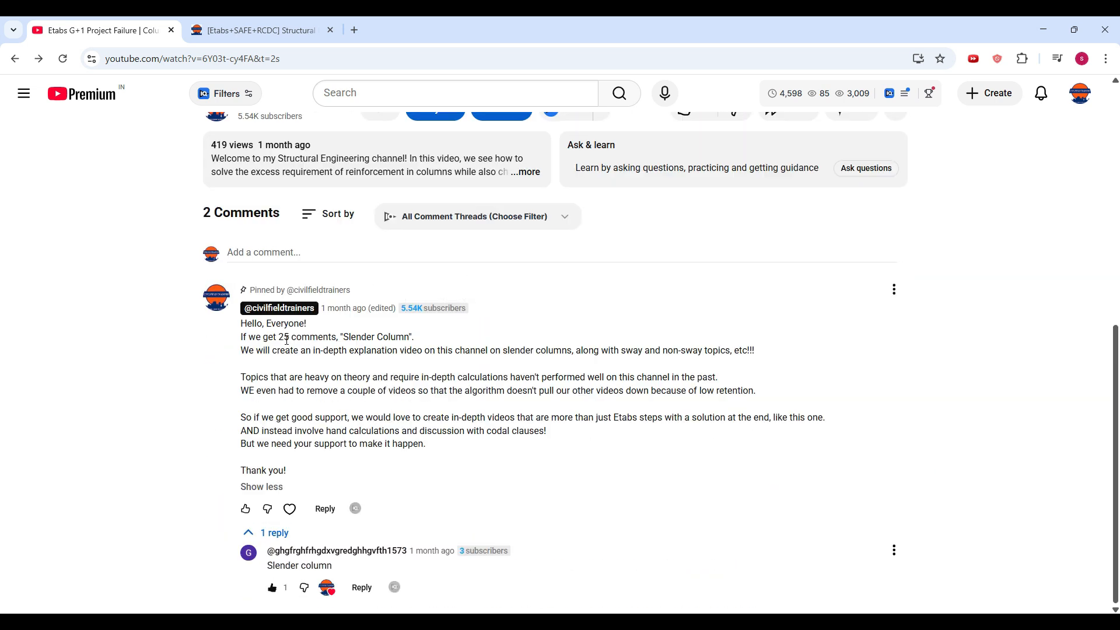
pyautogui.scroll(3)
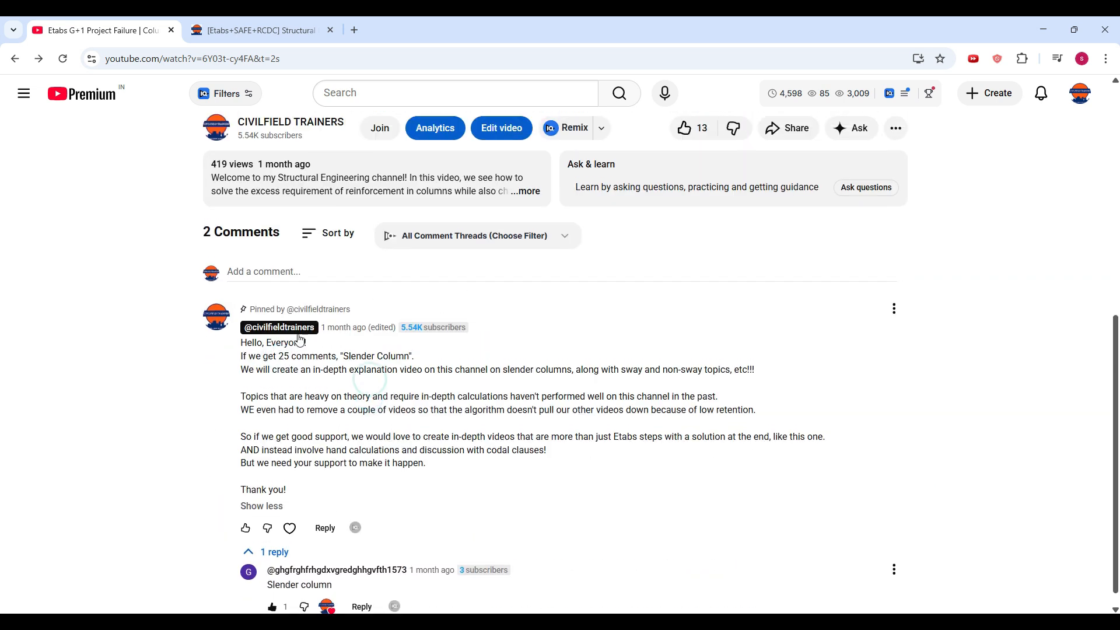
pyautogui.scroll(-3)
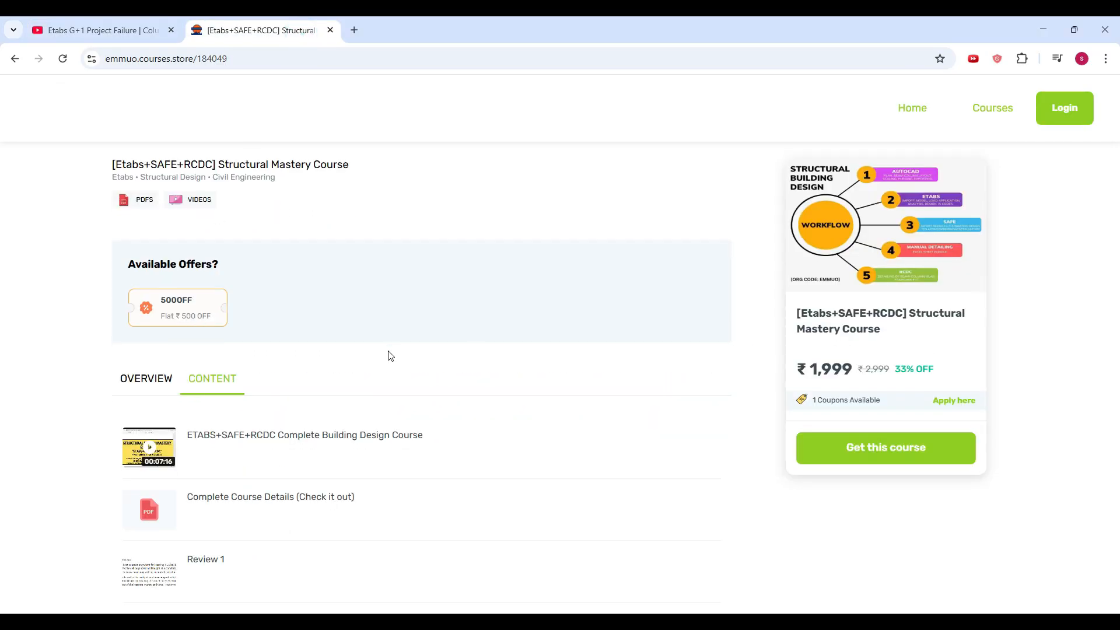
# Browse up and down the Structural Mastery Course content list.
pyautogui.scroll(-3)
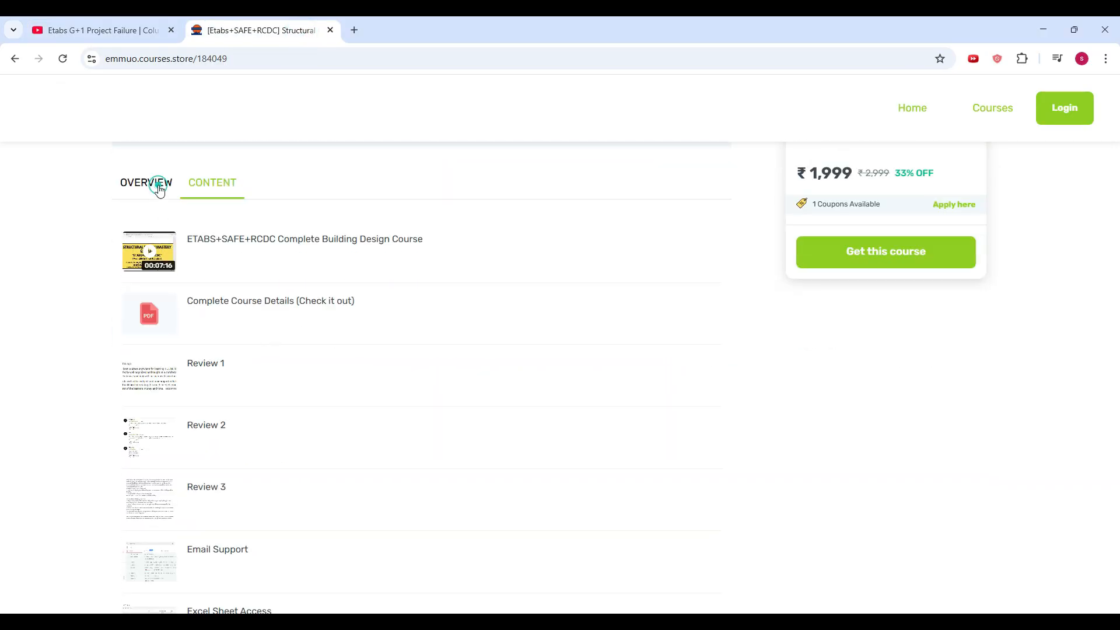
pyautogui.scroll(-3)
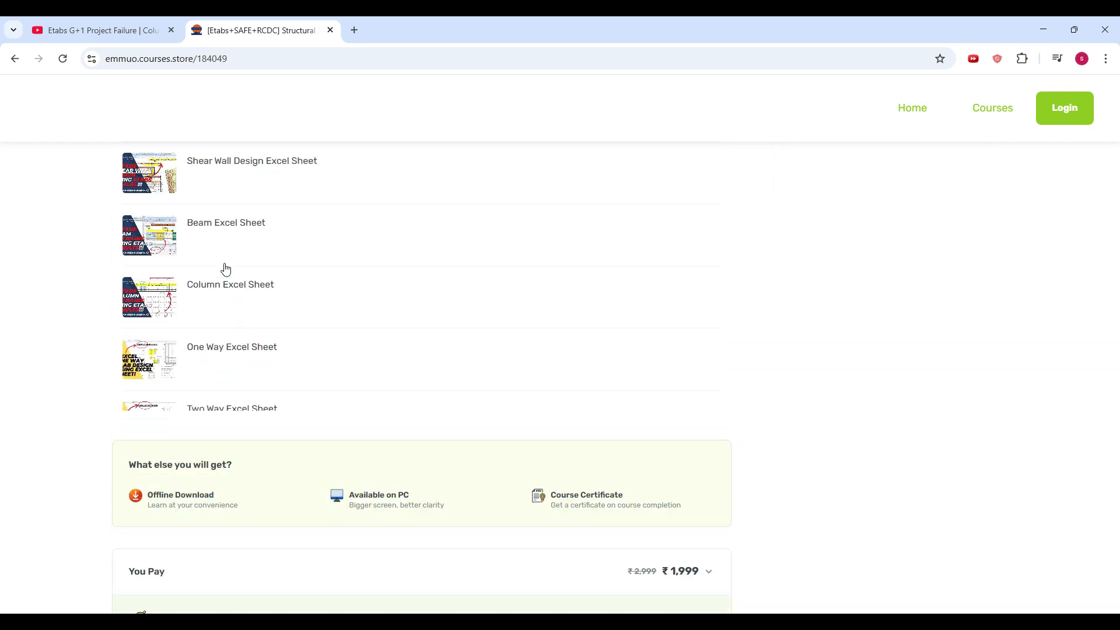
pyautogui.scroll(3)
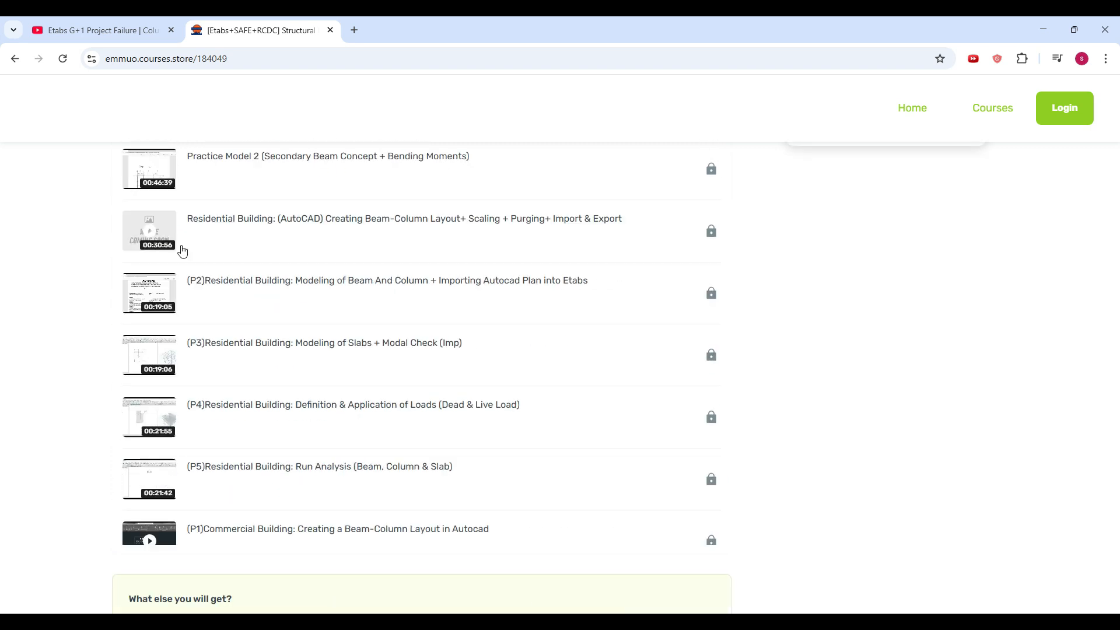
pyautogui.scroll(-3)
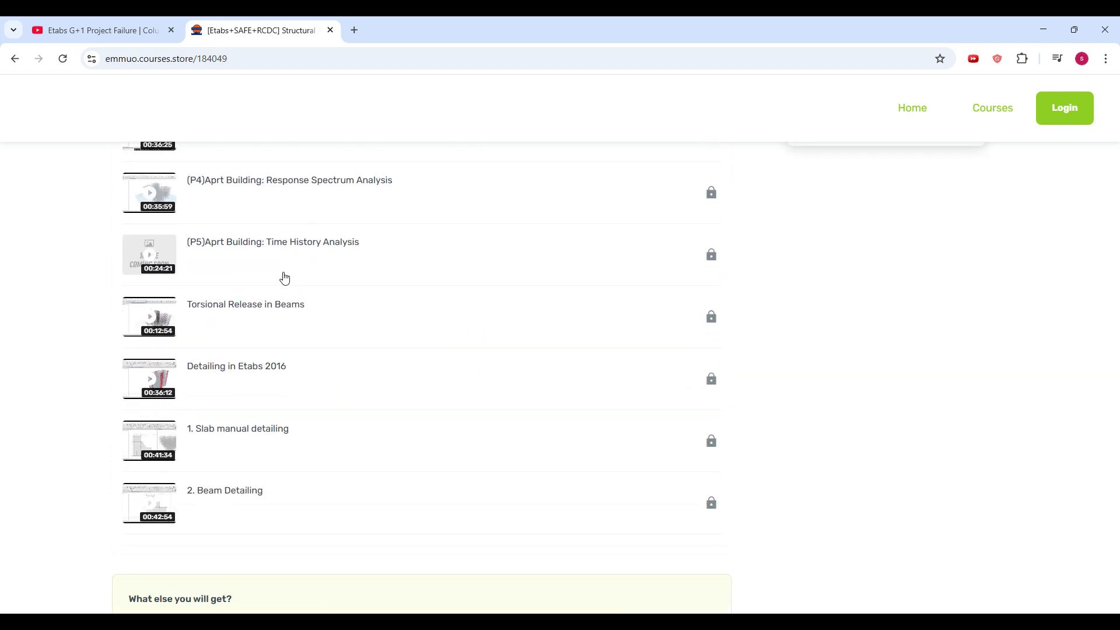
pyautogui.scroll(3)
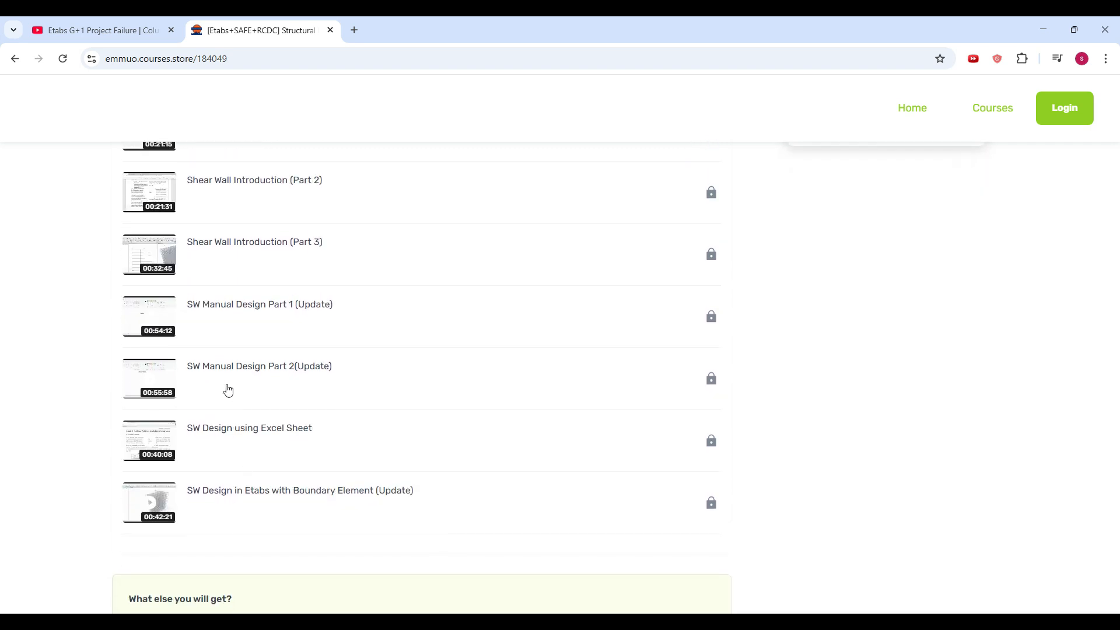
pyautogui.scroll(3)
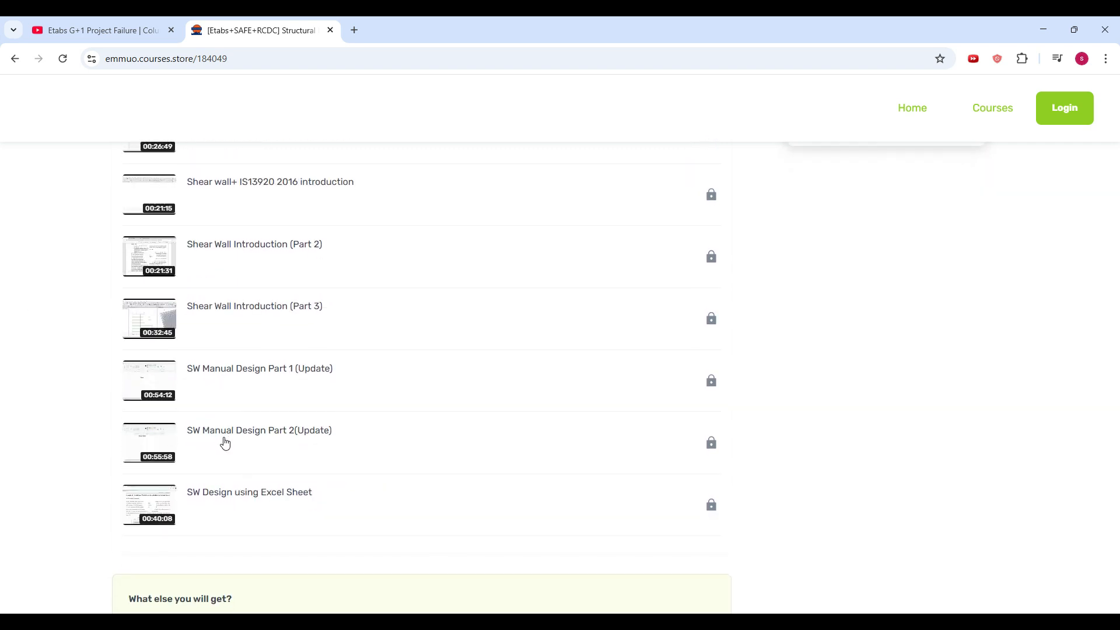
pyautogui.scroll(-3)
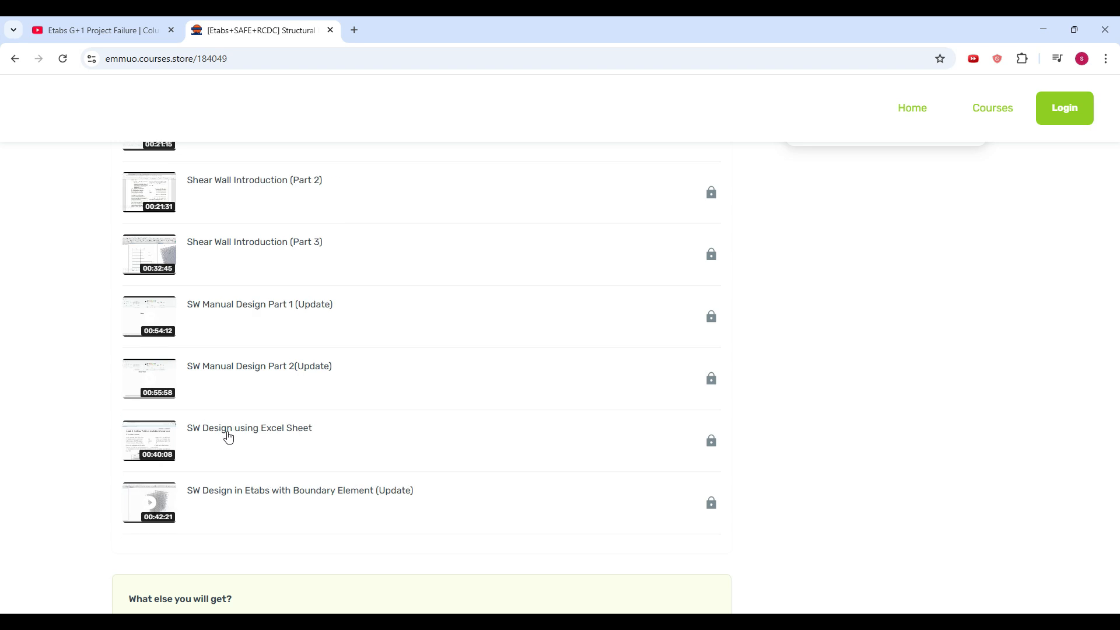
pyautogui.scroll(-3)
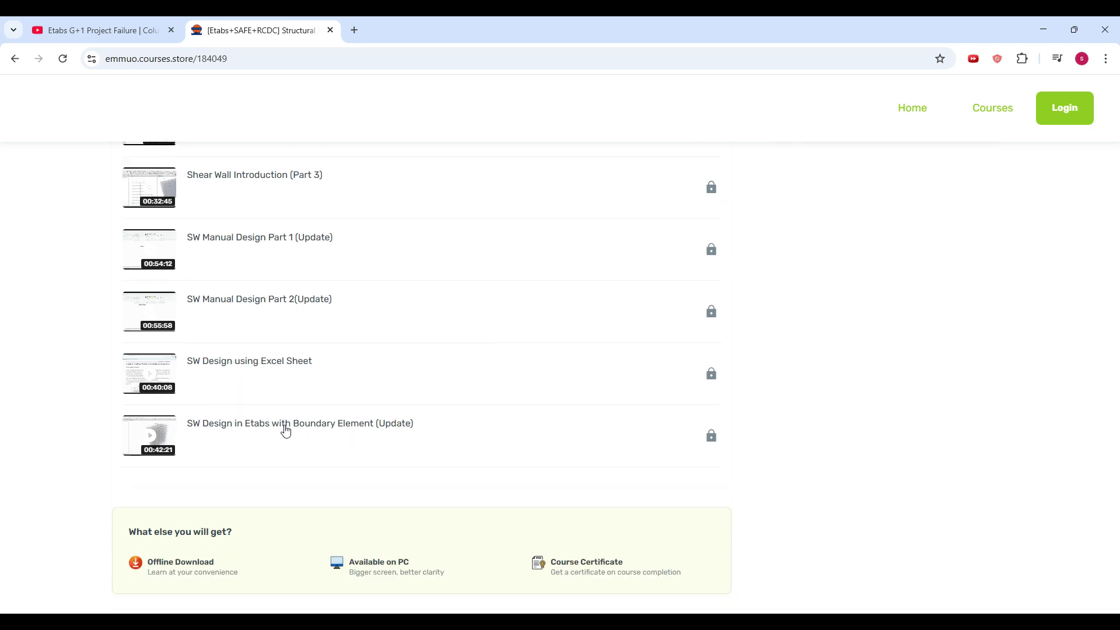
pyautogui.moveTo(398, 434)
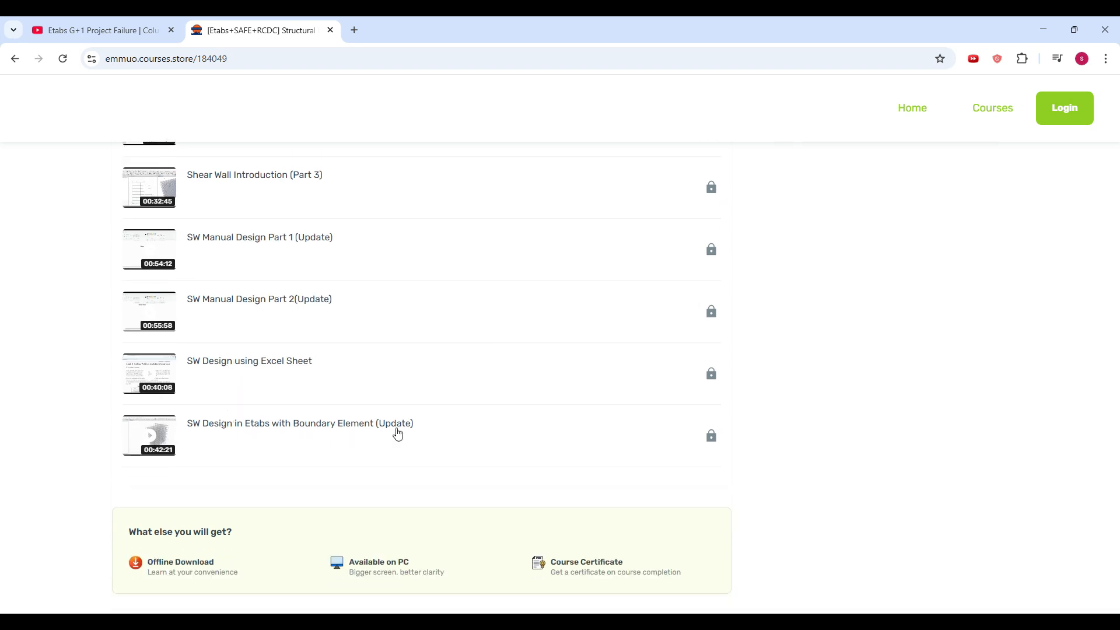
pyautogui.scroll(3)
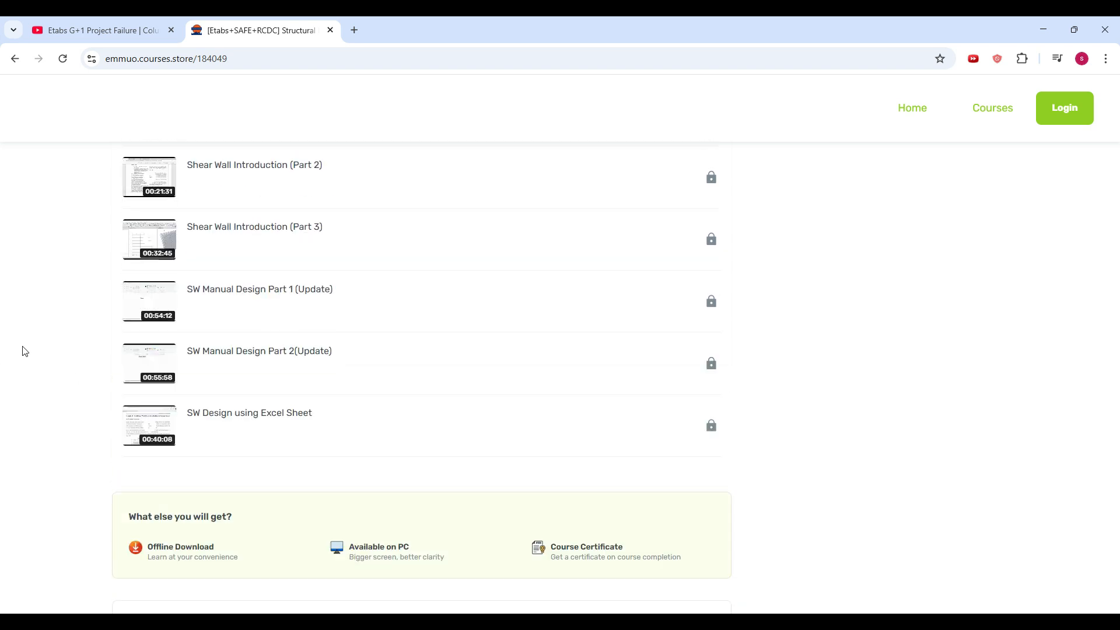
pyautogui.scroll(3)
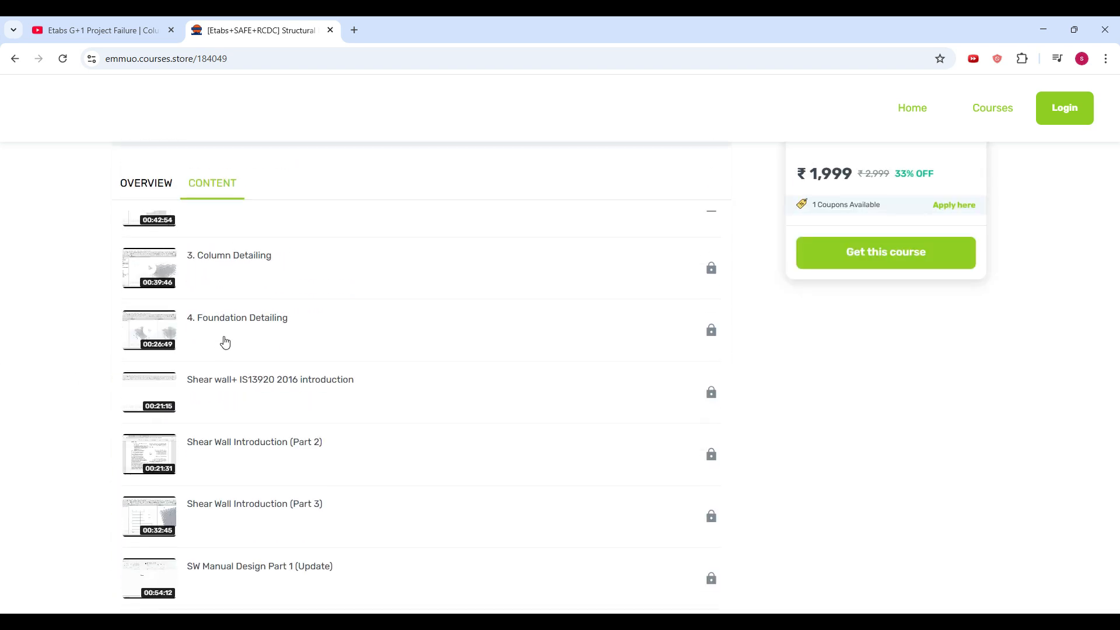
pyautogui.scroll(-3)
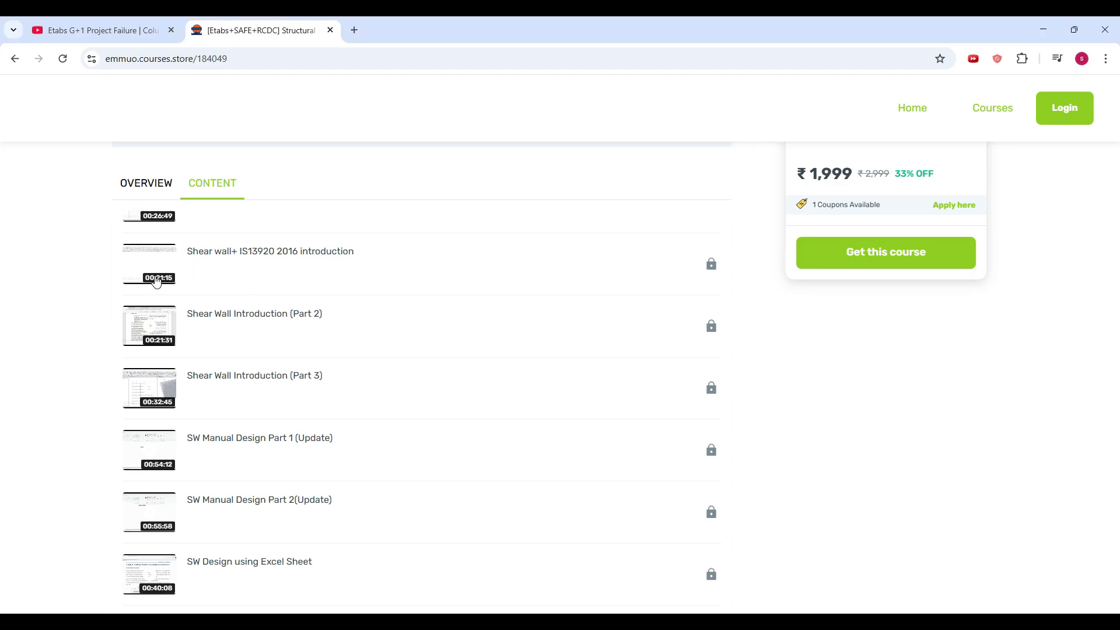
pyautogui.scroll(3)
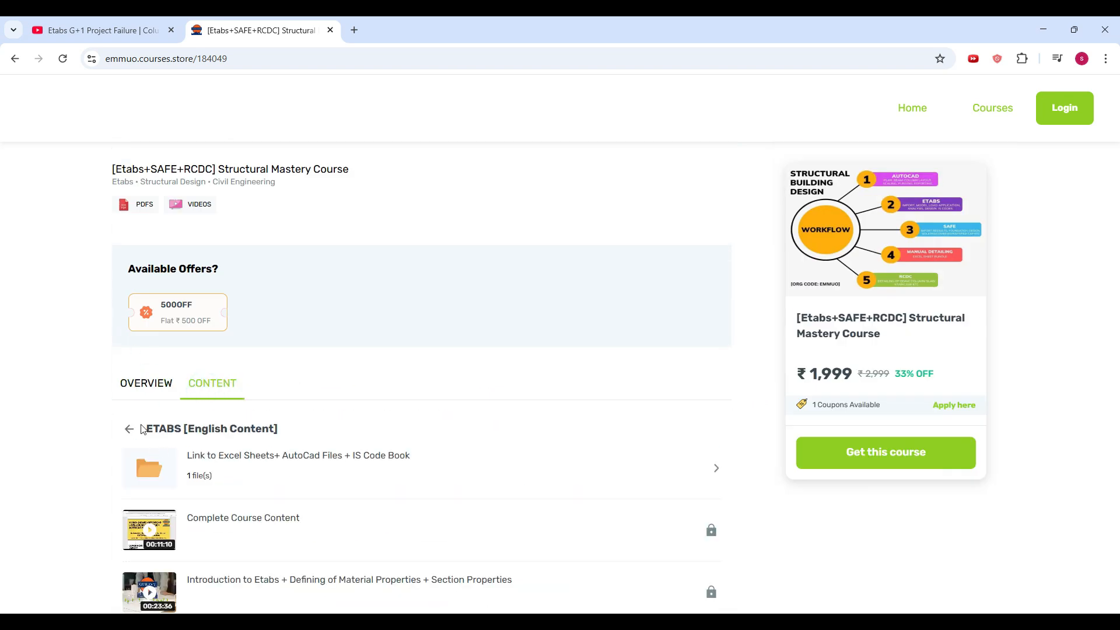
# Expand the ETABS [English Content] folder to show its contents.
pyautogui.click(130, 428)
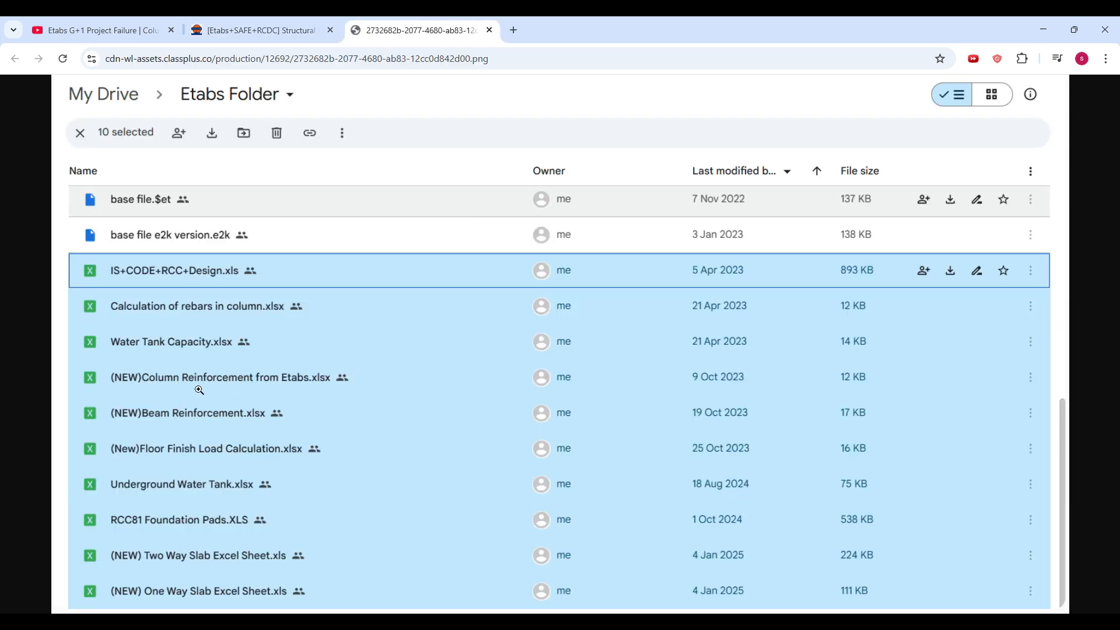
pyautogui.moveTo(204, 422)
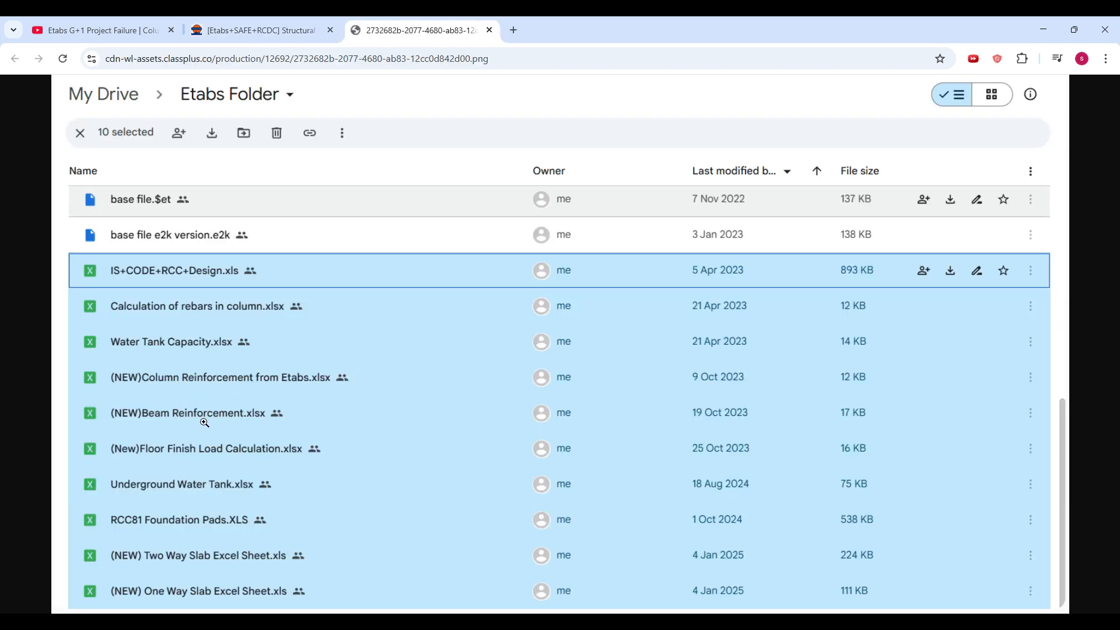
# Return to the course store content tab and close the Drive folder image tab.
pyautogui.click(260, 30)
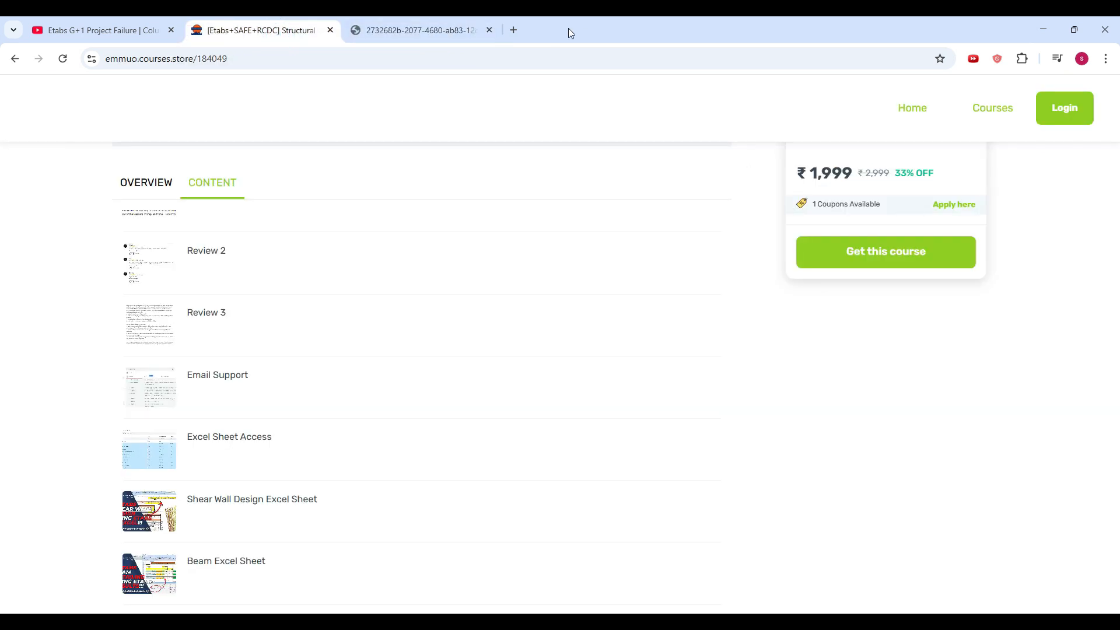
pyautogui.click(488, 30)
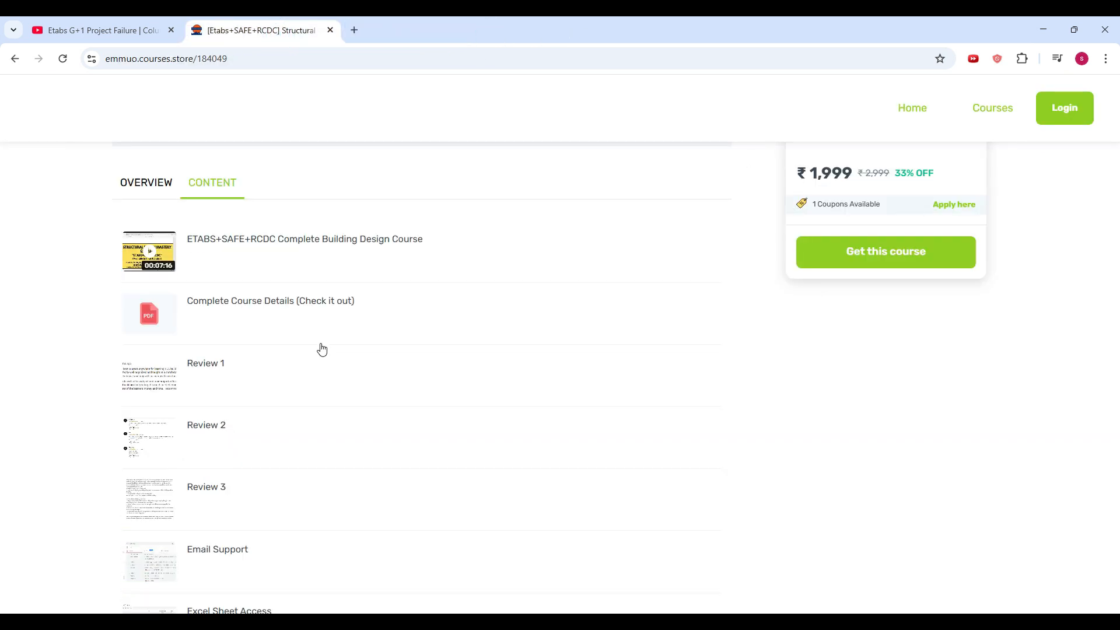
pyautogui.scroll(-3)
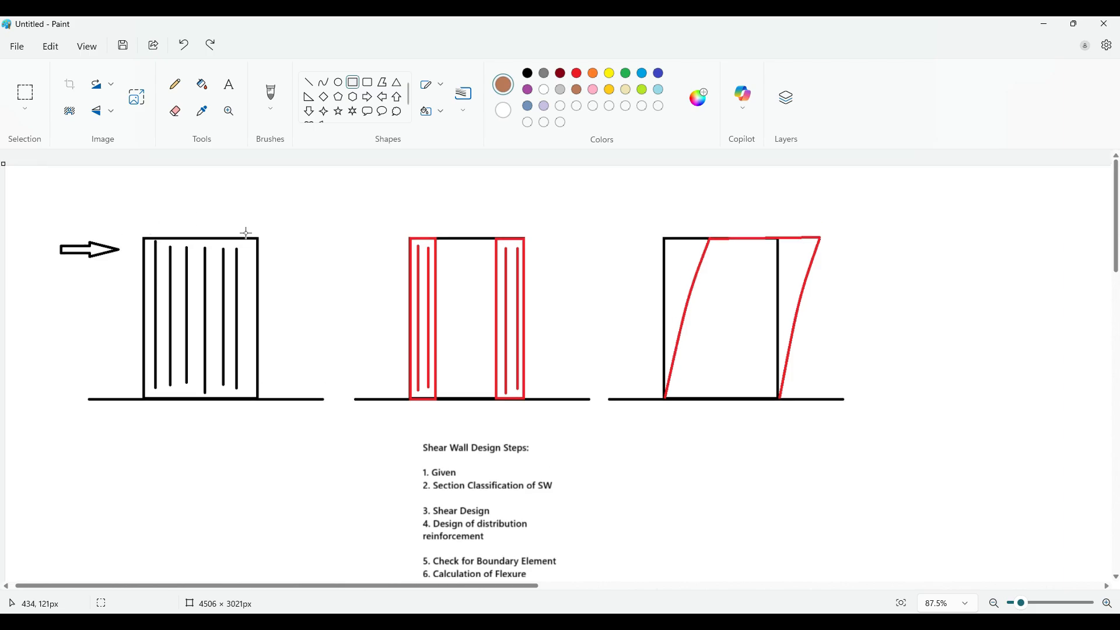
pyautogui.moveTo(73, 263)
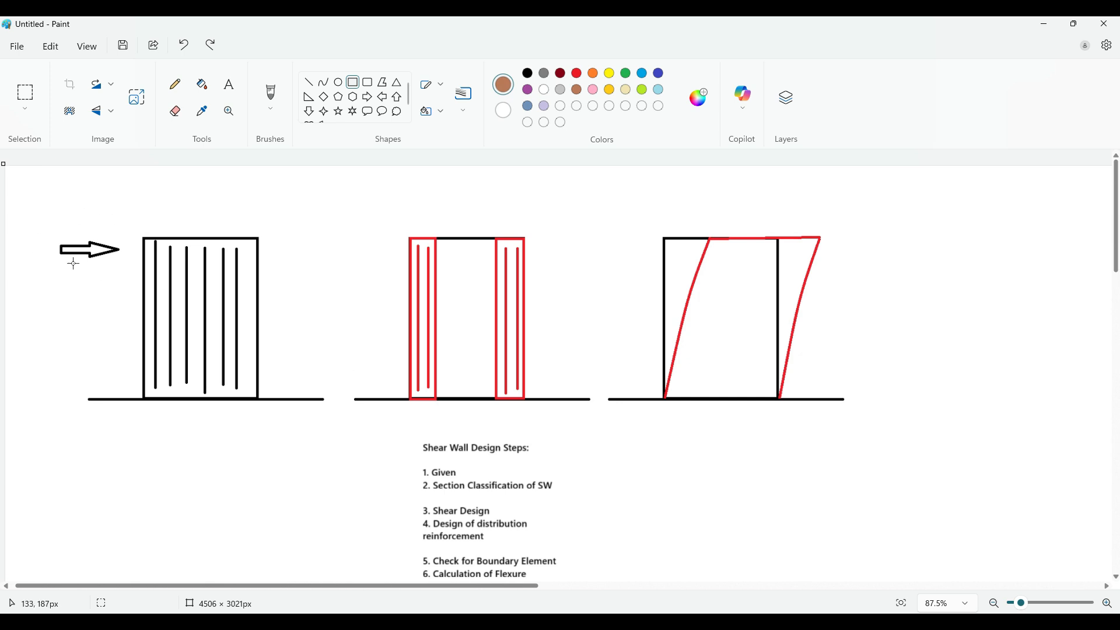
pyautogui.moveTo(410, 328)
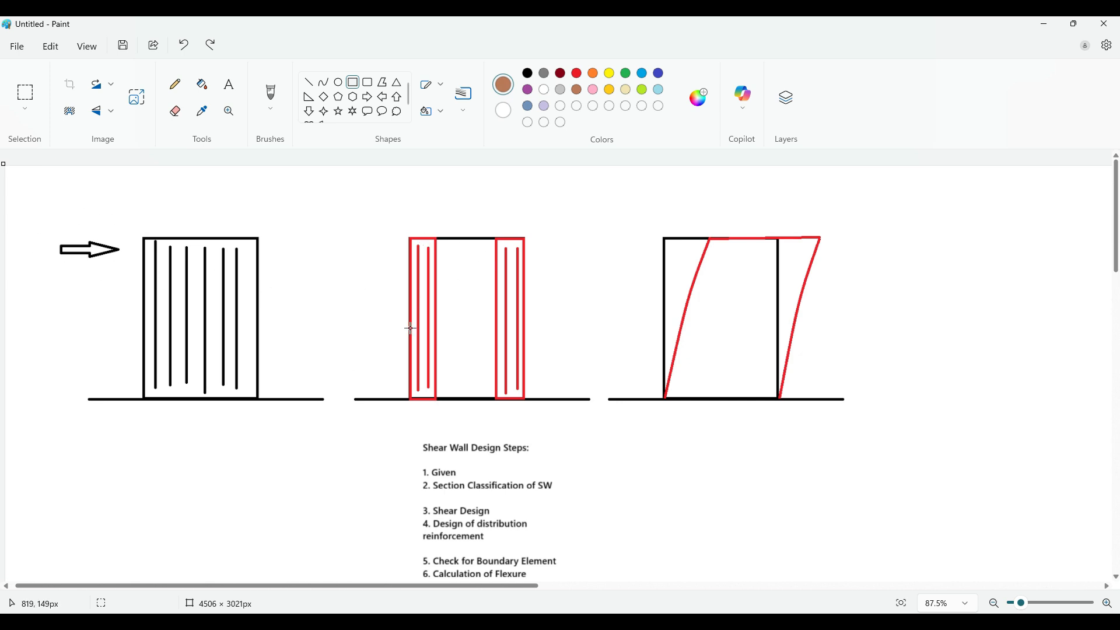
pyautogui.moveTo(427, 285)
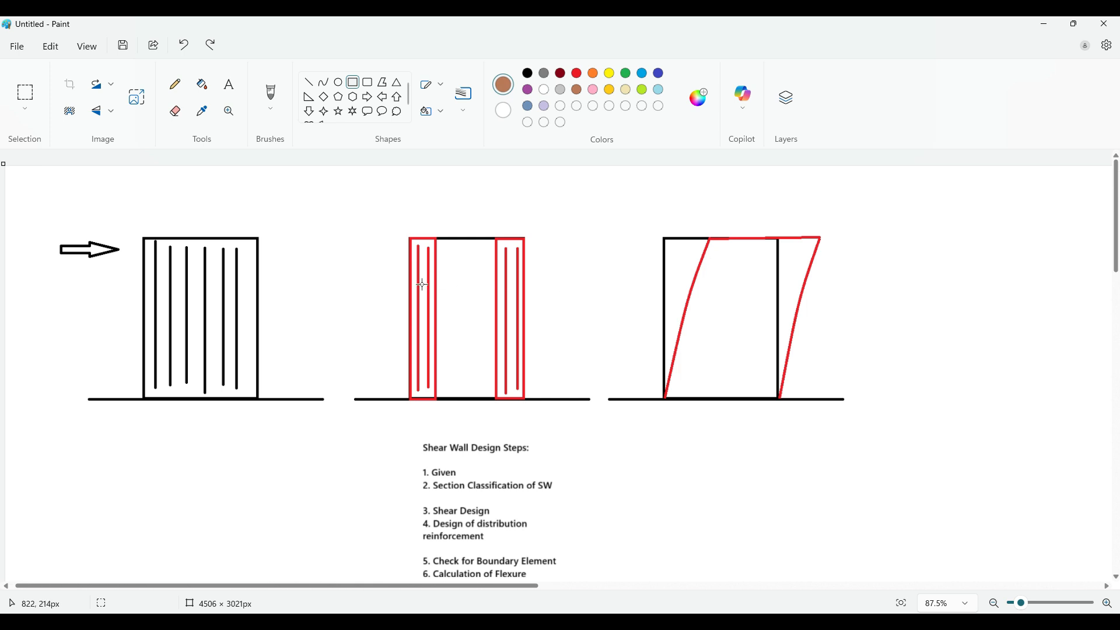
pyautogui.moveTo(833, 316)
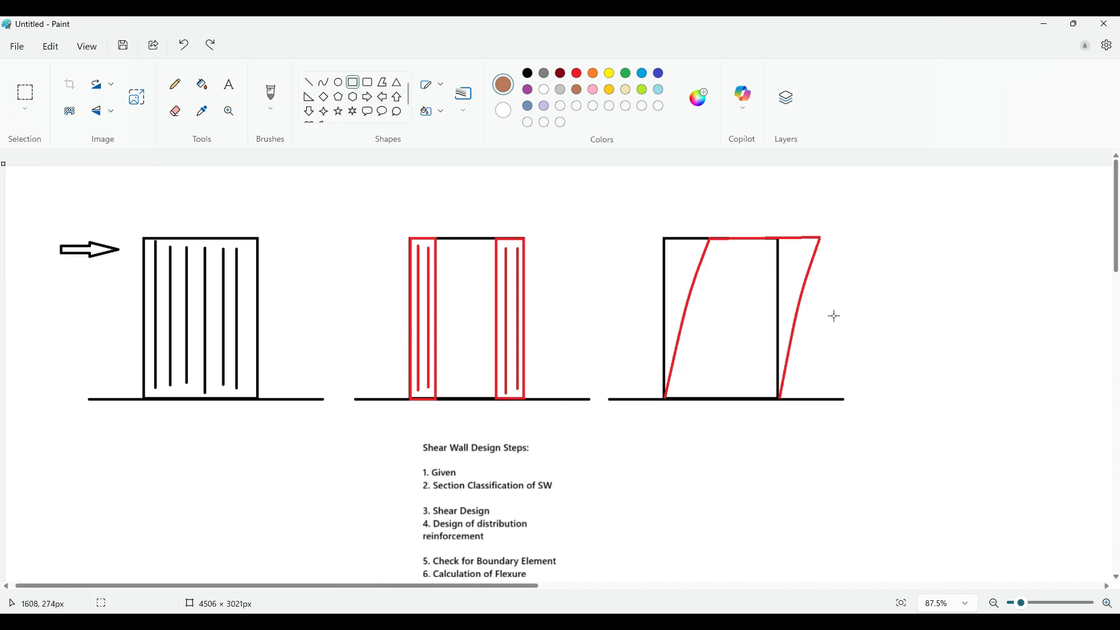
pyautogui.moveTo(246, 299)
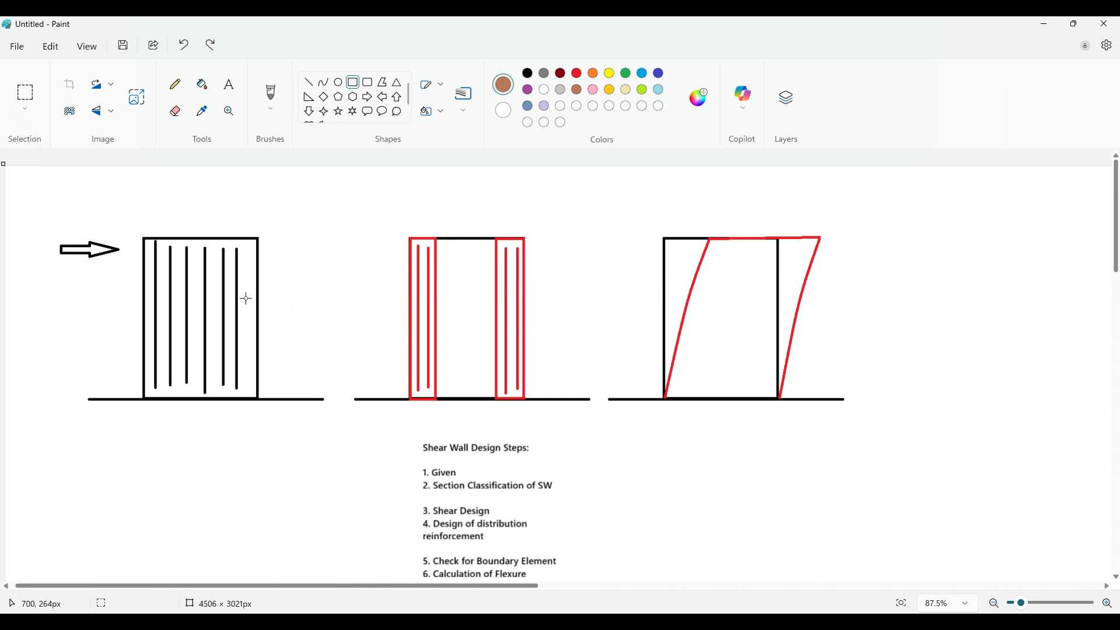
pyautogui.moveTo(224, 285)
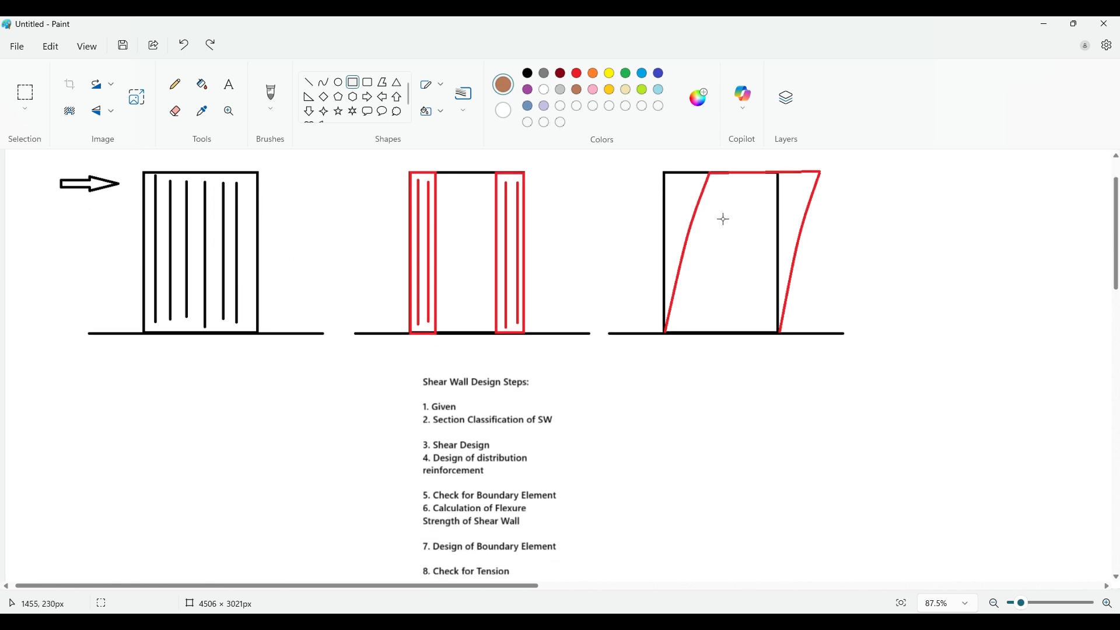
pyautogui.moveTo(682, 224)
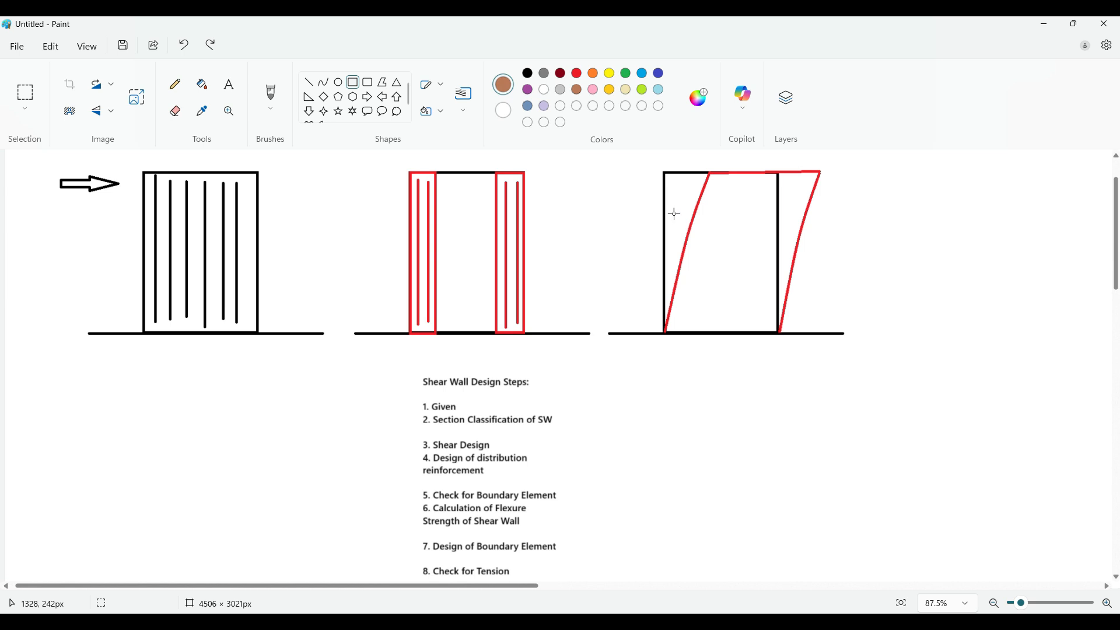
pyautogui.scroll(-3)
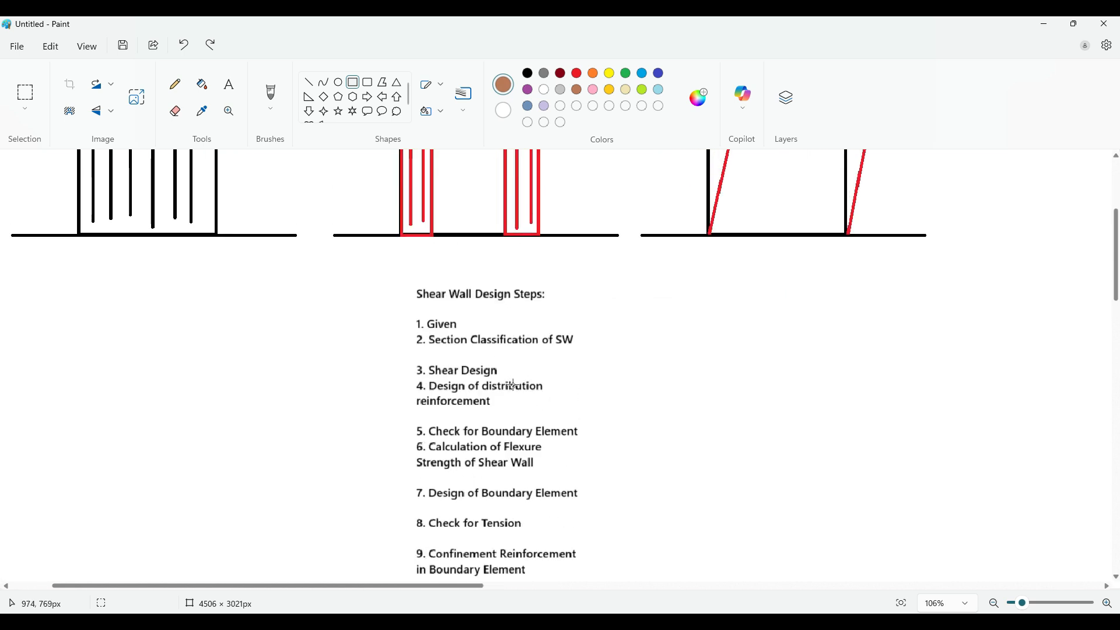
pyautogui.scroll(3)
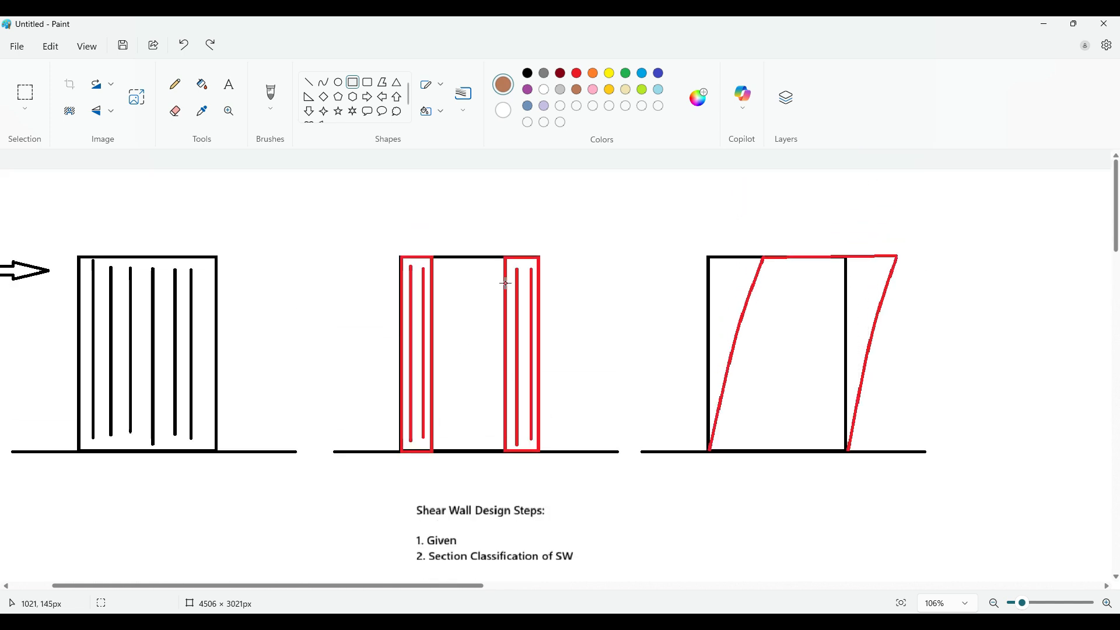
pyautogui.scroll(-3)
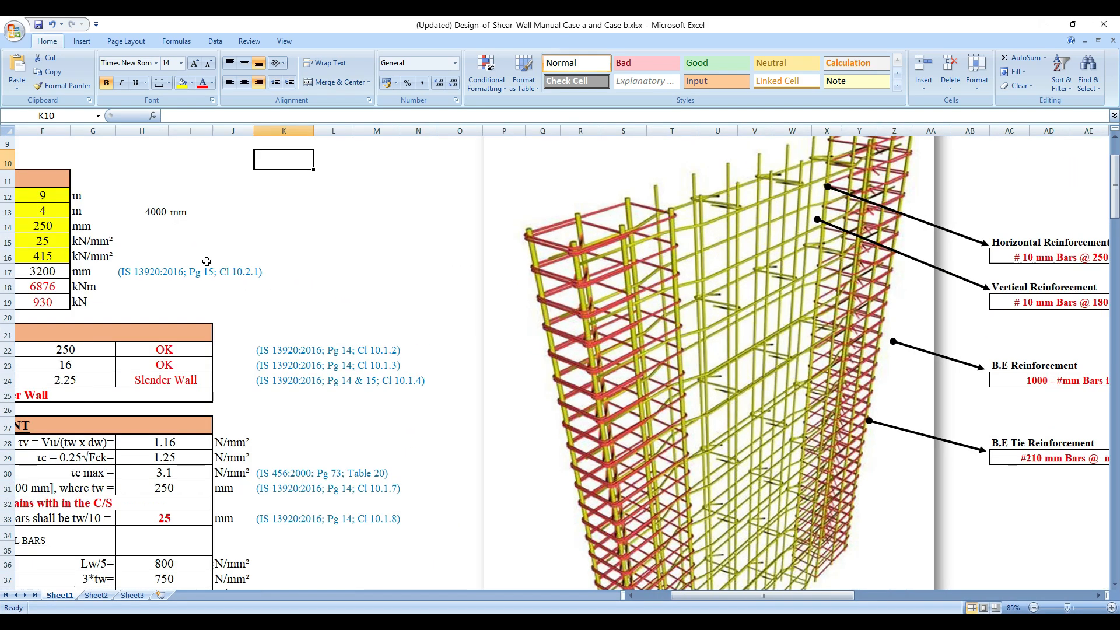
pyautogui.hscroll(-3)
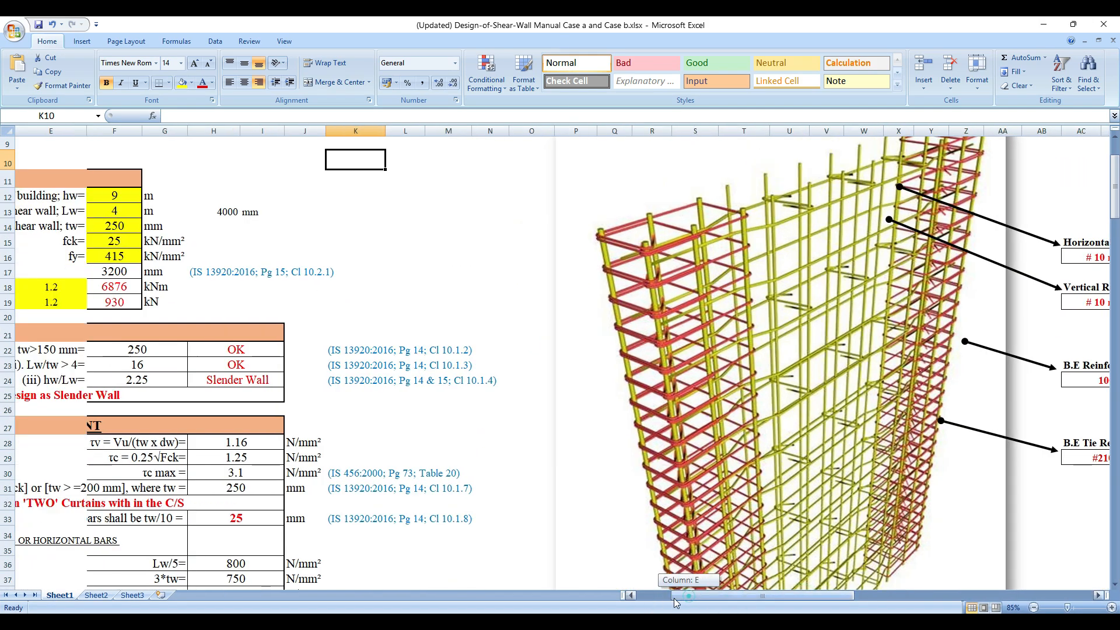
pyautogui.hscroll(-3)
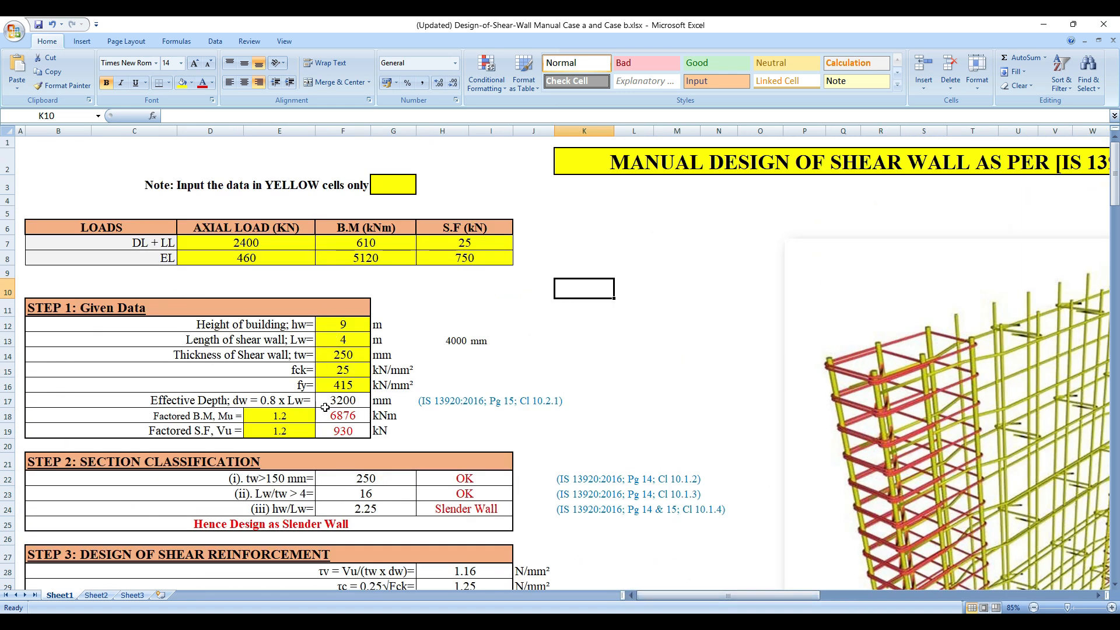
pyautogui.scroll(-3)
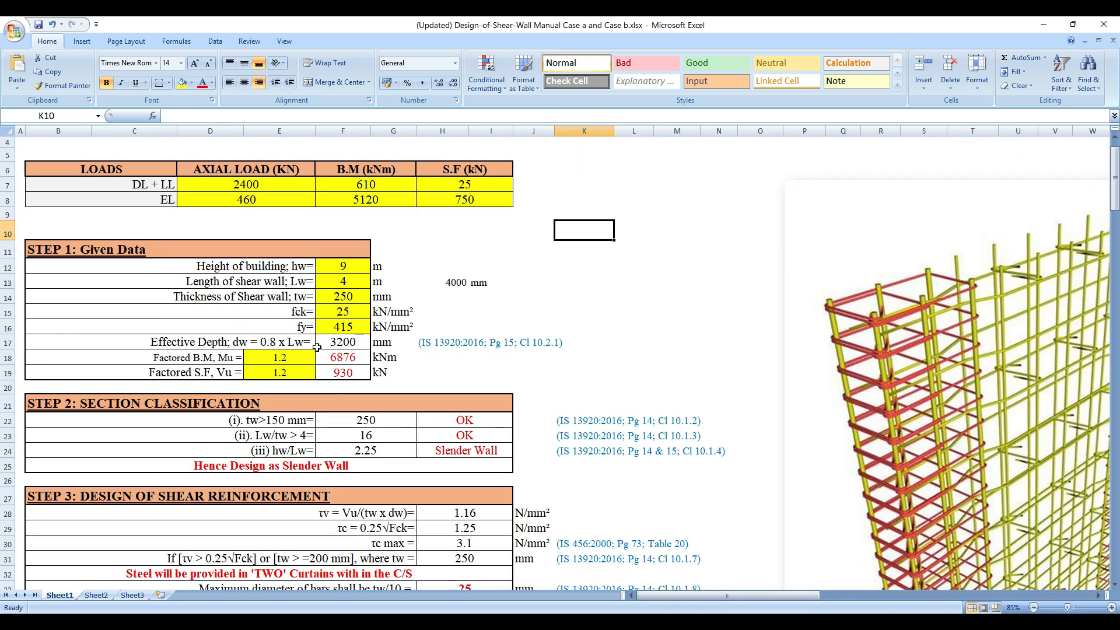
pyautogui.scroll(3)
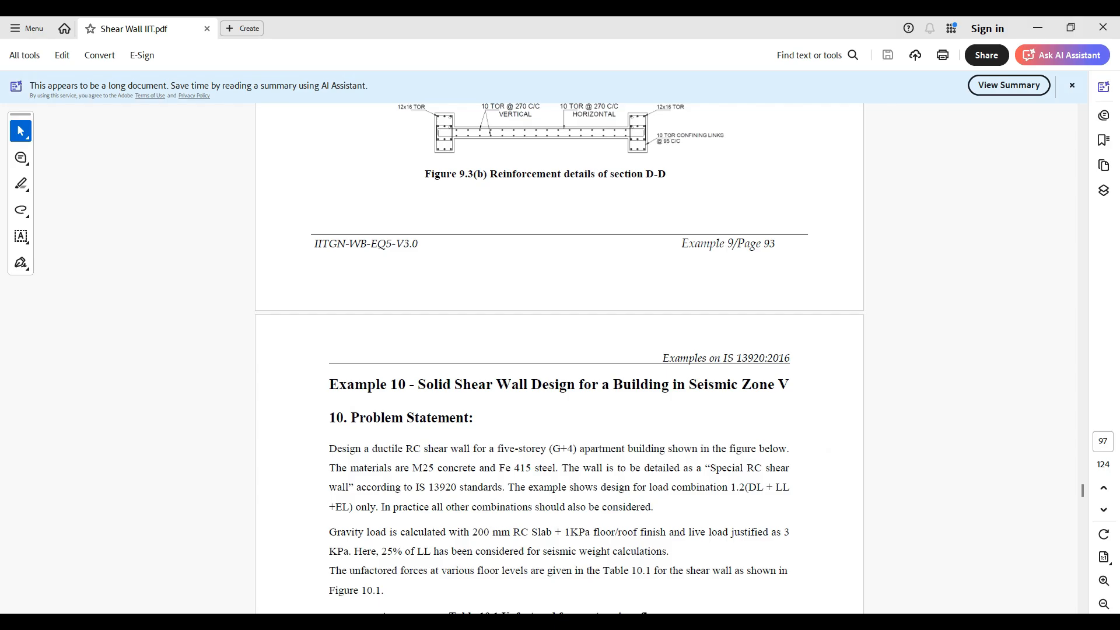
pyautogui.scroll(-3)
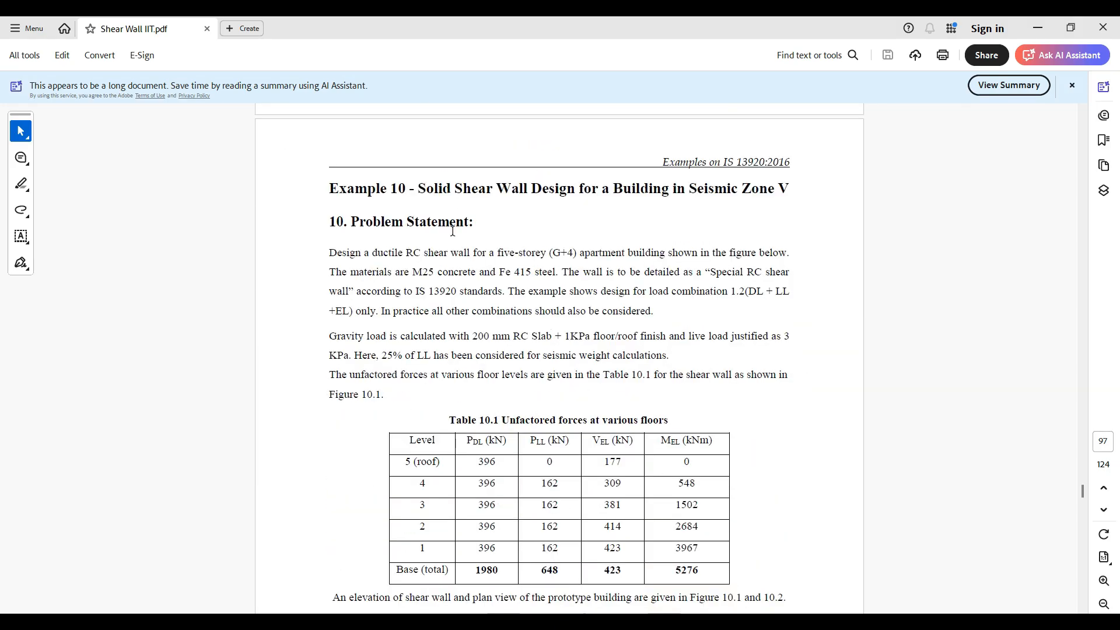
pyautogui.scroll(-3)
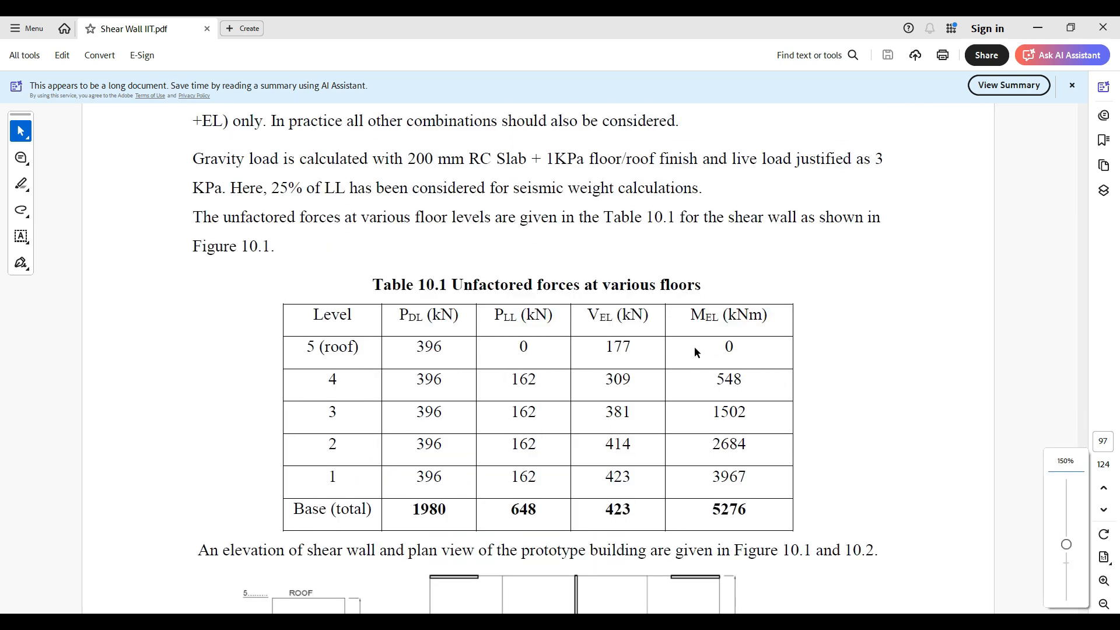
pyautogui.scroll(3)
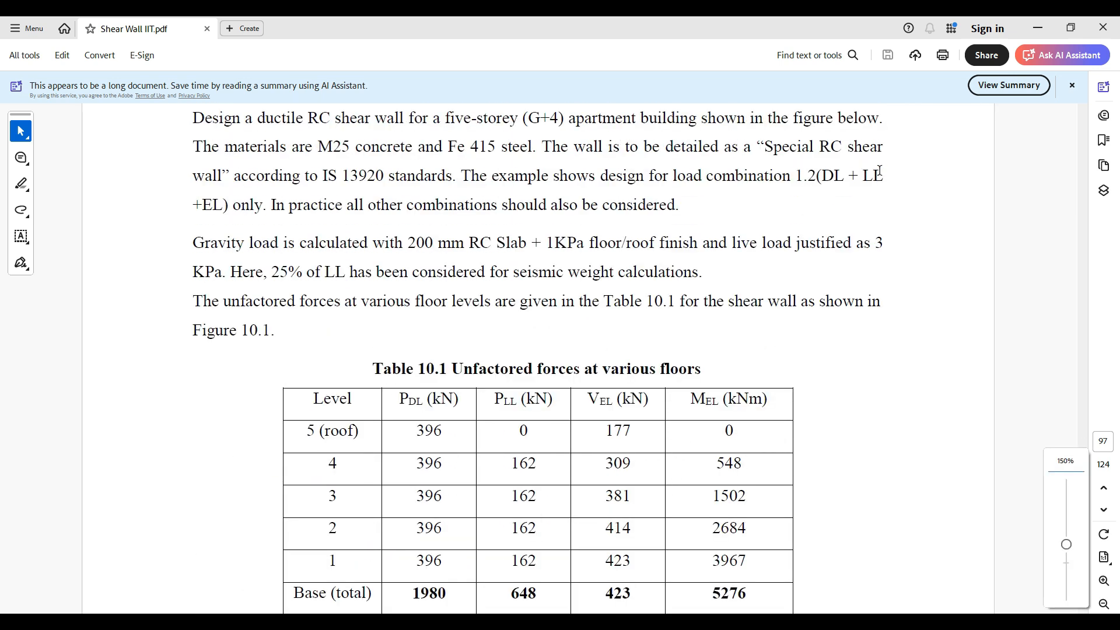
pyautogui.click(1062, 55)
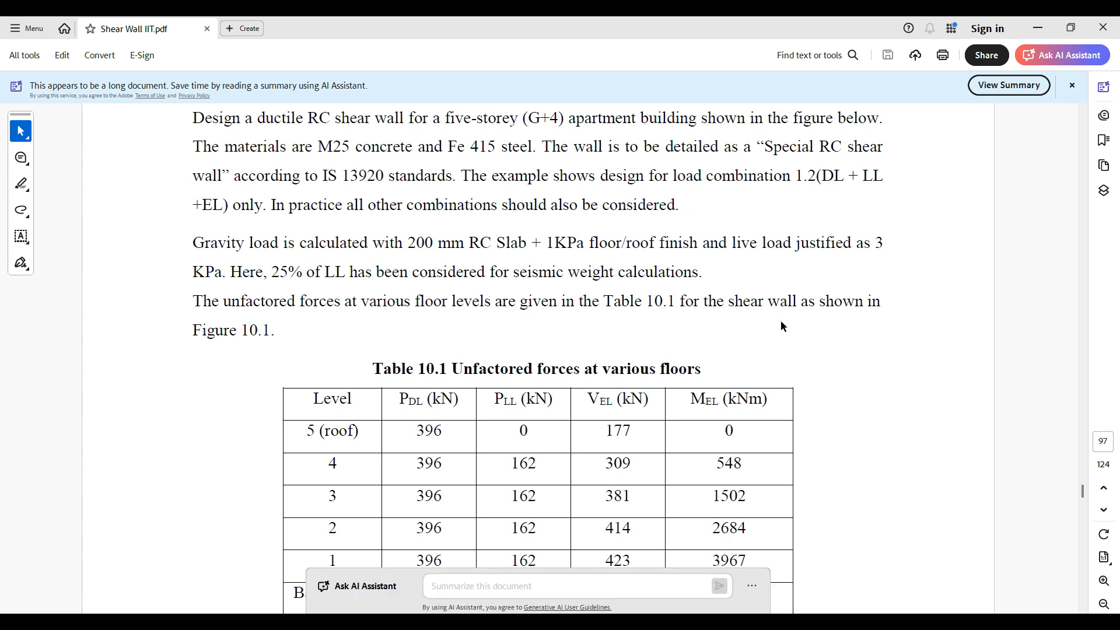
pyautogui.moveTo(798, 291)
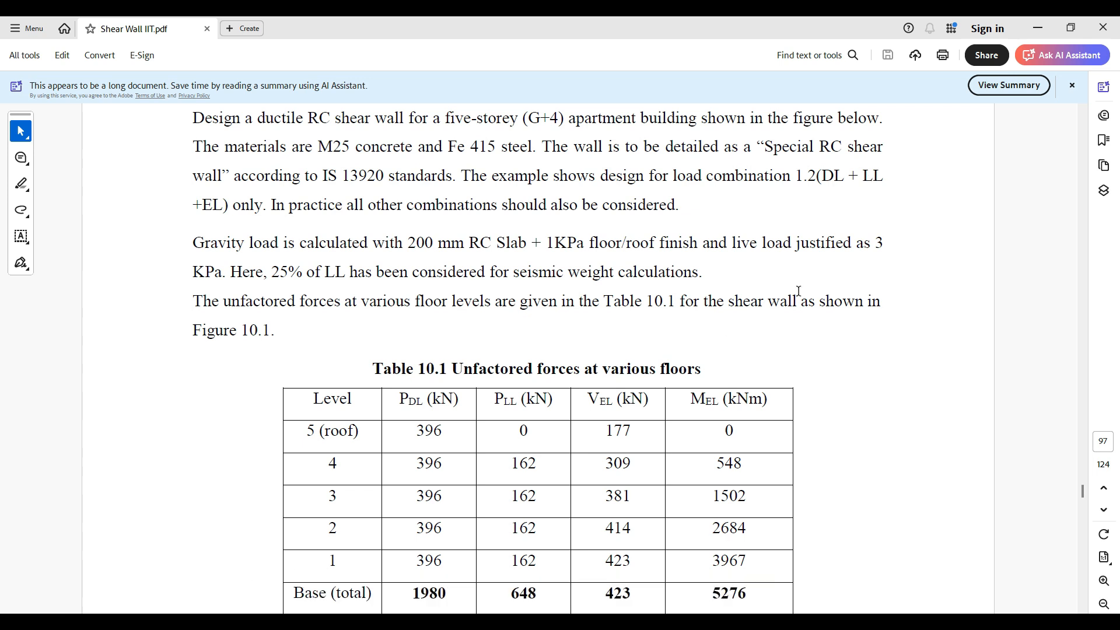
pyautogui.scroll(-3)
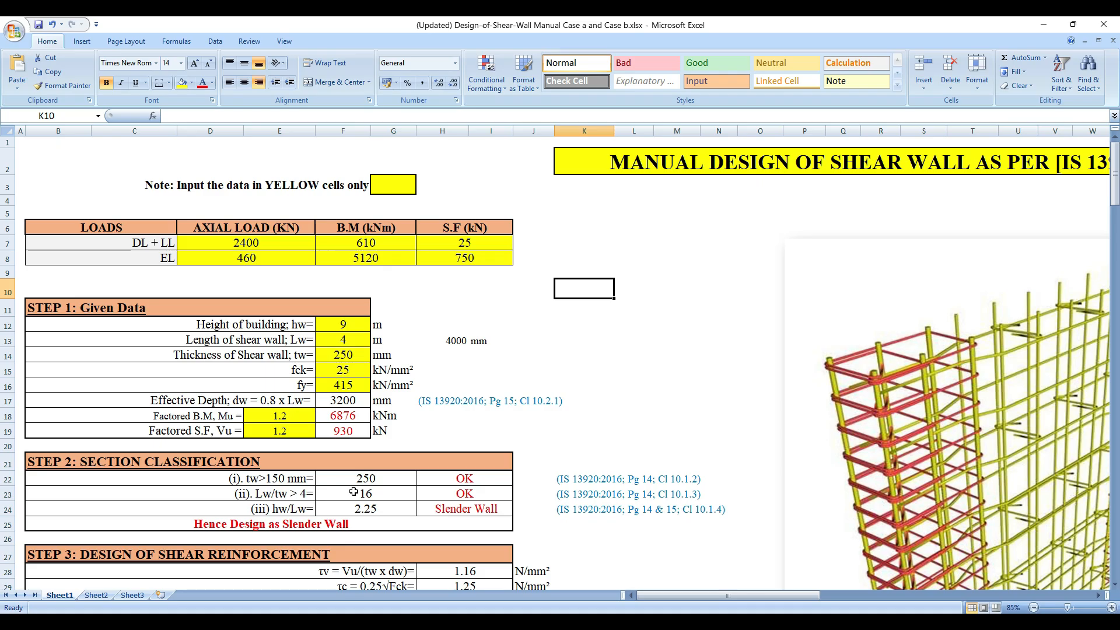
pyautogui.scroll(-3)
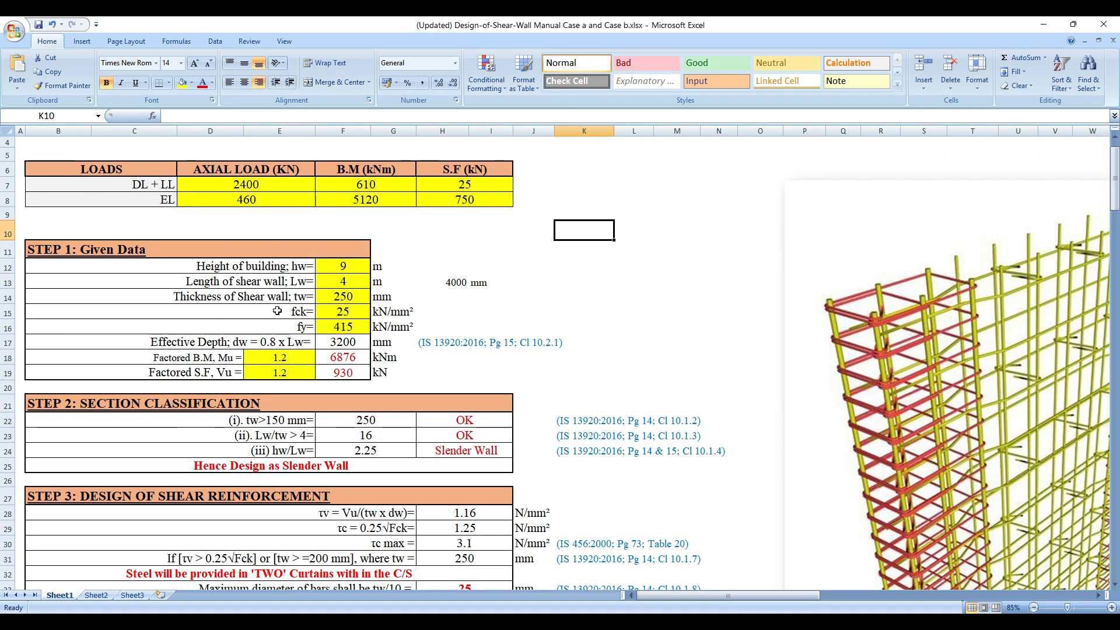
pyautogui.moveTo(329, 406)
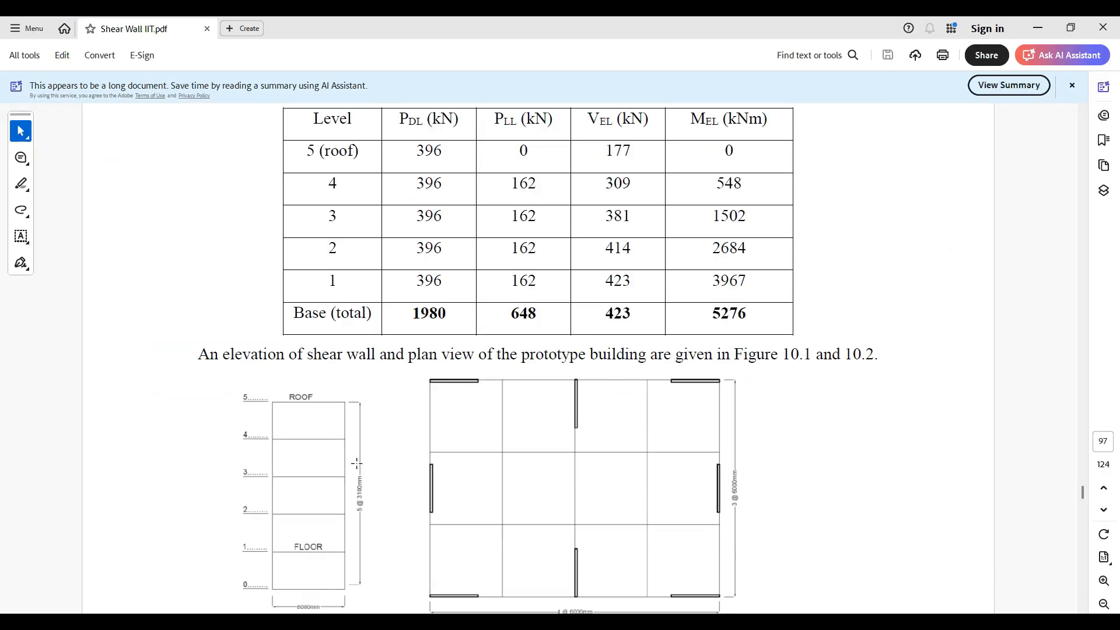
pyautogui.scroll(-3)
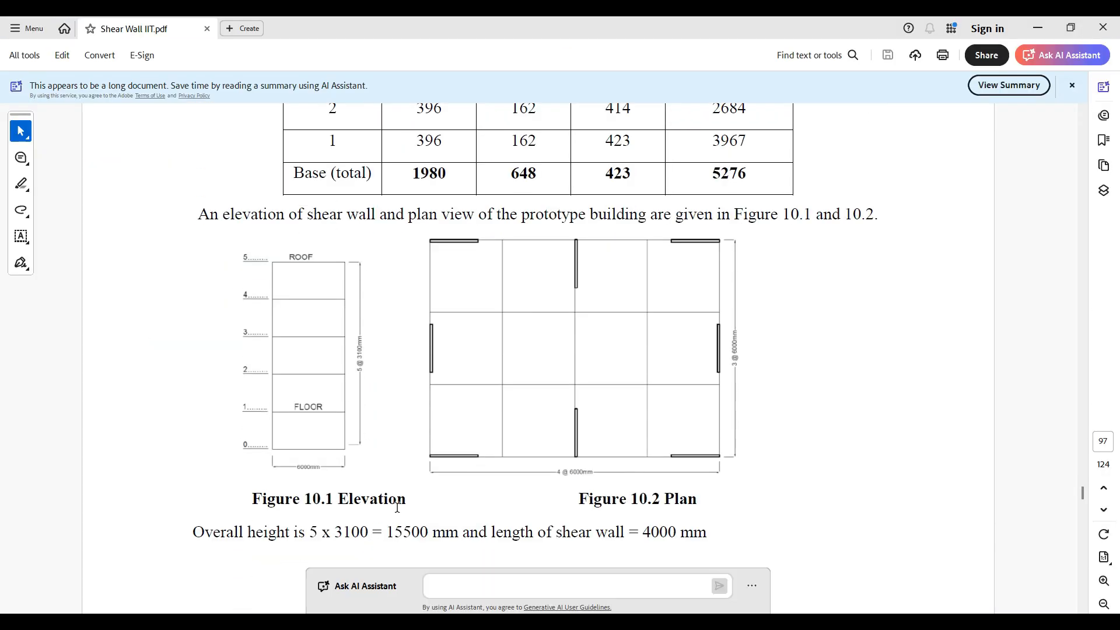
pyautogui.scroll(-3)
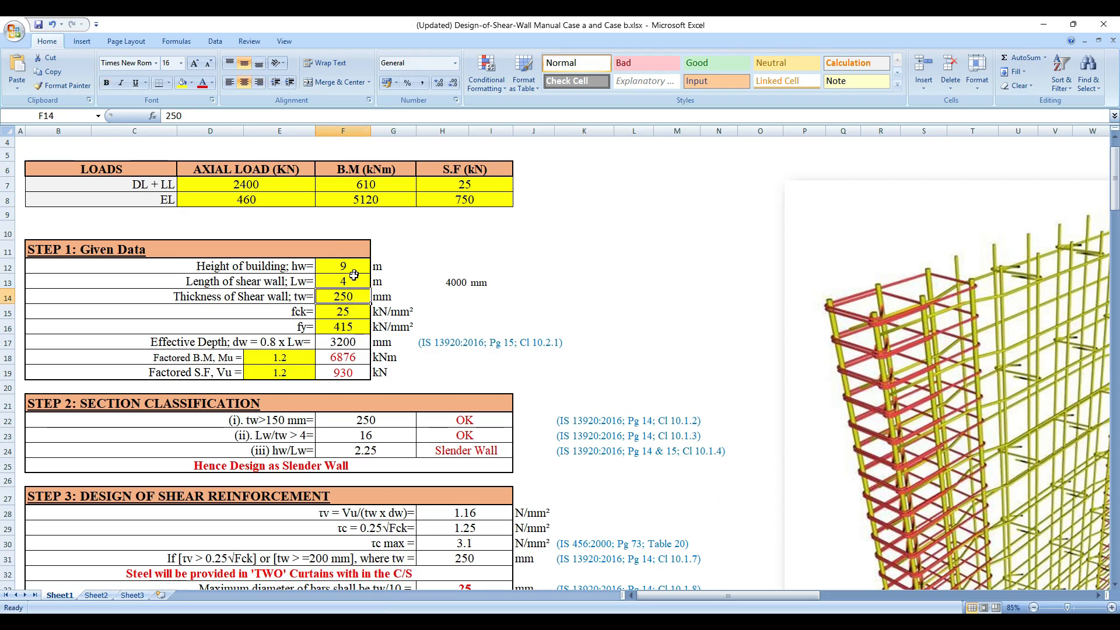
# Scroll Sheet1 down to Step 3's shear reinforcement maximum bar spacing checks.
pyautogui.scroll(-3)
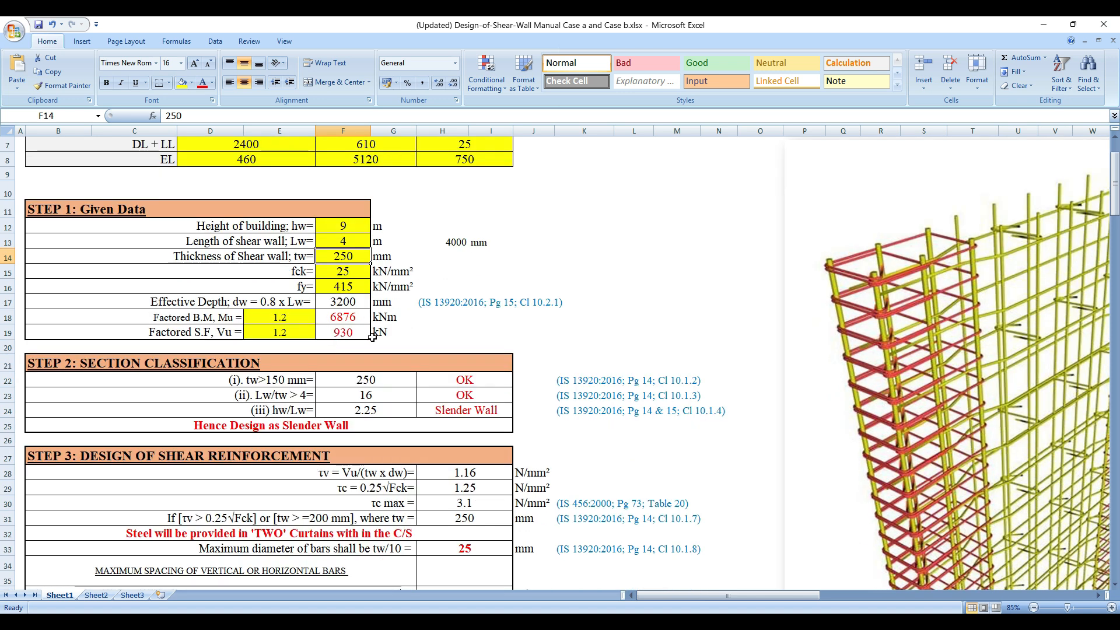
pyautogui.scroll(-3)
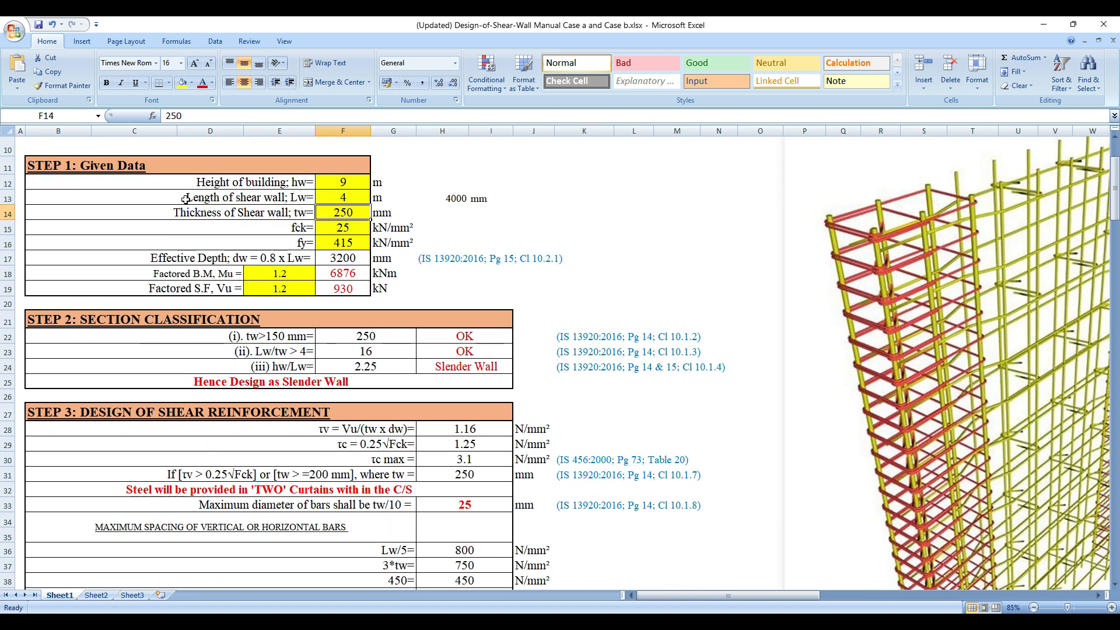
pyautogui.moveTo(363, 278)
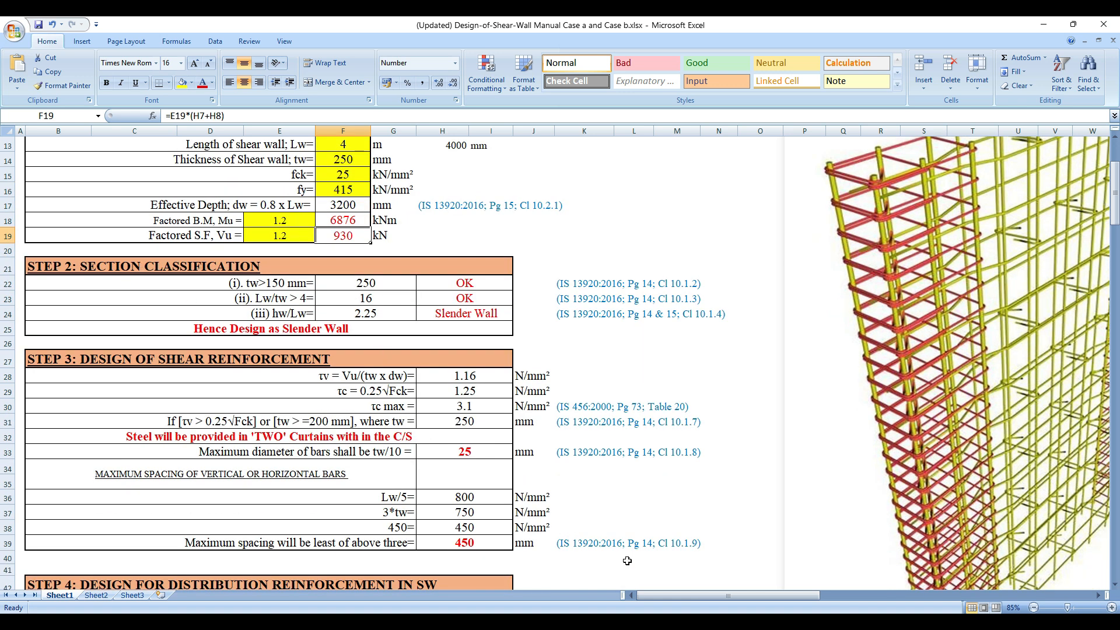
# Move right to the pasted IS 13920 clause images on wall thickness, classification and bar spacing.
pyautogui.hscroll(3)
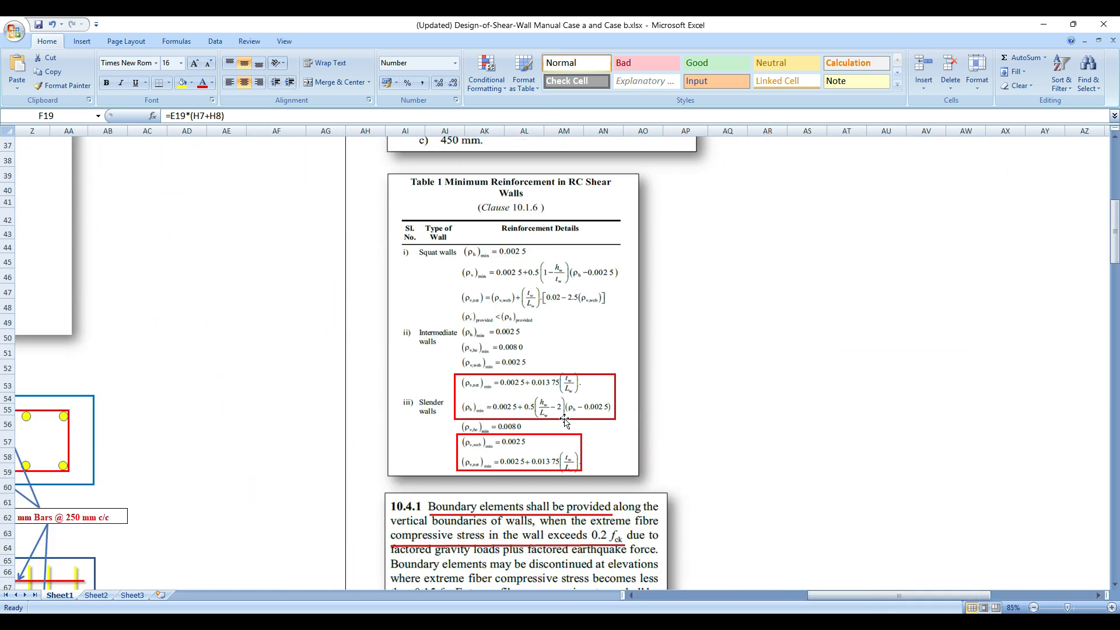
pyautogui.moveTo(447, 266)
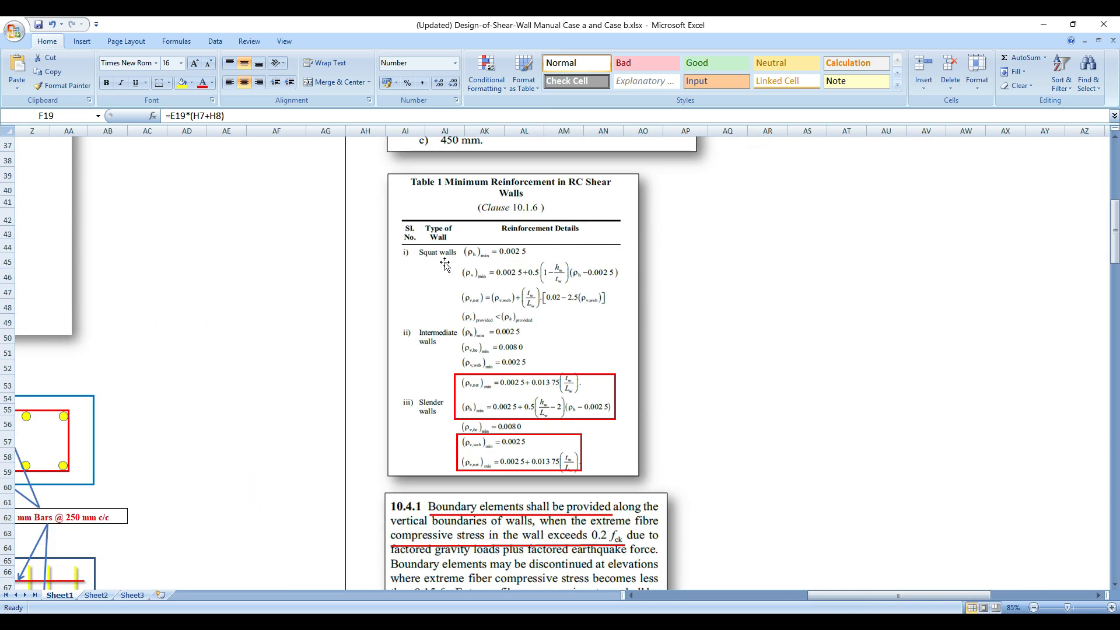
pyautogui.moveTo(435, 435)
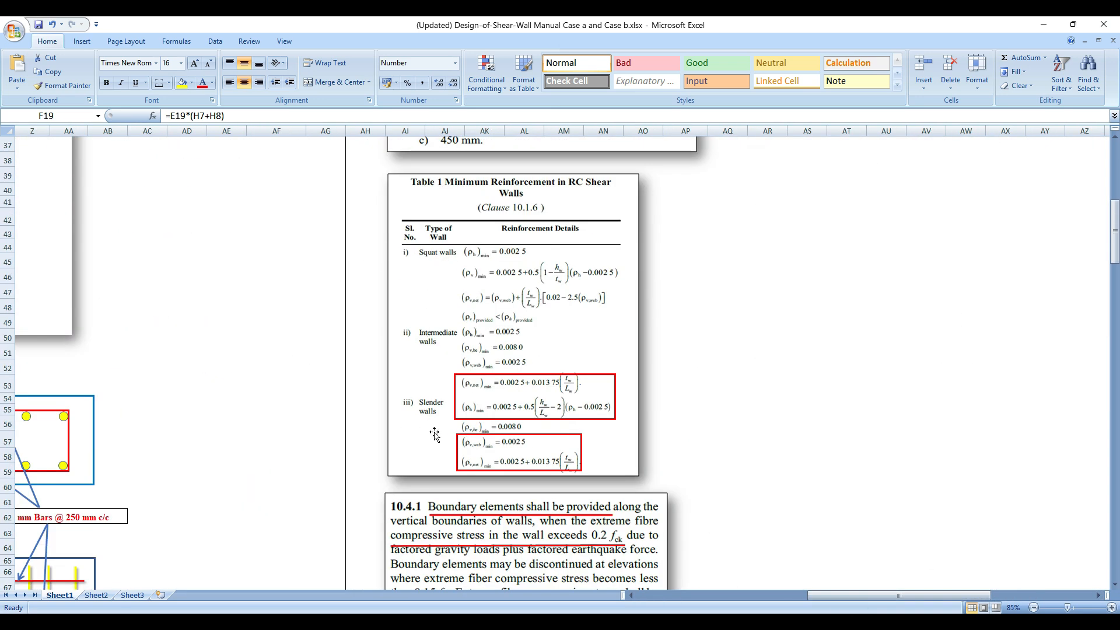
pyautogui.scroll(3)
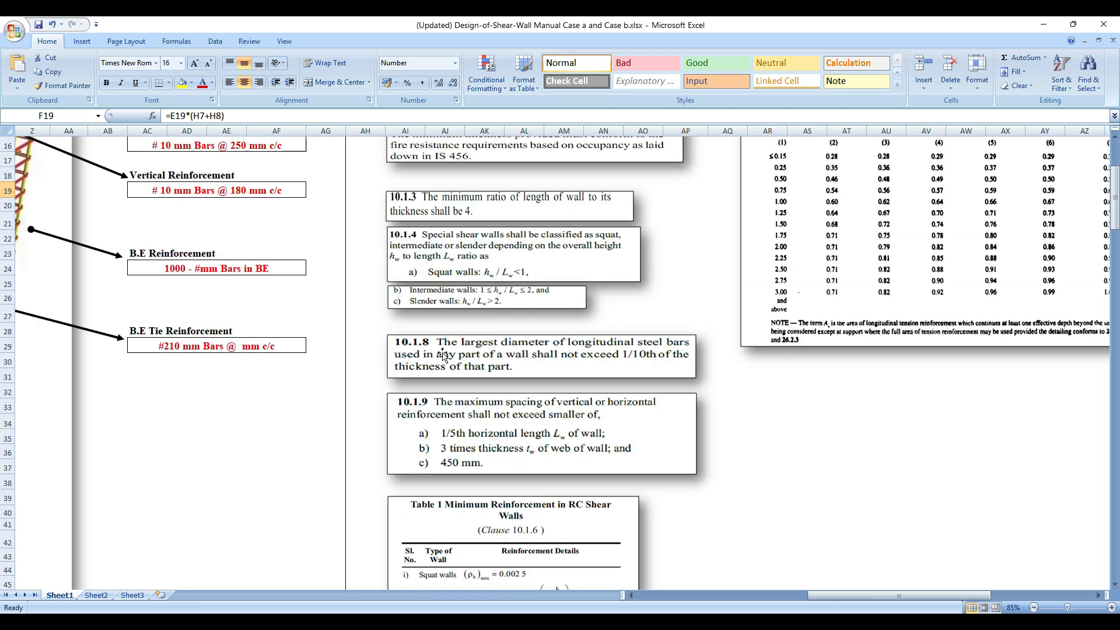
pyautogui.scroll(3)
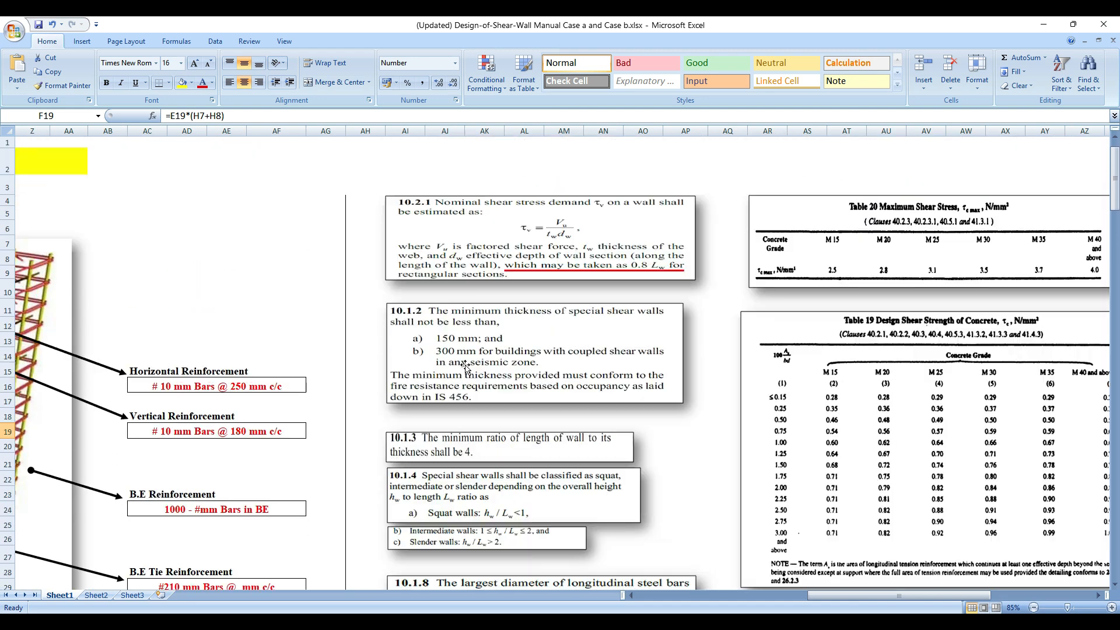
pyautogui.scroll(-3)
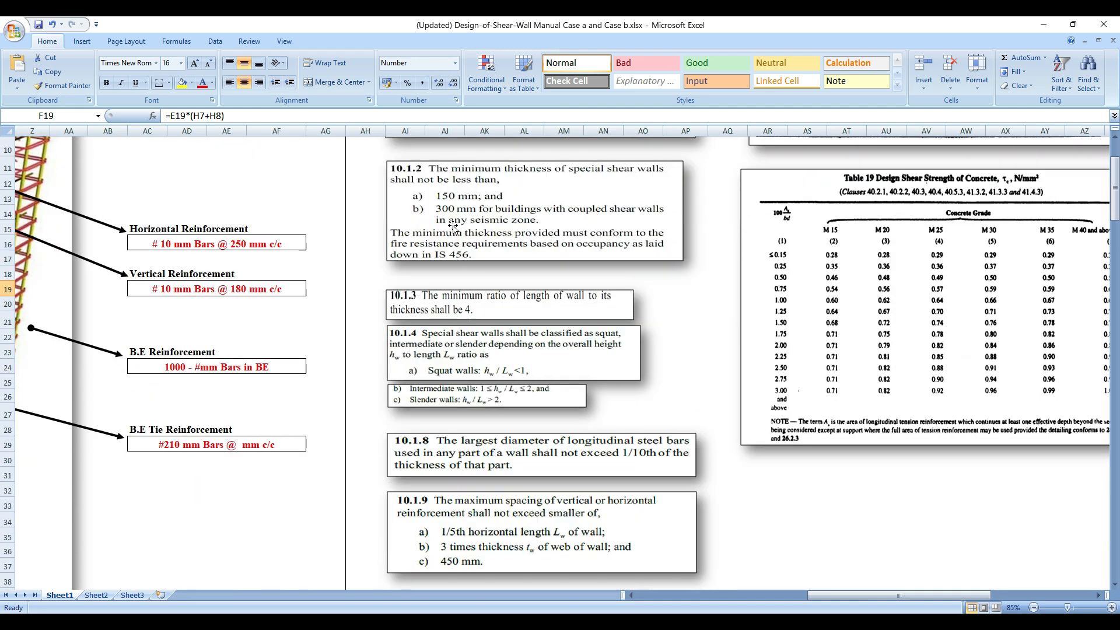
pyautogui.scroll(3)
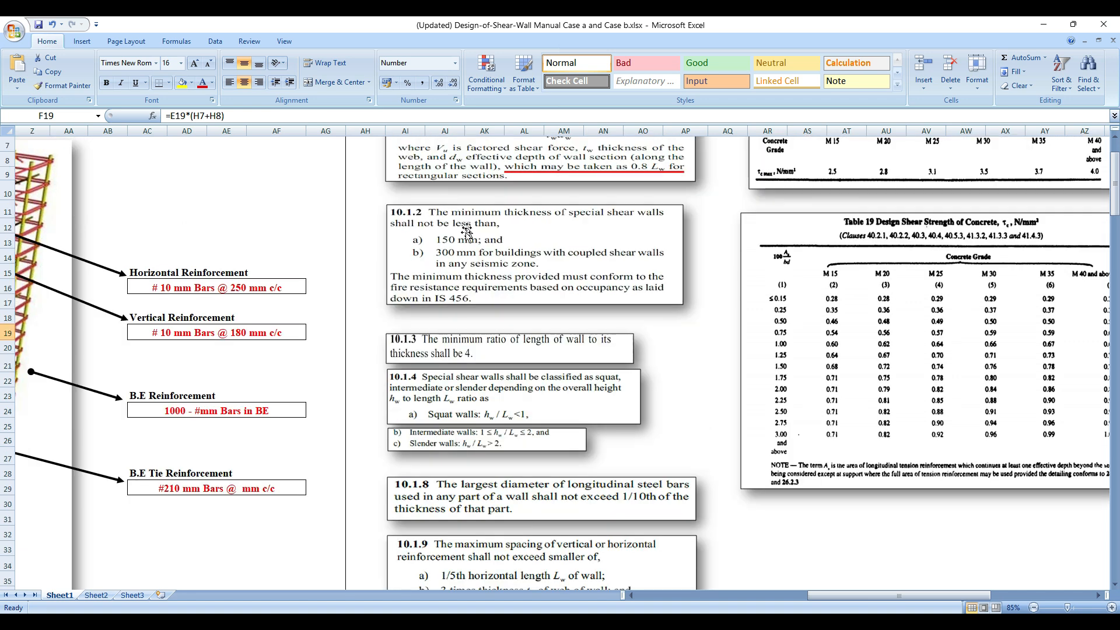
pyautogui.moveTo(450, 247)
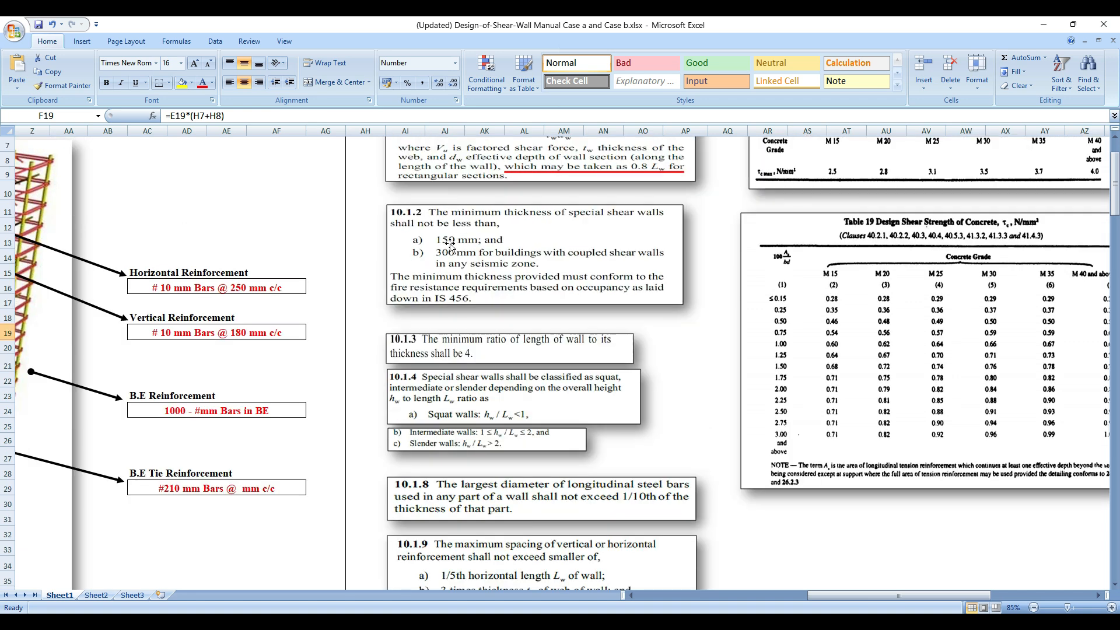
pyautogui.moveTo(505, 351)
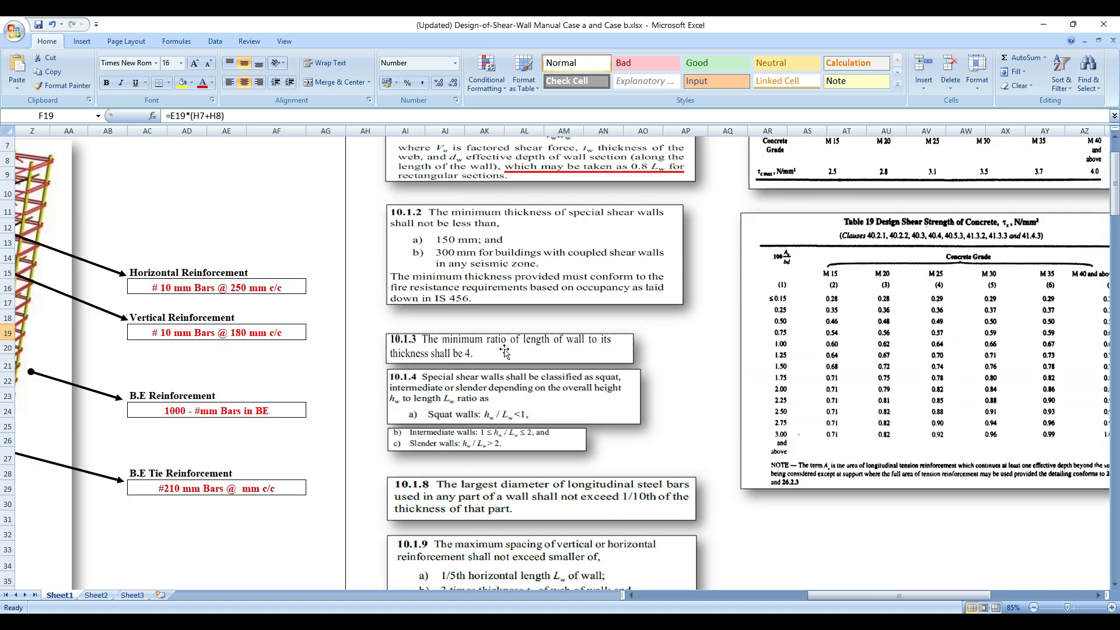
pyautogui.moveTo(464, 362)
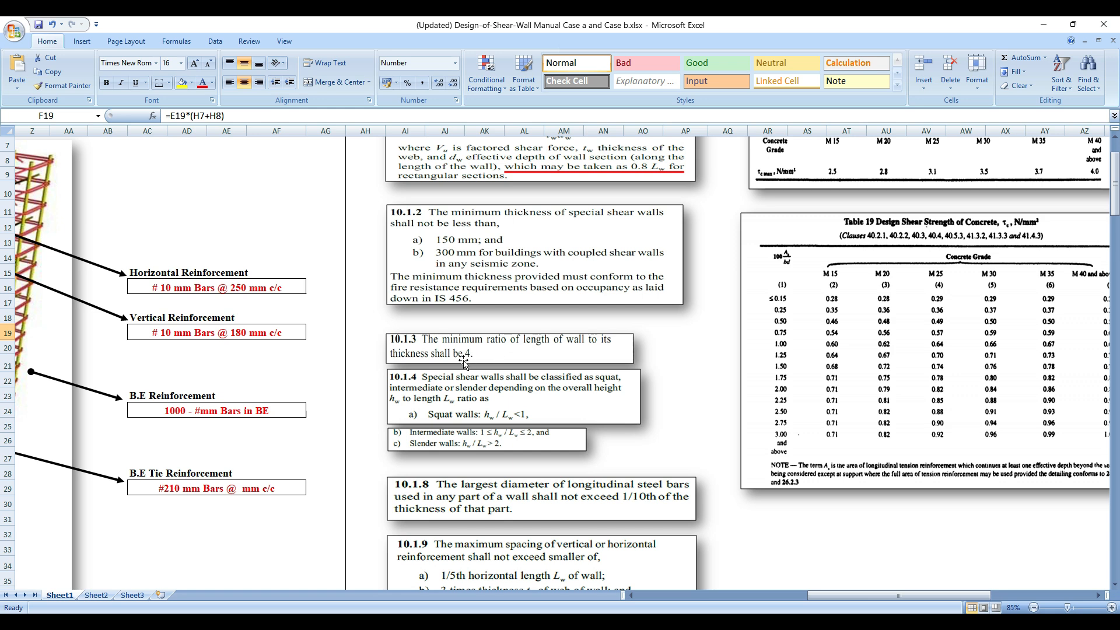
pyautogui.scroll(-3)
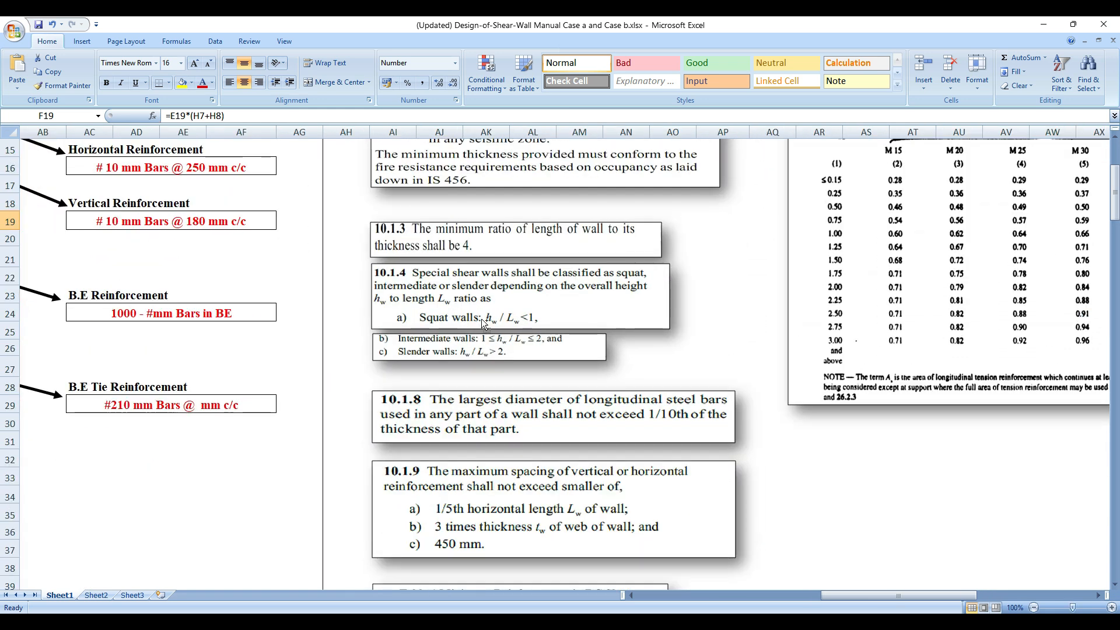
# Zoom in to read the Table 1 extract, then zoom out and return left to Steps 2 and 3.
pyautogui.click(1100, 607)
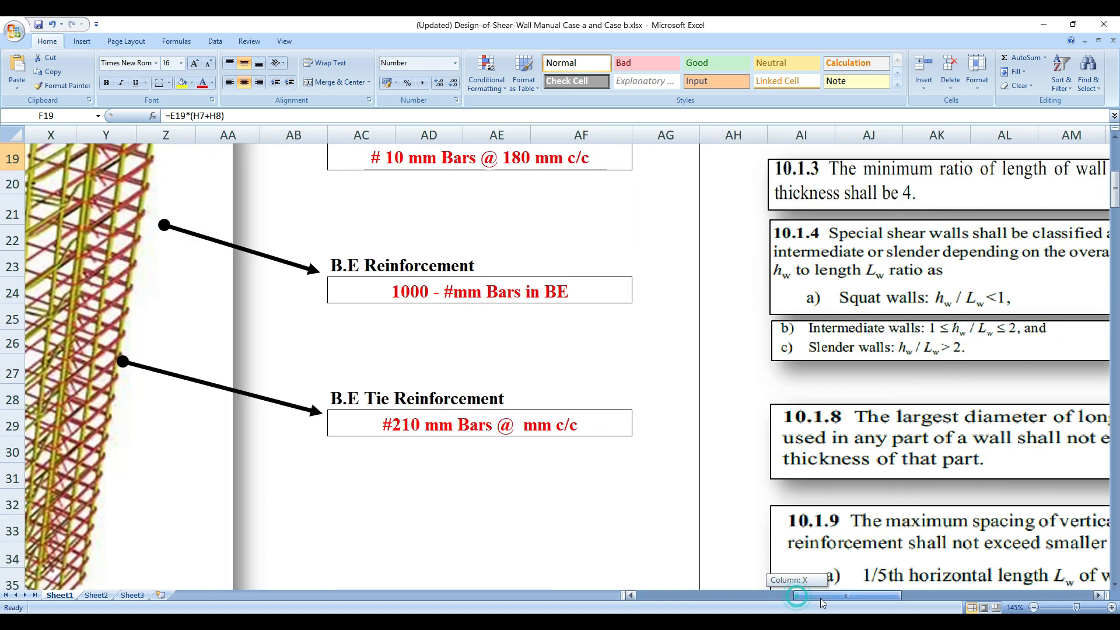
pyautogui.hscroll(3)
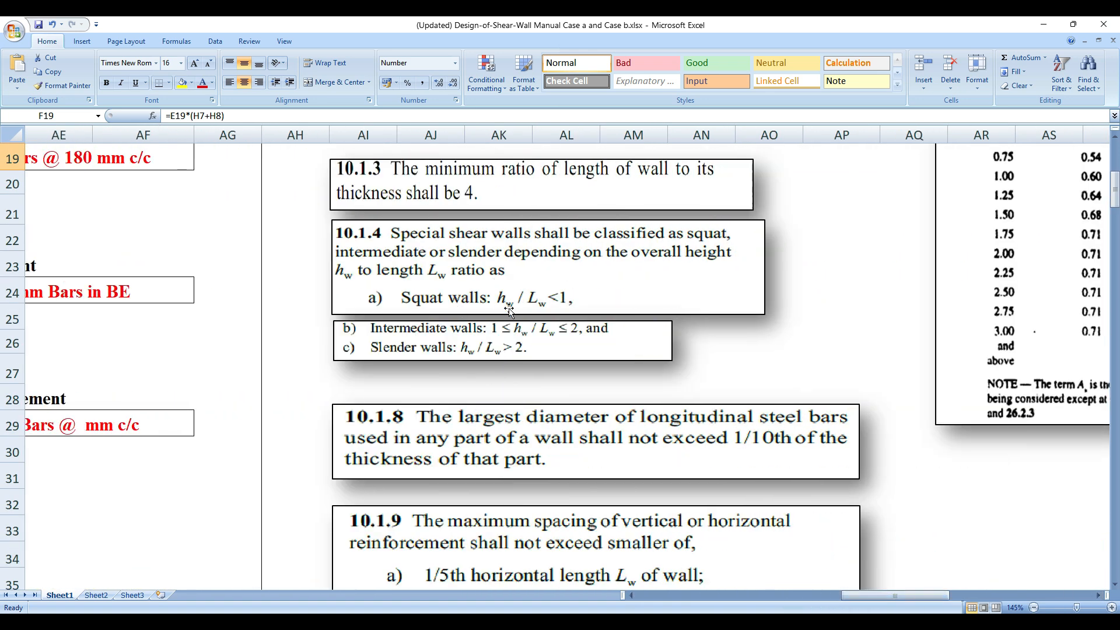
pyautogui.moveTo(455, 329)
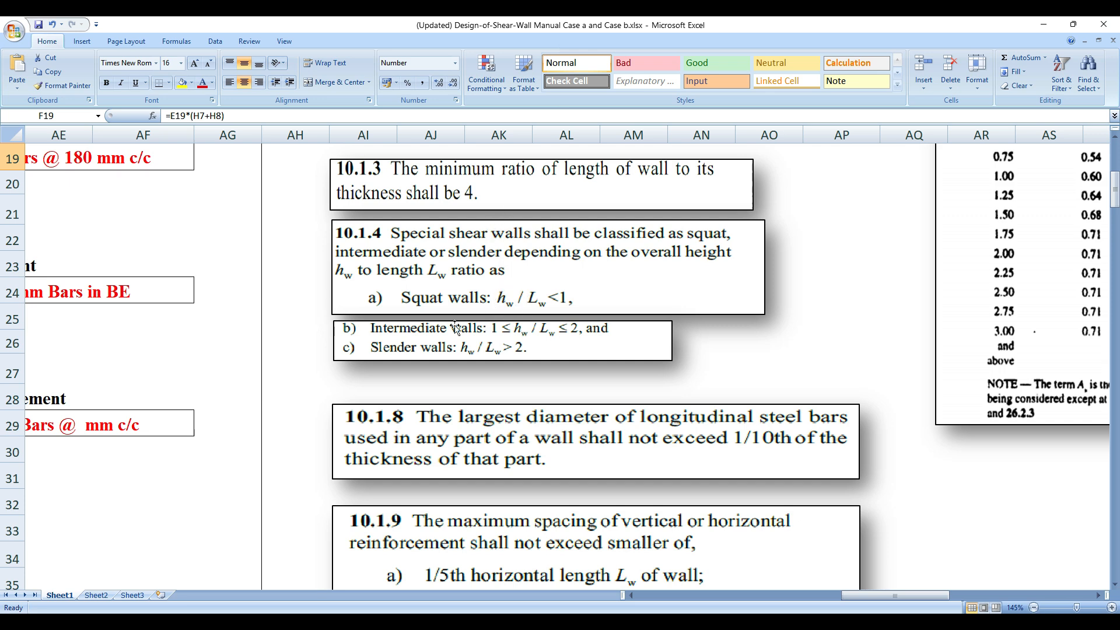
pyautogui.moveTo(477, 360)
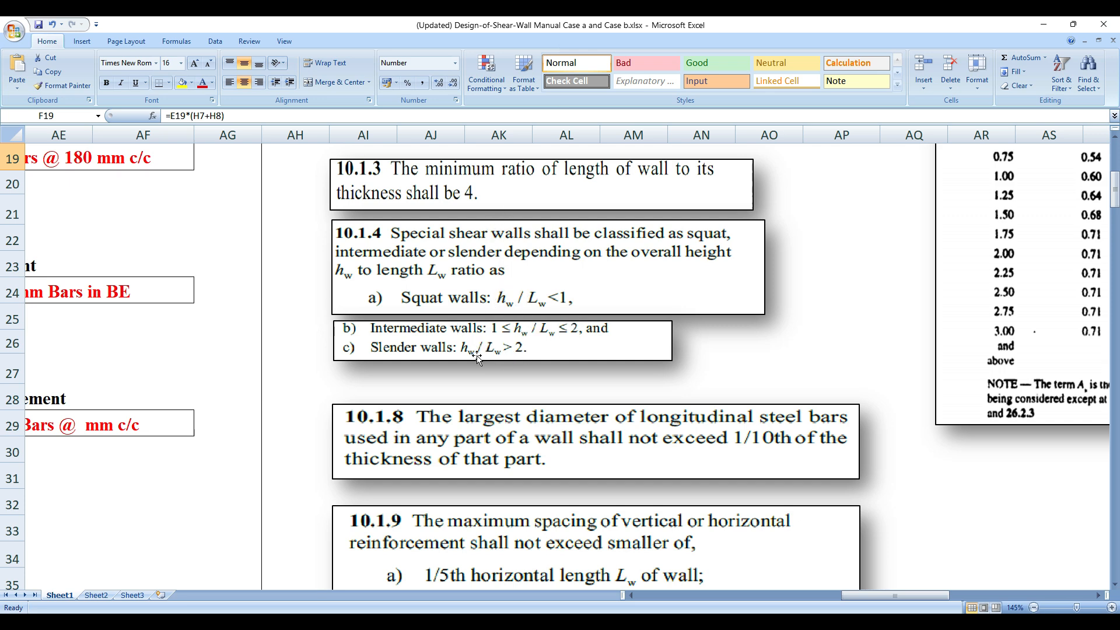
pyautogui.moveTo(504, 325)
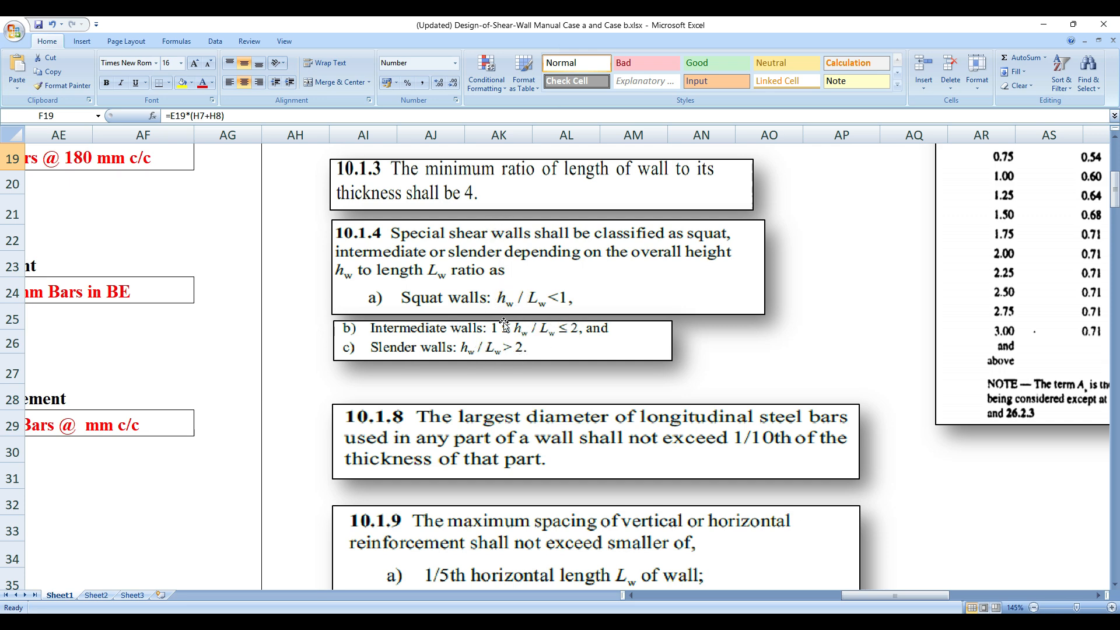
pyautogui.moveTo(498, 330)
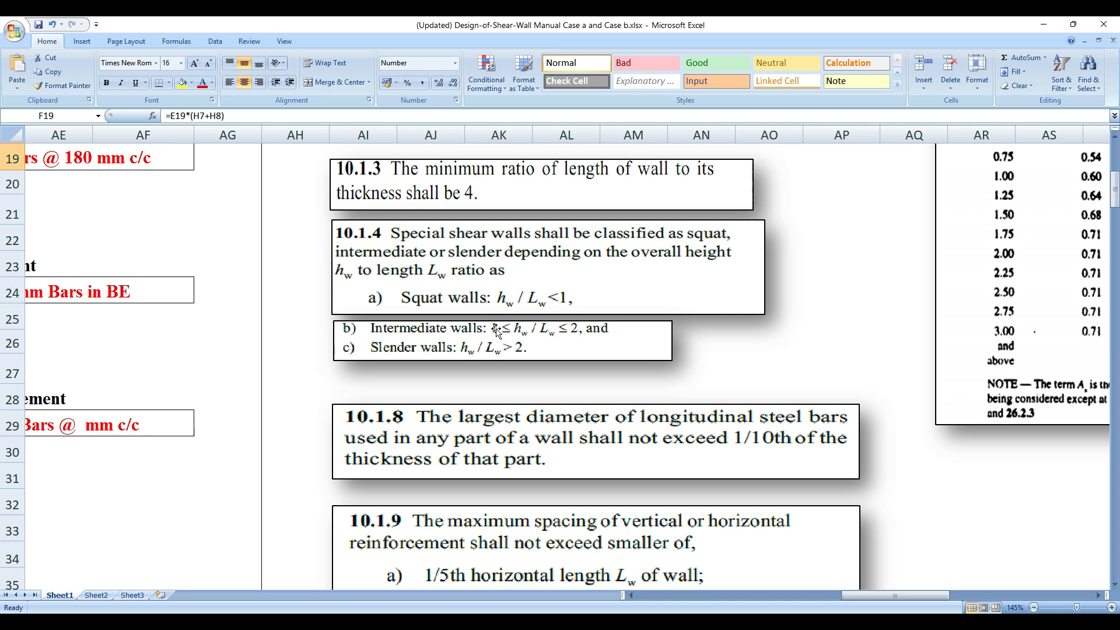
pyautogui.moveTo(538, 304)
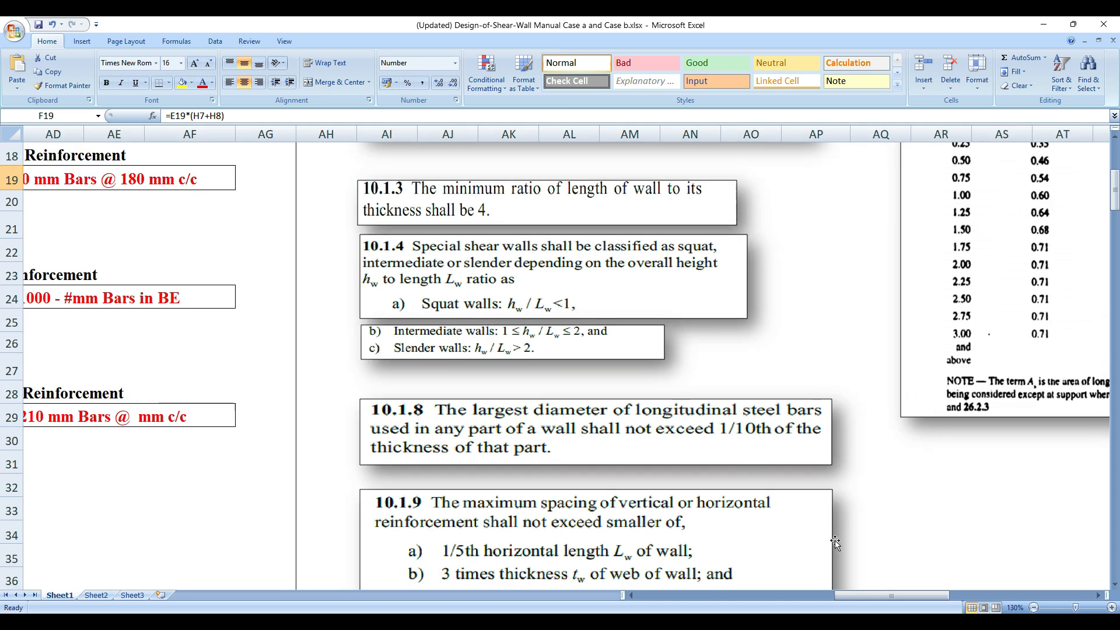
pyautogui.click(1064, 608)
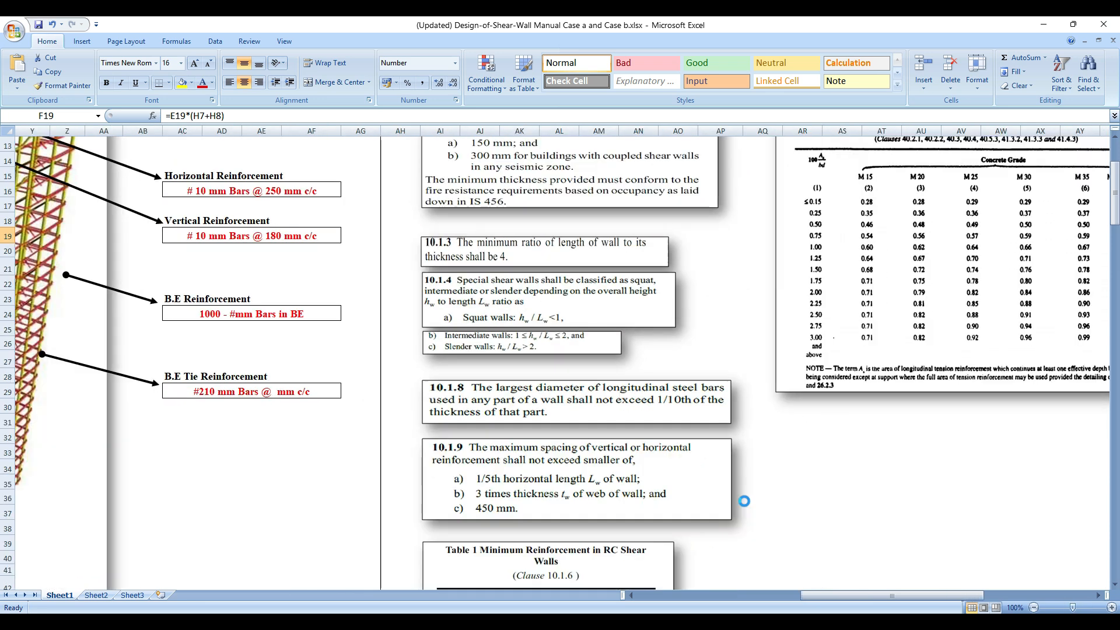
pyautogui.hscroll(-3)
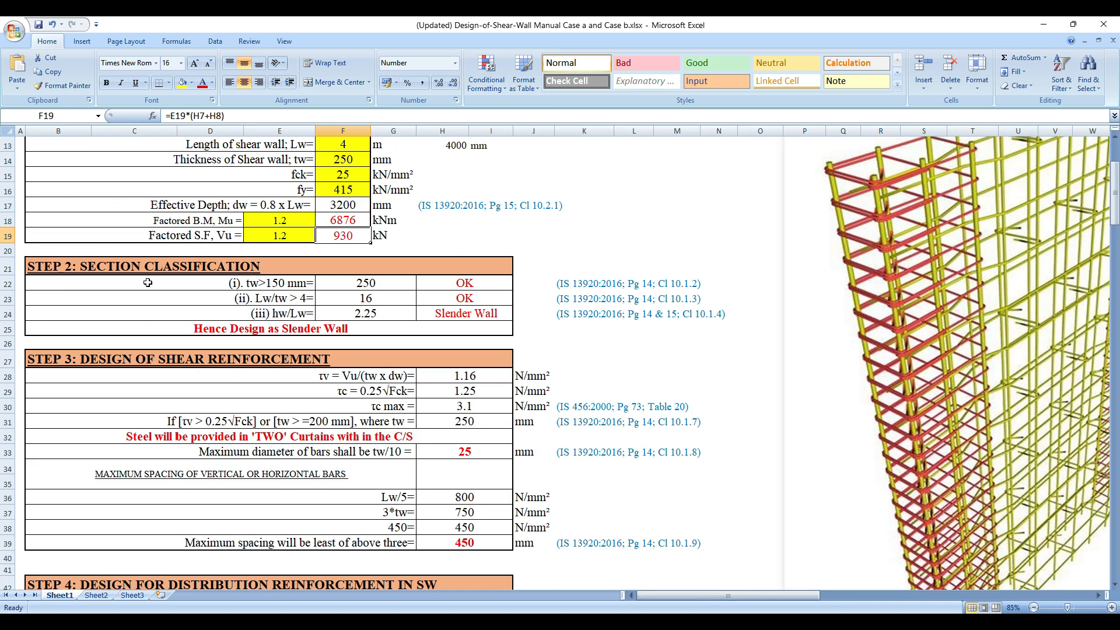
pyautogui.click(464, 313)
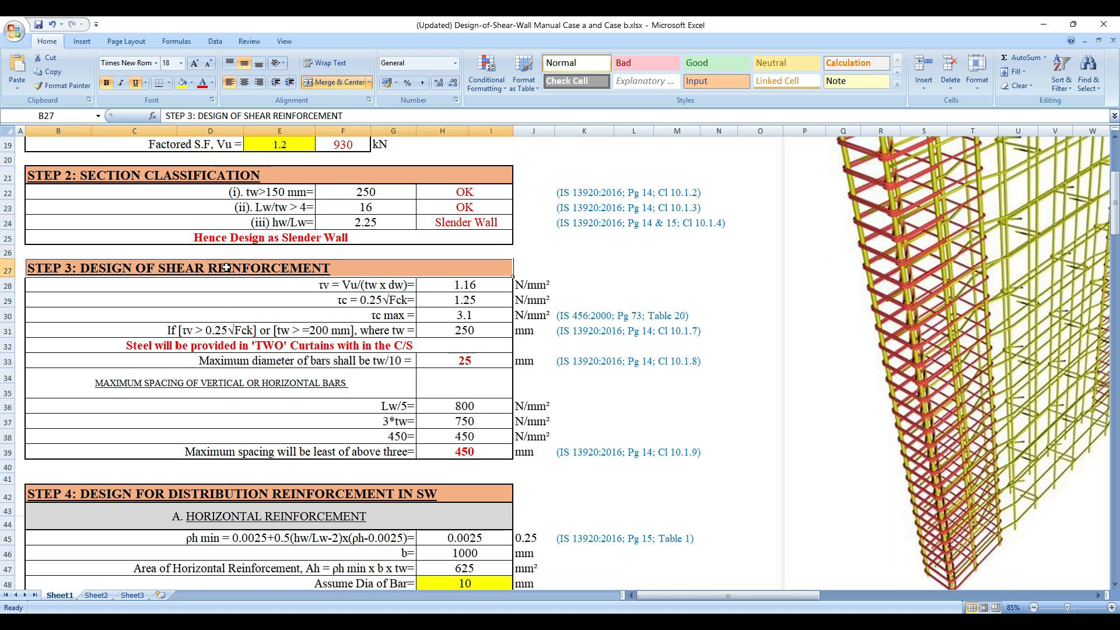
pyautogui.click(457, 285)
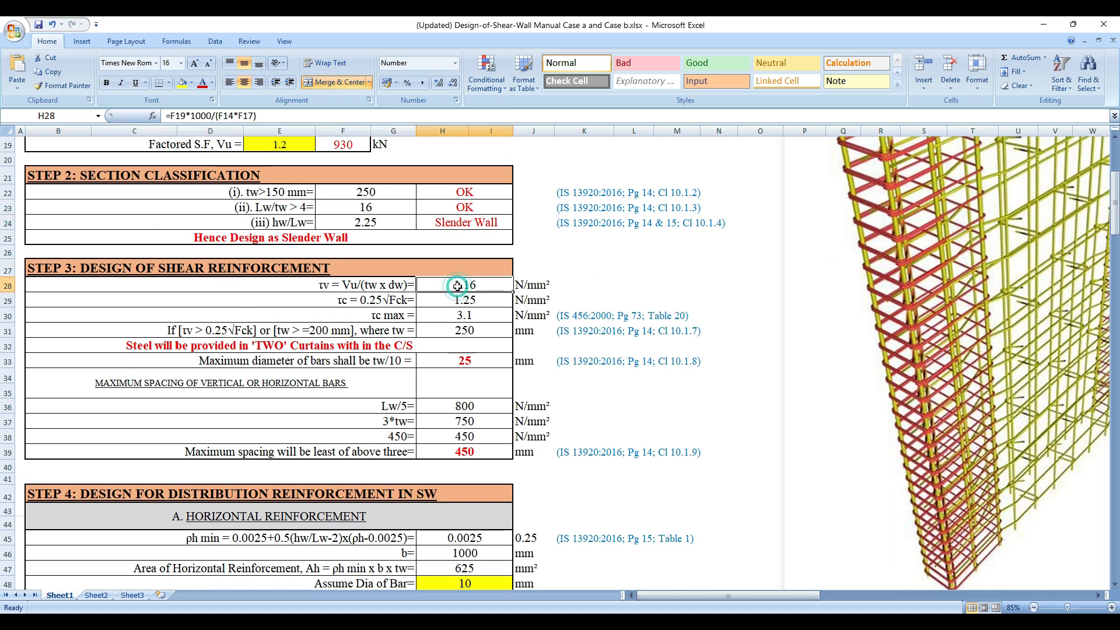
pyautogui.click(463, 330)
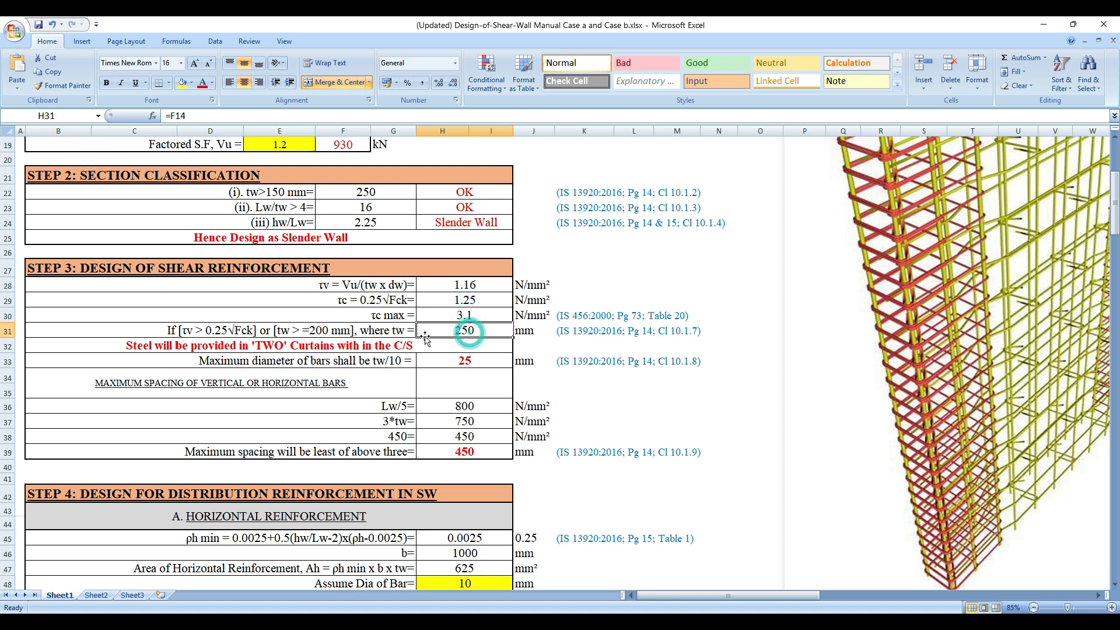
pyautogui.scroll(3)
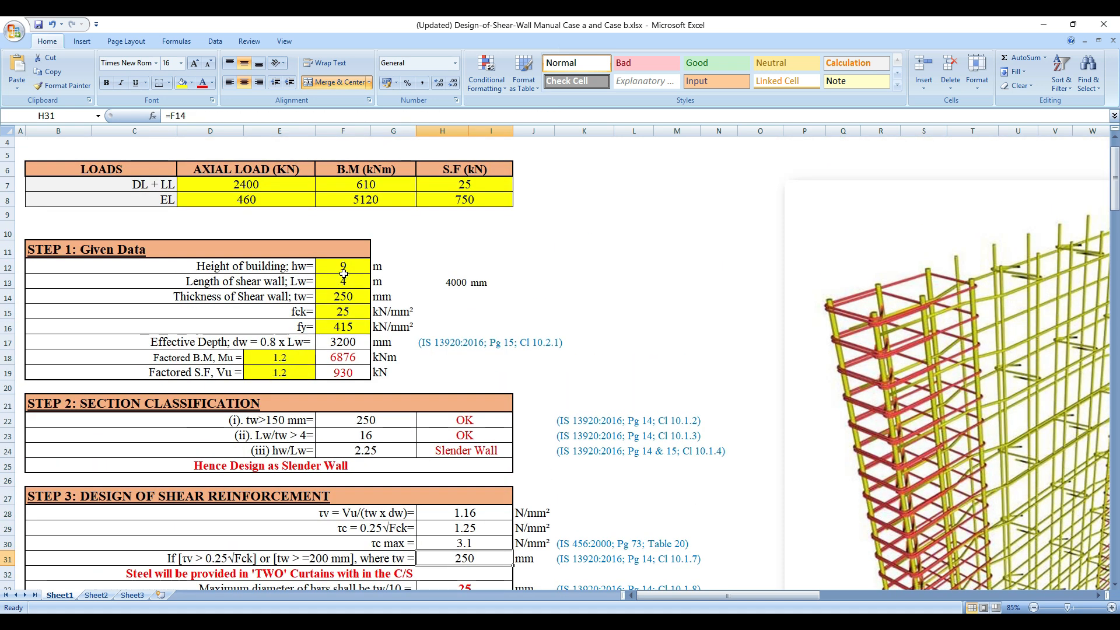
pyautogui.scroll(-3)
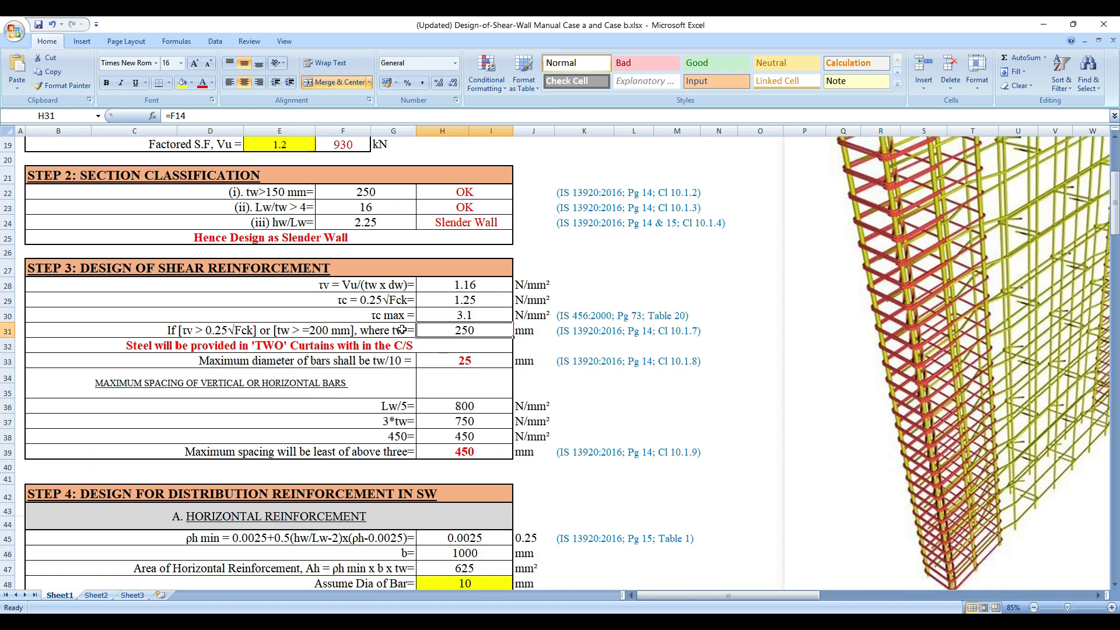
pyautogui.scroll(-3)
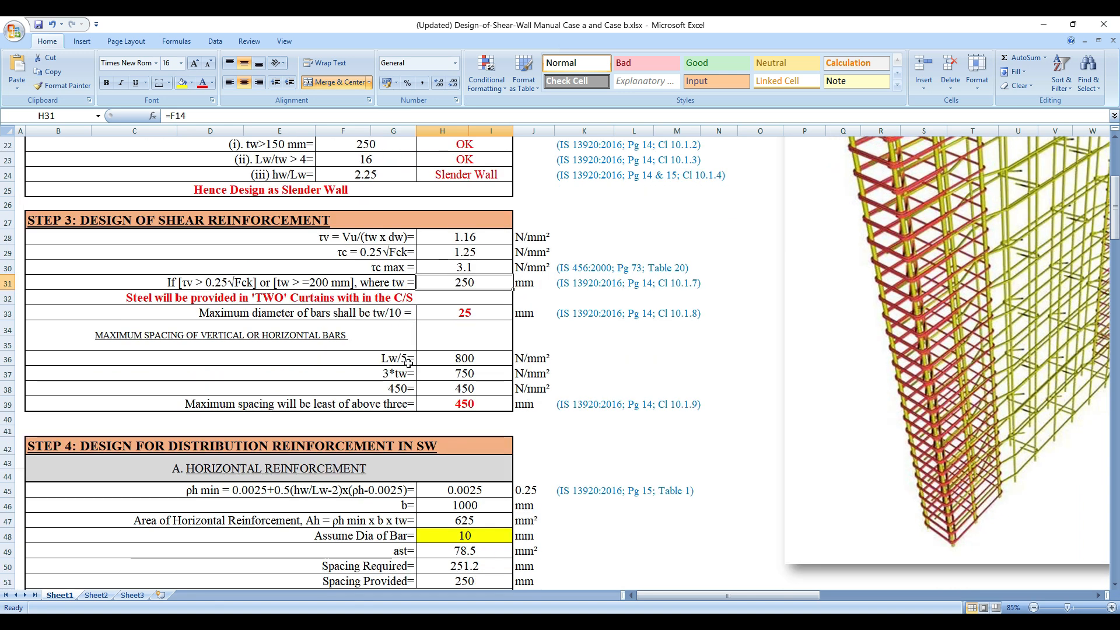
pyautogui.scroll(-3)
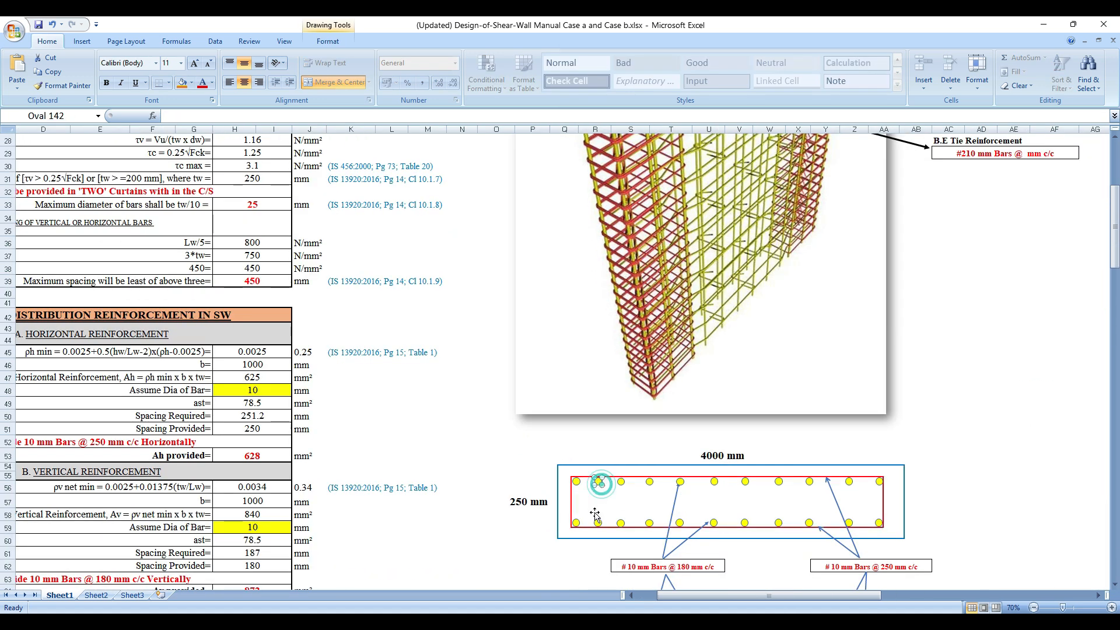
pyautogui.click(733, 502)
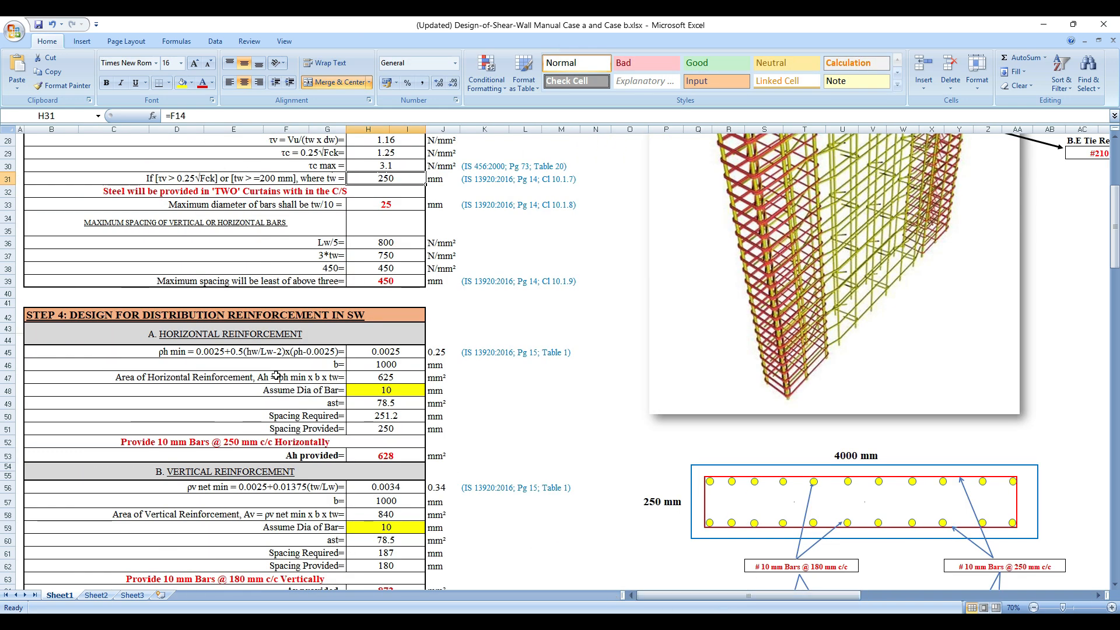
pyautogui.scroll(3)
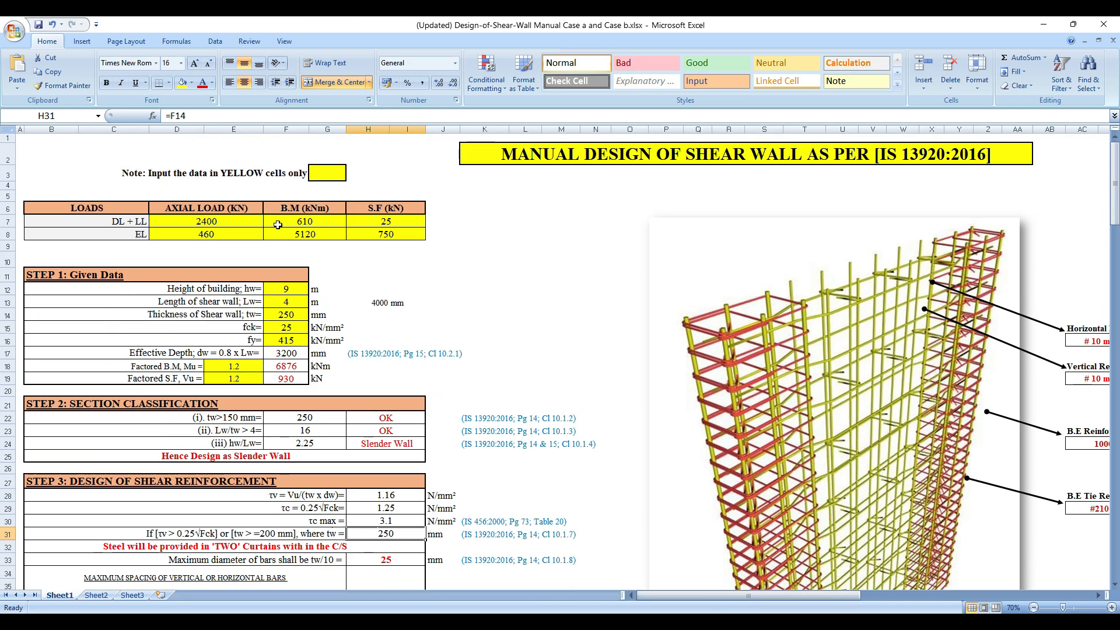
pyautogui.scroll(-3)
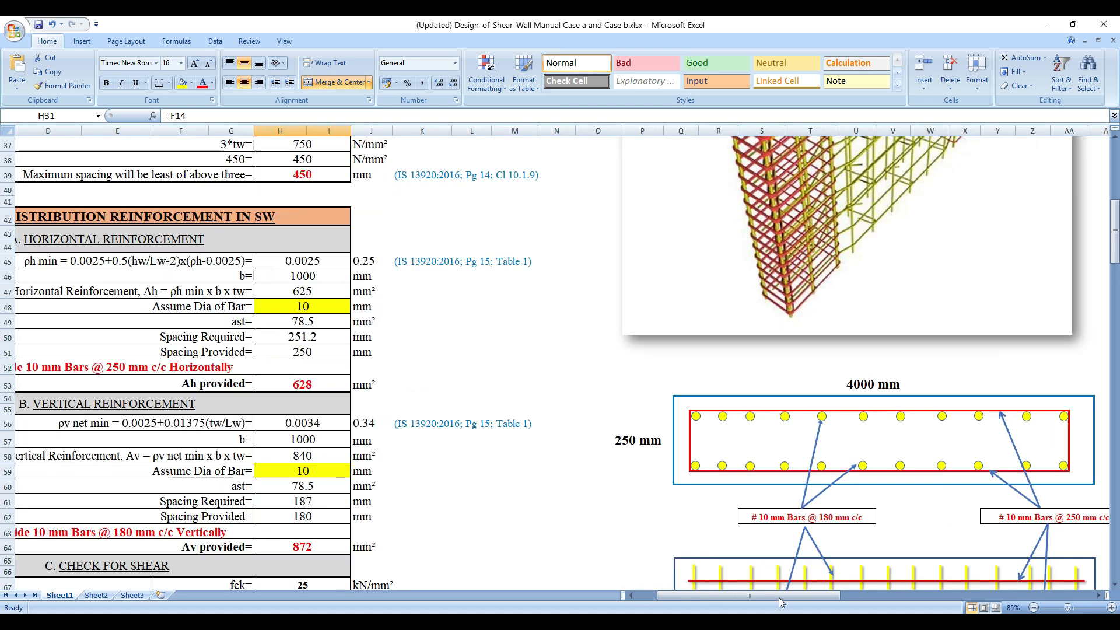
pyautogui.hscroll(-3)
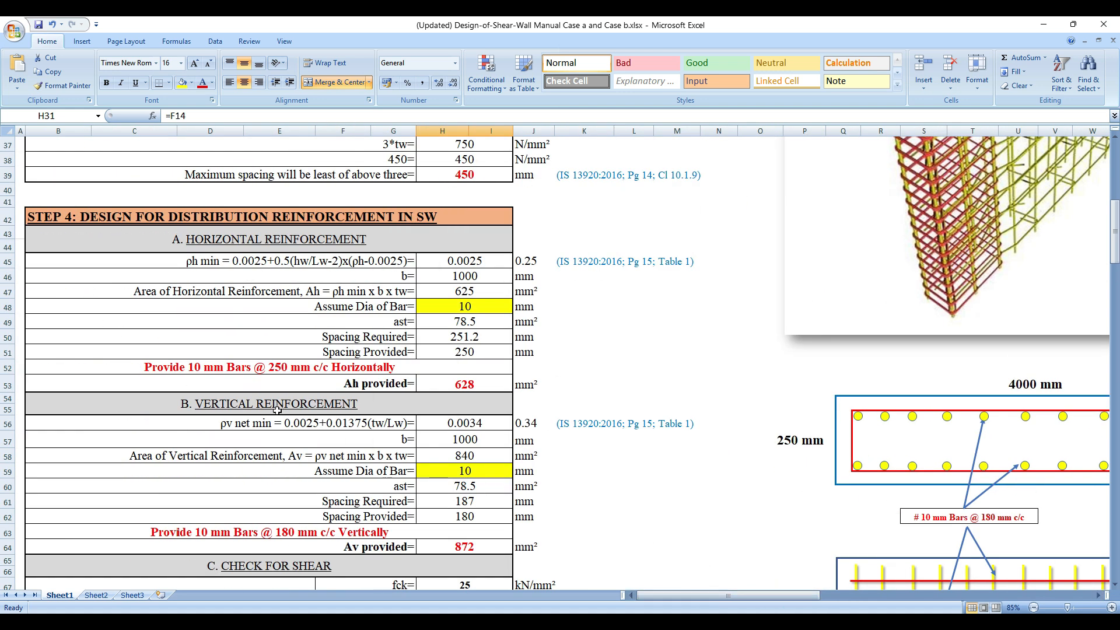
pyautogui.scroll(-3)
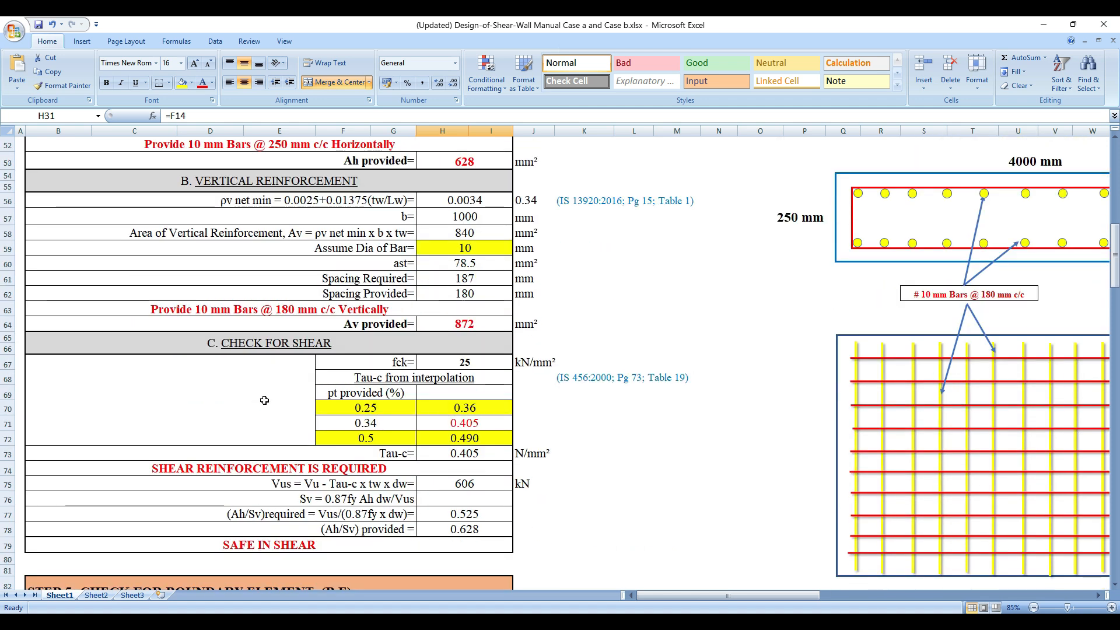
pyautogui.scroll(-3)
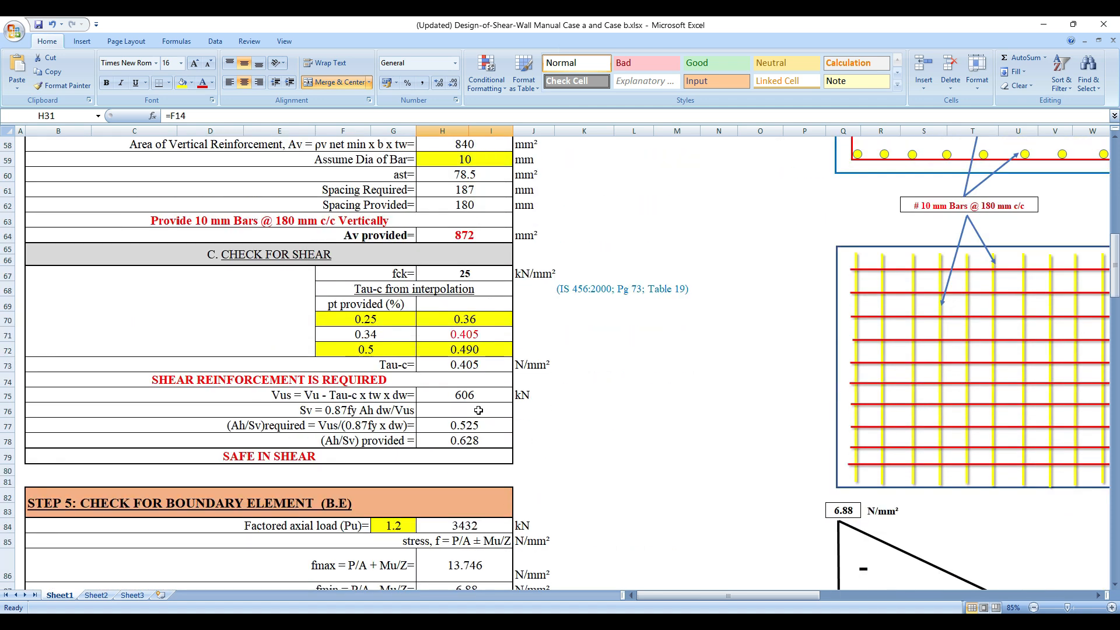
pyautogui.scroll(3)
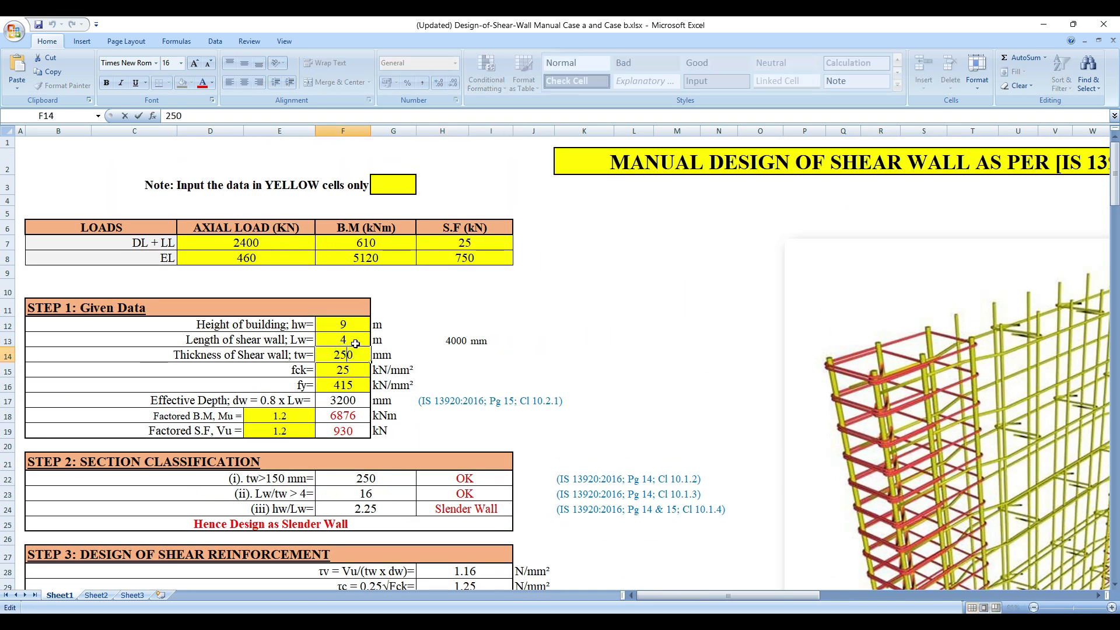
pyautogui.write('200')
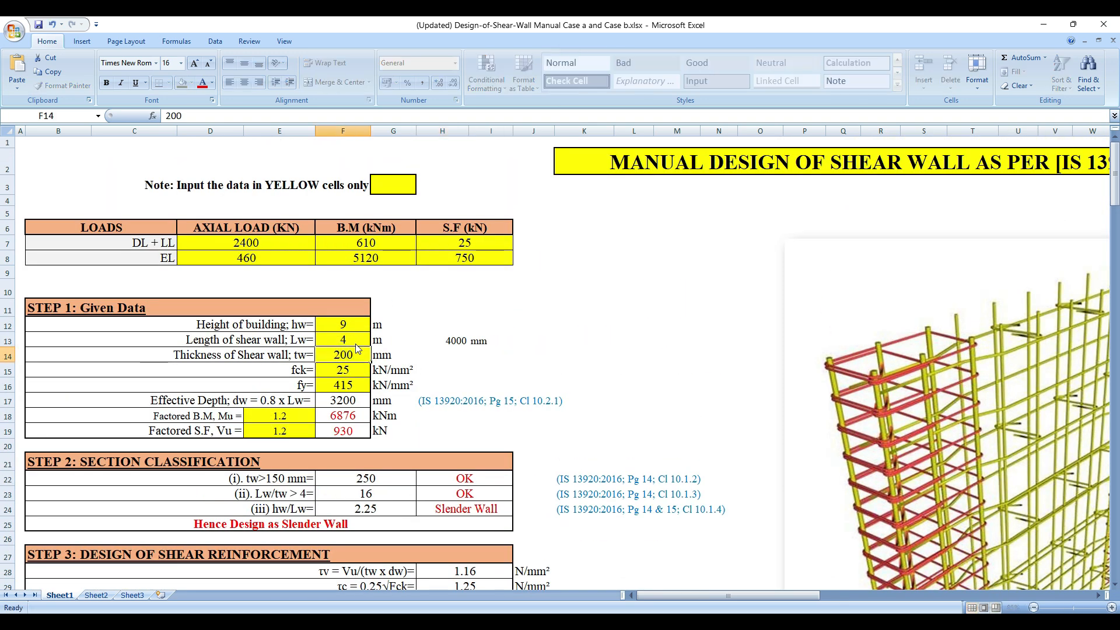
pyautogui.scroll(-3)
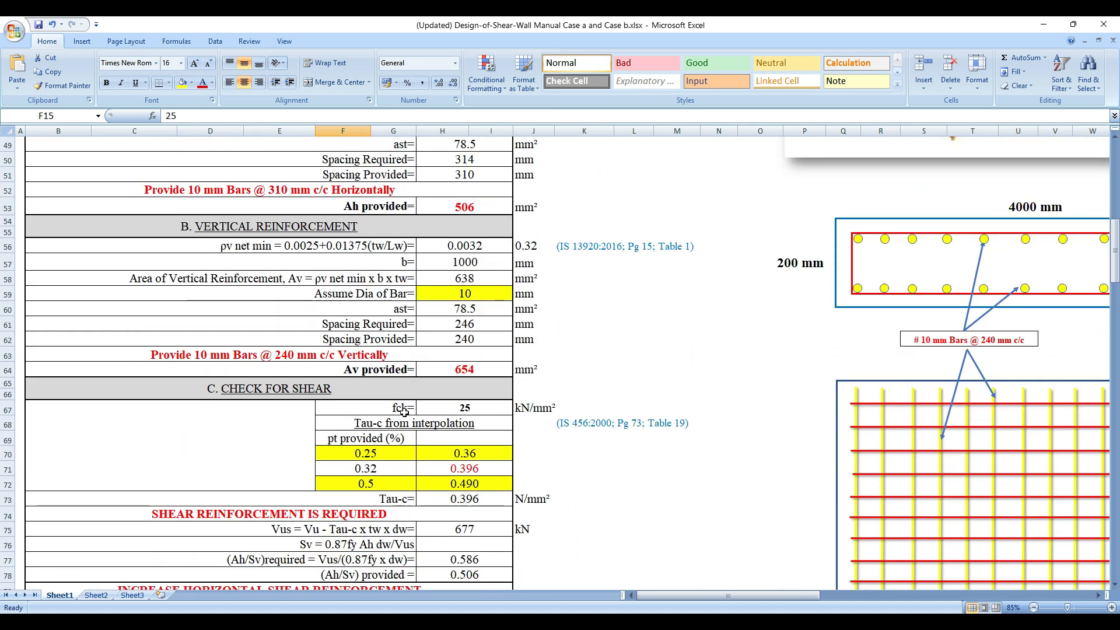
pyautogui.scroll(-3)
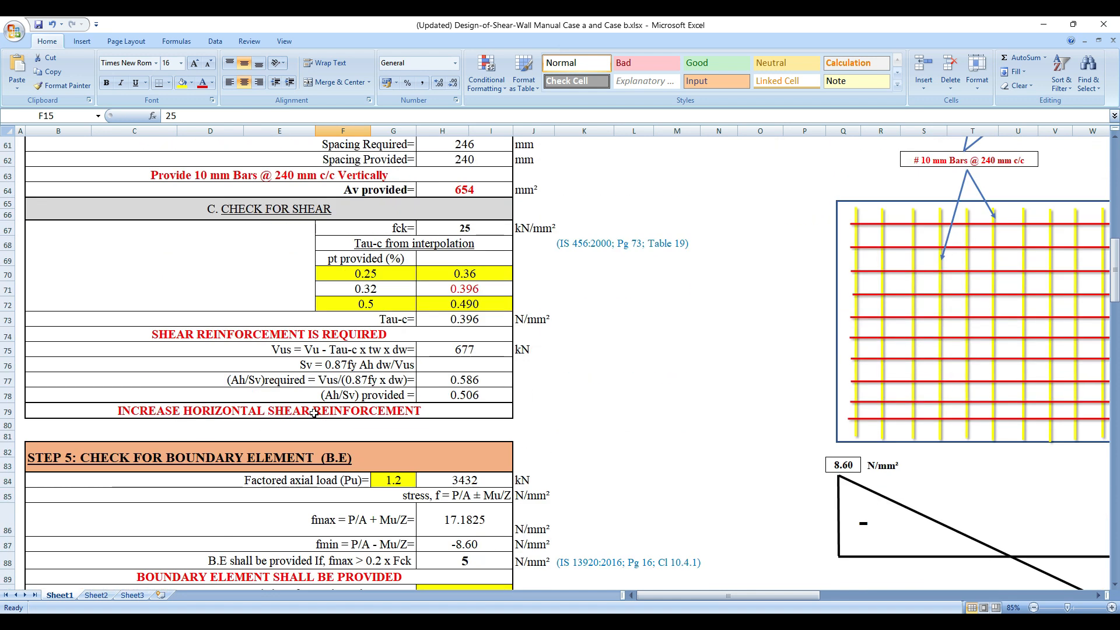
pyautogui.scroll(3)
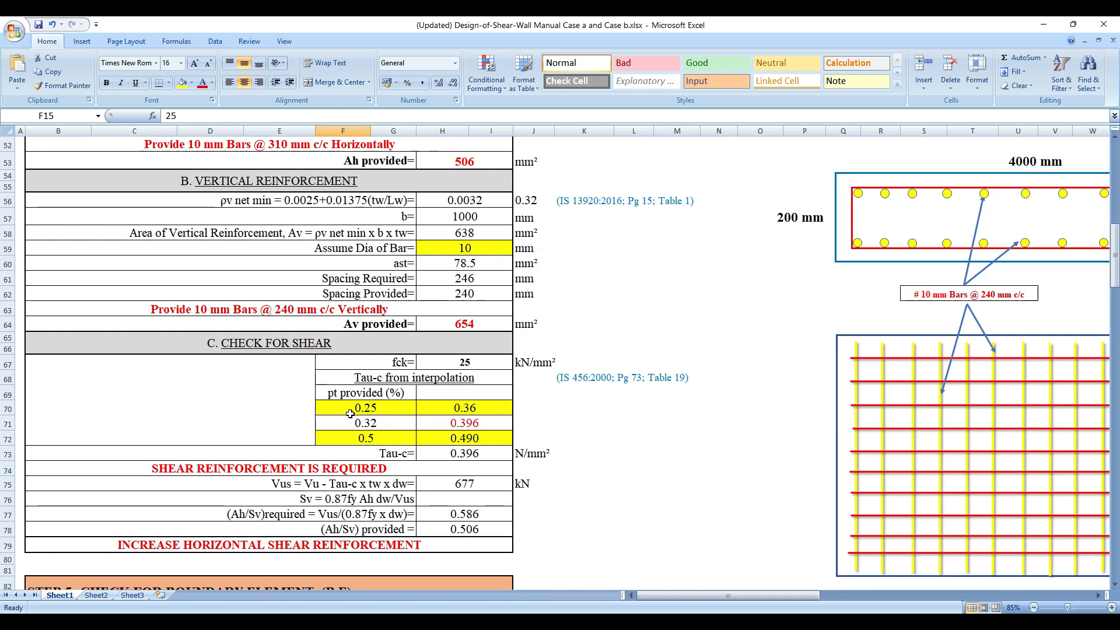
pyautogui.scroll(3)
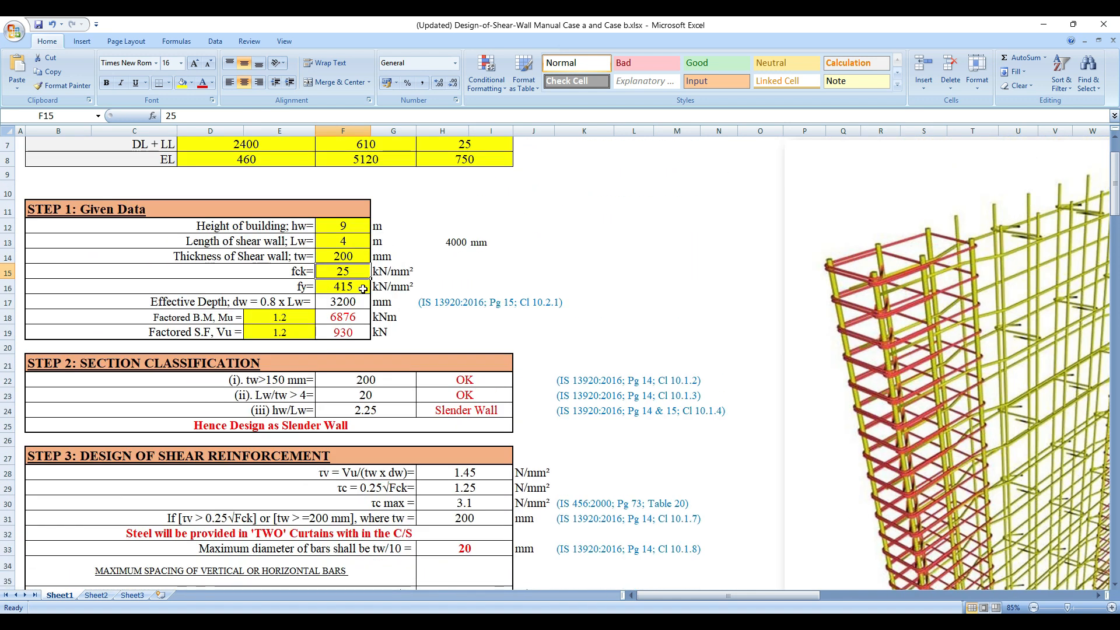
pyautogui.click(342, 256)
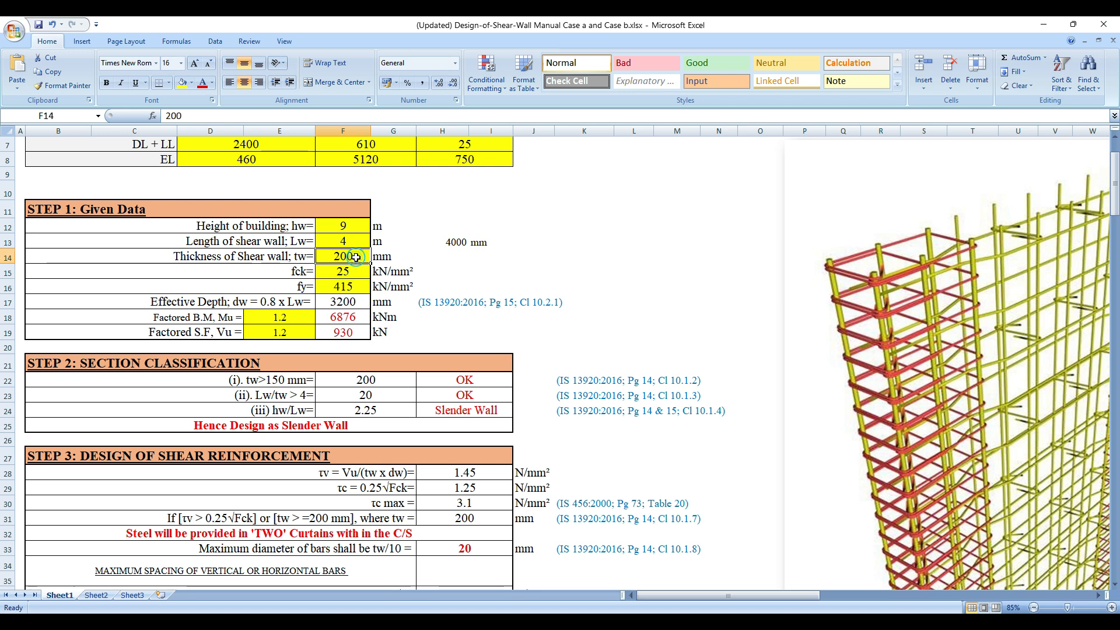
pyautogui.write('250')
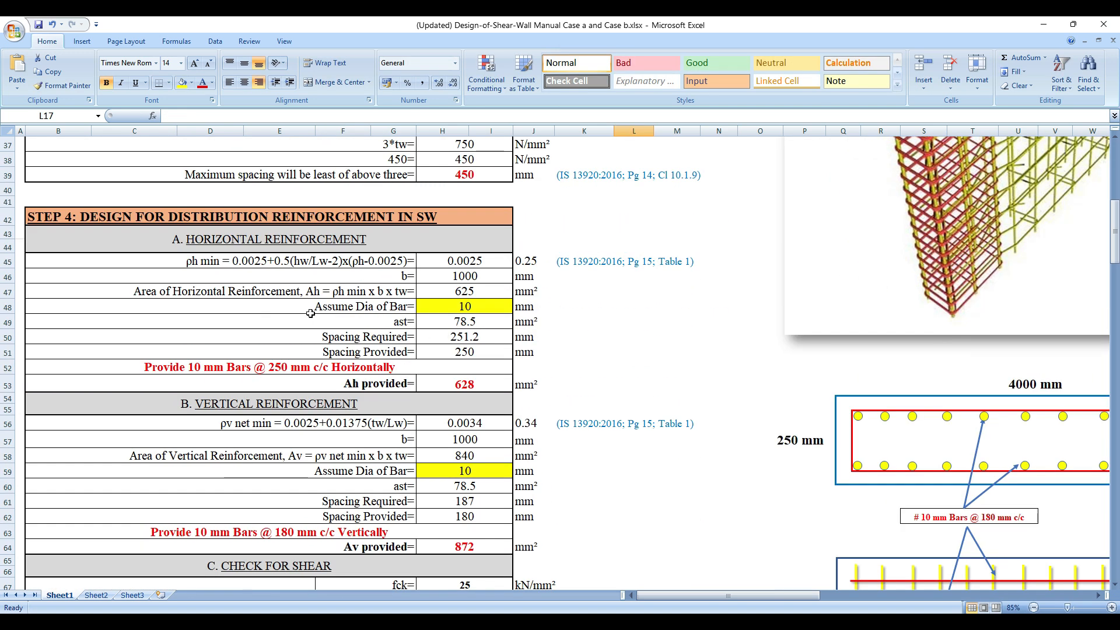
pyautogui.scroll(3)
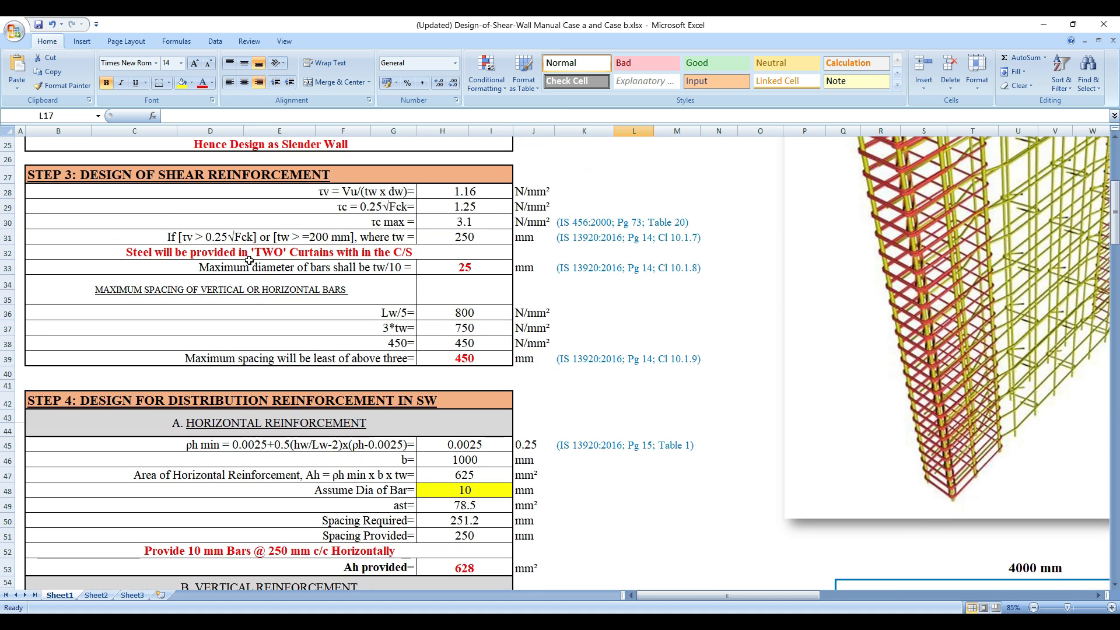
pyautogui.moveTo(314, 255)
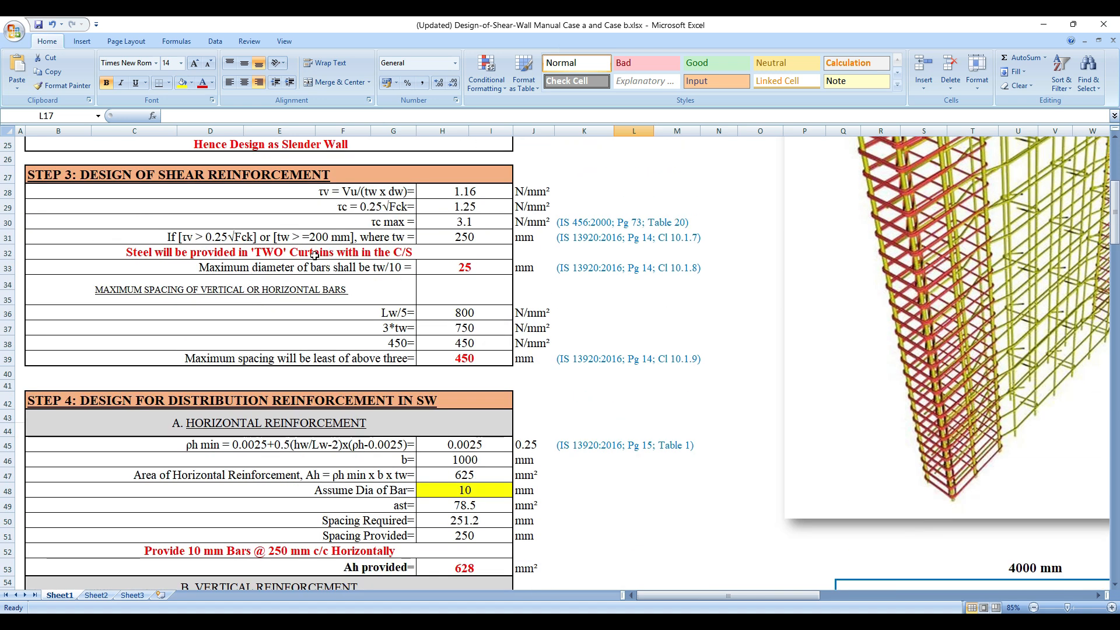
pyautogui.moveTo(322, 298)
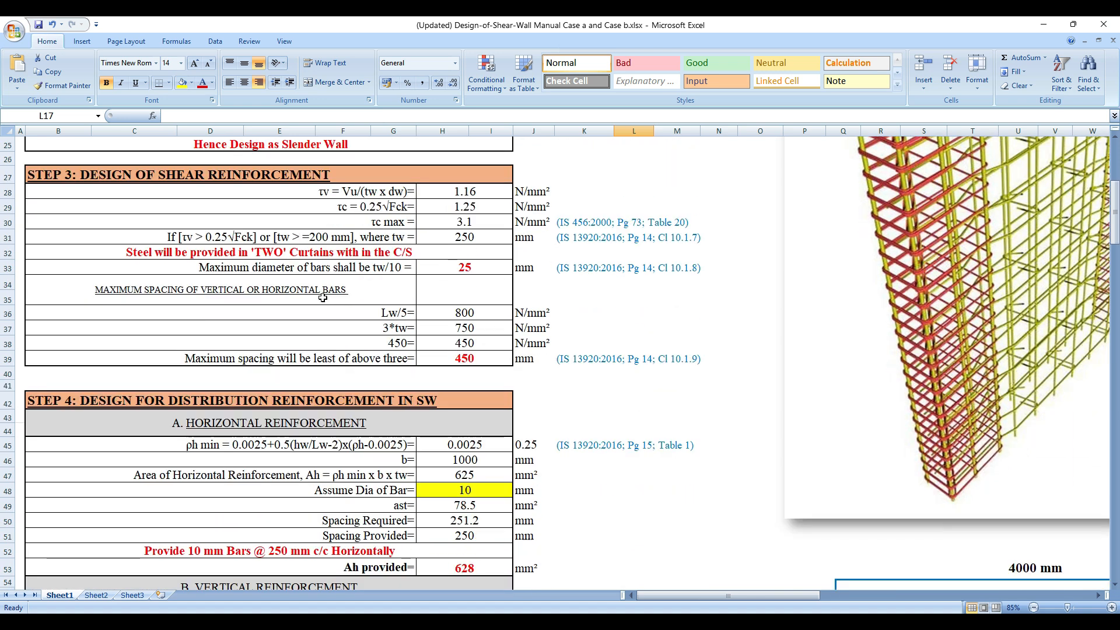
pyautogui.scroll(-3)
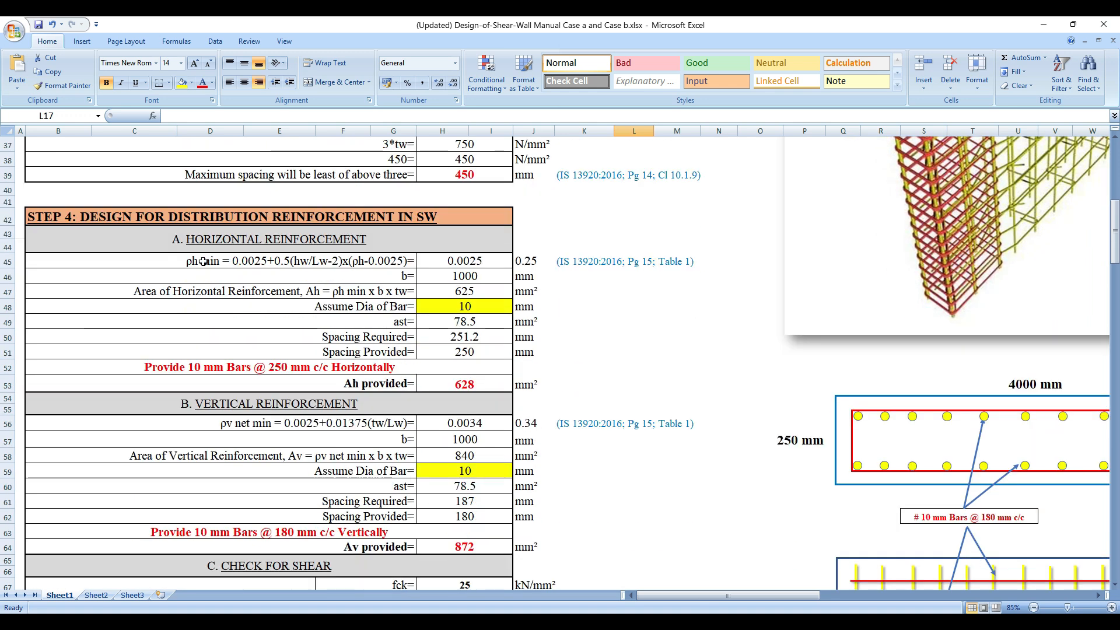
pyautogui.scroll(3)
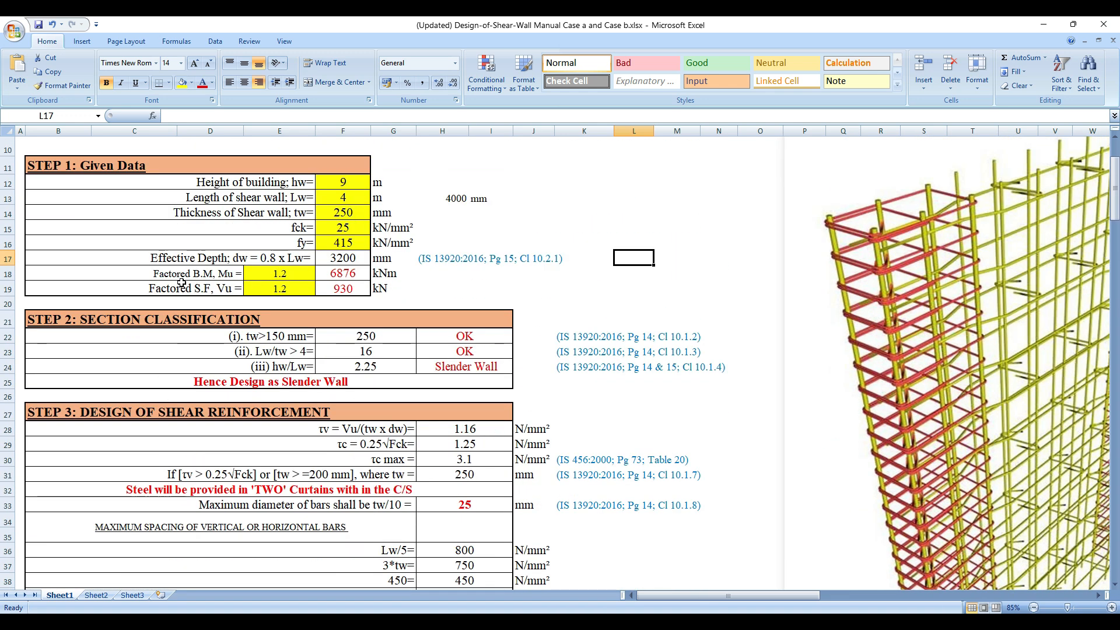
pyautogui.scroll(-3)
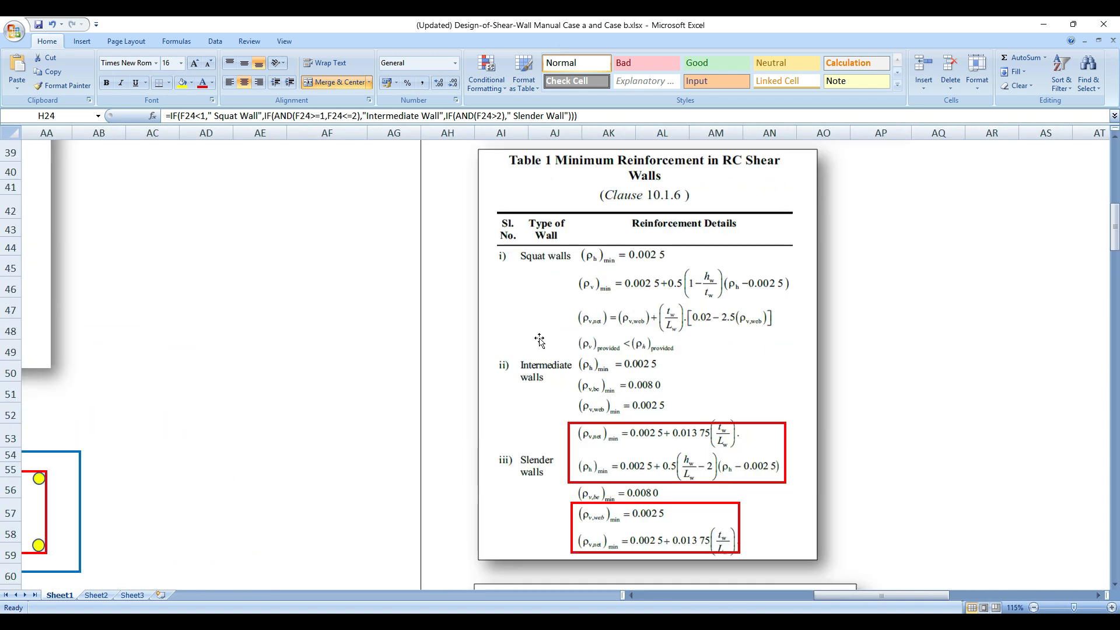
pyautogui.moveTo(587, 269)
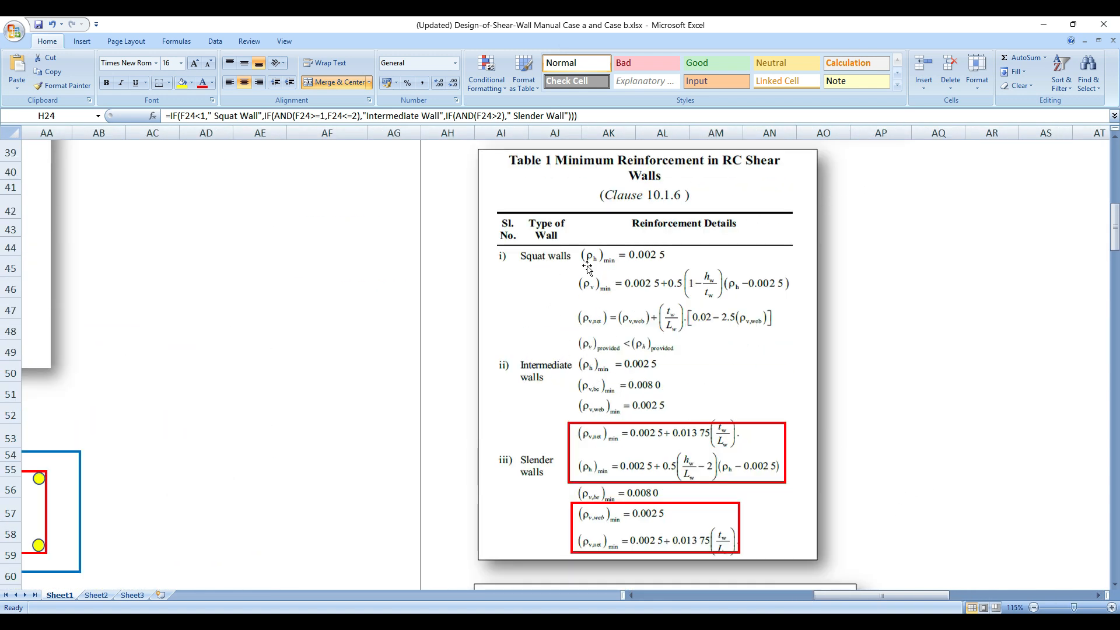
# Scroll the pasted IS 13920 Table 1 extract to reveal clause 10.4.1 on boundary elements.
pyautogui.scroll(-3)
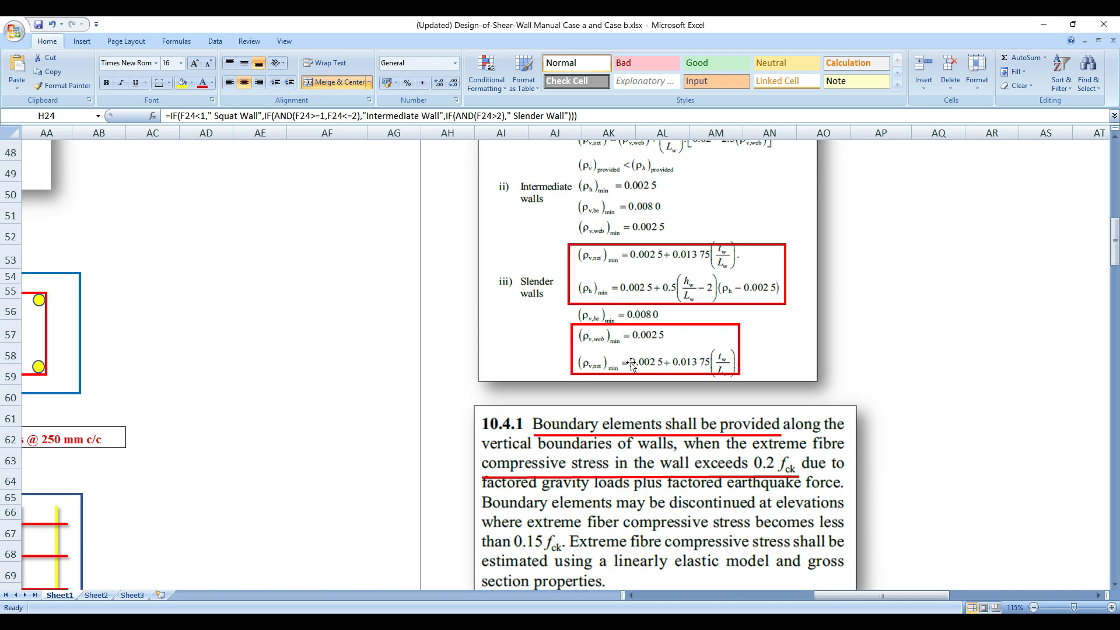
pyautogui.scroll(3)
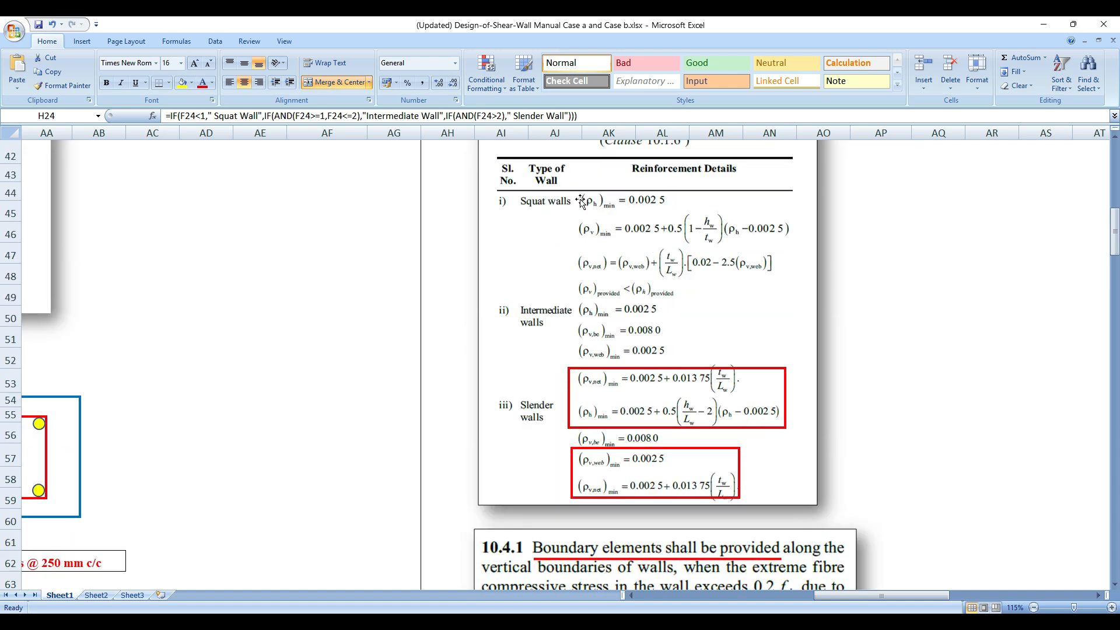
pyautogui.moveTo(670, 279)
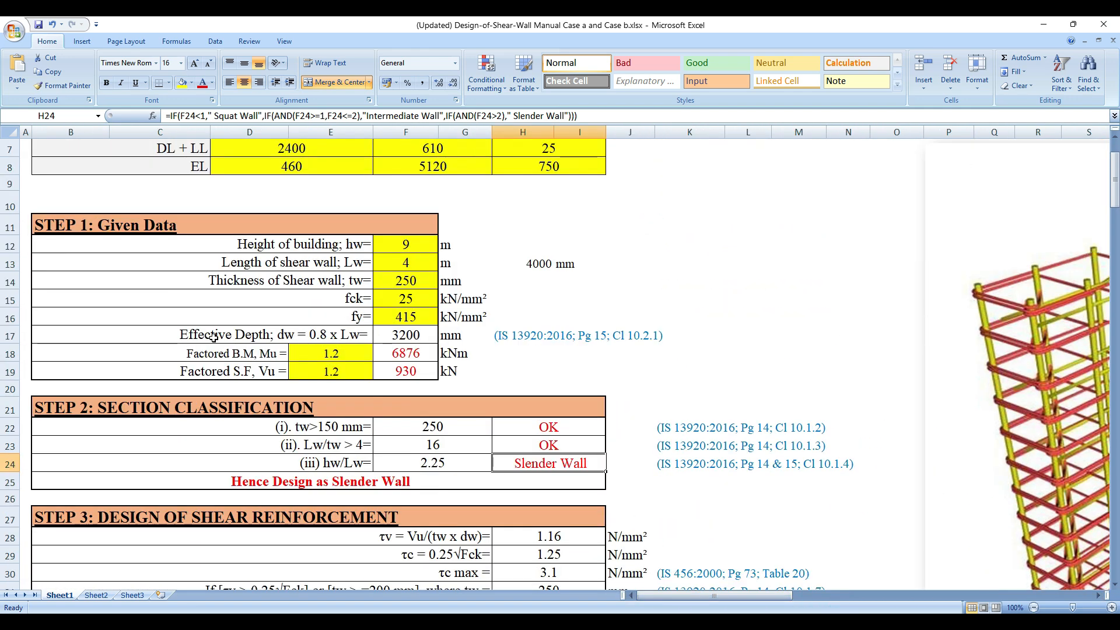
# Scroll down to Step 5's boundary element check, then right to the clause 10.4.1 and Annex A images.
pyautogui.scroll(-3)
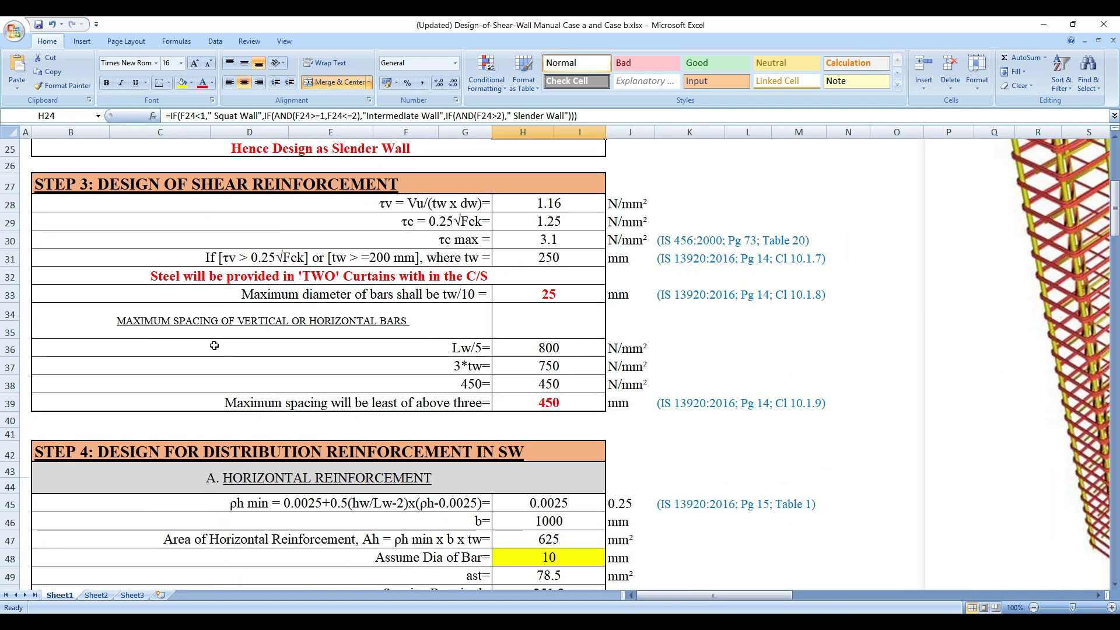
pyautogui.moveTo(234, 341)
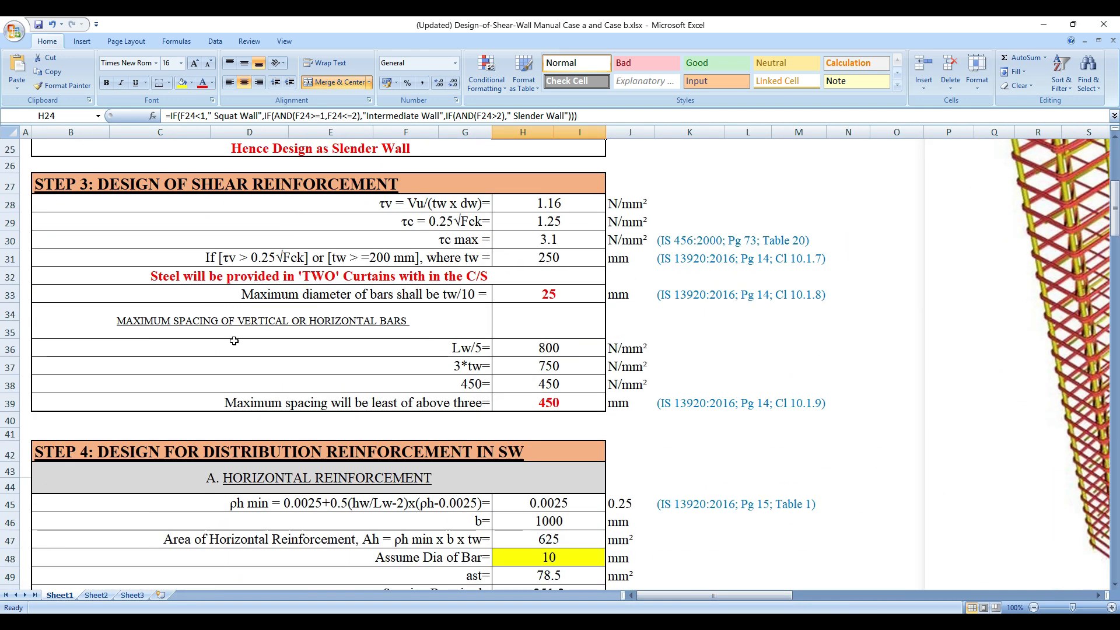
pyautogui.moveTo(242, 339)
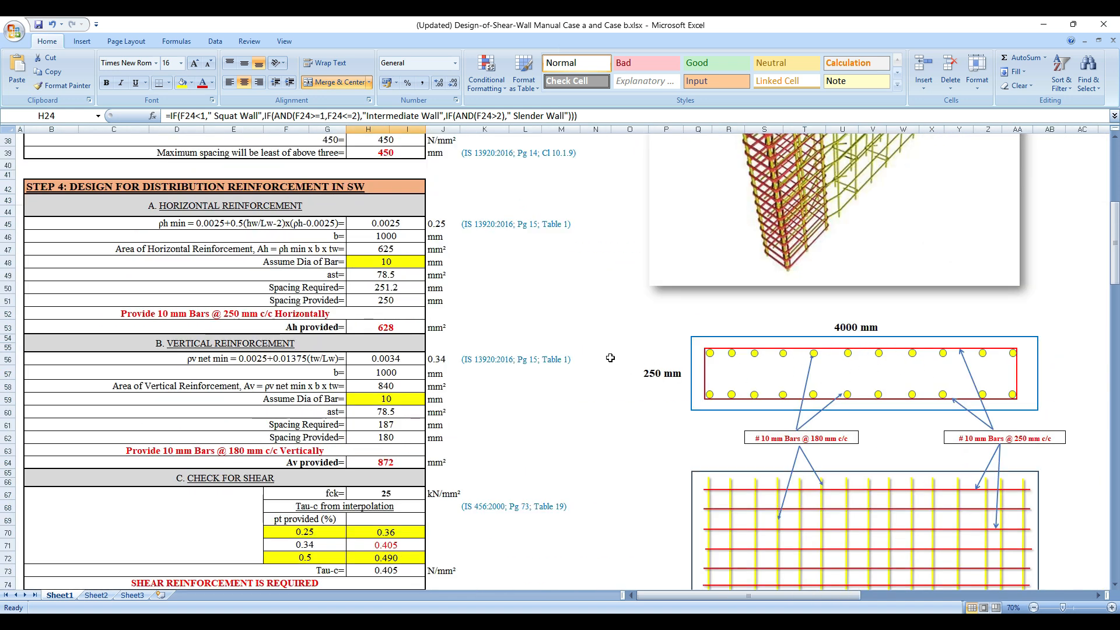
pyautogui.scroll(3)
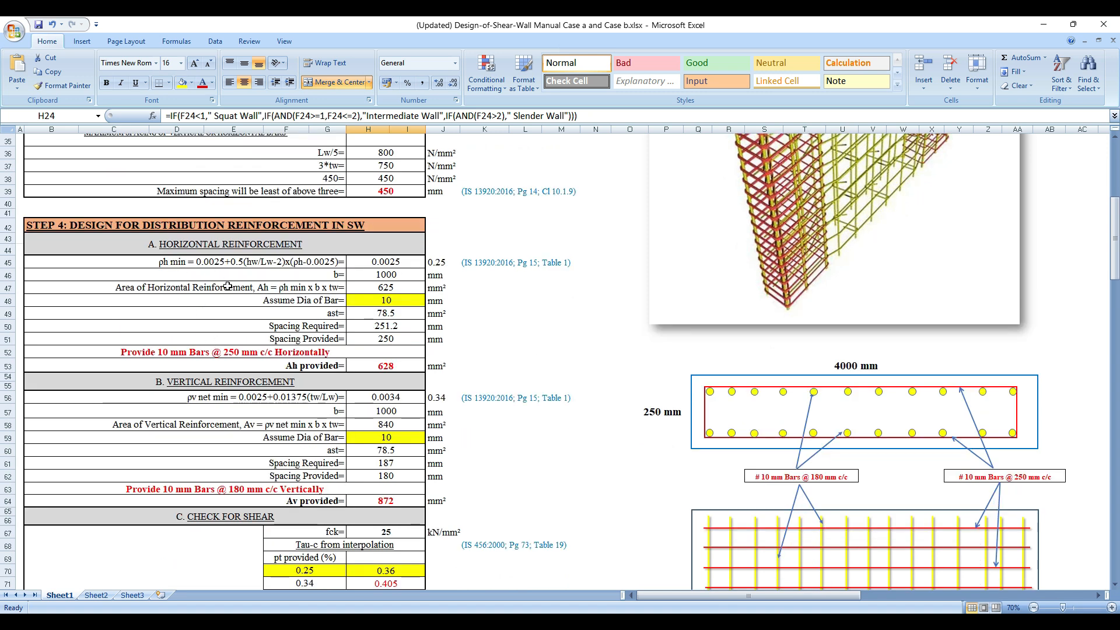
pyautogui.scroll(-3)
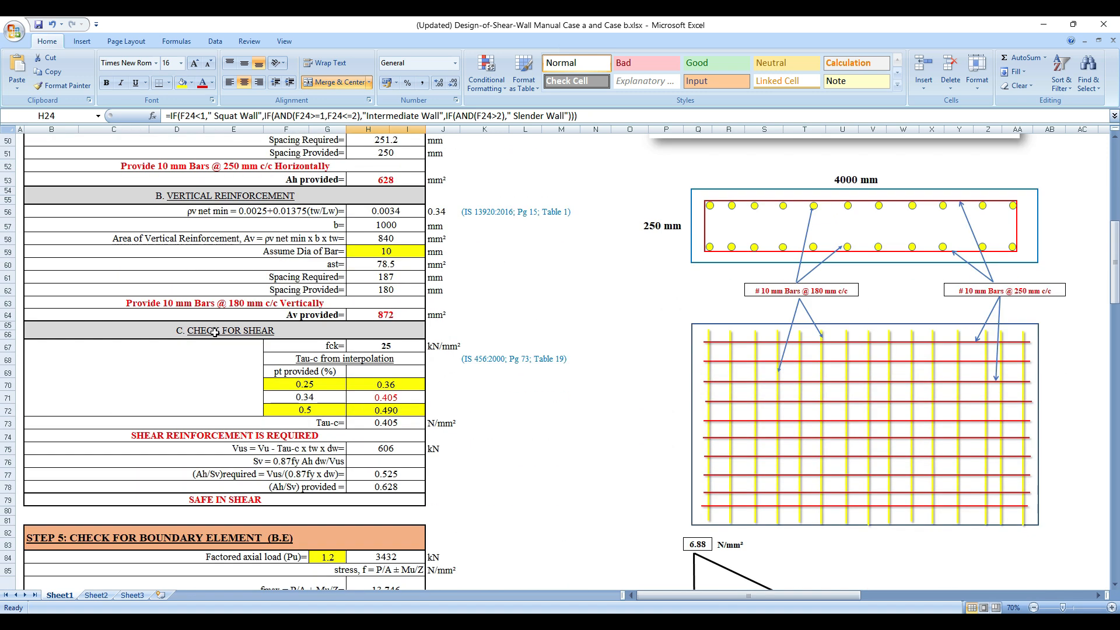
pyautogui.moveTo(588, 498)
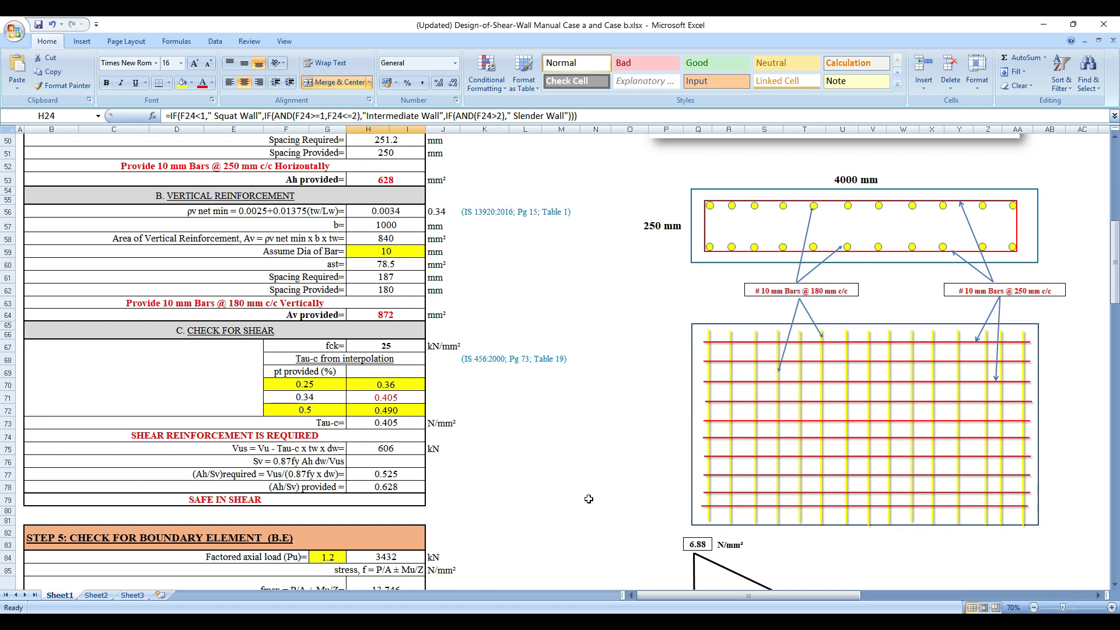
pyautogui.hscroll(3)
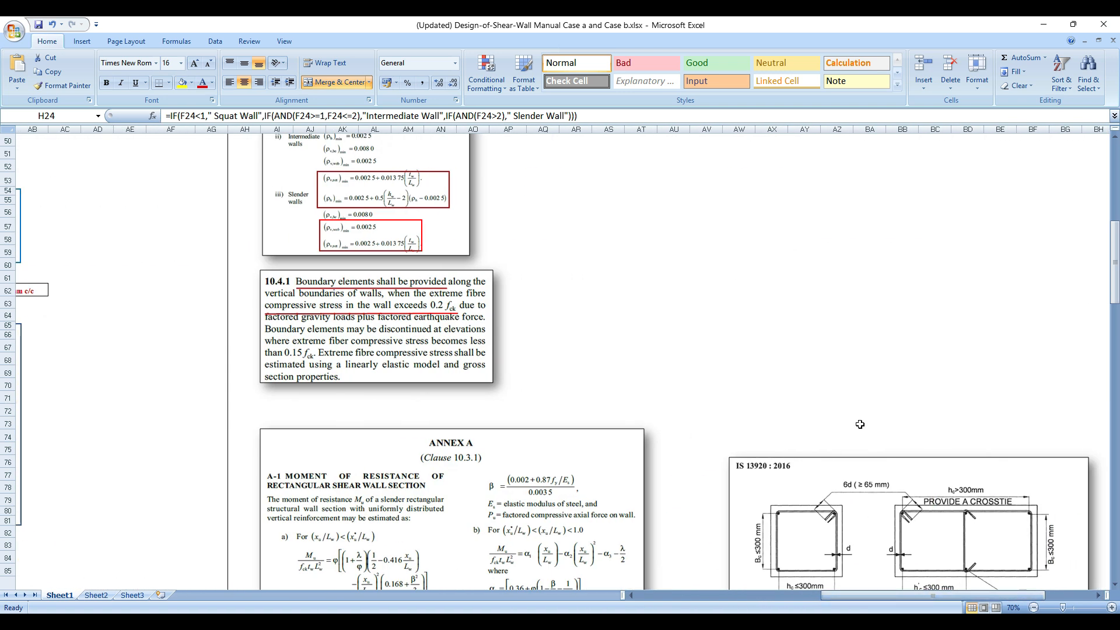
pyautogui.scroll(3)
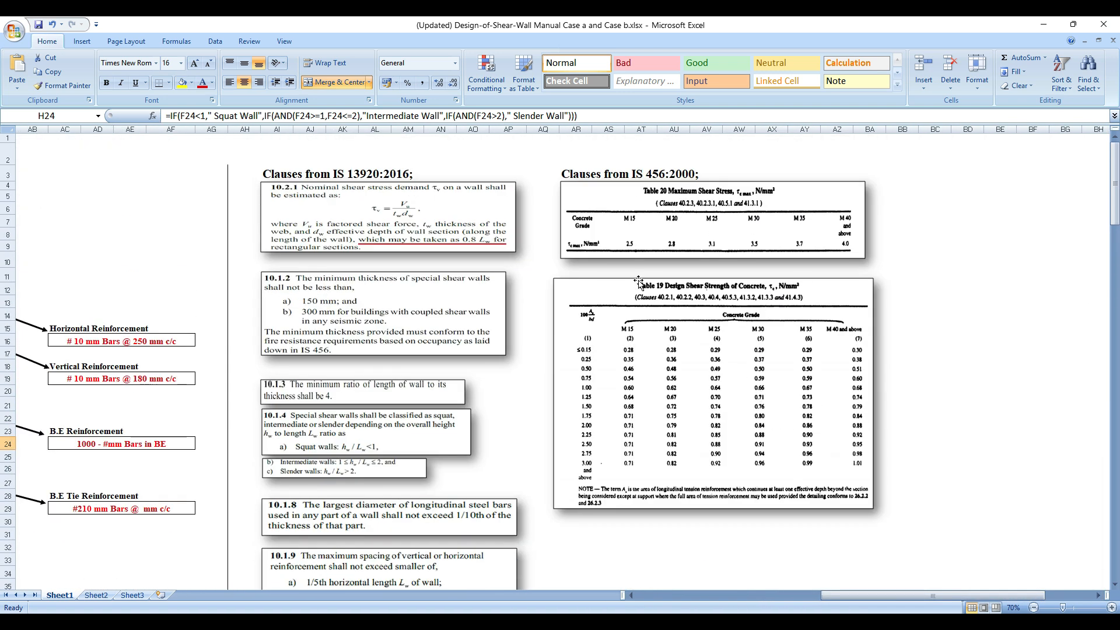
pyautogui.click(686, 219)
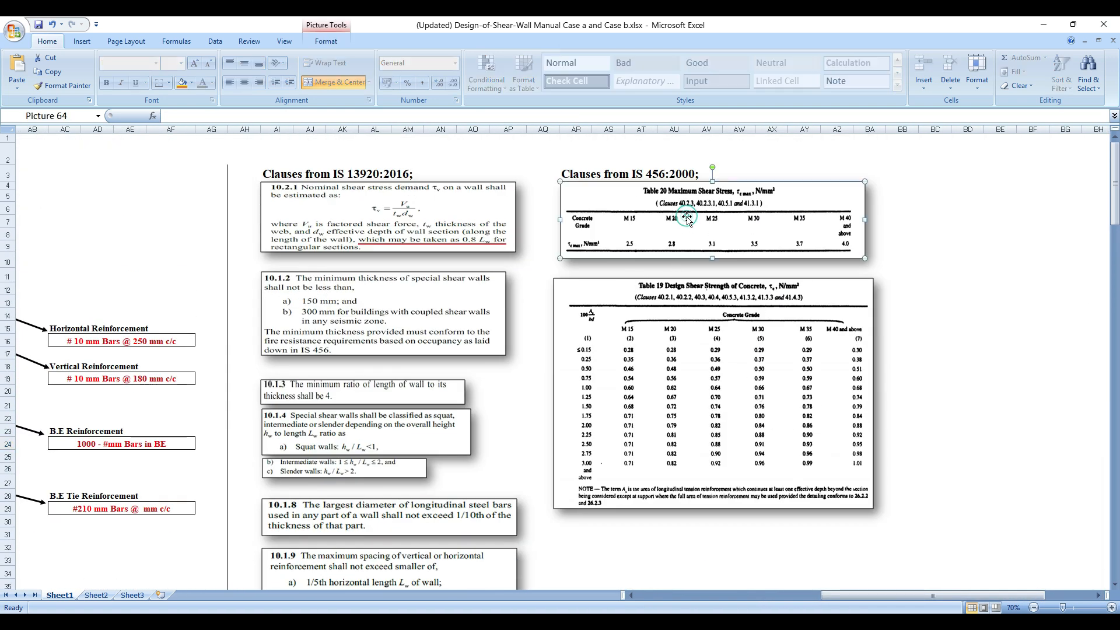
pyautogui.click(714, 393)
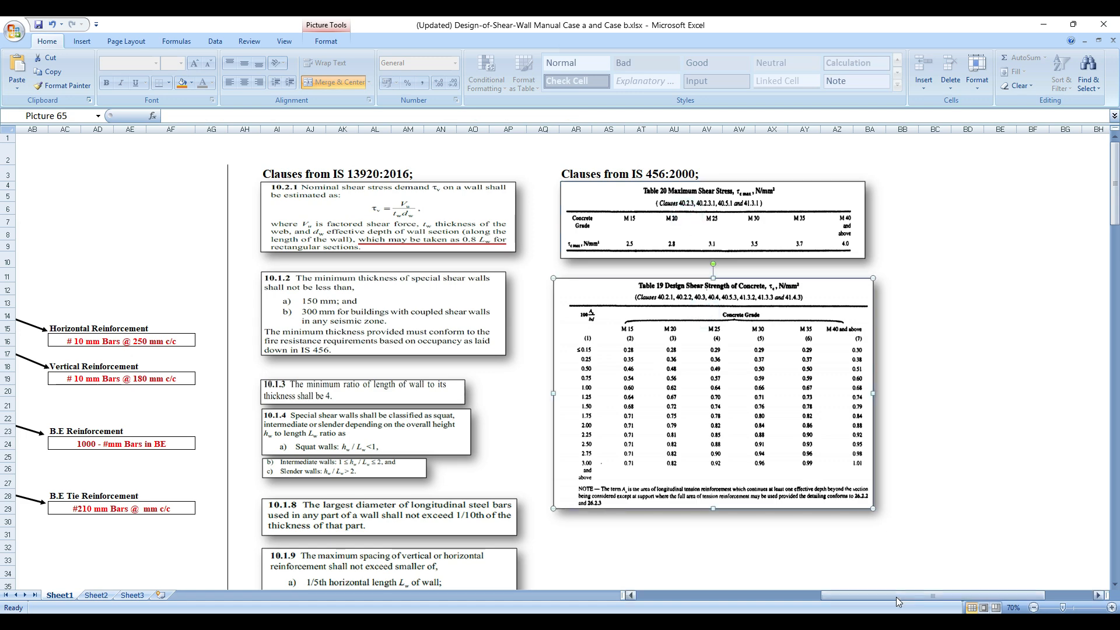
pyautogui.scroll(-3)
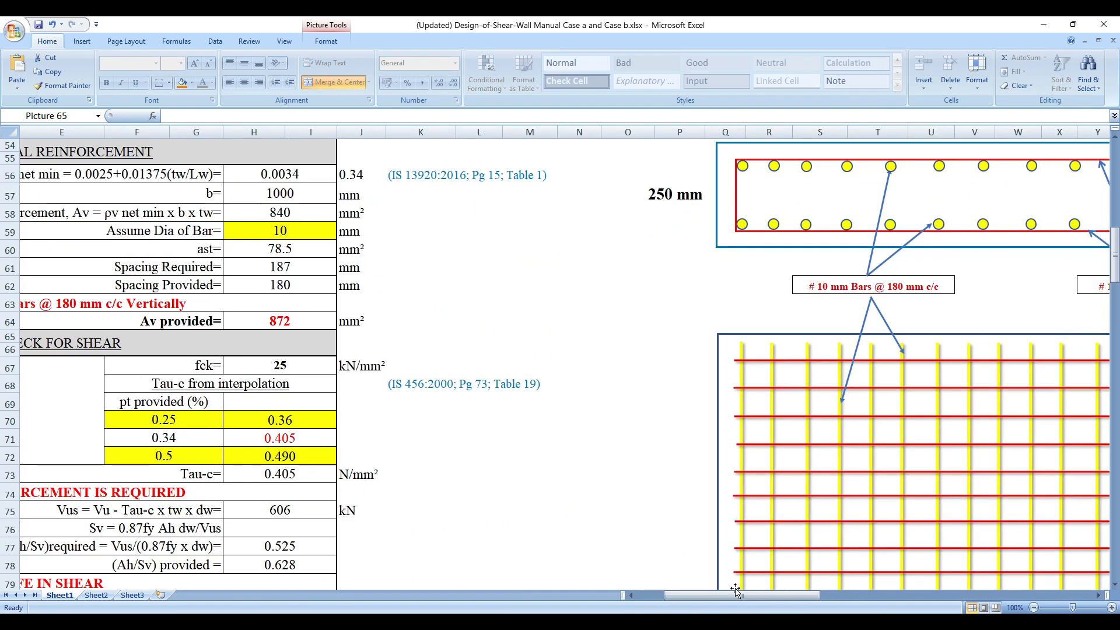
pyautogui.hscroll(-3)
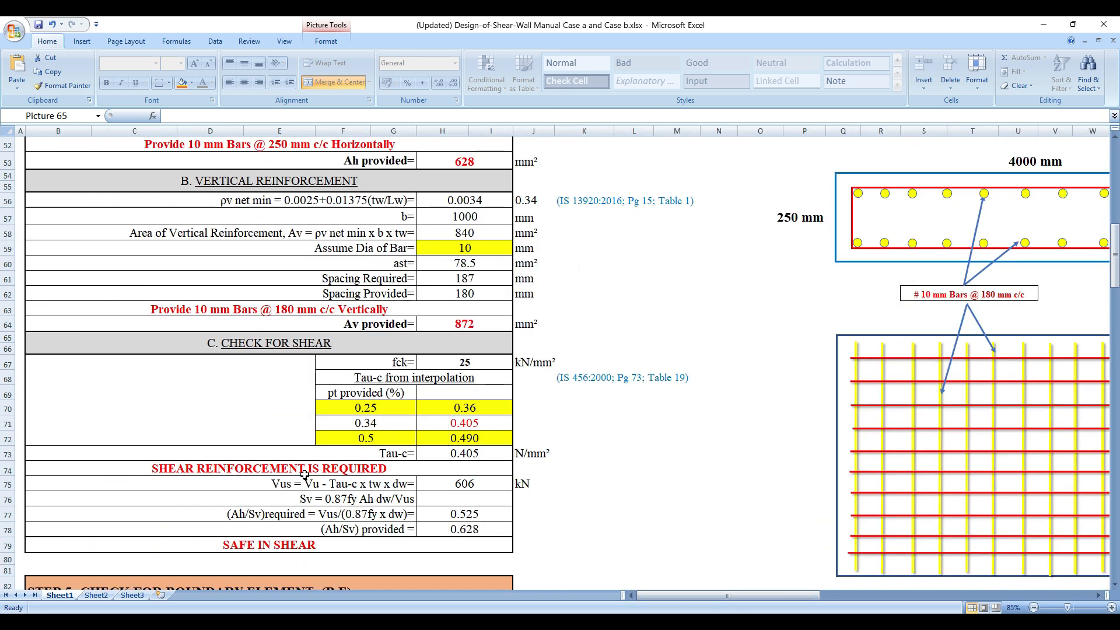
pyautogui.scroll(-3)
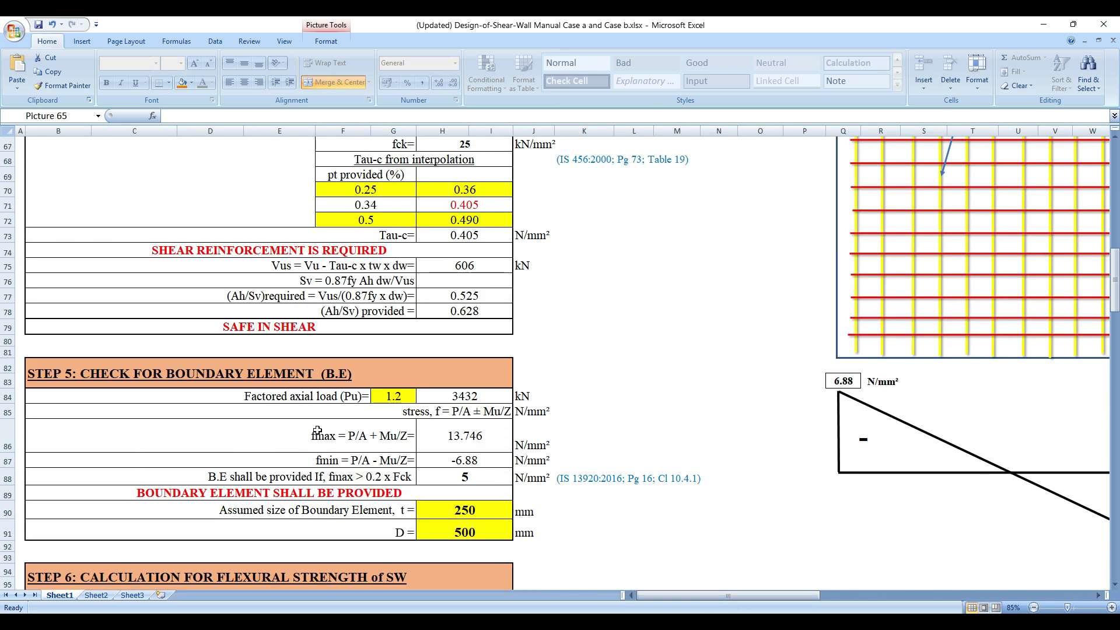
pyautogui.scroll(-3)
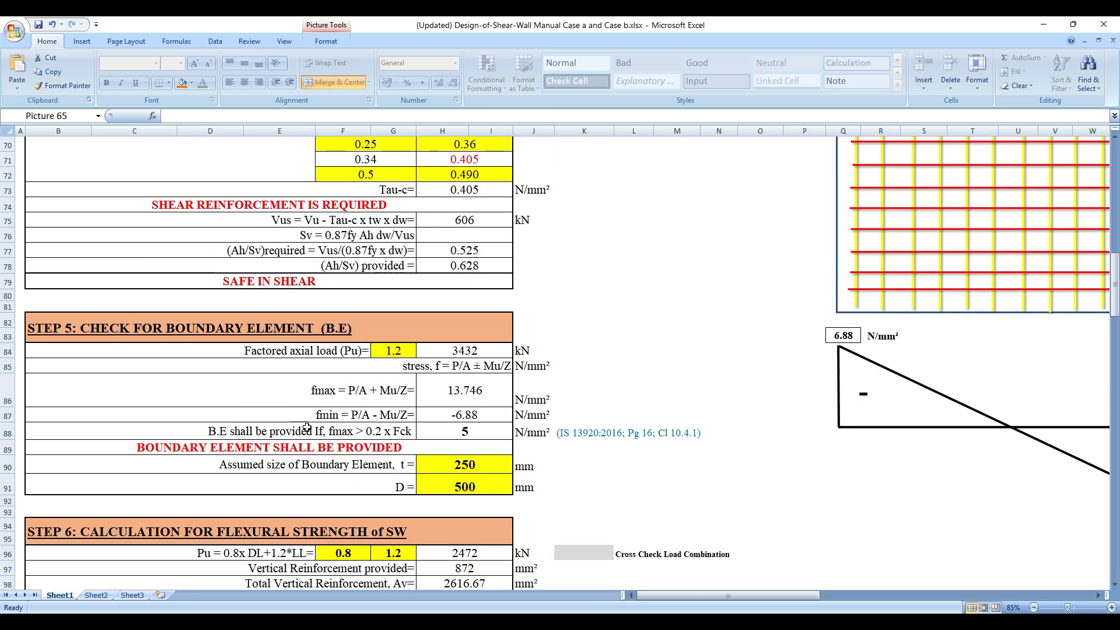
pyautogui.scroll(3)
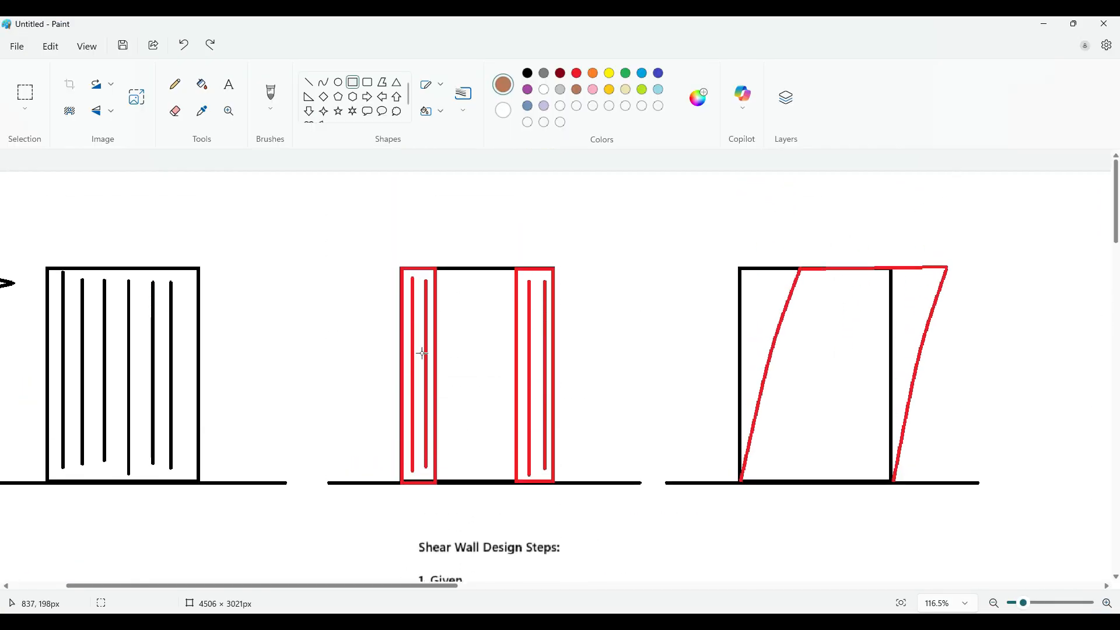
pyautogui.moveTo(525, 329)
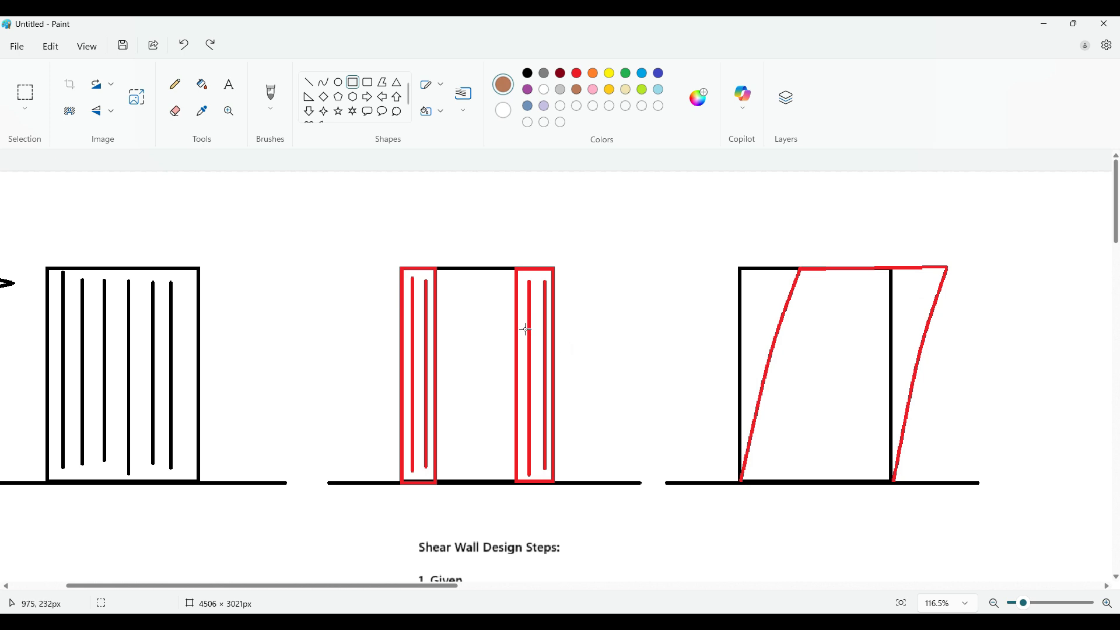
pyautogui.moveTo(734, 332)
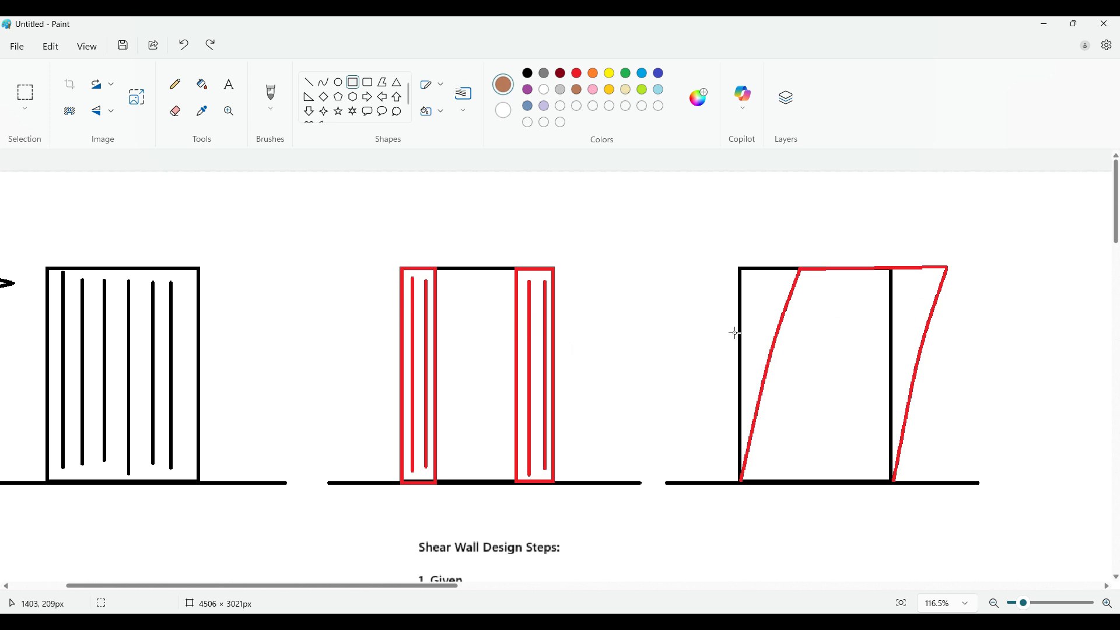
pyautogui.moveTo(948, 352)
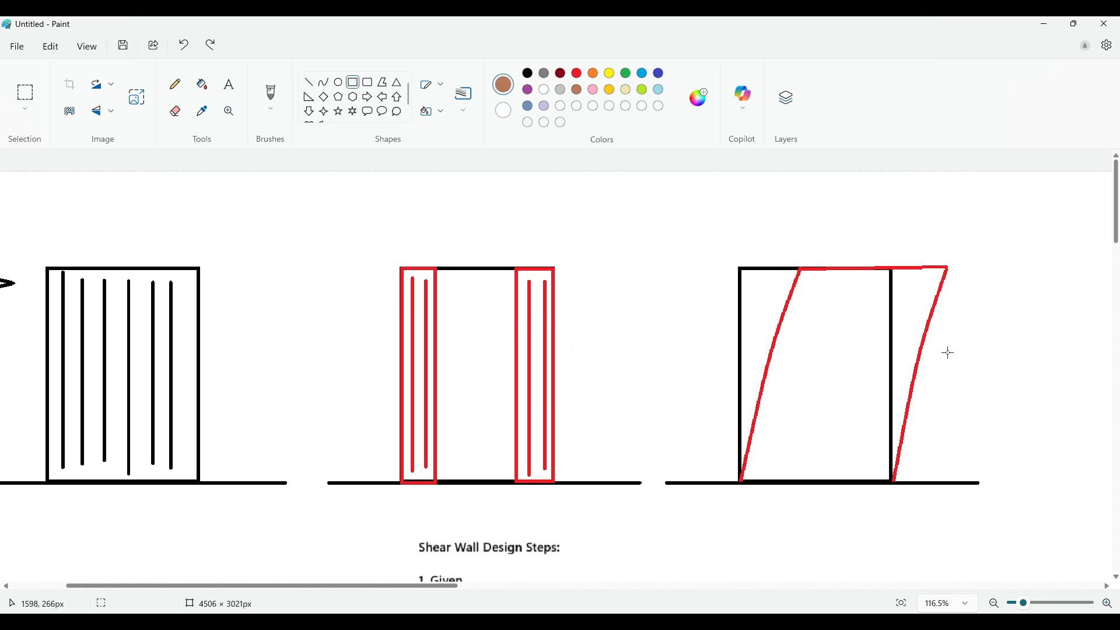
pyautogui.moveTo(422, 357)
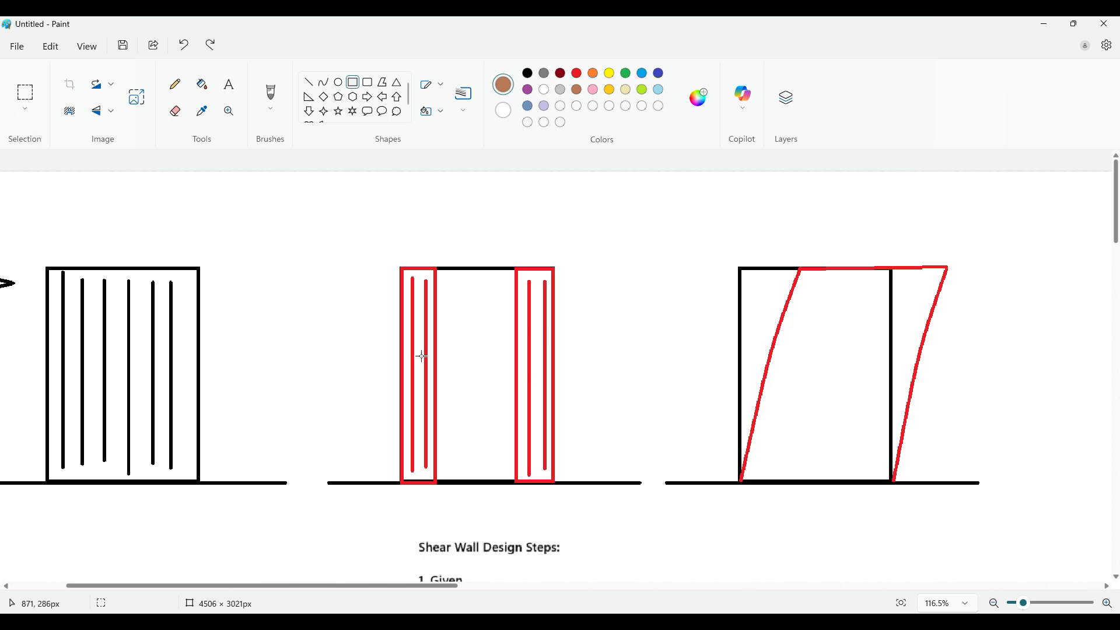
# Scroll the Paint canvas down to bring the shear wall design steps list into view.
pyautogui.scroll(-3)
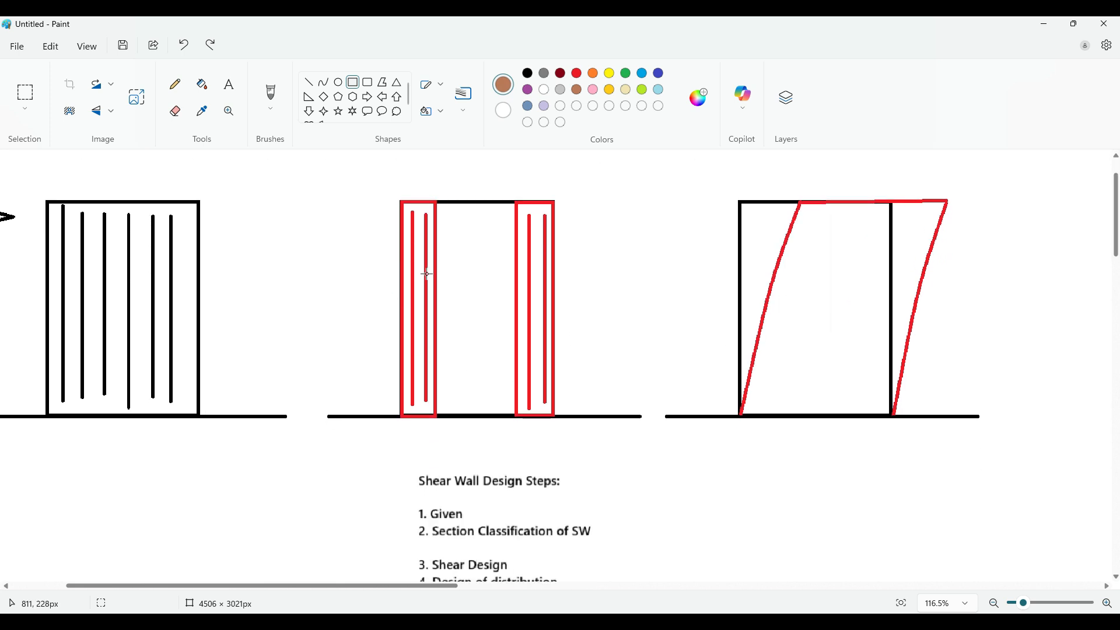
pyautogui.moveTo(513, 327)
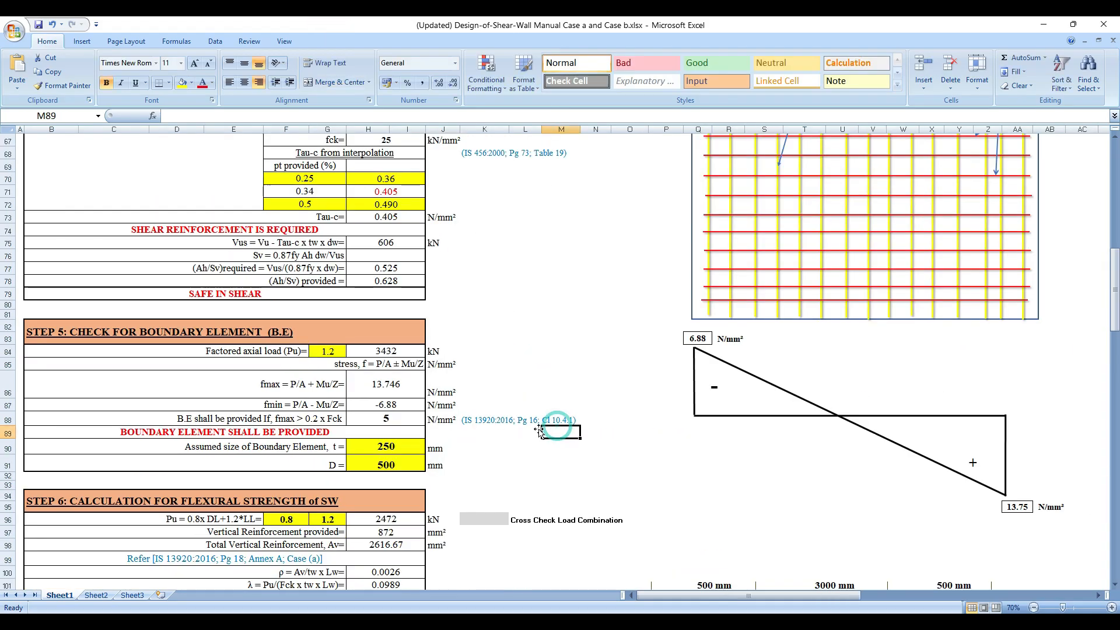
# Select cell K90 and look around Step 5's boundary element check and the Annex A extracts.
pyautogui.click(483, 450)
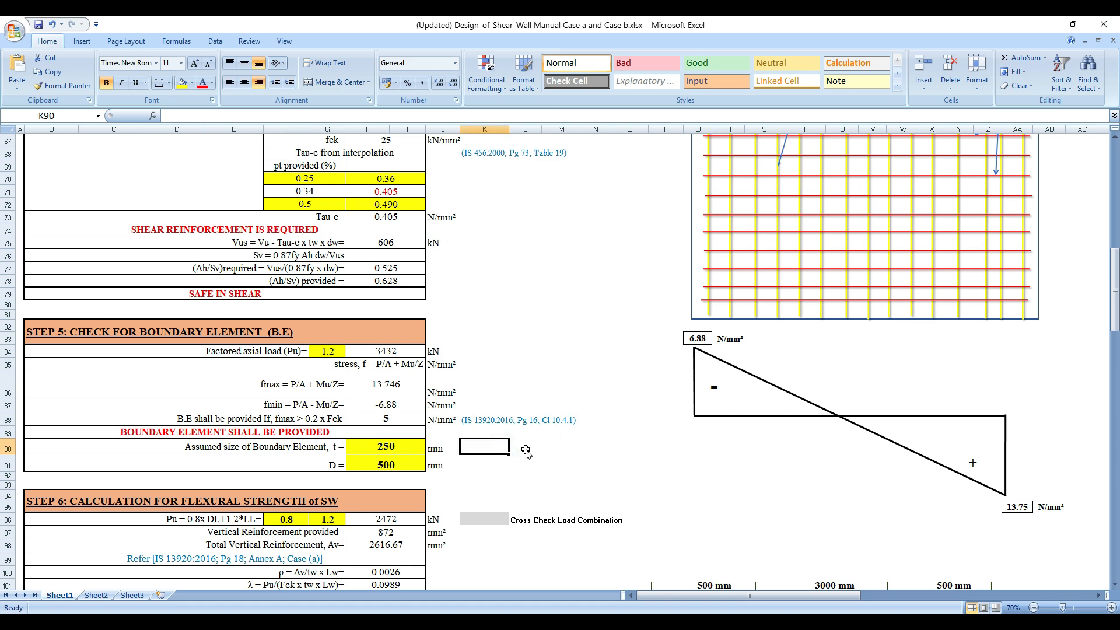
pyautogui.hscroll(3)
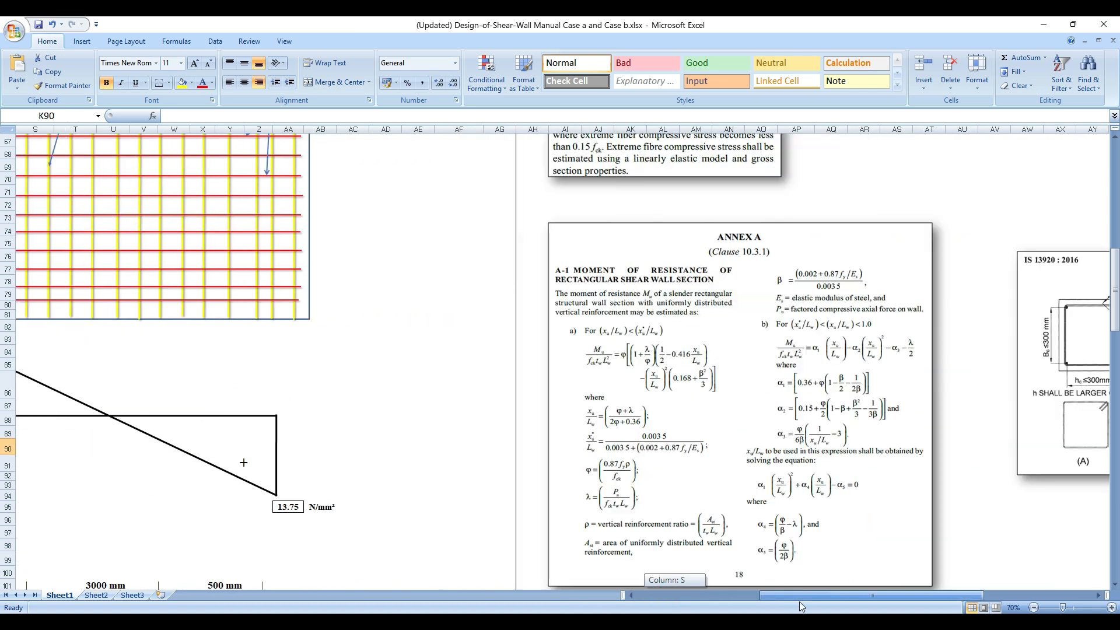
pyautogui.scroll(-3)
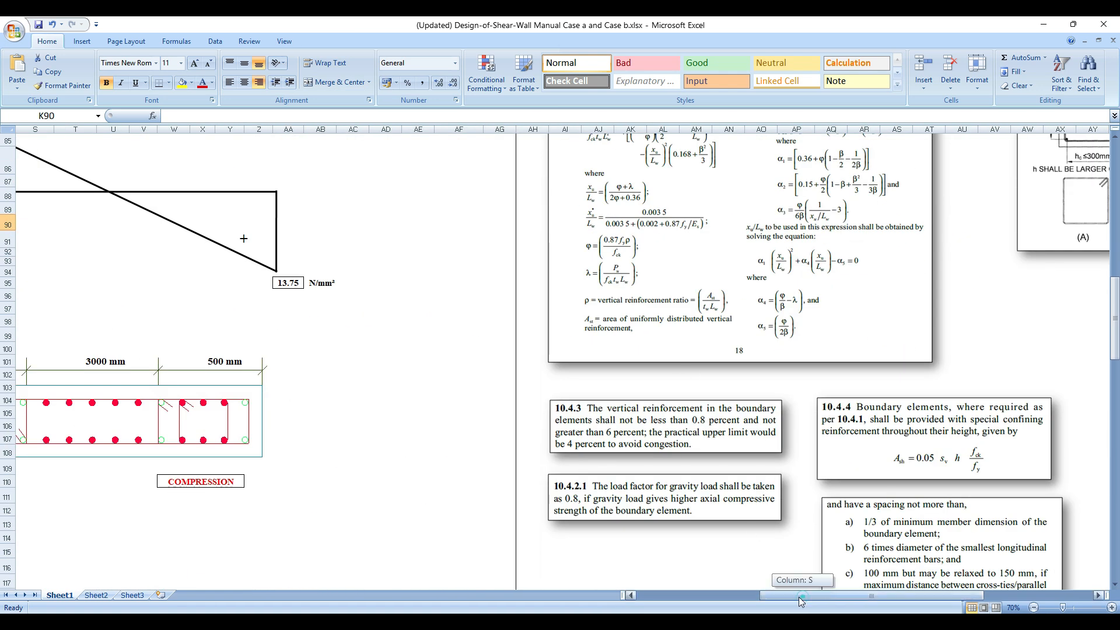
pyautogui.hscroll(-3)
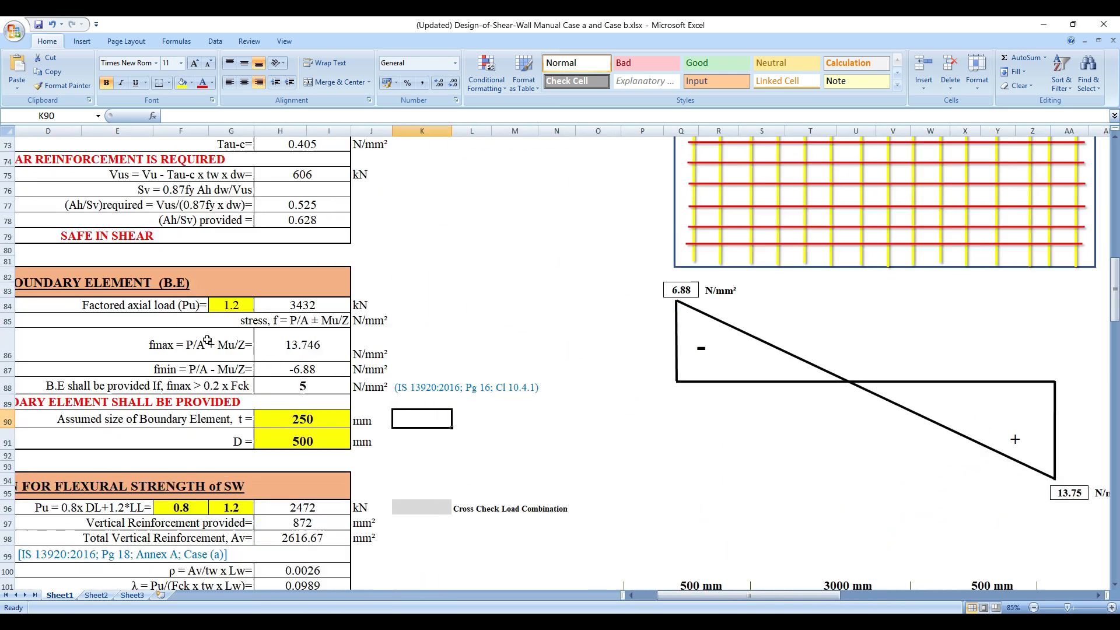
pyautogui.scroll(3)
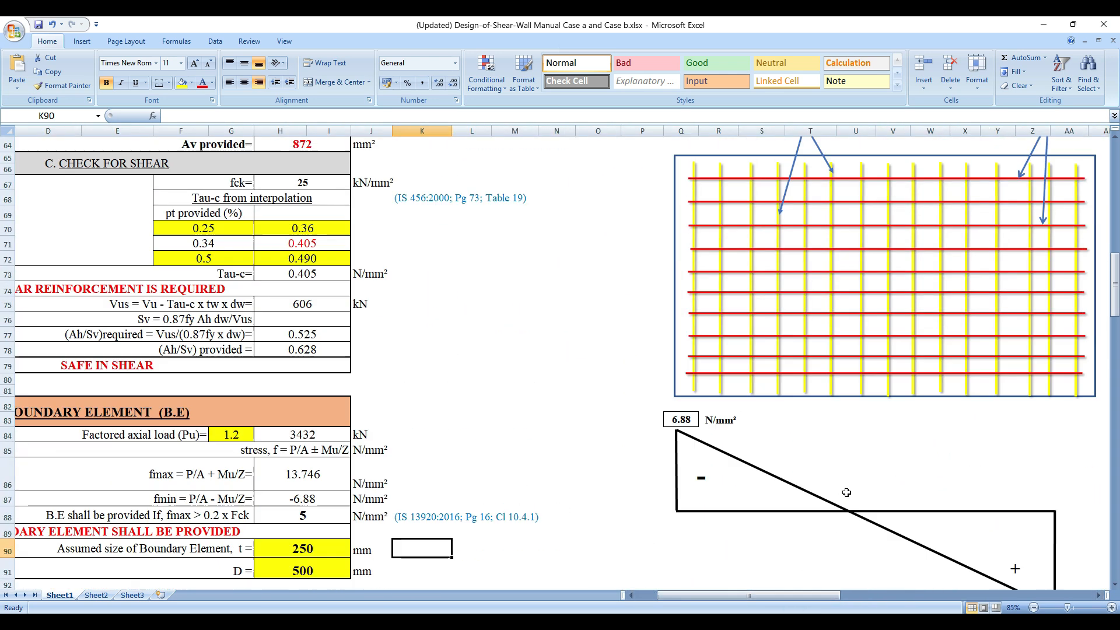
pyautogui.scroll(-3)
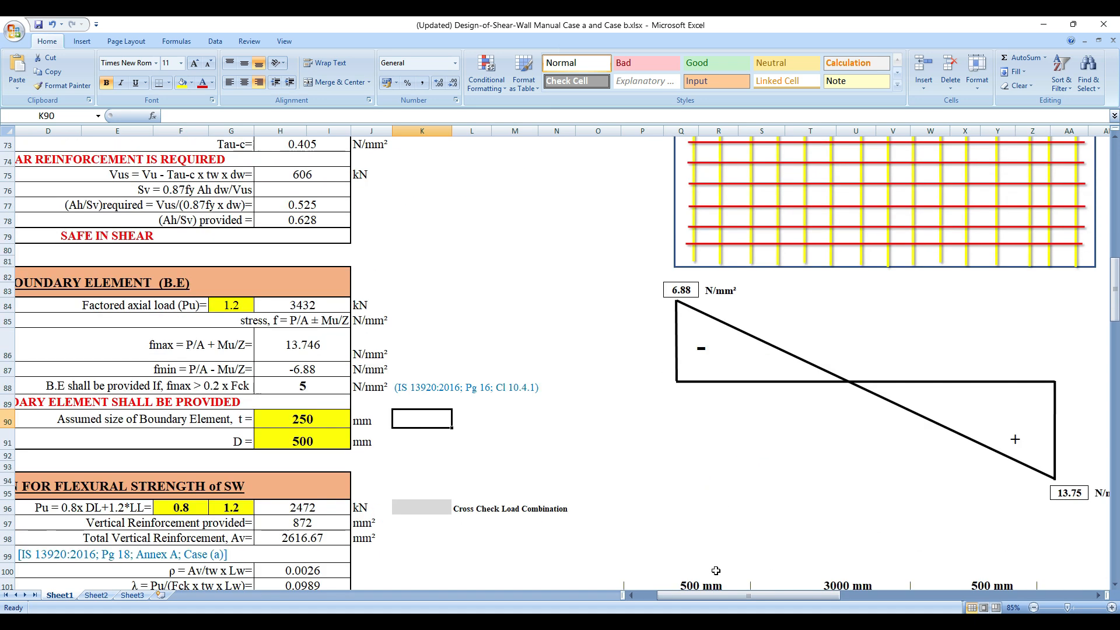
pyautogui.scroll(-3)
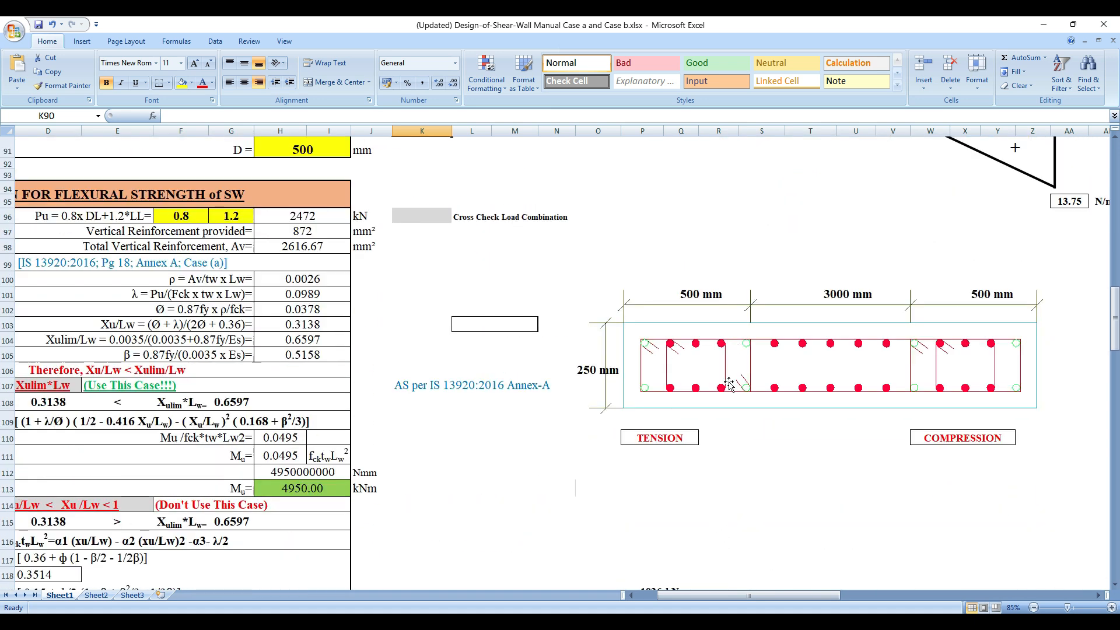
pyautogui.moveTo(676, 357)
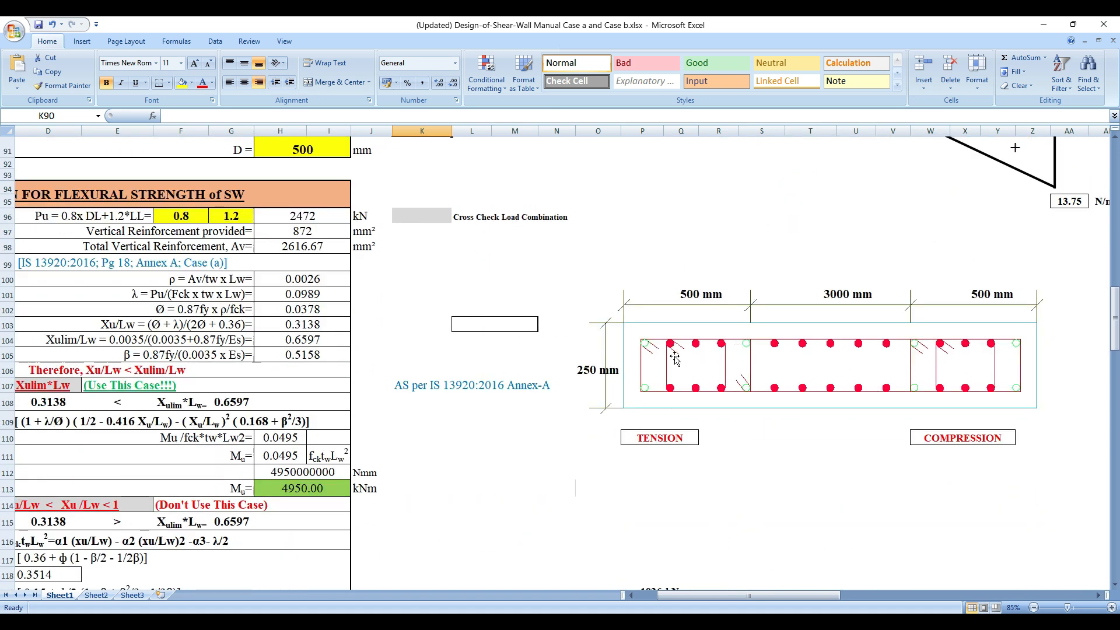
pyautogui.moveTo(672, 349)
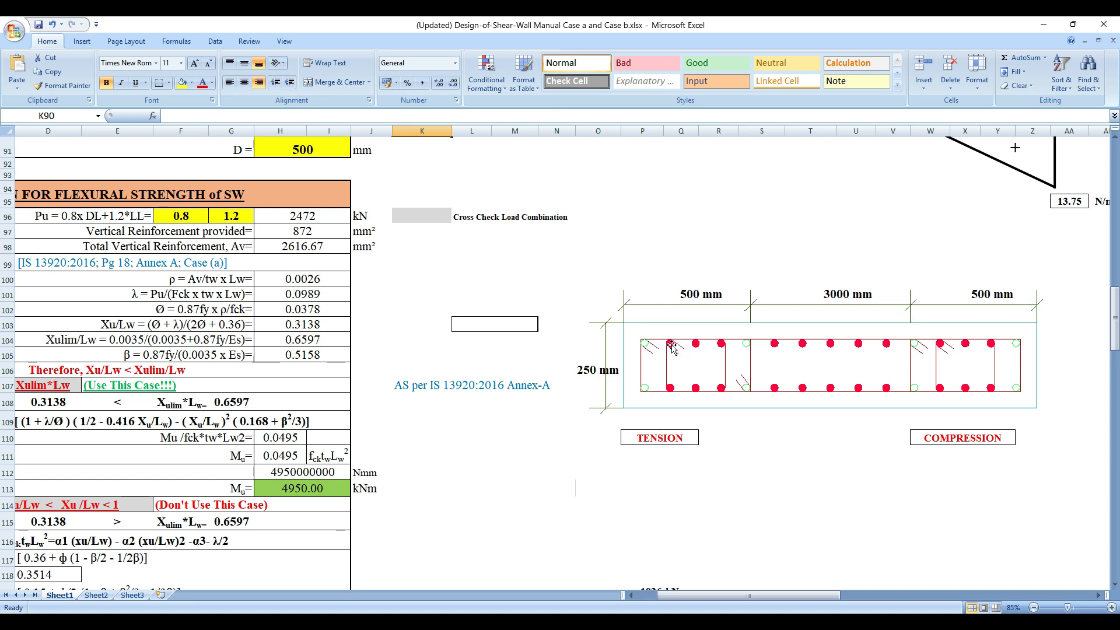
pyautogui.moveTo(668, 375)
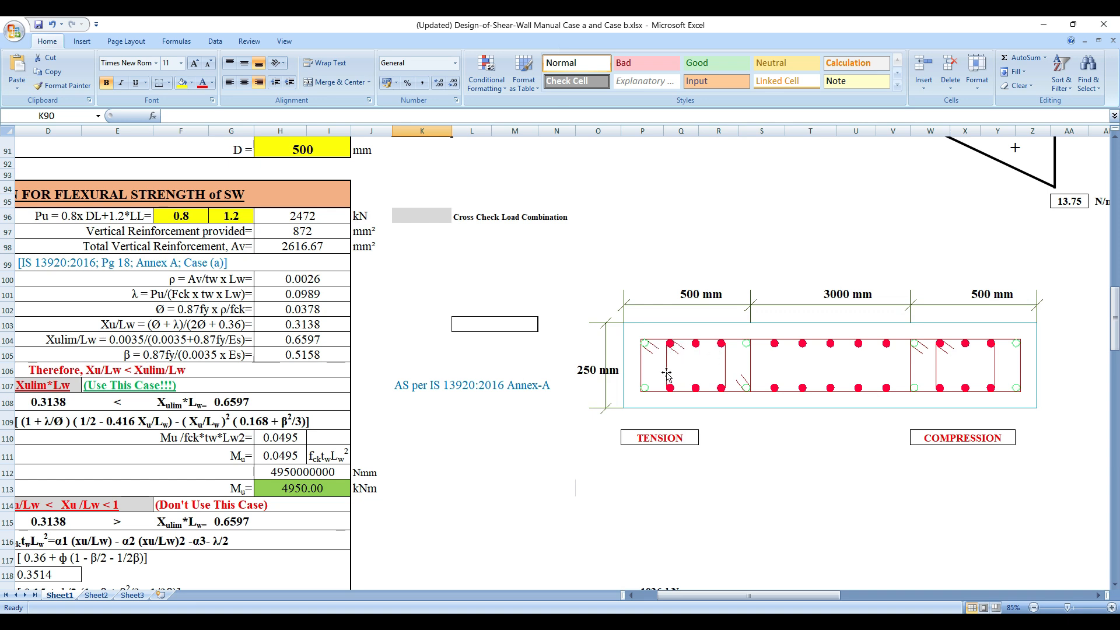
pyautogui.moveTo(870, 377)
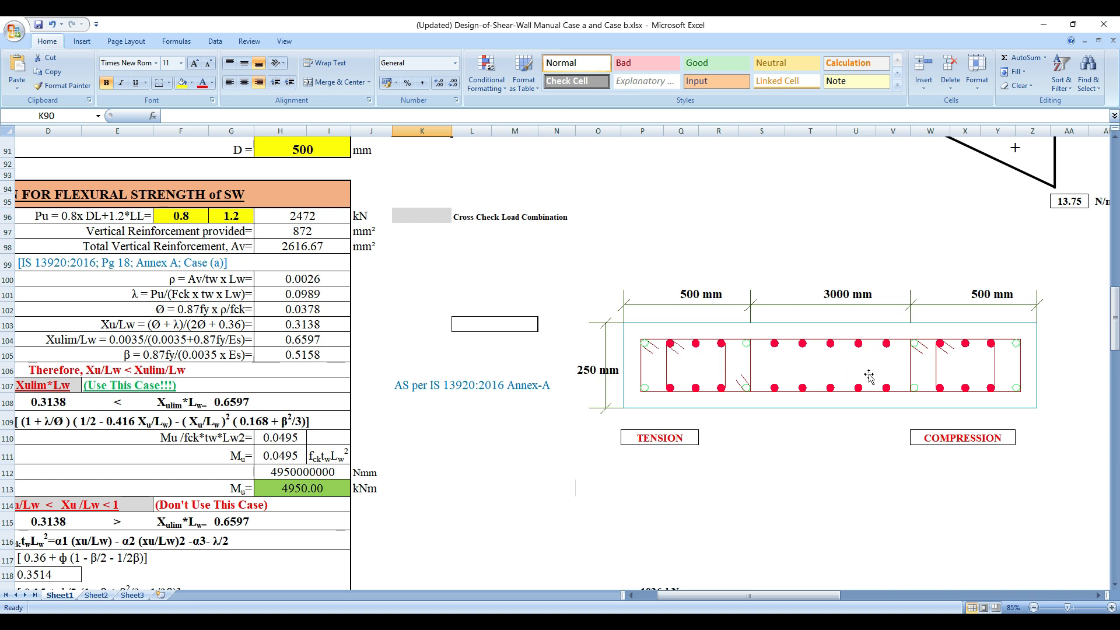
pyautogui.hscroll(-3)
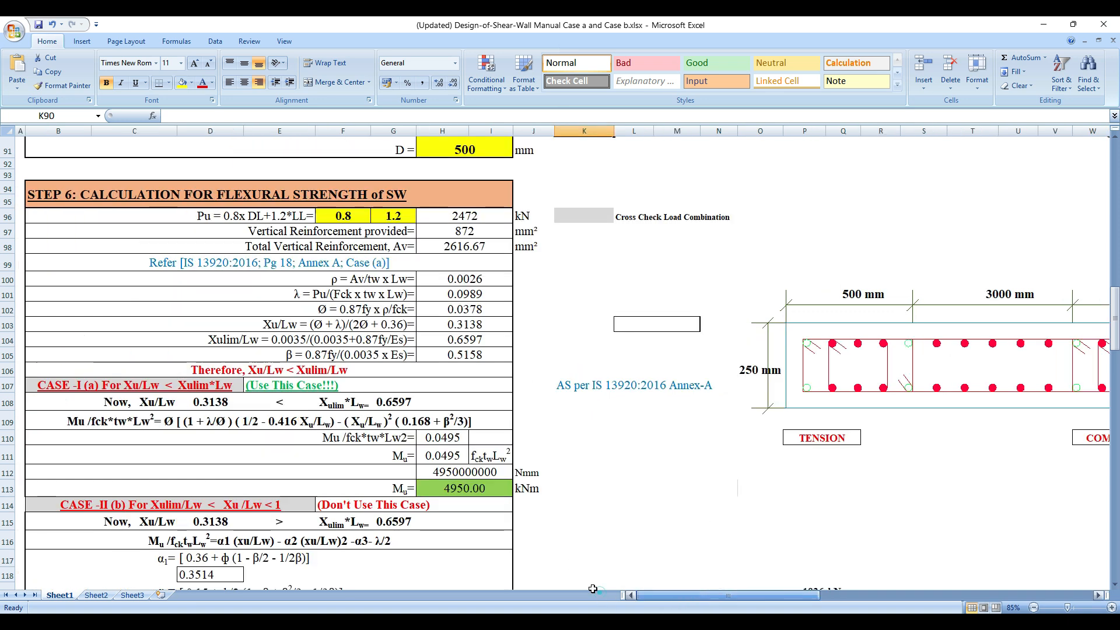
pyautogui.scroll(3)
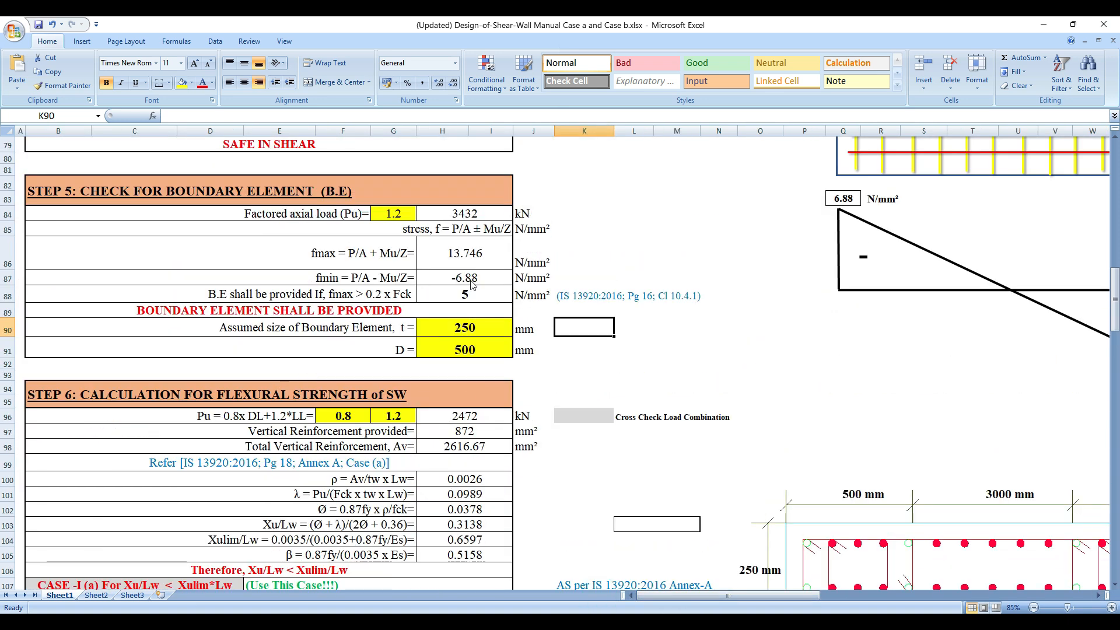
pyautogui.scroll(-3)
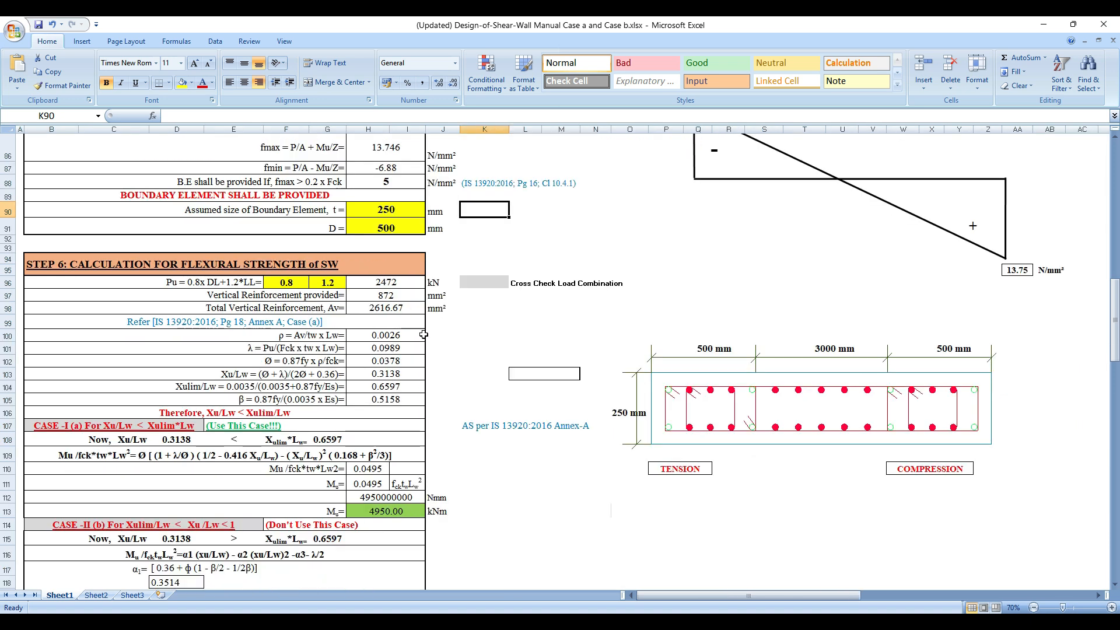
pyautogui.hscroll(3)
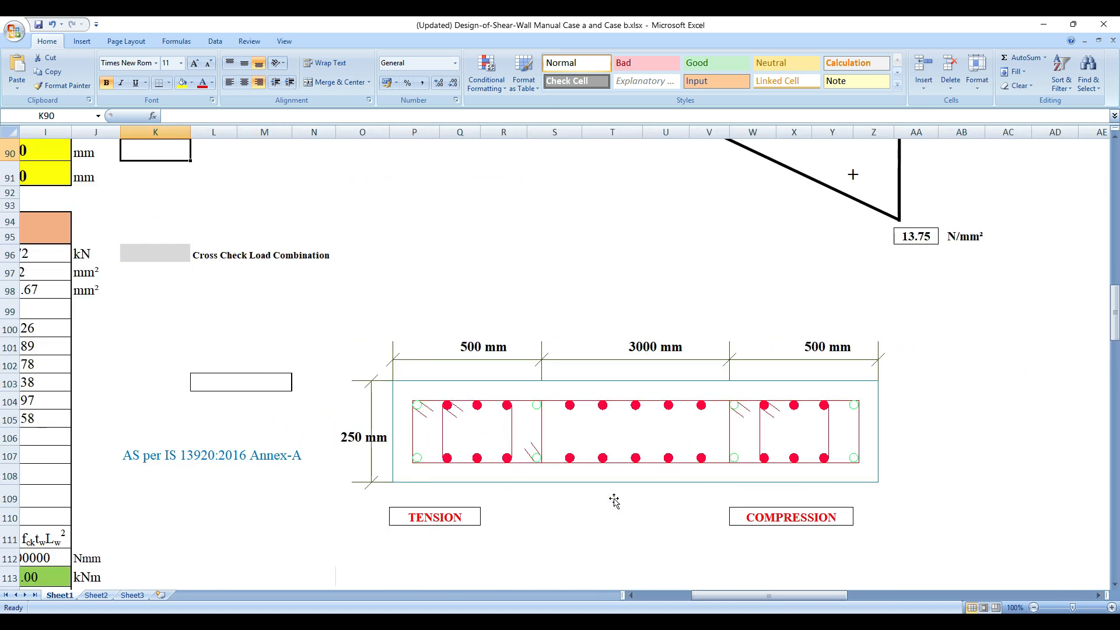
pyautogui.click(303, 415)
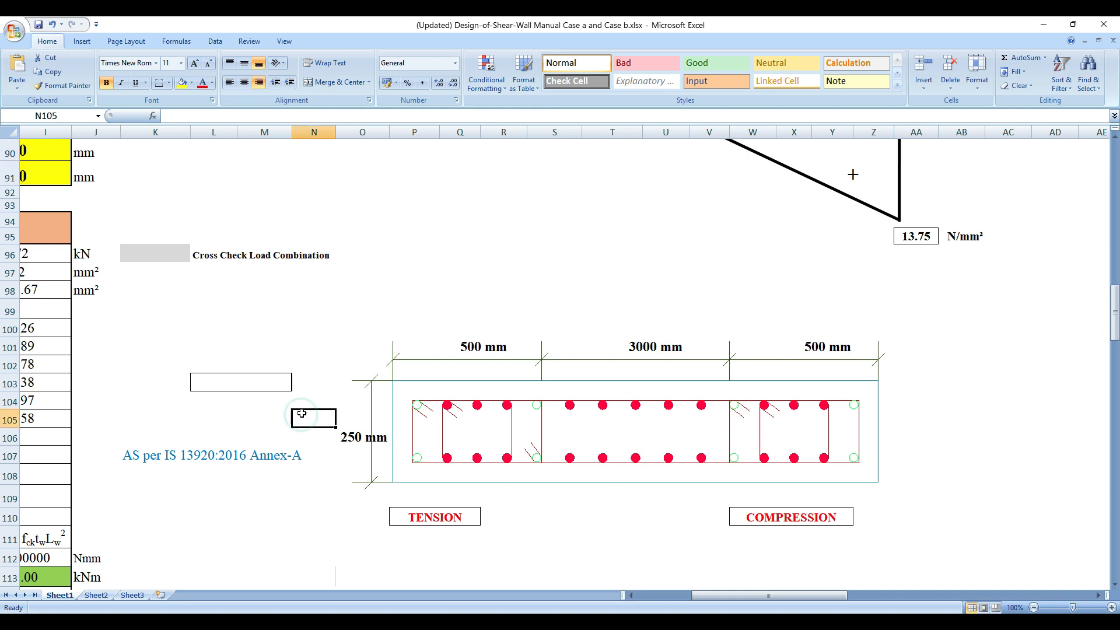
pyautogui.click(168, 81)
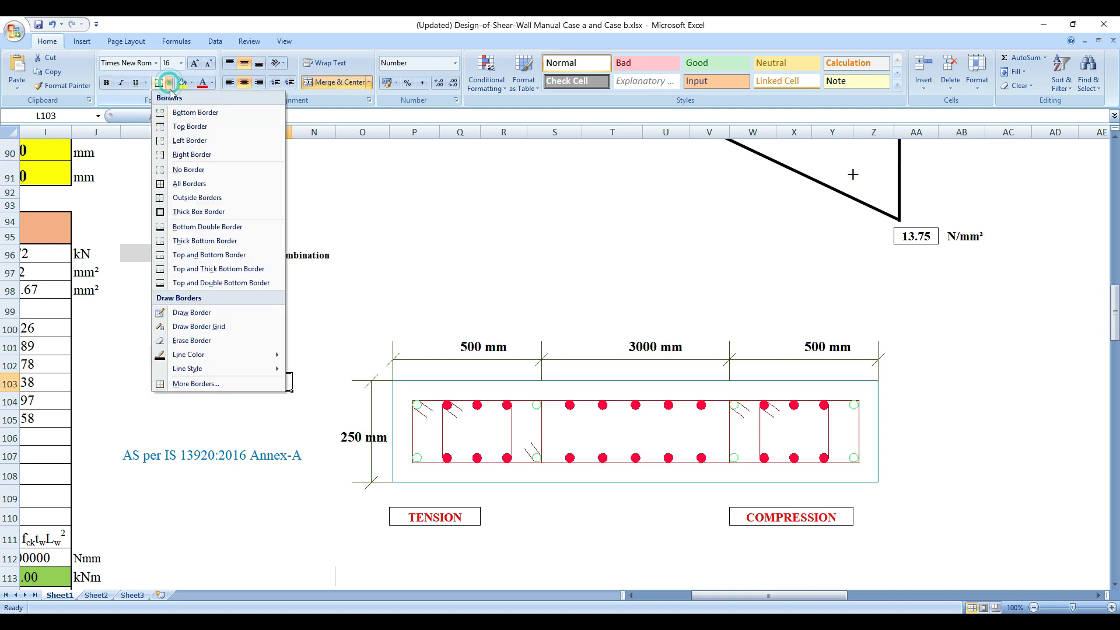
pyautogui.click(314, 328)
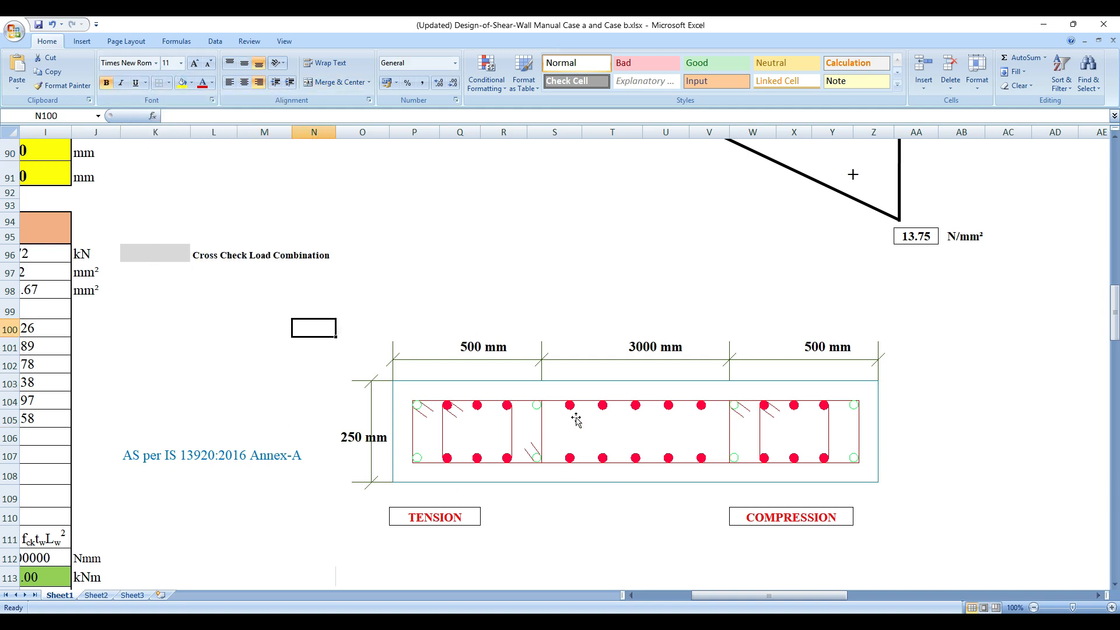
pyautogui.moveTo(636, 457)
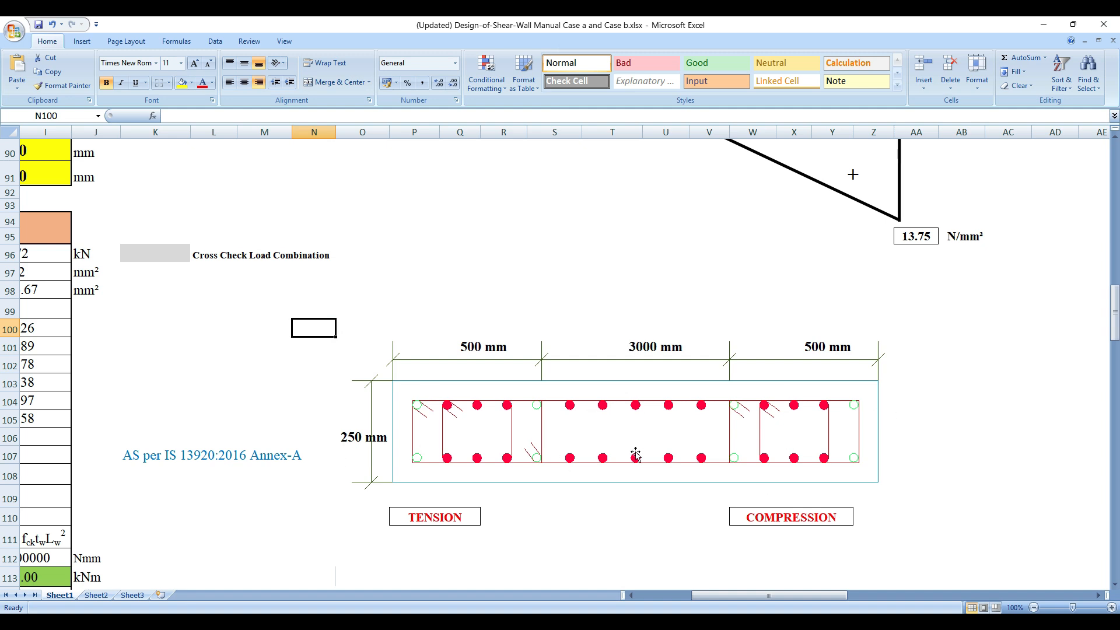
pyautogui.moveTo(710, 459)
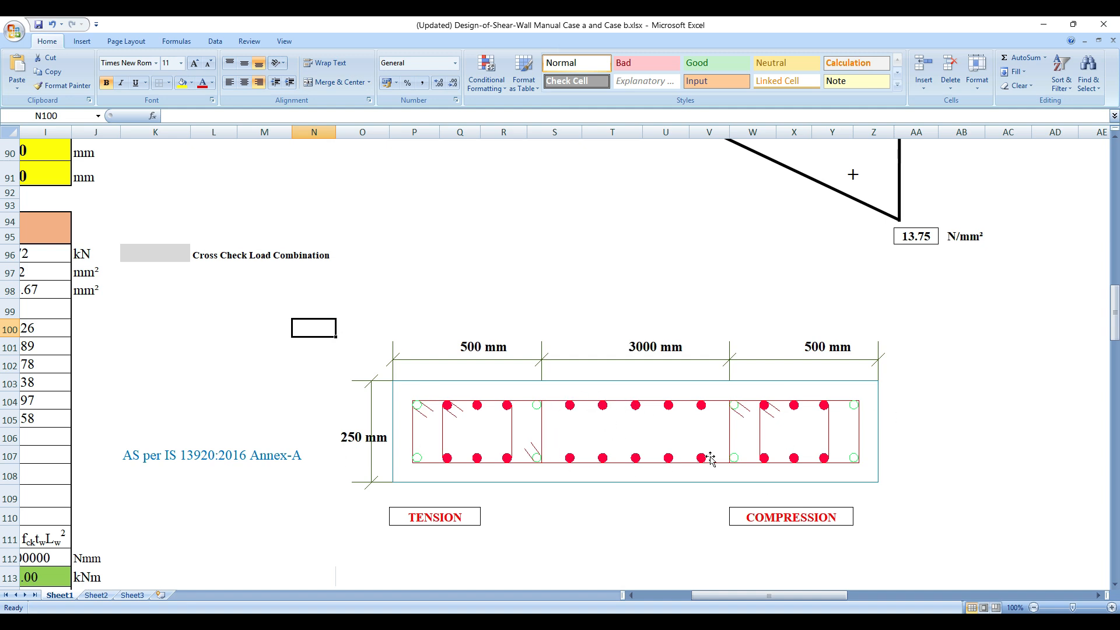
pyautogui.moveTo(642, 404)
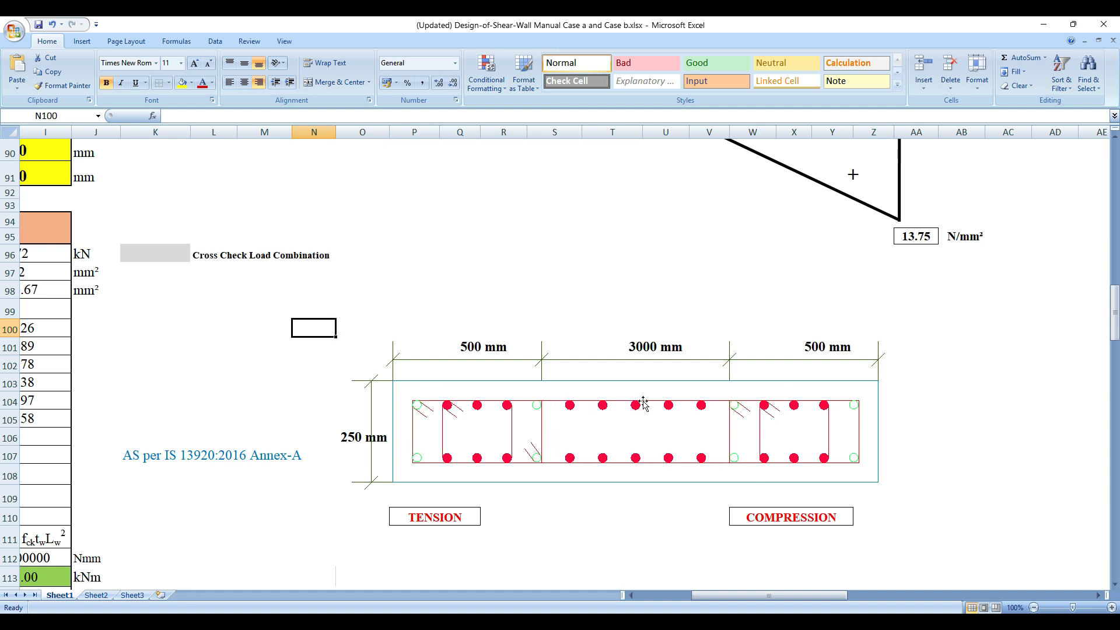
pyautogui.moveTo(602, 404)
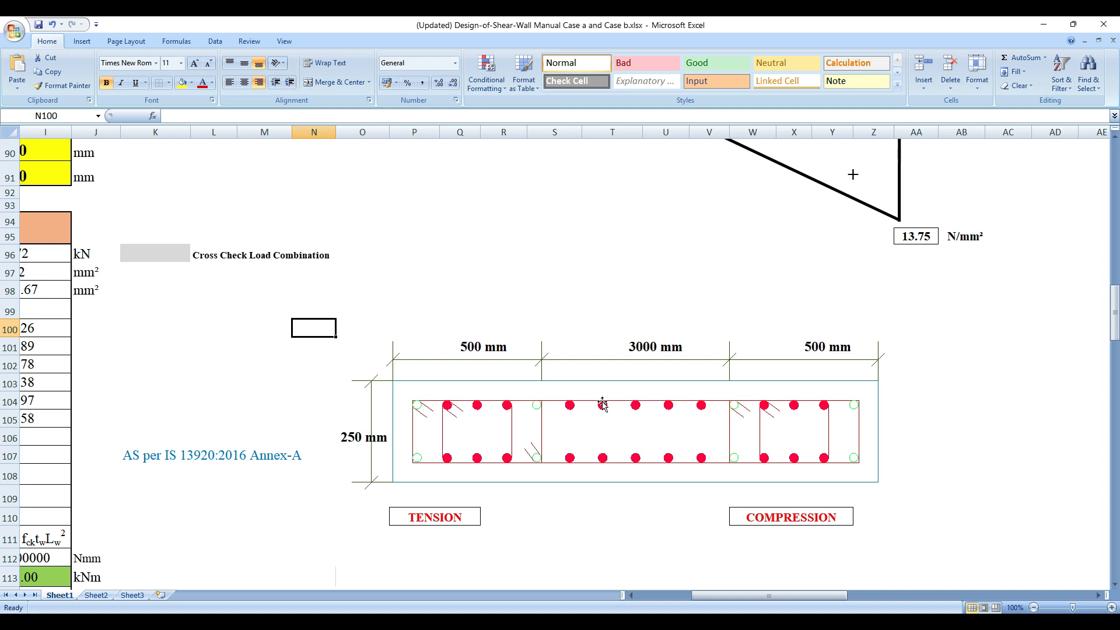
pyautogui.moveTo(685, 445)
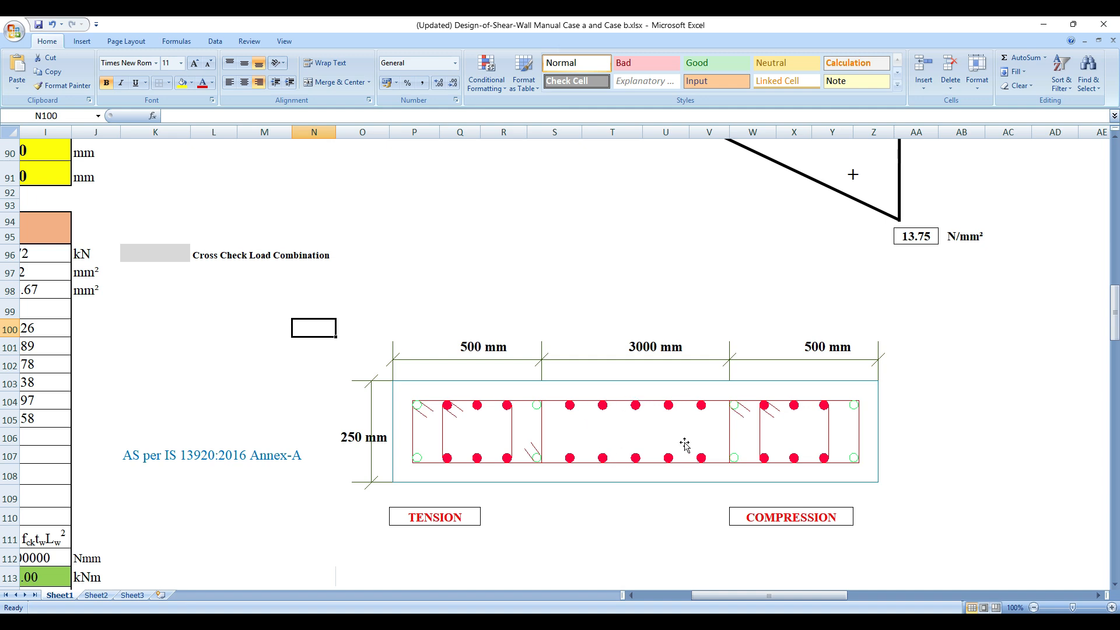
pyautogui.moveTo(596, 443)
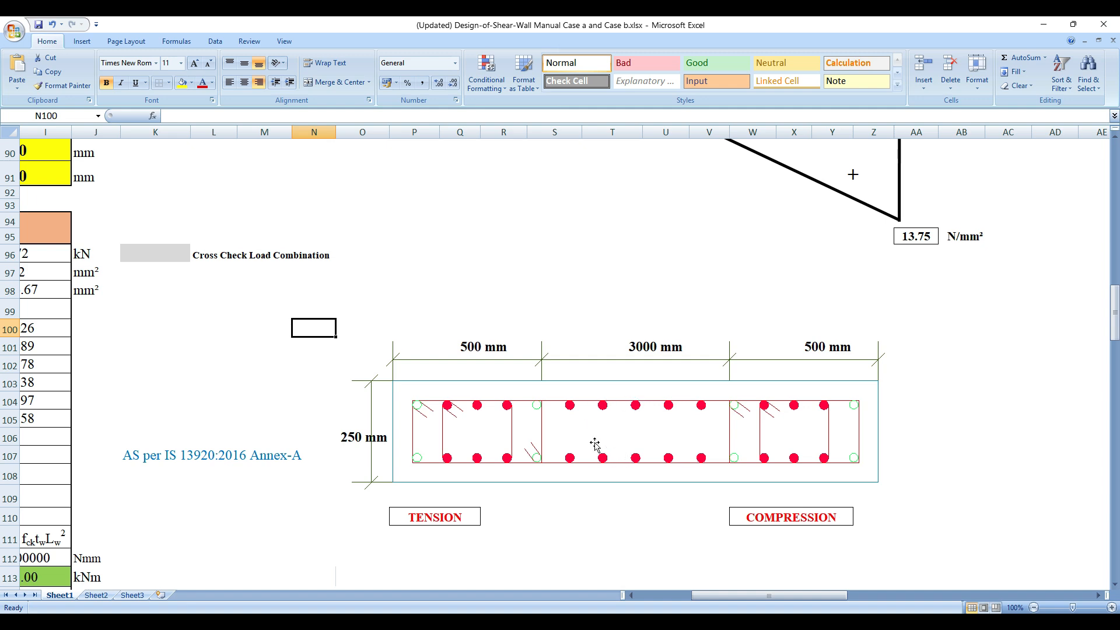
pyautogui.moveTo(839, 467)
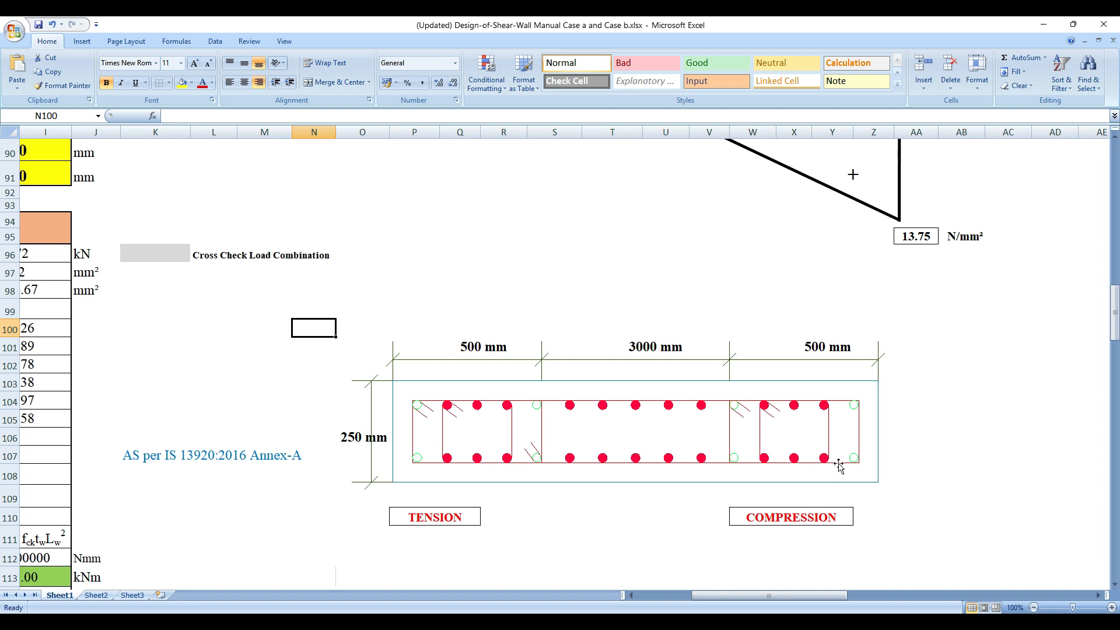
pyautogui.moveTo(764, 447)
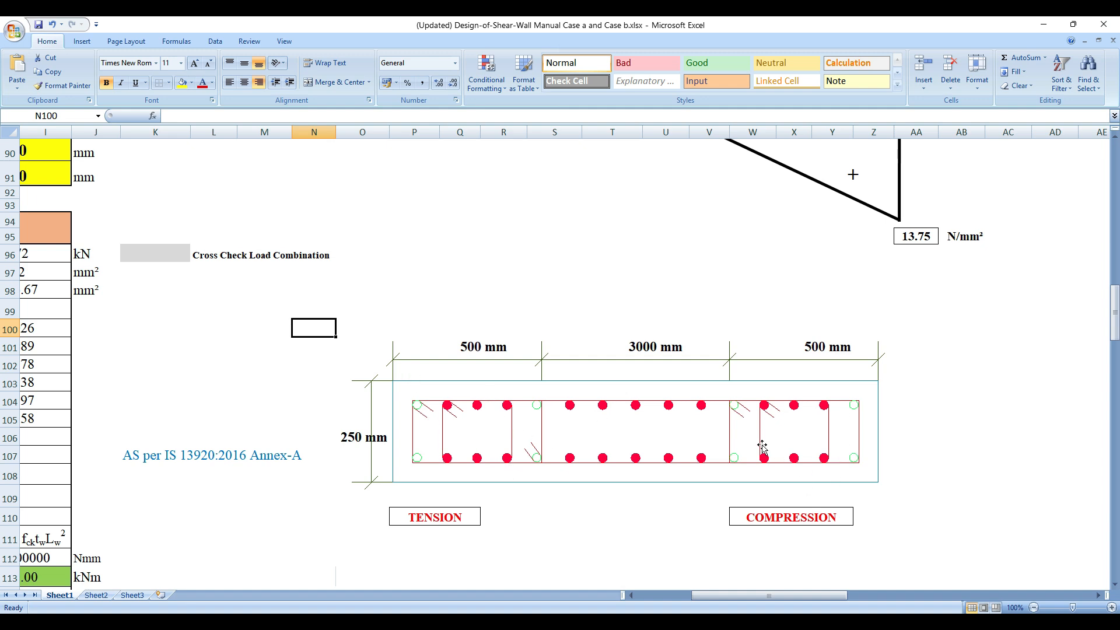
pyautogui.moveTo(815, 434)
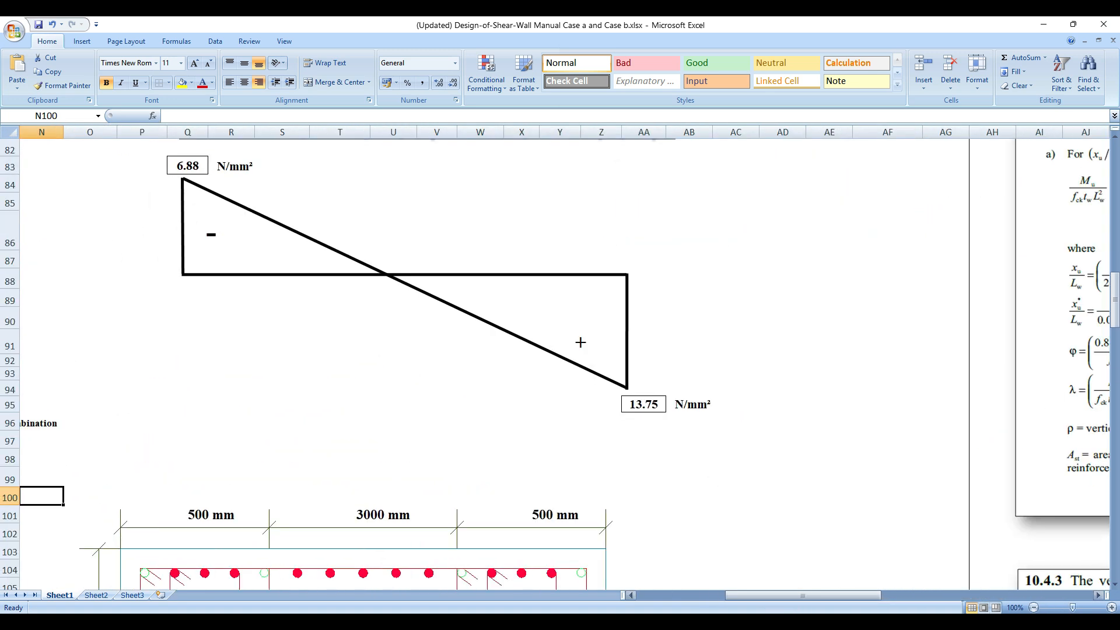
# Review the pasted Annex A moment of resistance extract beside Step 6.
pyautogui.hscroll(3)
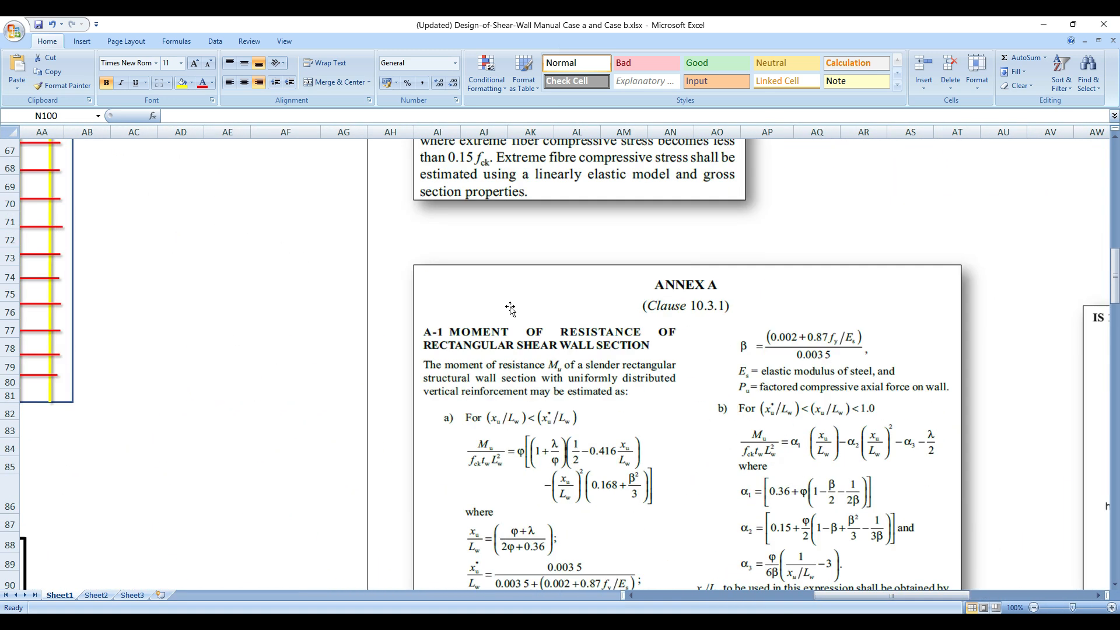
pyautogui.scroll(-3)
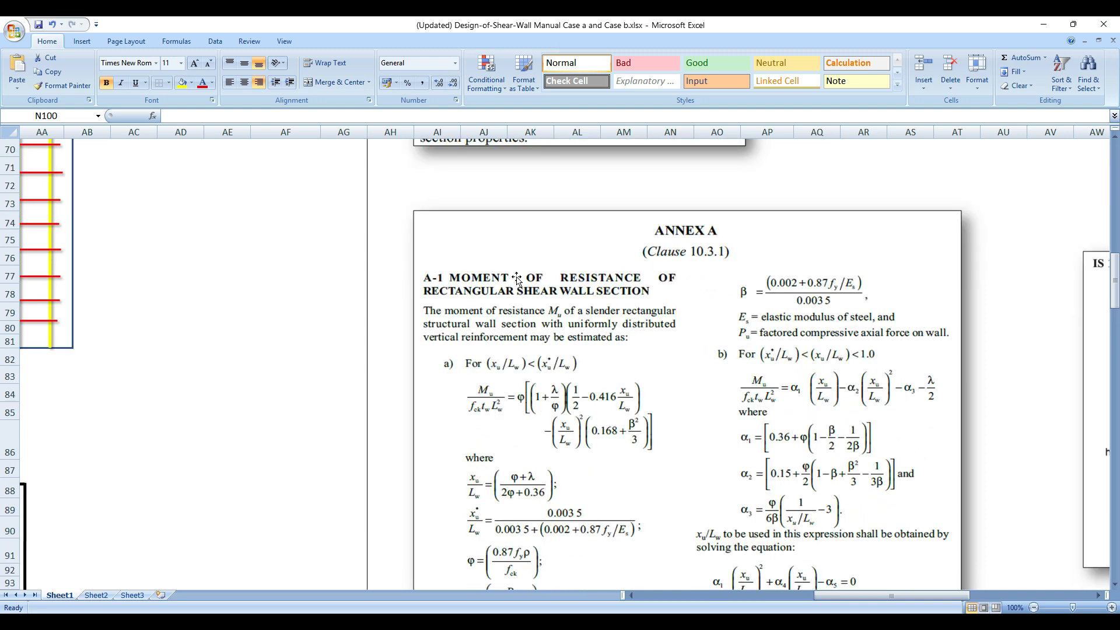
pyautogui.moveTo(588, 295)
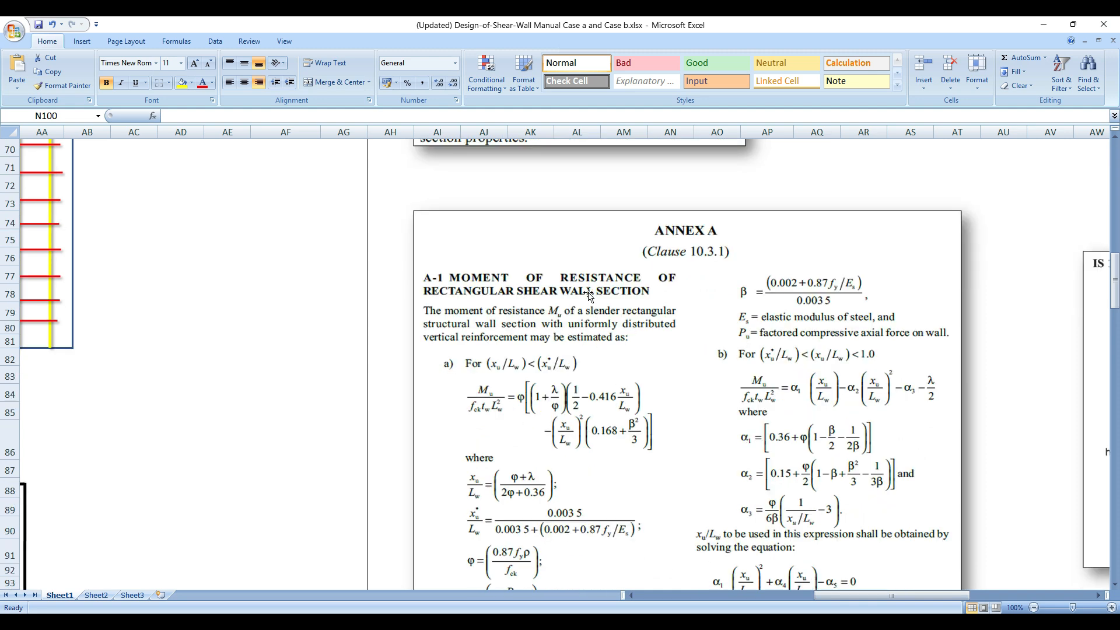
pyautogui.scroll(-3)
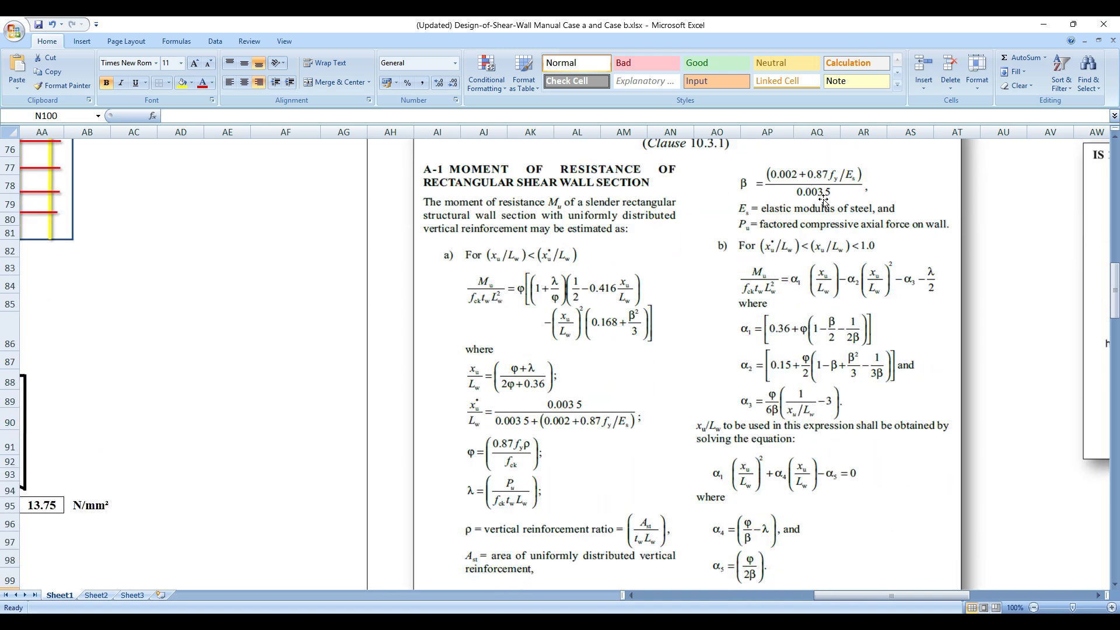
pyautogui.scroll(-3)
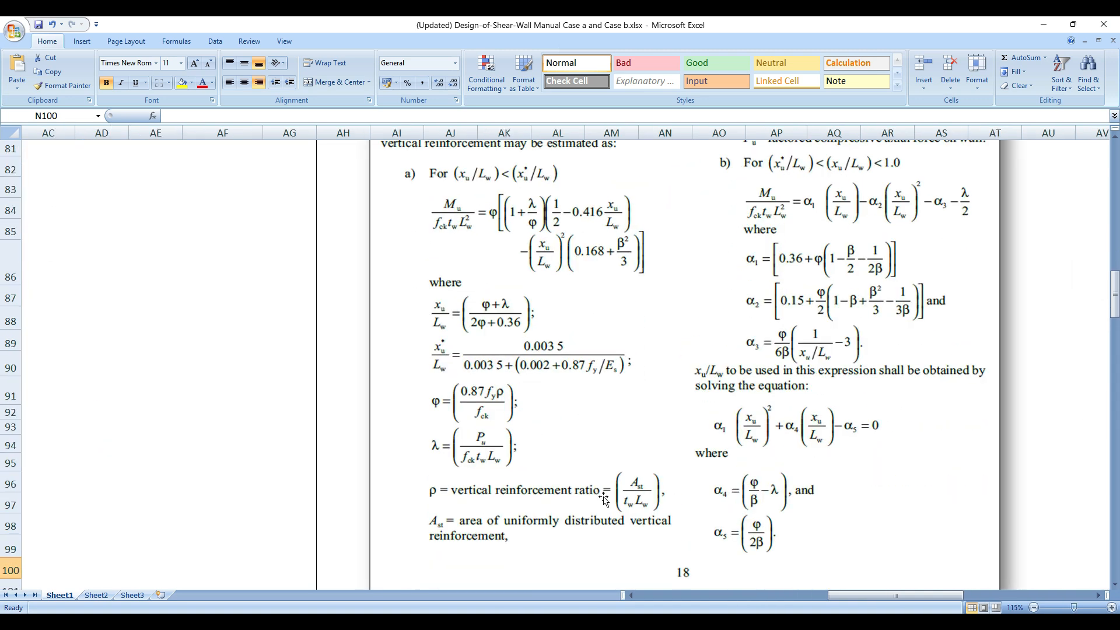
pyautogui.moveTo(652, 506)
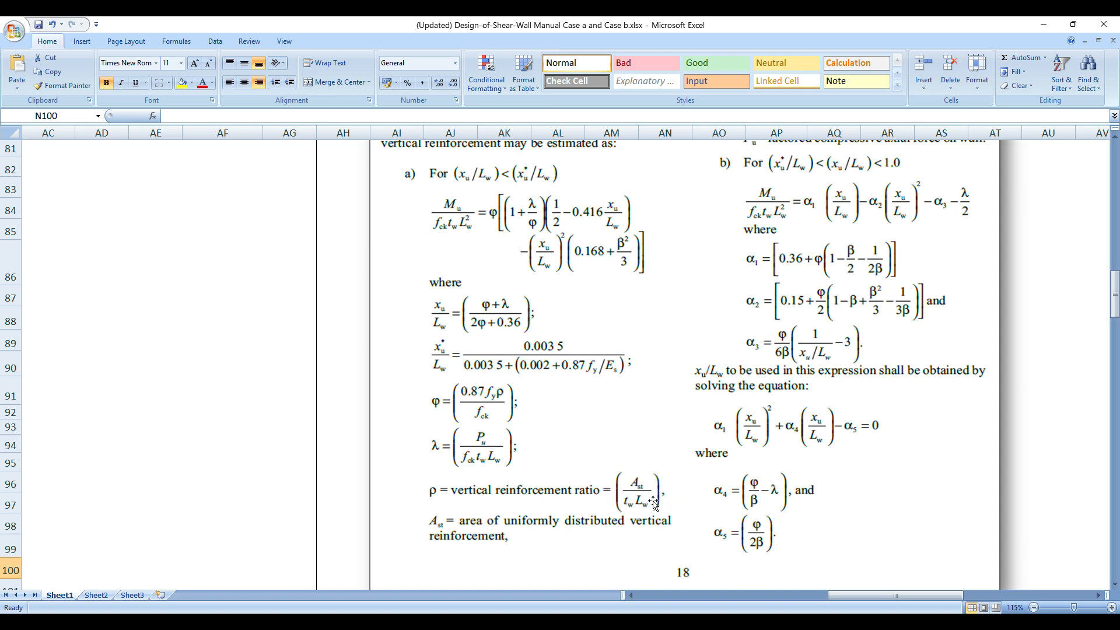
pyautogui.moveTo(430, 432)
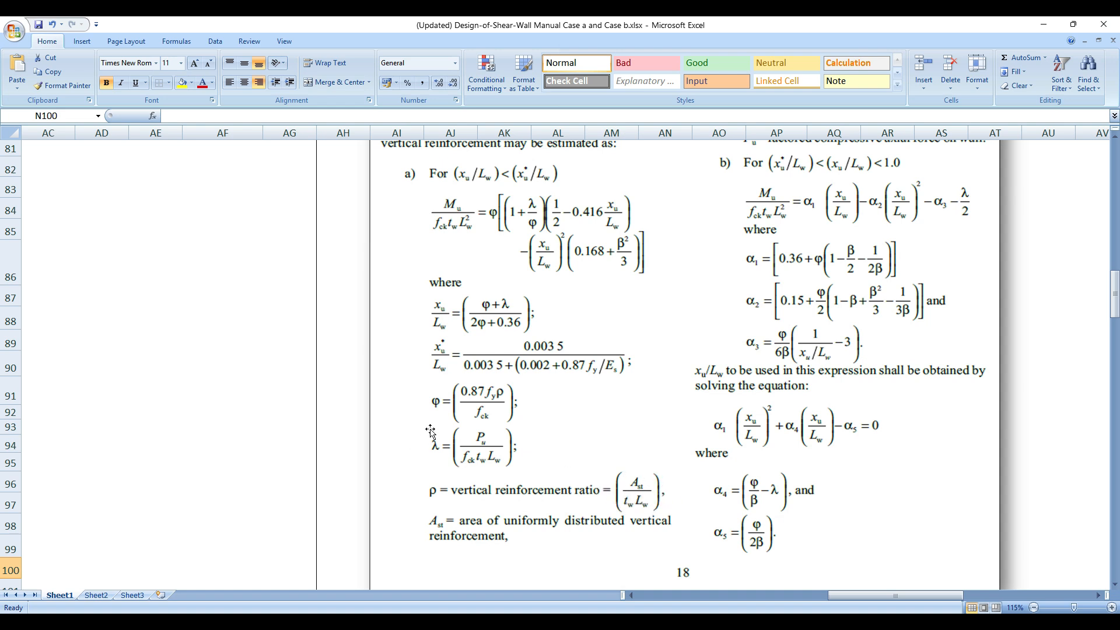
pyautogui.moveTo(505, 461)
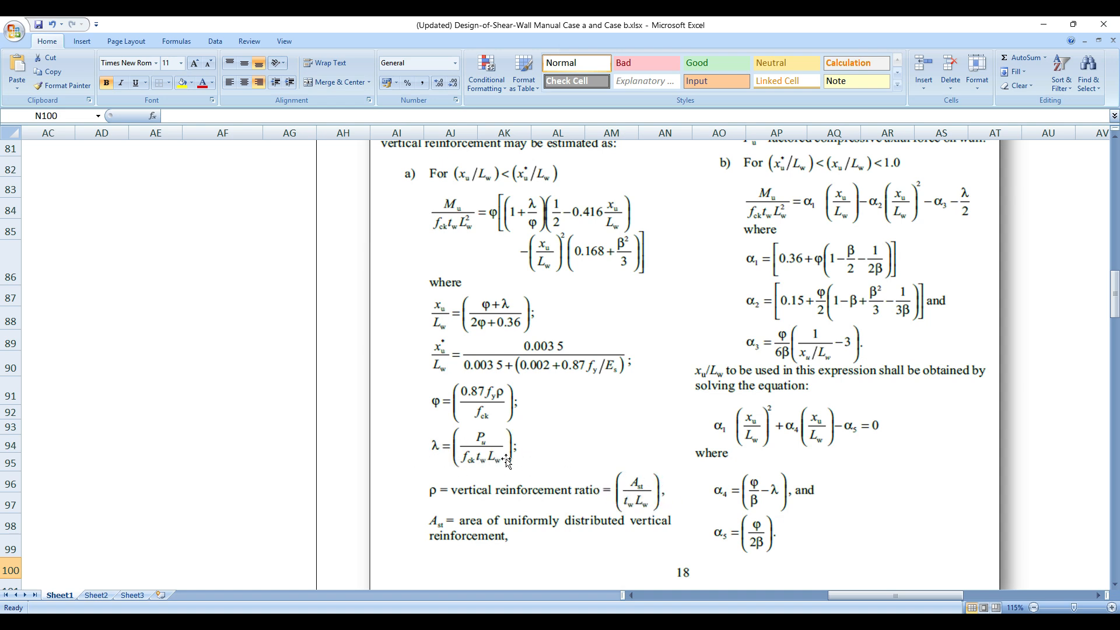
pyautogui.moveTo(434, 470)
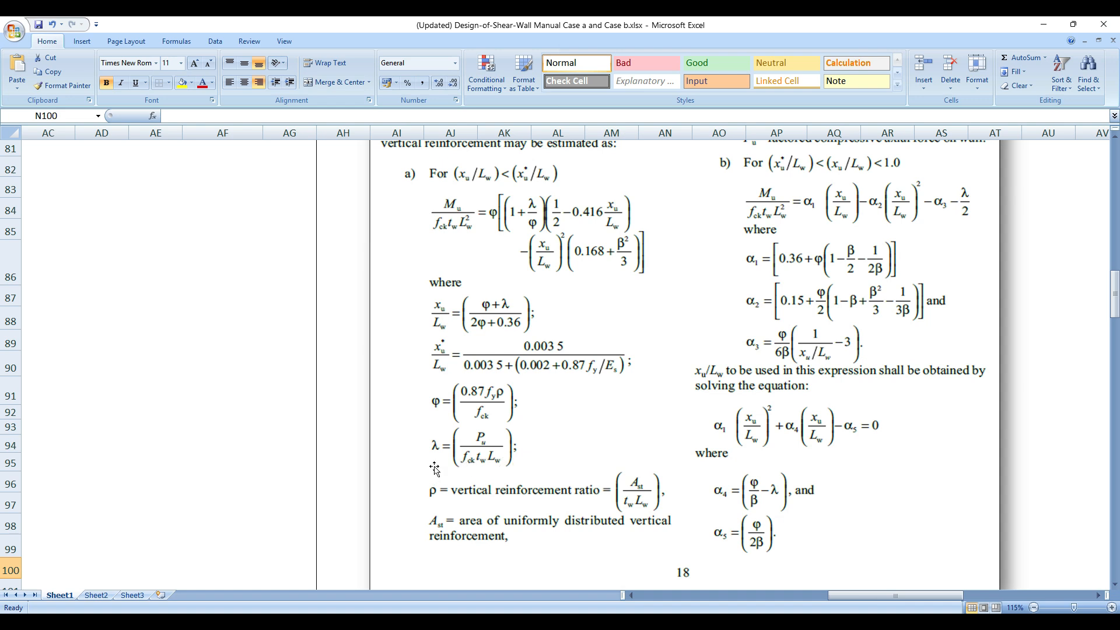
pyautogui.moveTo(500, 441)
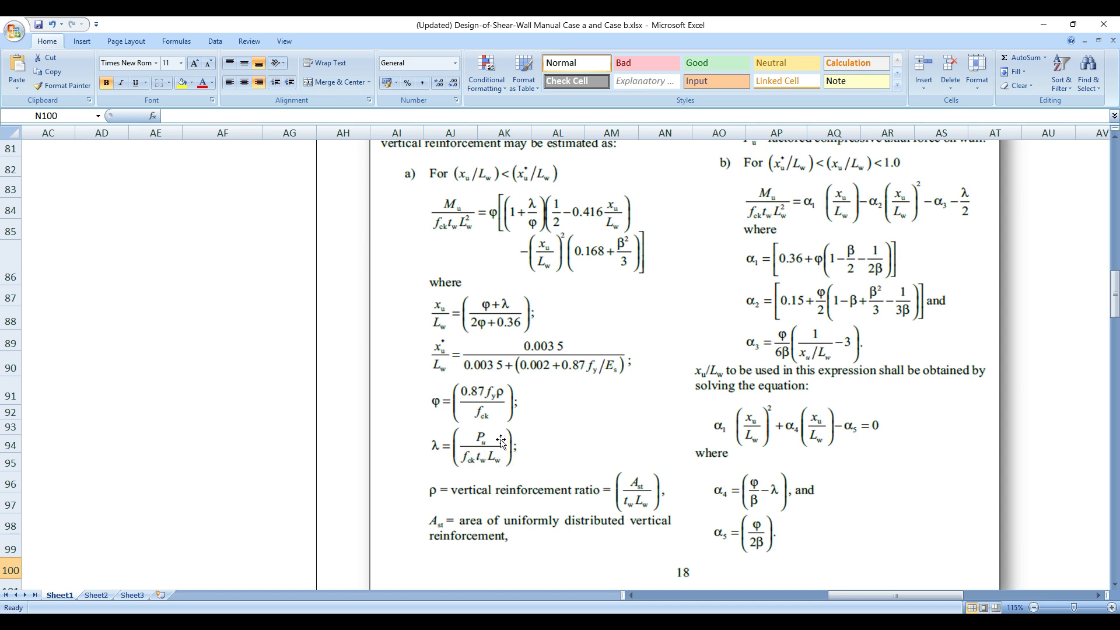
pyautogui.moveTo(495, 442)
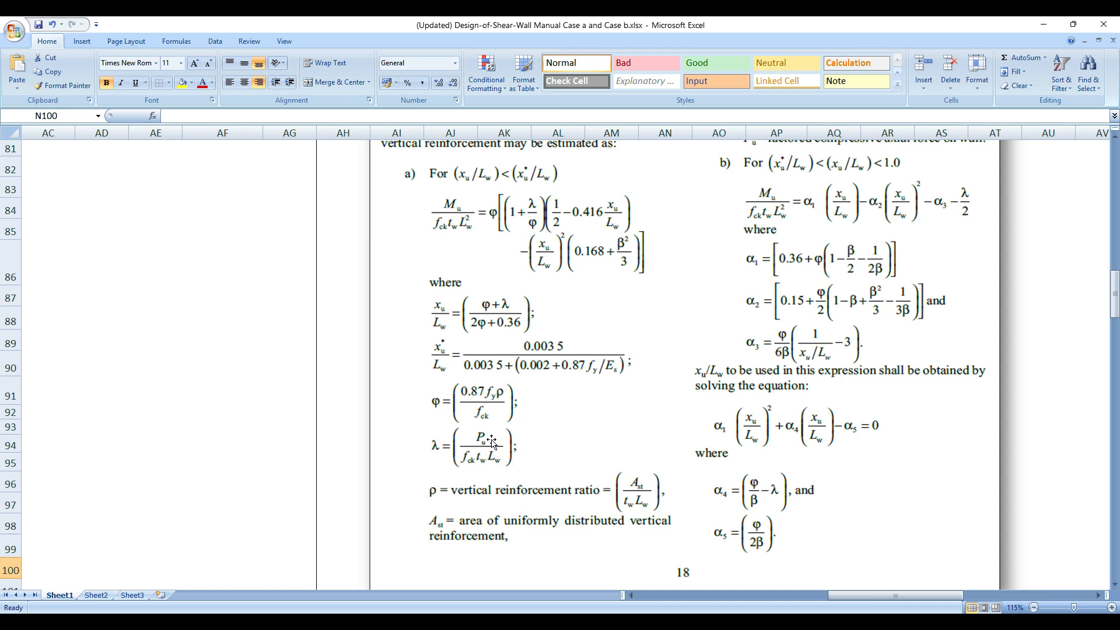
pyautogui.moveTo(562, 476)
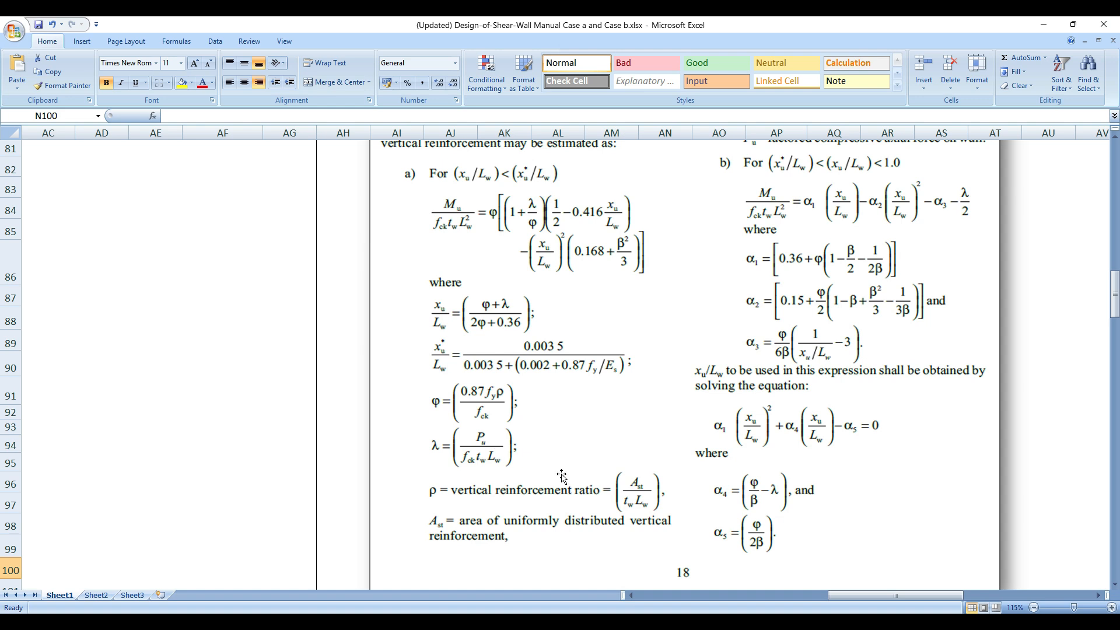
pyautogui.moveTo(483, 307)
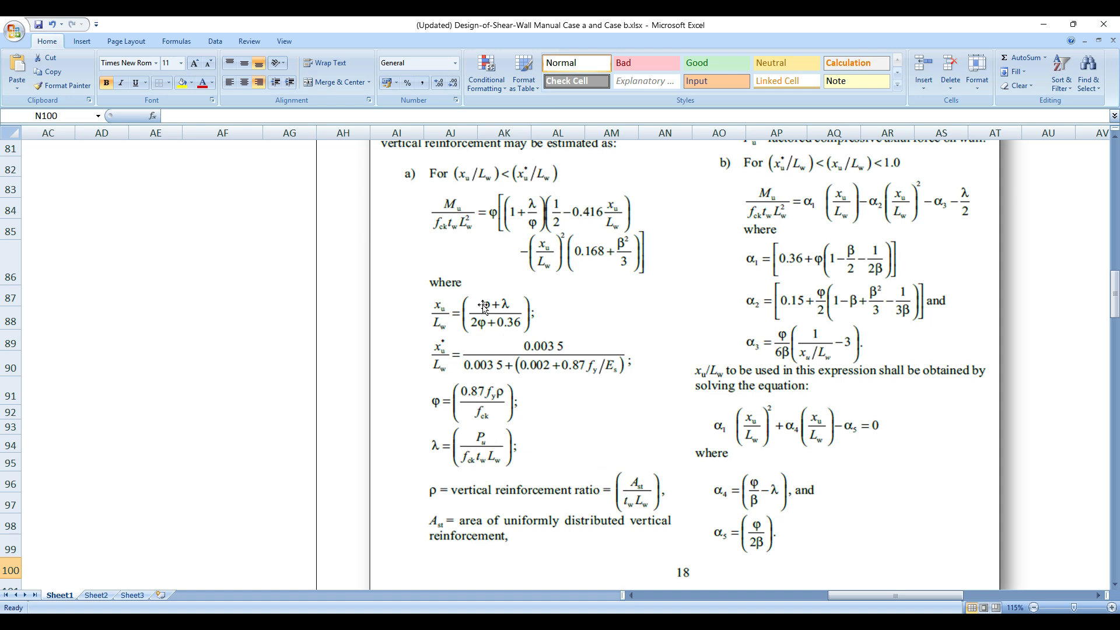
pyautogui.scroll(3)
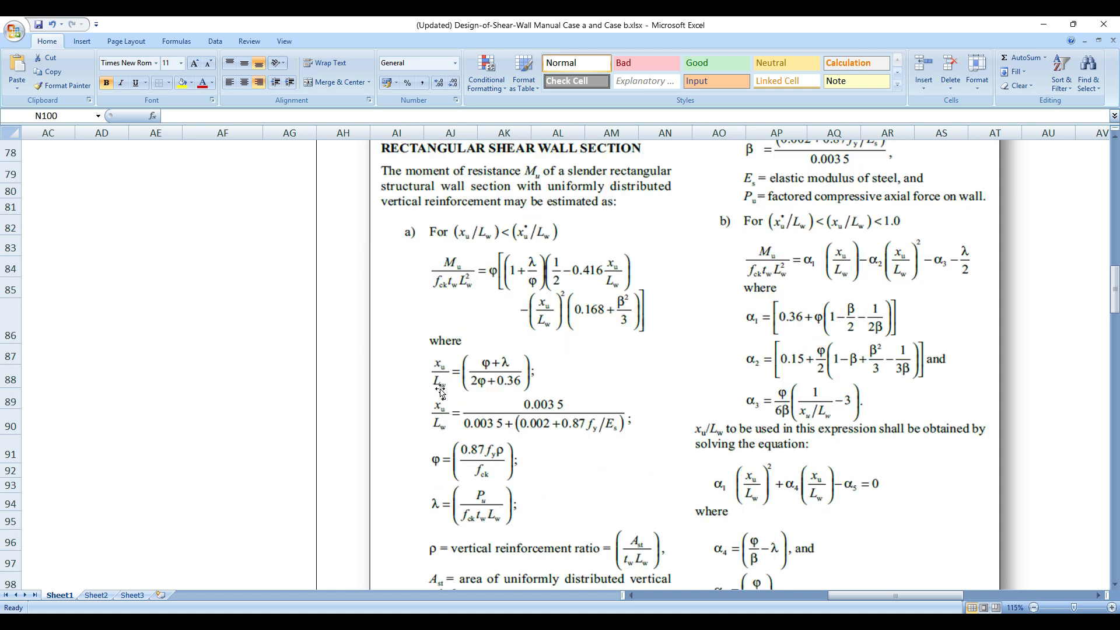
pyautogui.scroll(3)
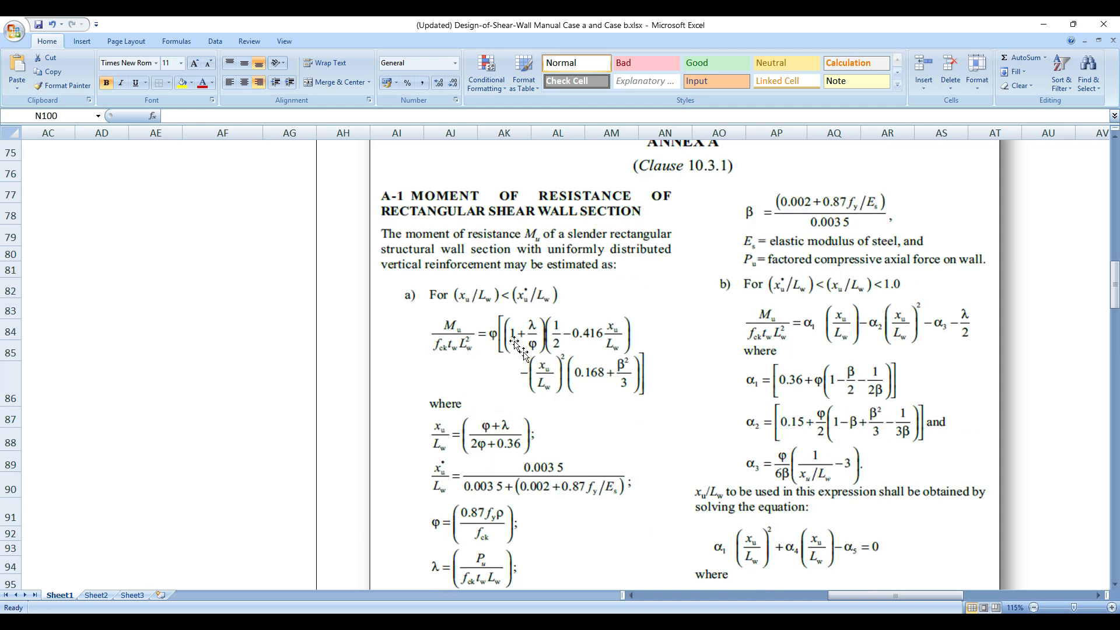
pyautogui.moveTo(497, 307)
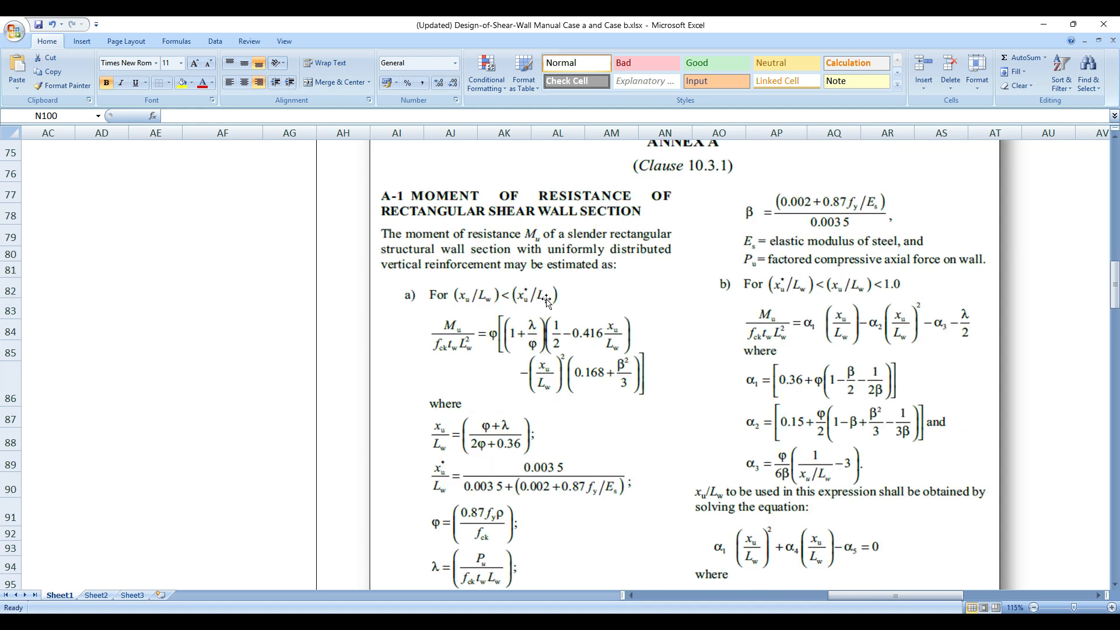
pyautogui.moveTo(798, 295)
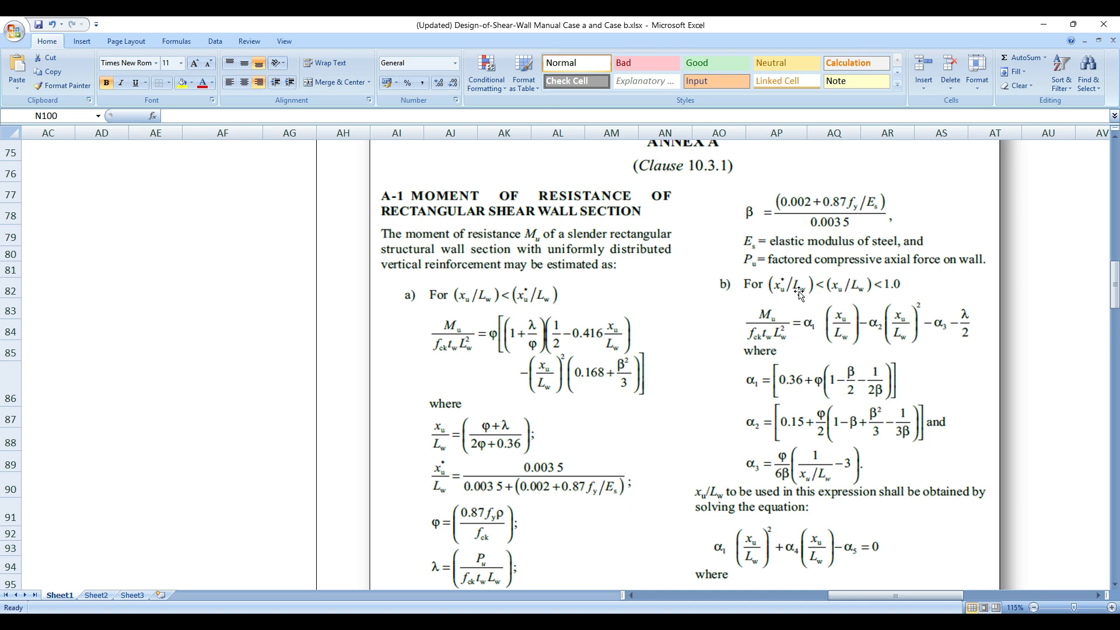
pyautogui.moveTo(857, 295)
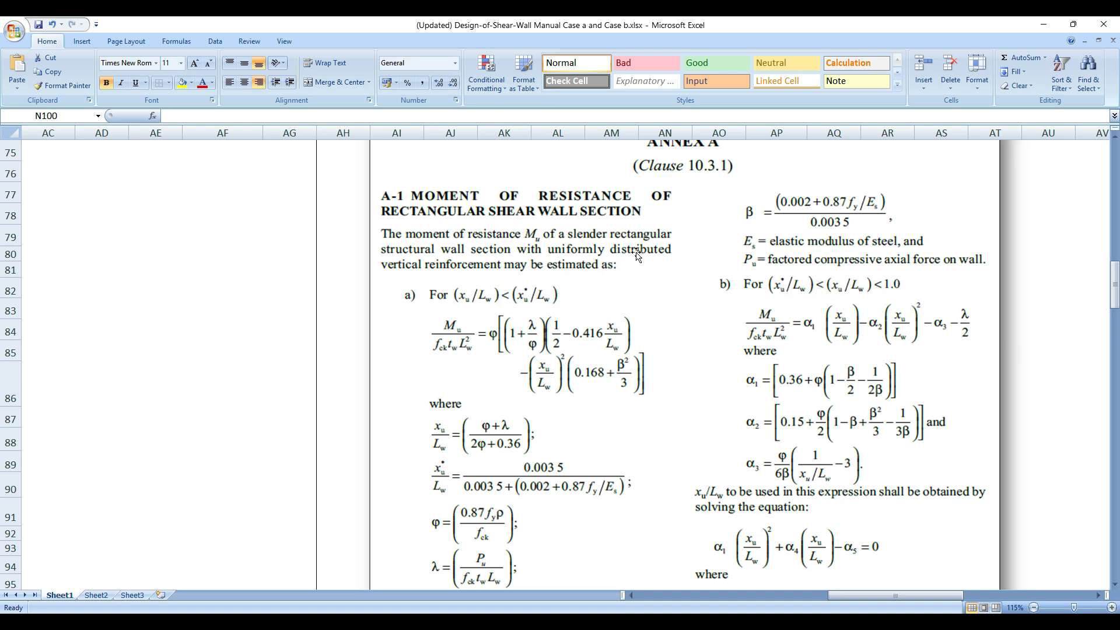
# Return left to Step 6's flexural strength rows showing the 4950.00 kNm moment capacity.
pyautogui.scroll(-3)
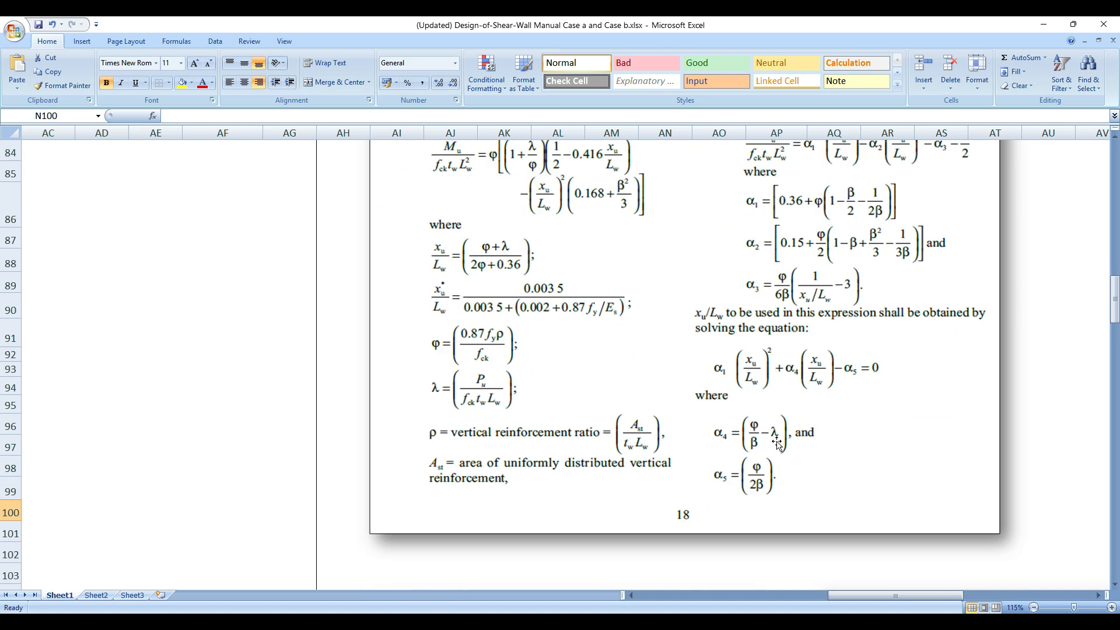
pyautogui.scroll(3)
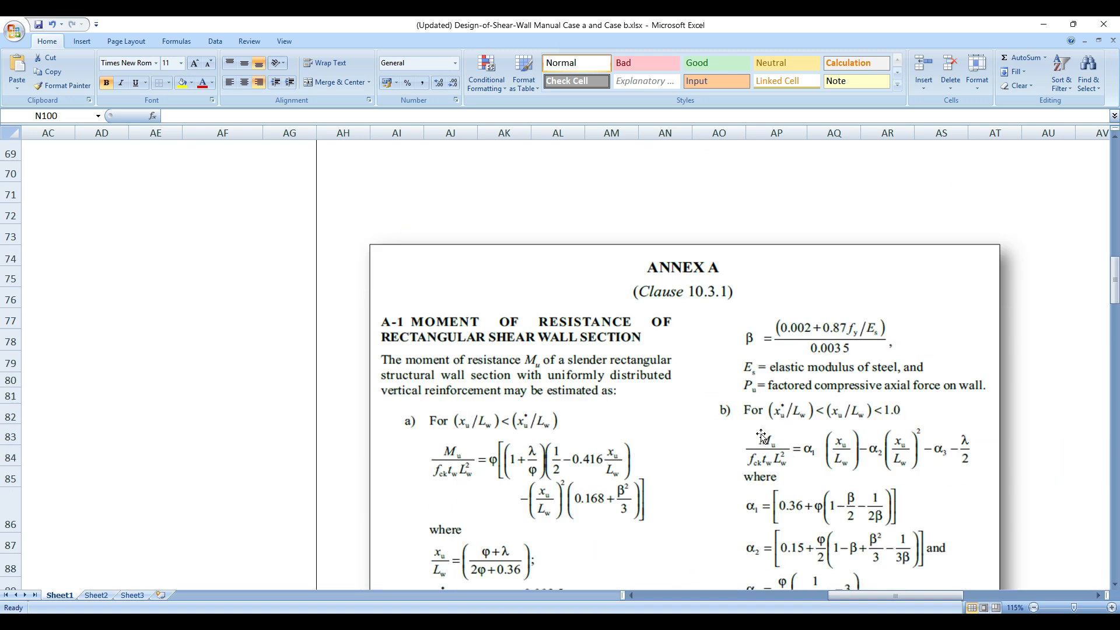
pyautogui.scroll(-3)
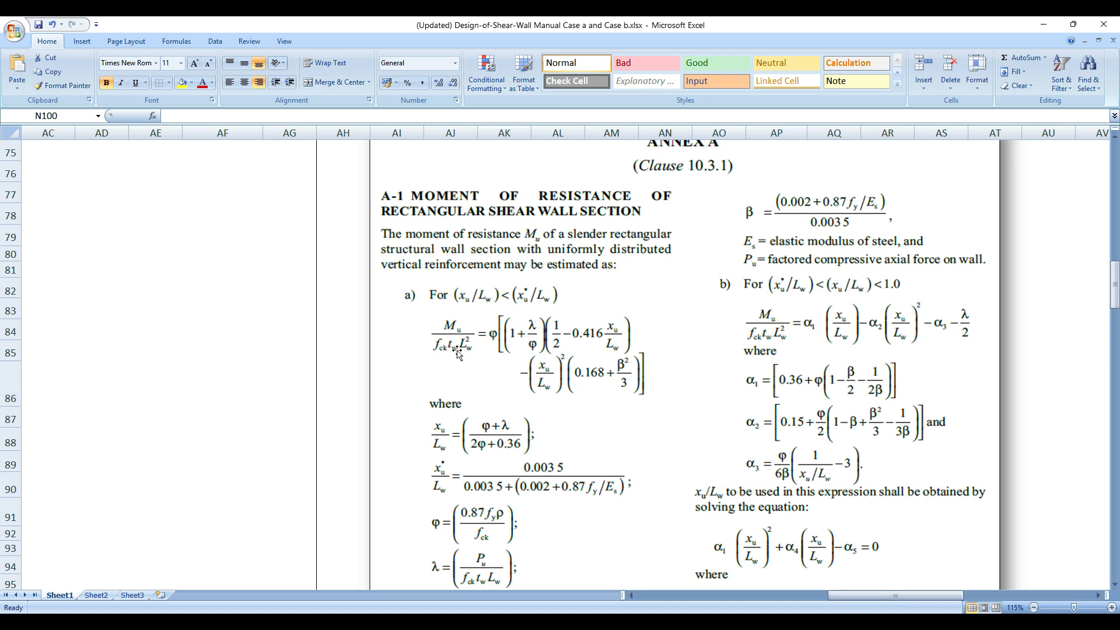
pyautogui.moveTo(417, 316)
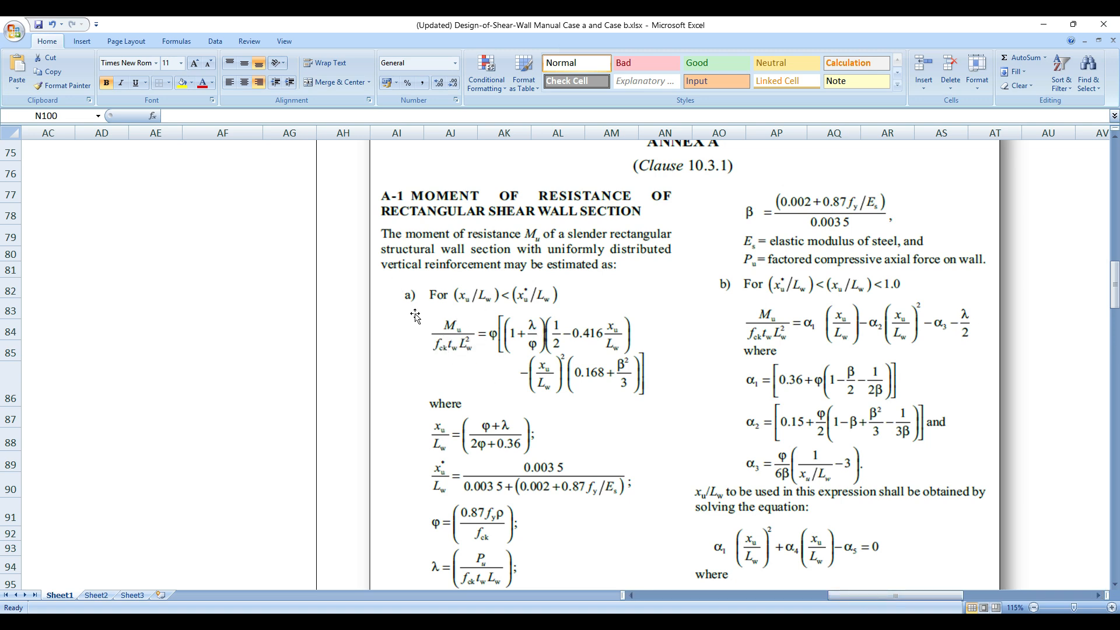
pyautogui.hscroll(-3)
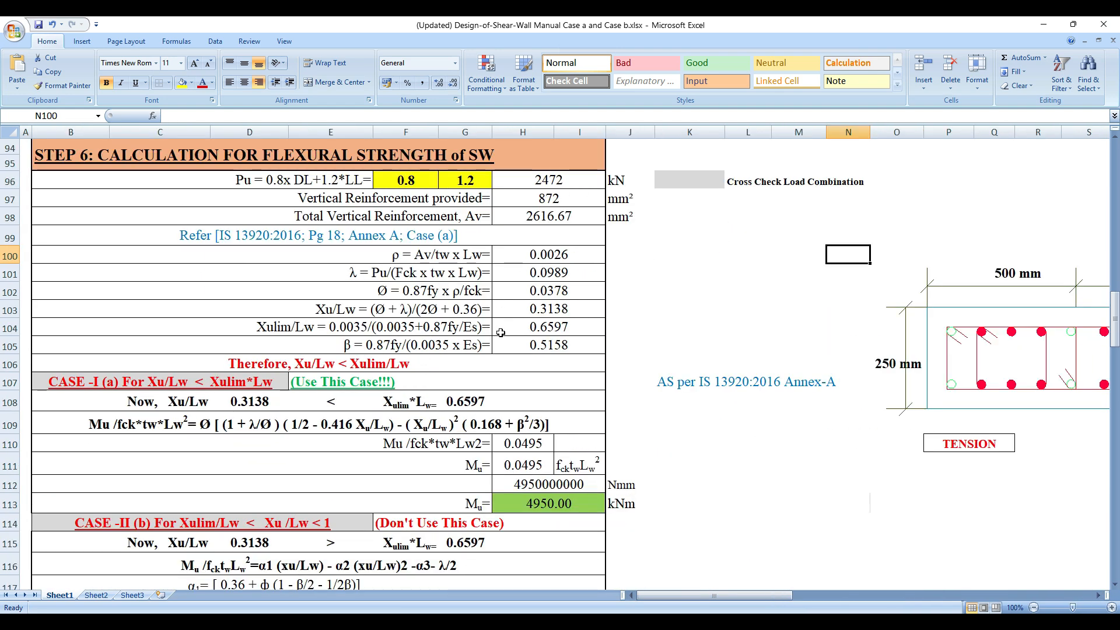
# Inspect the β formula in H105, then scroll past Case I and II to the 4950 kNm capacity summary.
pyautogui.click(522, 308)
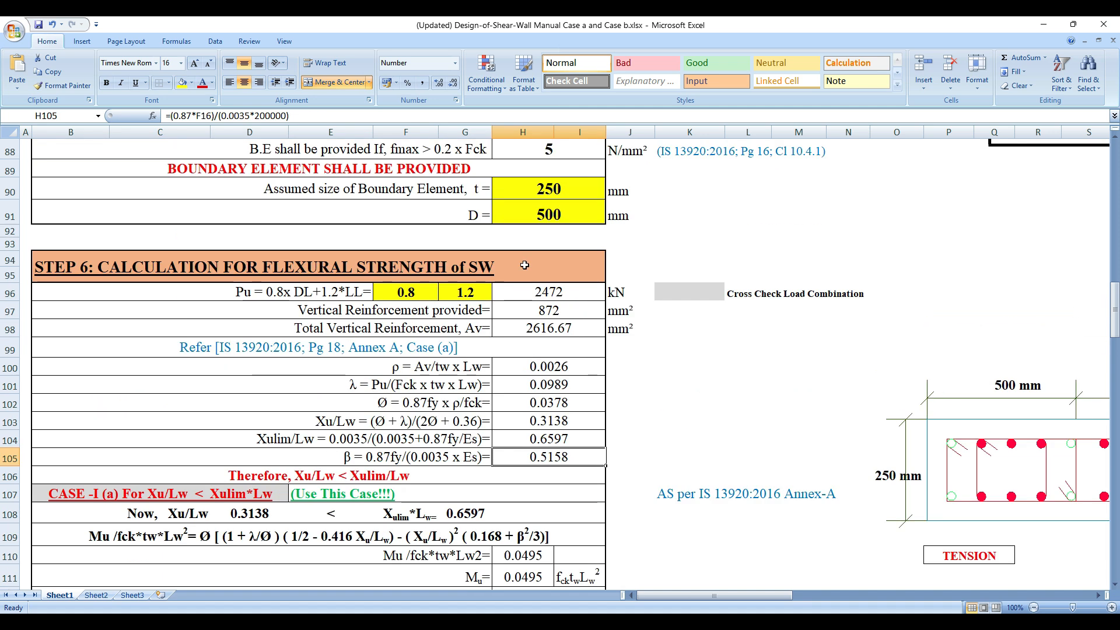
pyautogui.moveTo(294, 307)
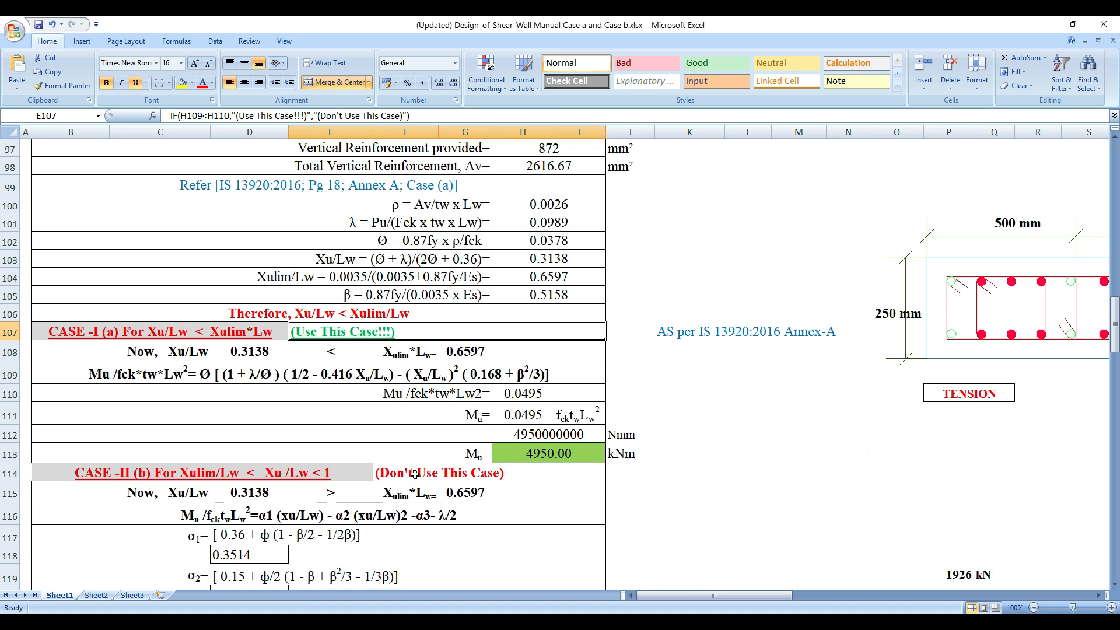
pyautogui.scroll(-3)
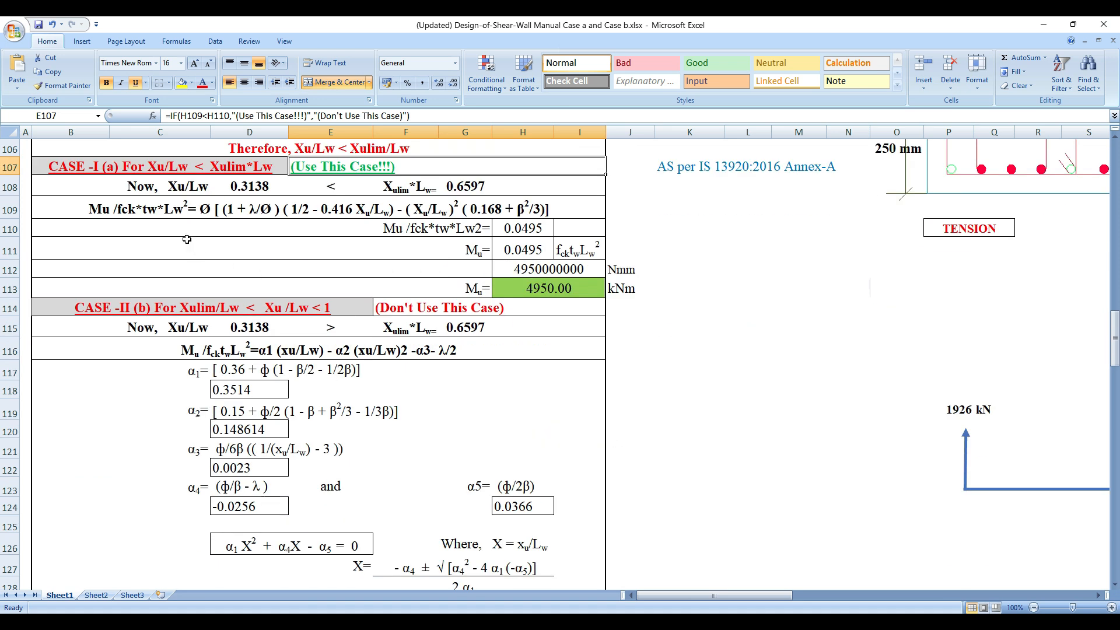
pyautogui.scroll(-3)
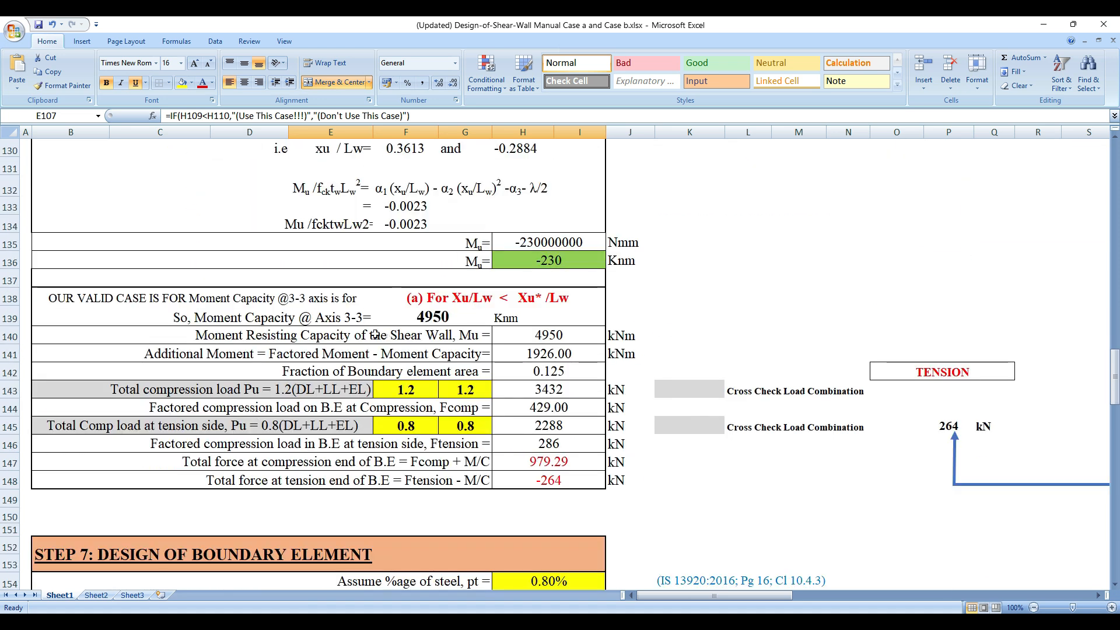
pyautogui.scroll(-3)
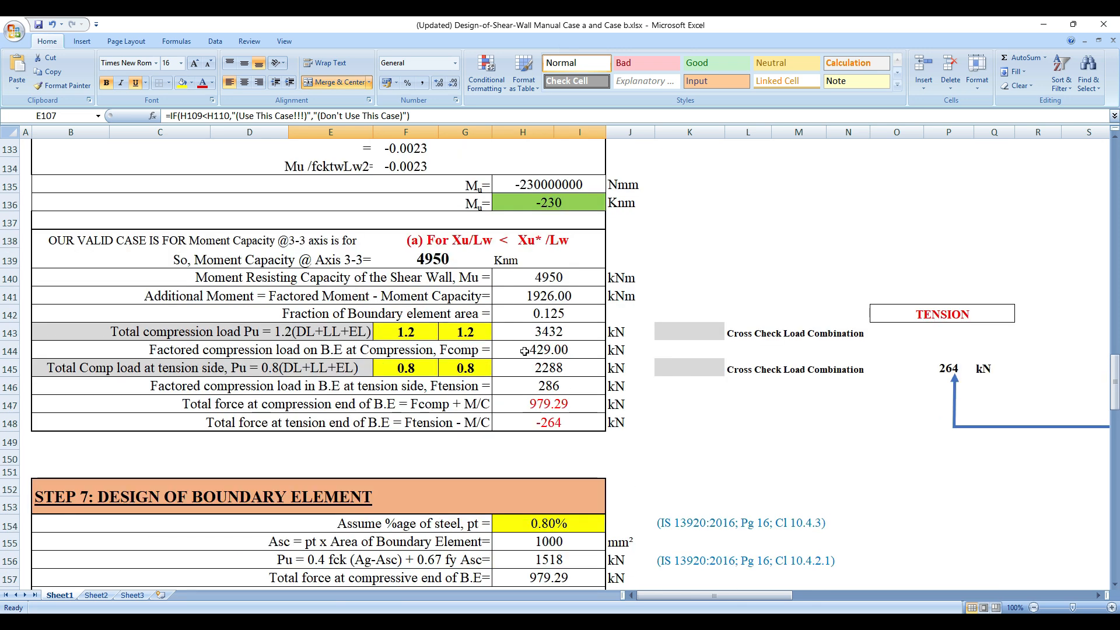
# Check the additional-moment formula in H141 and scroll through Steps 7–9 to the boundary element drawing.
pyautogui.click(549, 295)
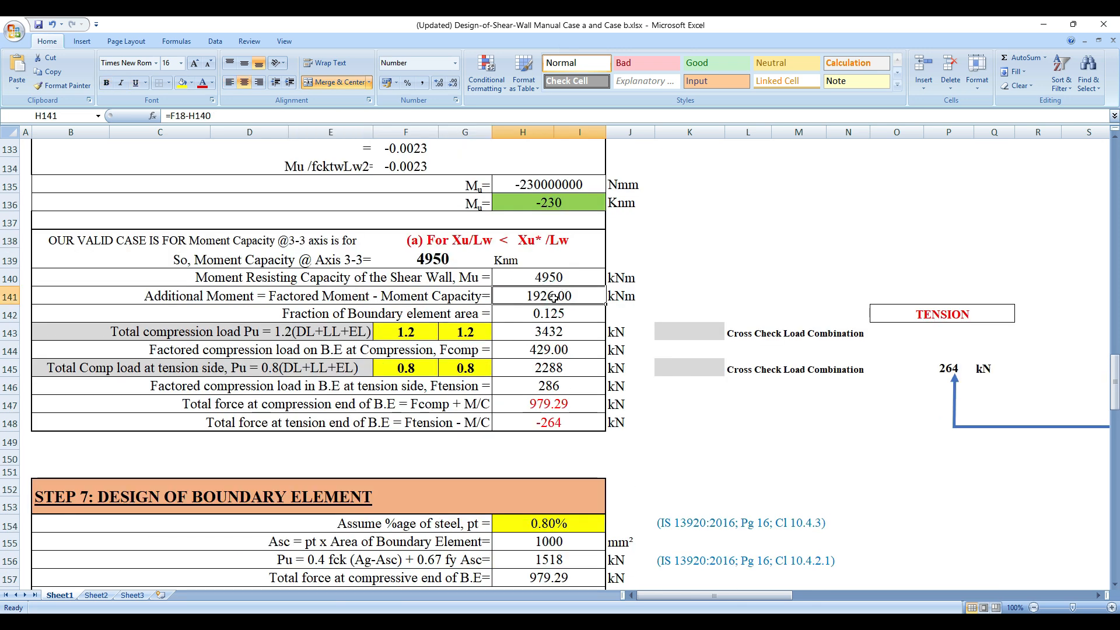
pyautogui.moveTo(515, 377)
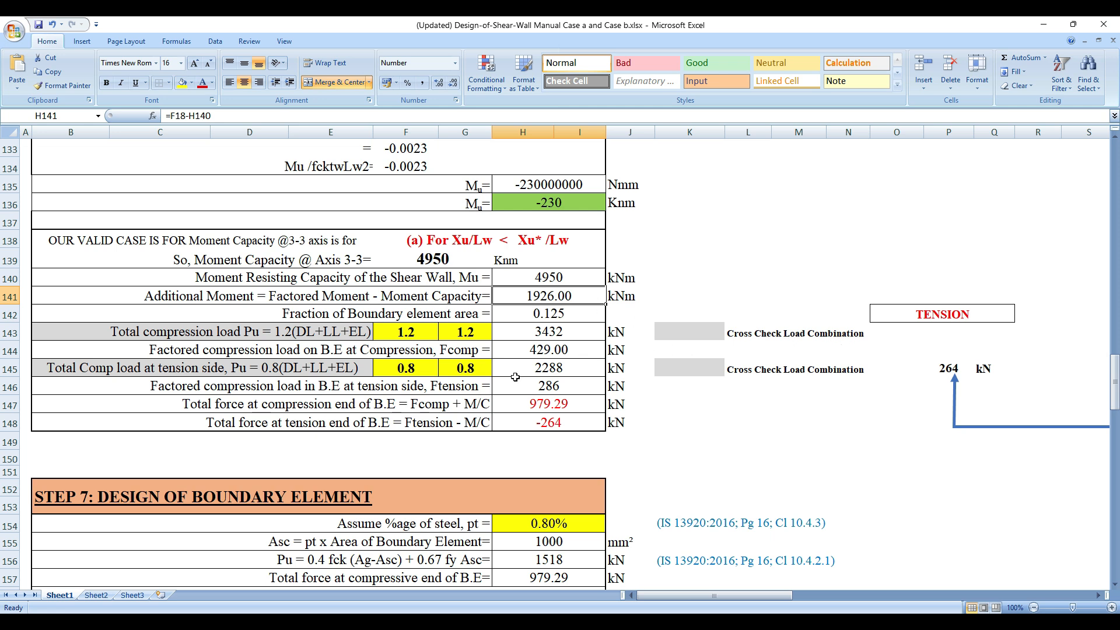
pyautogui.scroll(-3)
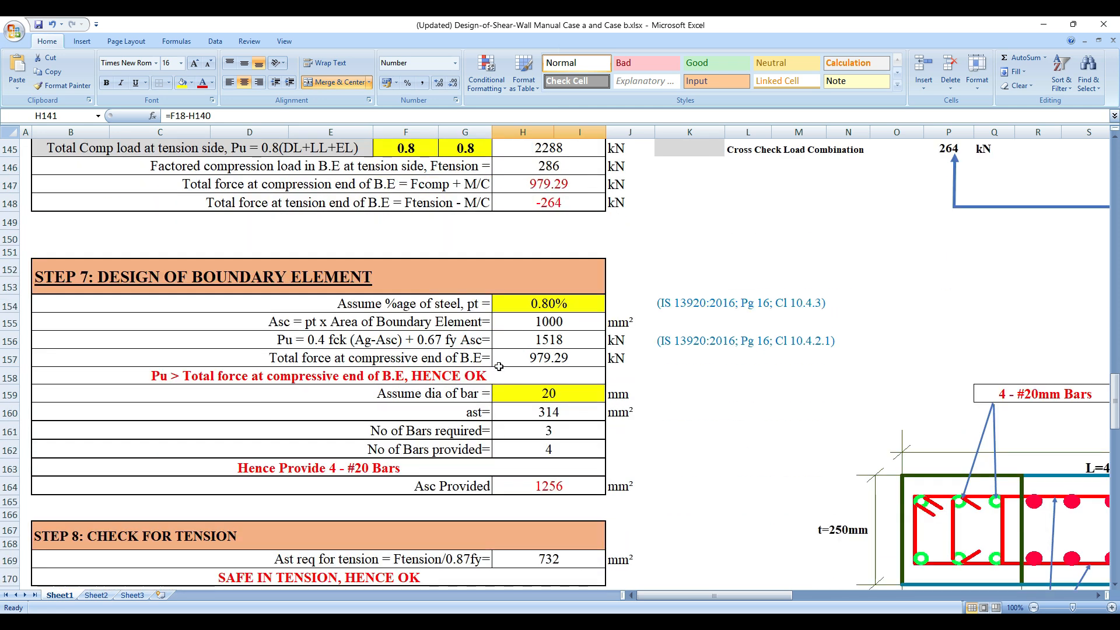
pyautogui.scroll(-3)
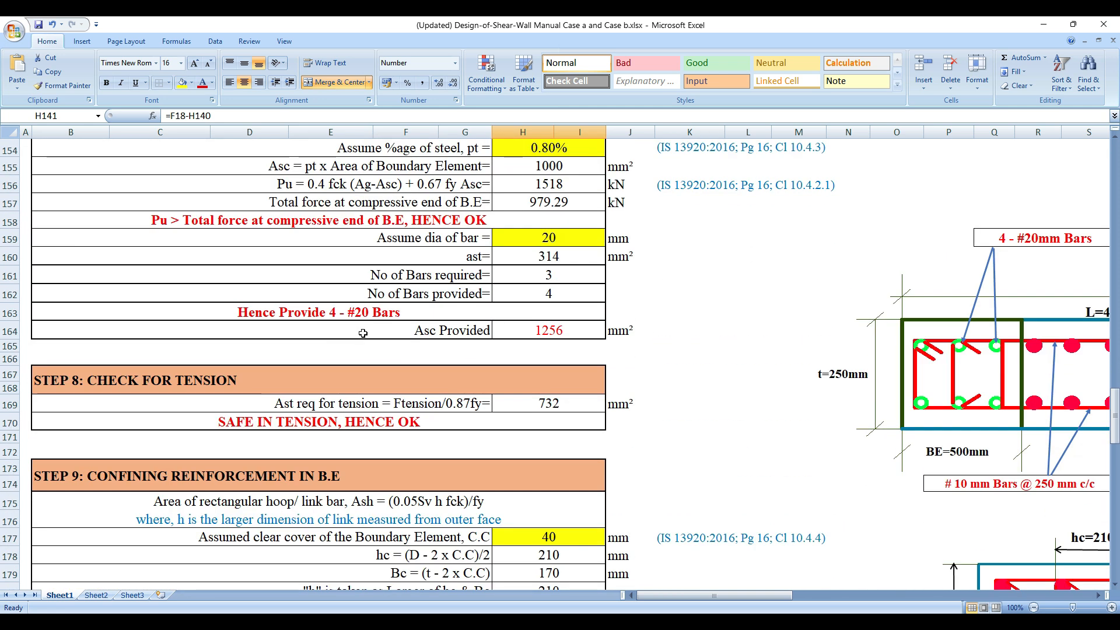
pyautogui.scroll(-3)
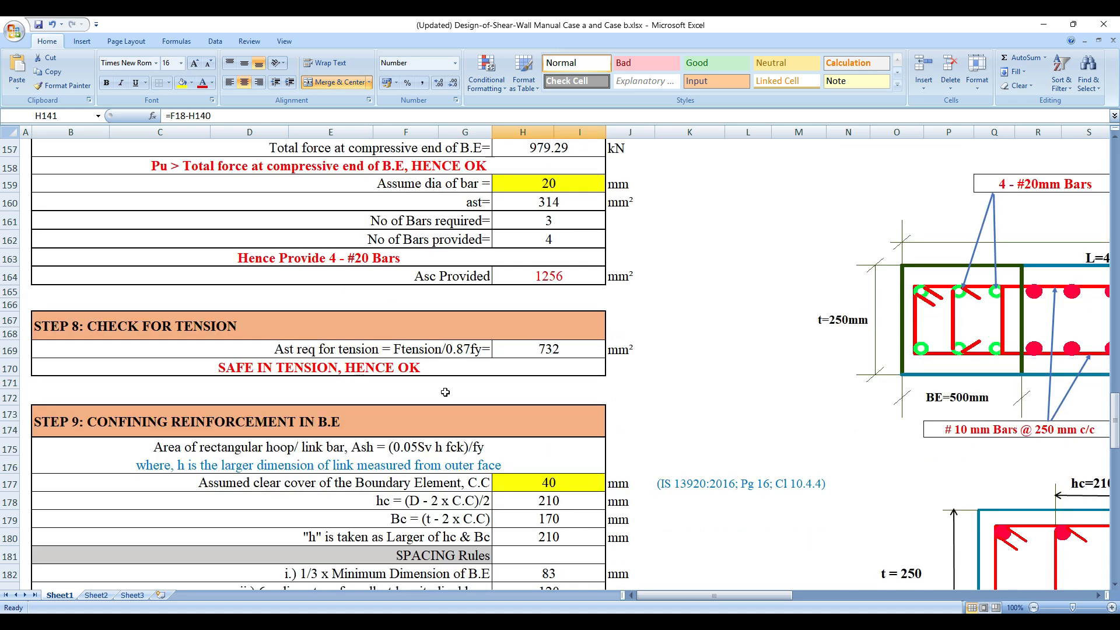
pyautogui.scroll(-3)
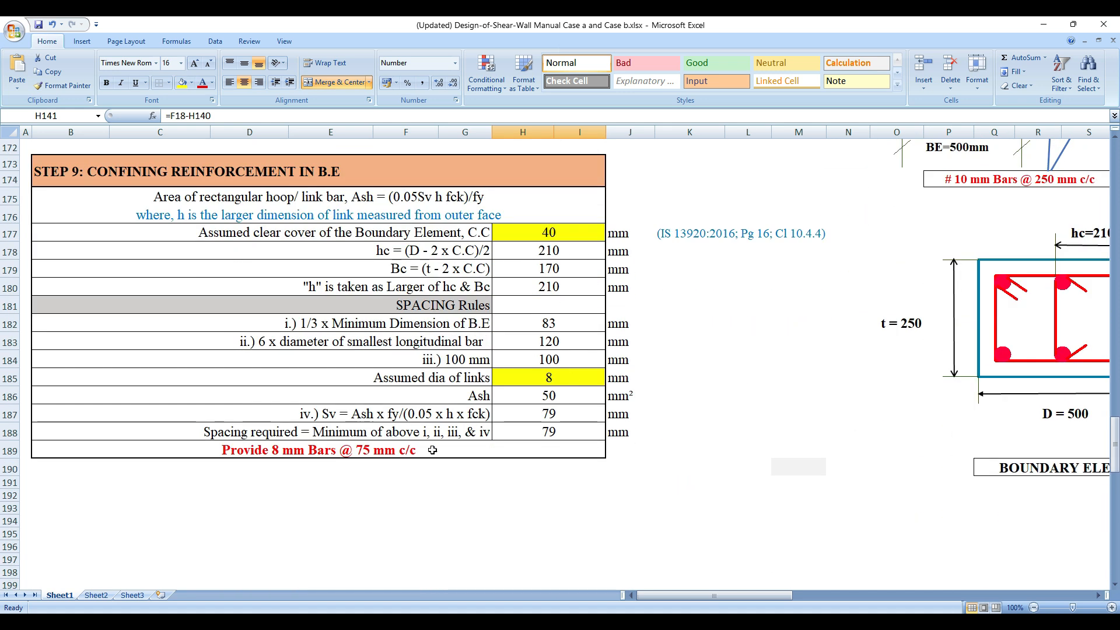
# Pan across the 8 mm links at 75 mm spacing and up to the Annex A extract.
pyautogui.hscroll(3)
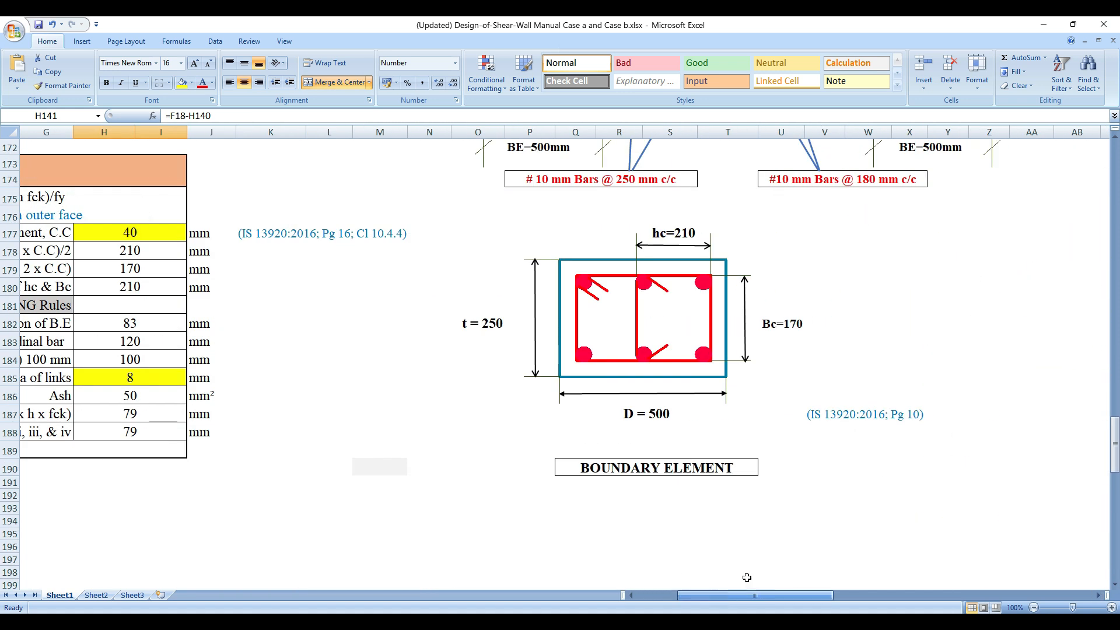
pyautogui.moveTo(701, 336)
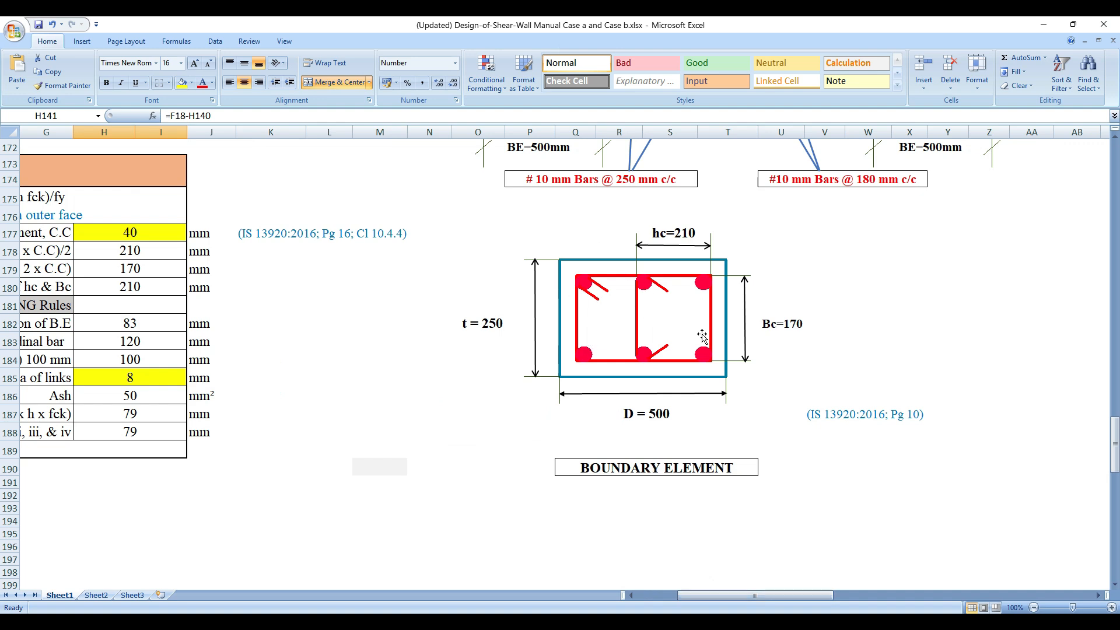
pyautogui.hscroll(-3)
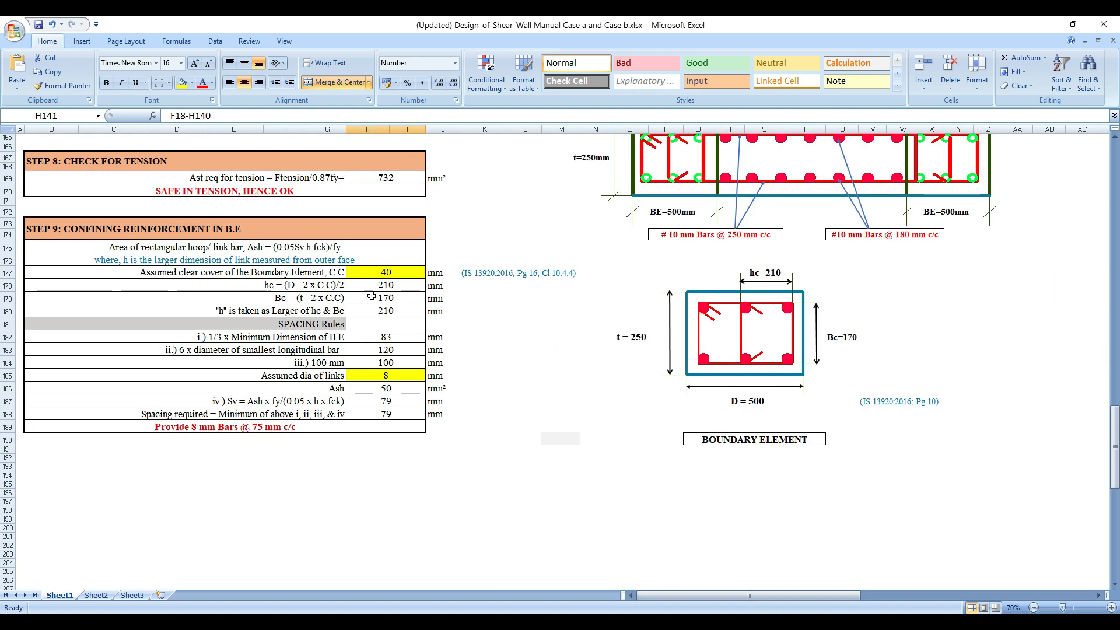
pyautogui.scroll(3)
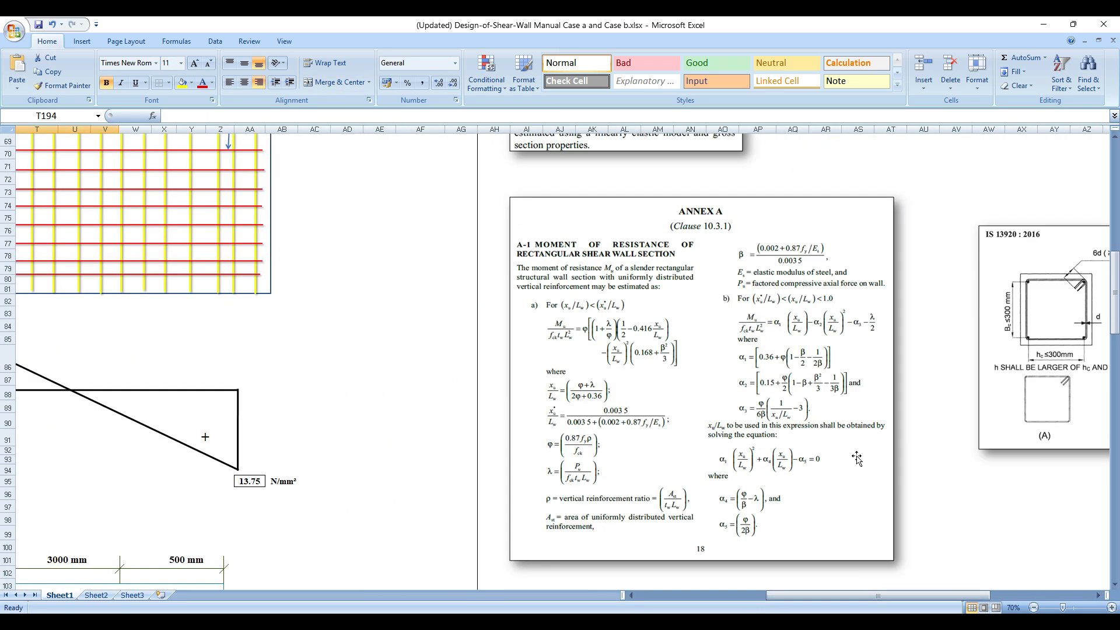
# At 55% zoom, scroll down through Steps 7–9 and back up to Step 6's tension/compression sketch.
pyautogui.hscroll(3)
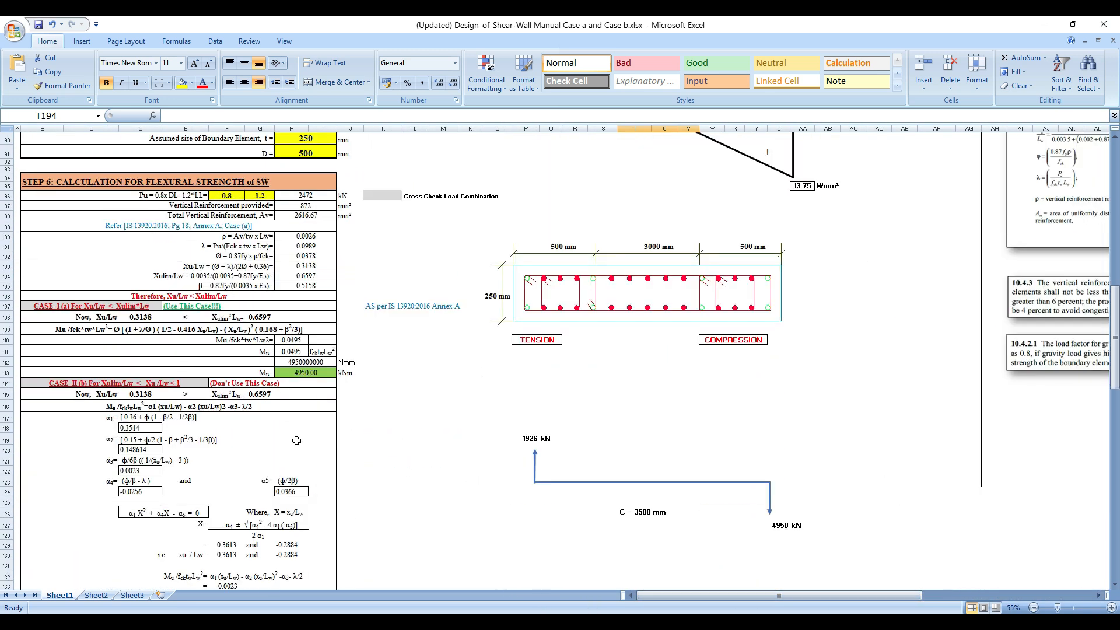
pyautogui.scroll(-3)
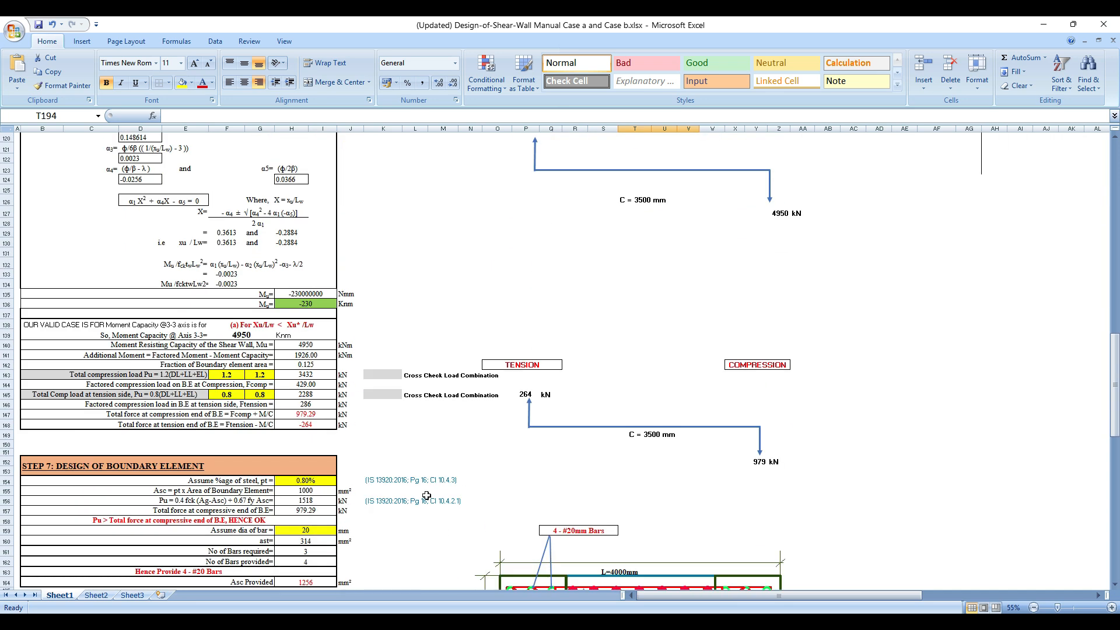
pyautogui.scroll(-3)
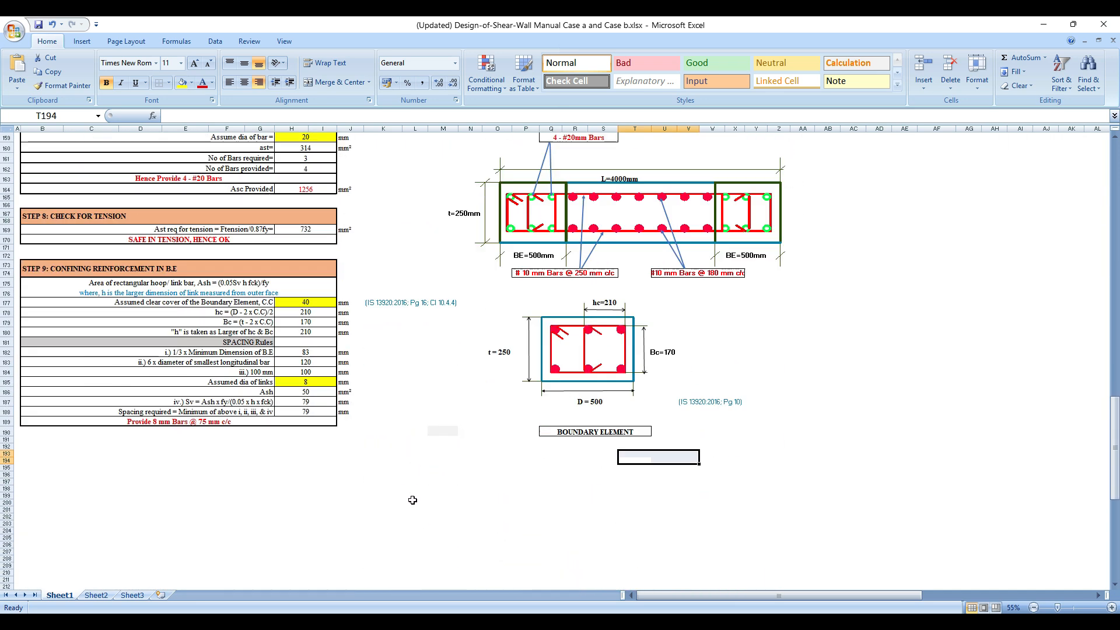
pyautogui.scroll(3)
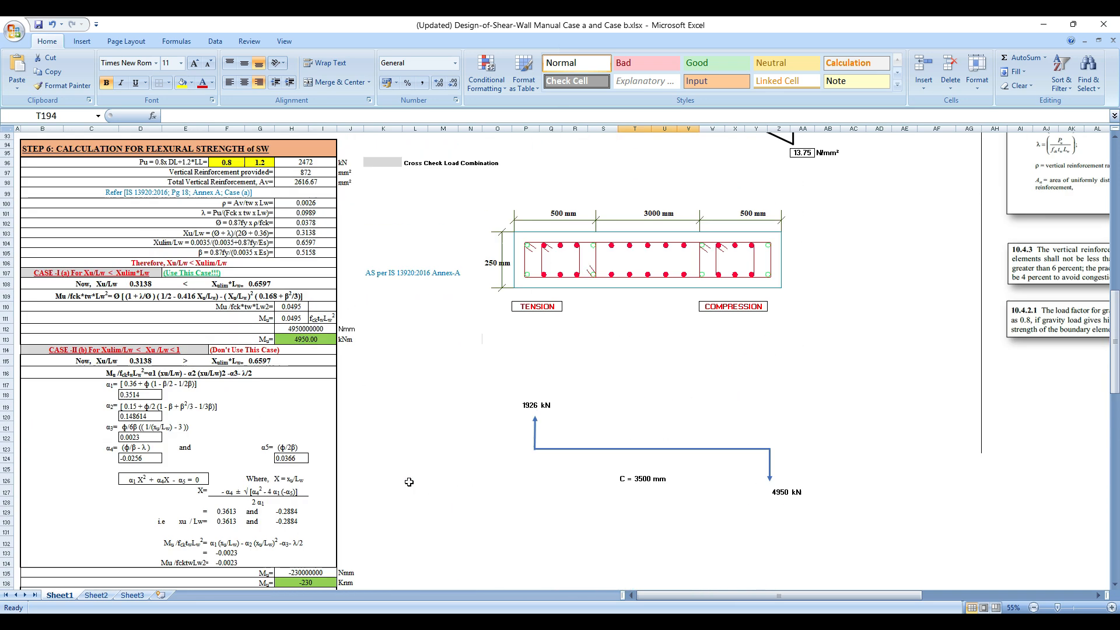
pyautogui.scroll(3)
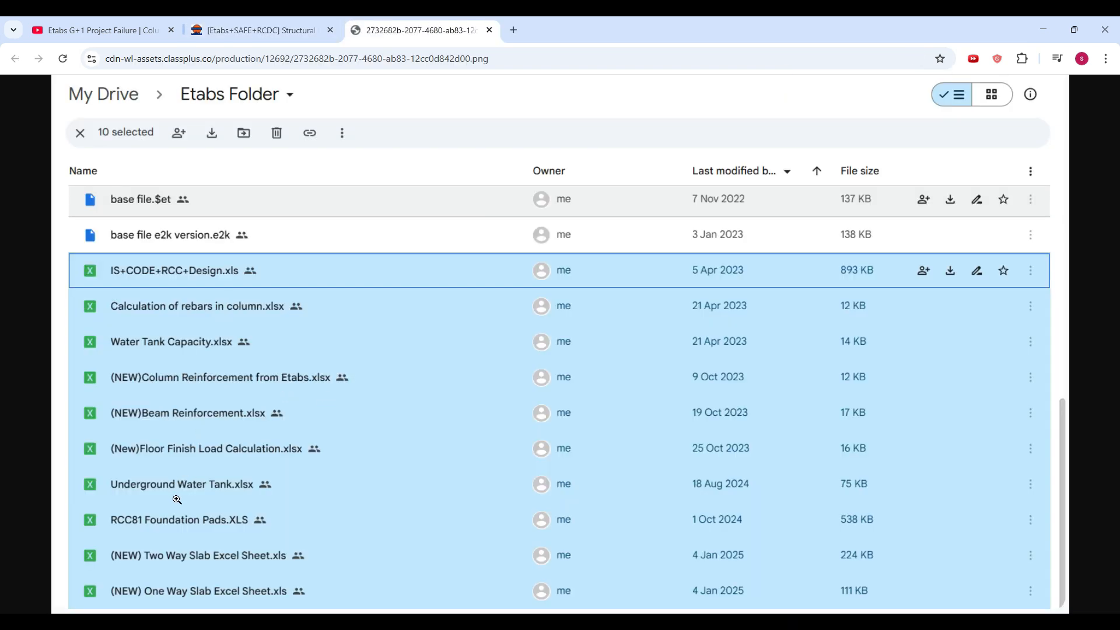
# Switch to the Emmuo course tab and scroll its contents listing the Shear Wall Design Excel Sheet.
pyautogui.click(489, 31)
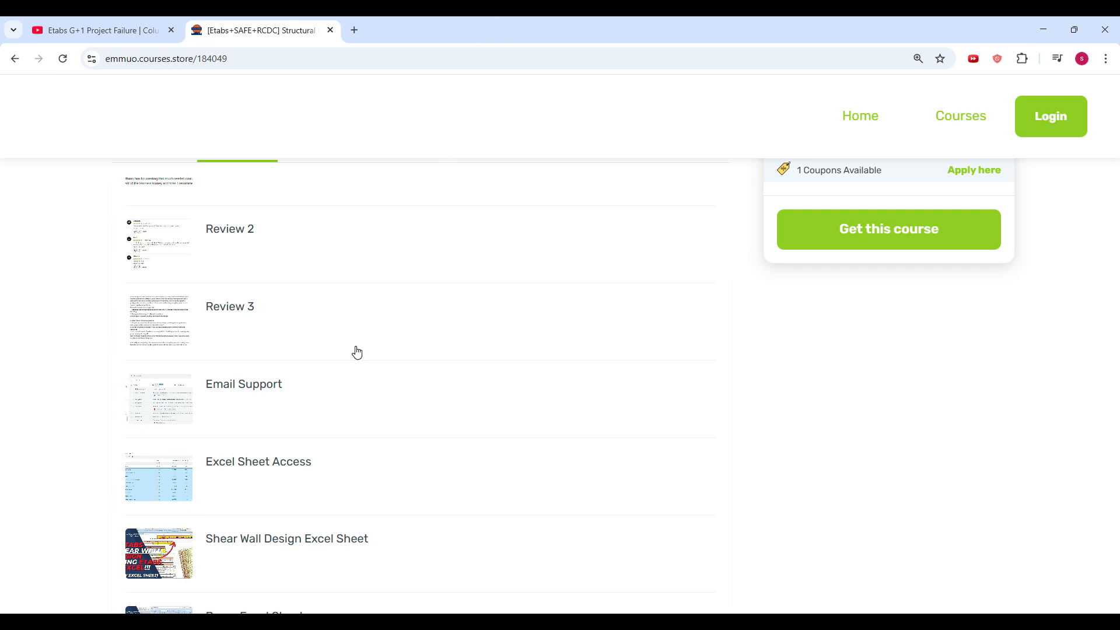
pyautogui.scroll(3)
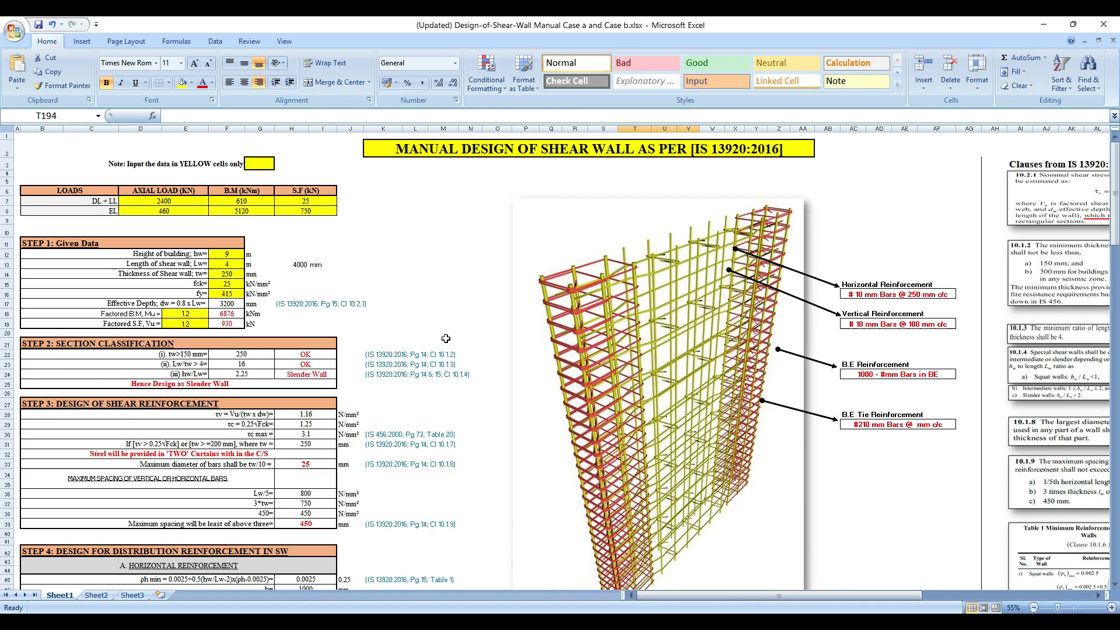
pyautogui.moveTo(455, 276)
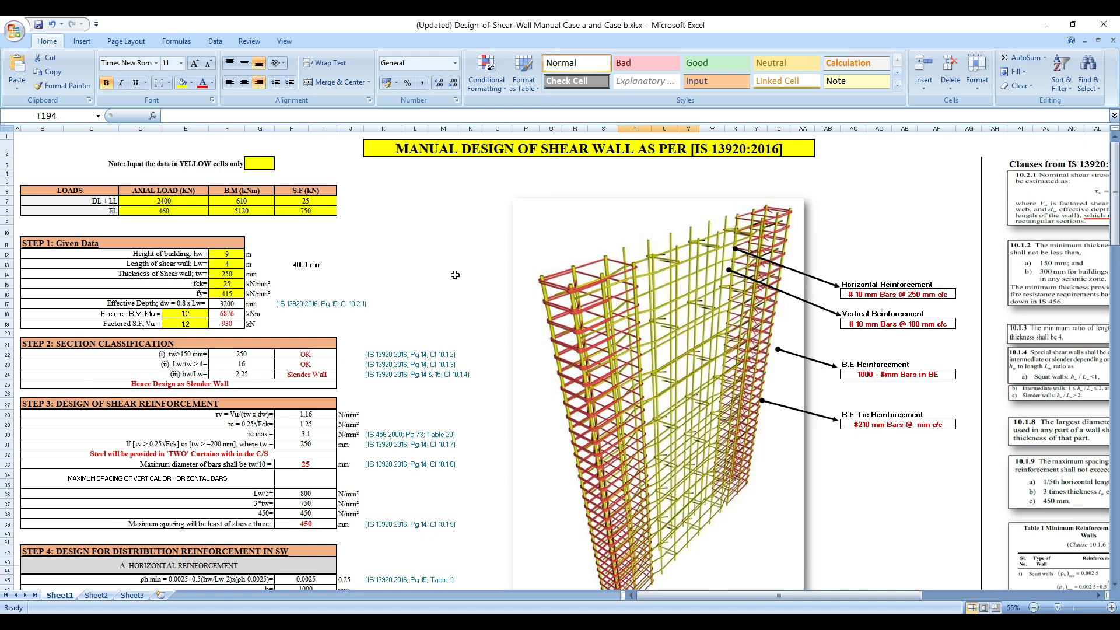